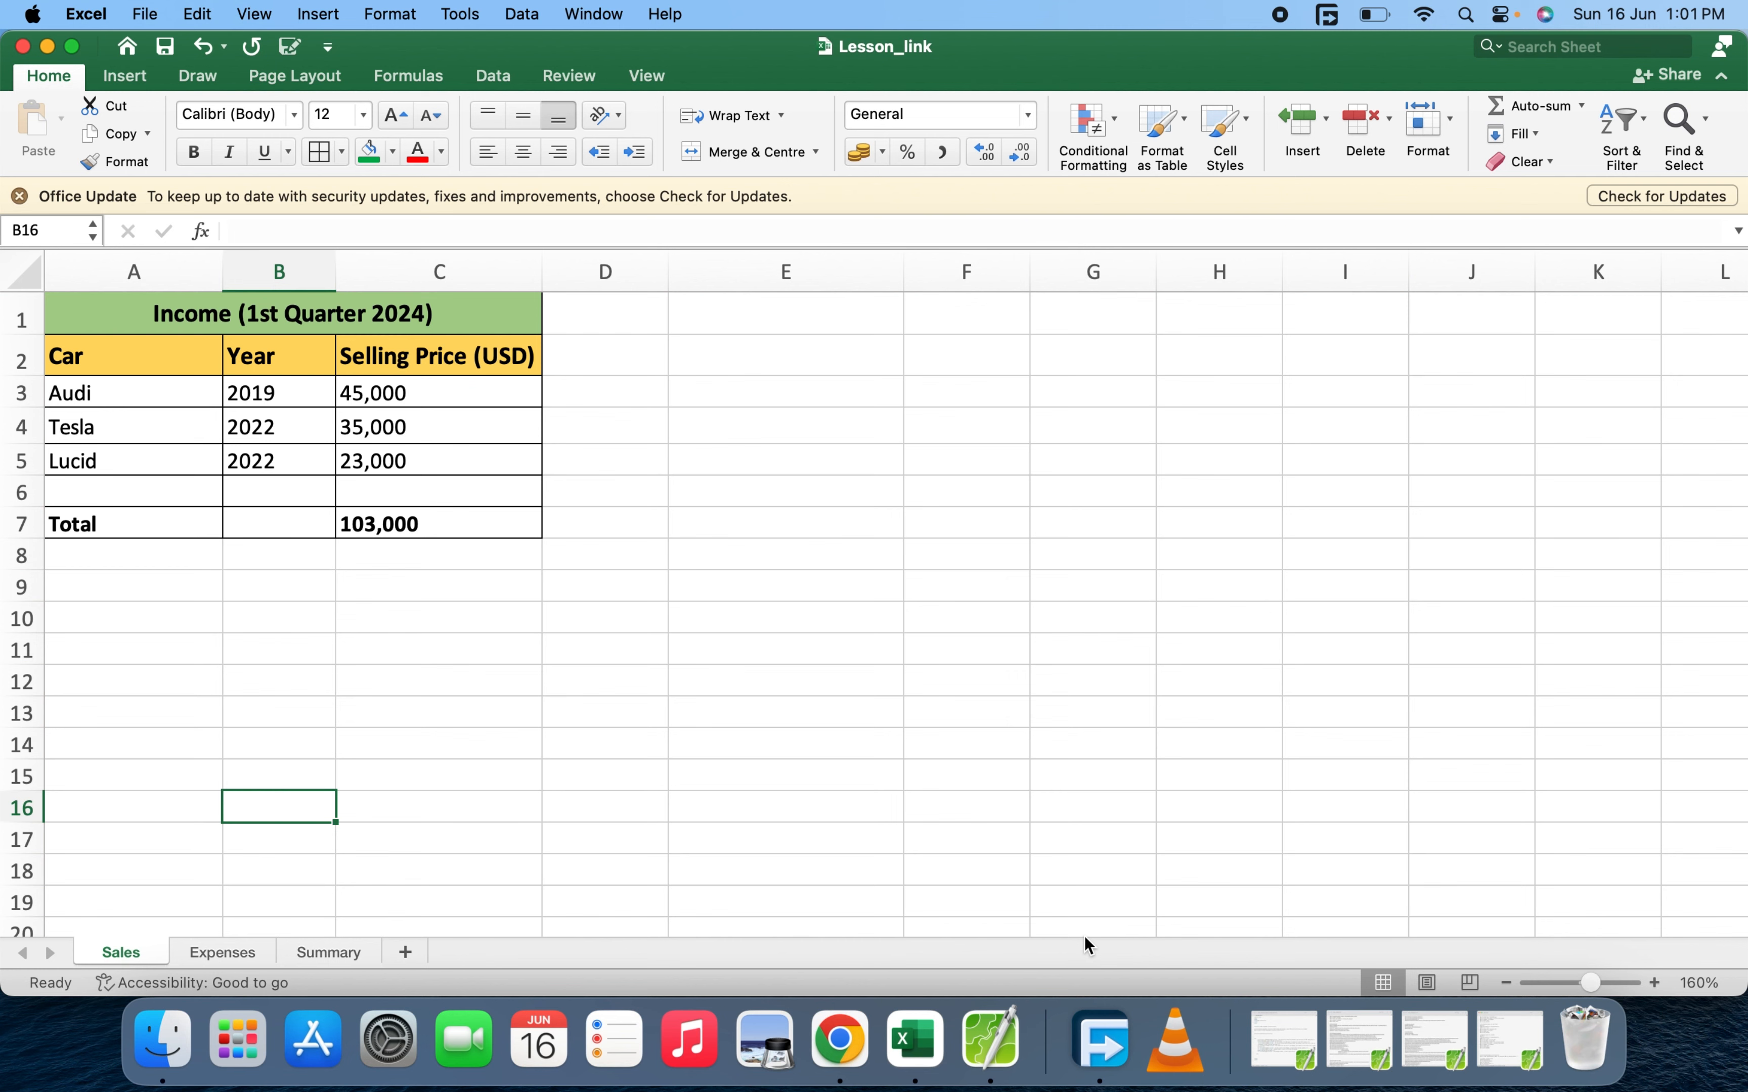
Review the Sales and Expenses sheet totals and move to the Summary sheet
{"action": "left_click", "coordinate": [220, 952]}
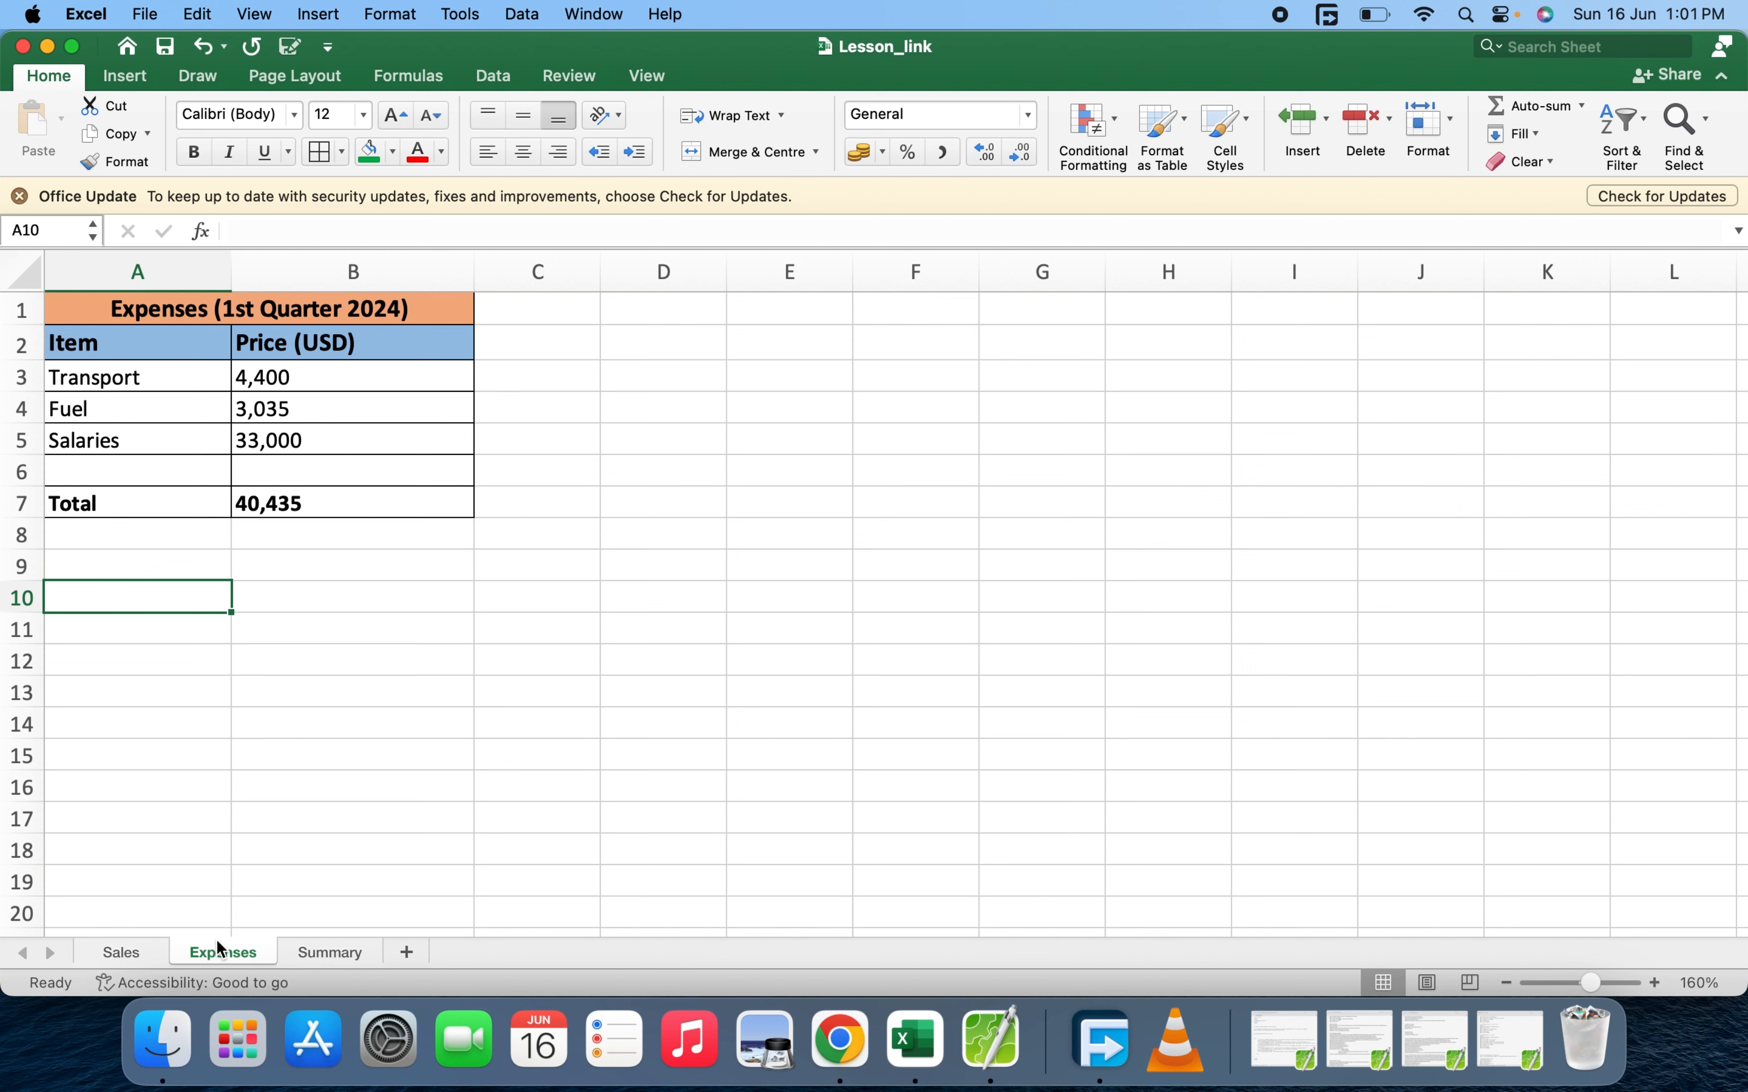
{"action": "mouse_move", "coordinate": [120, 957]}
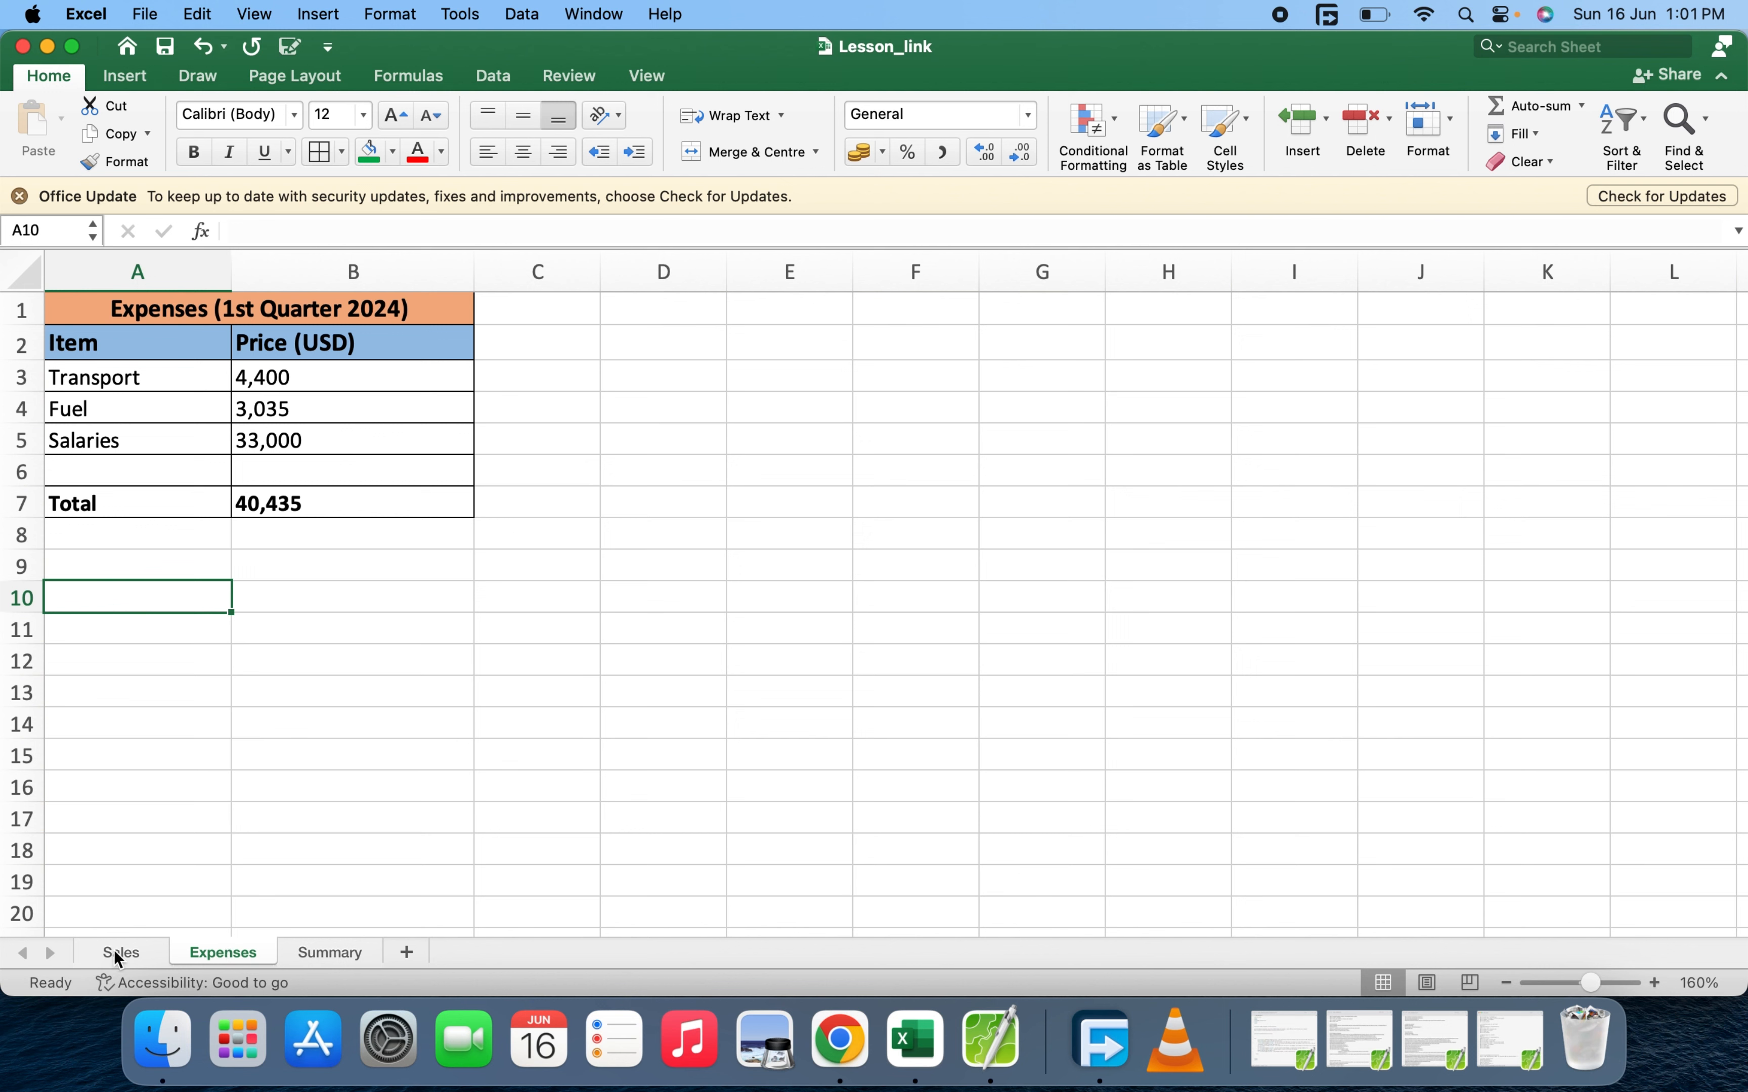
{"action": "left_click", "coordinate": [120, 952]}
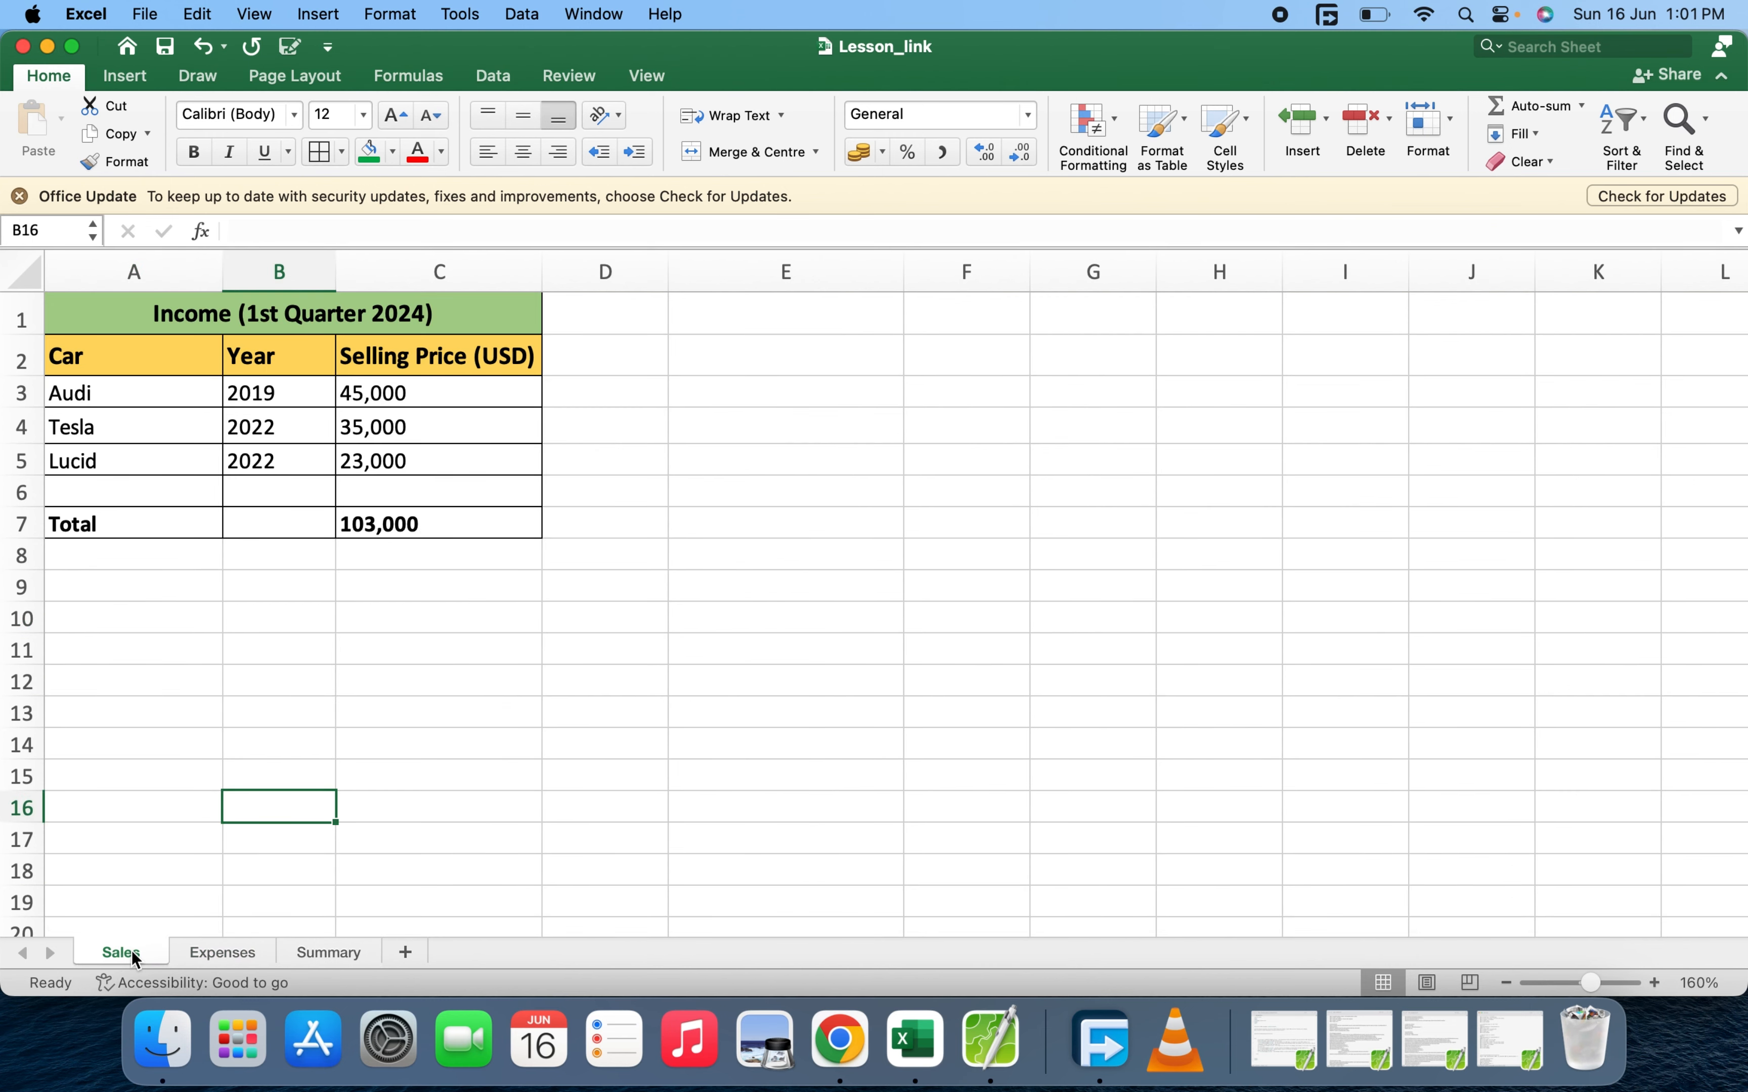
{"action": "left_click", "coordinate": [222, 951]}
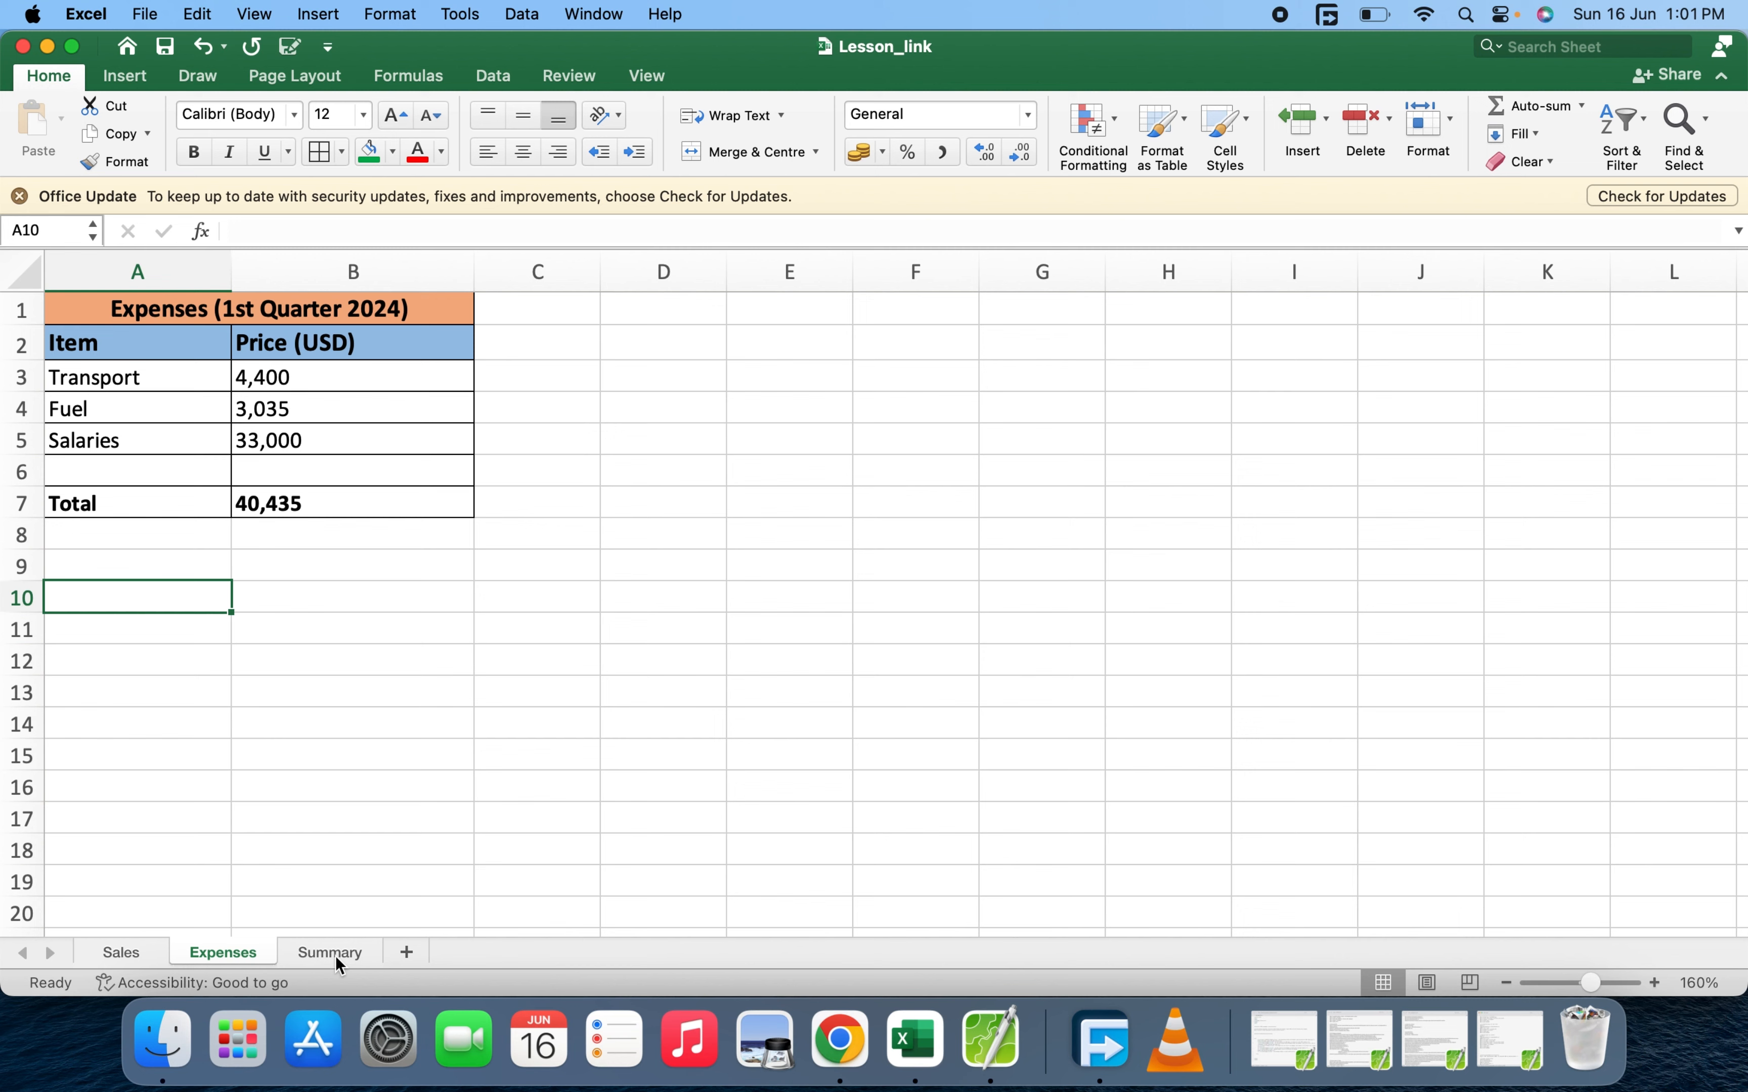
{"action": "left_click", "coordinate": [329, 952]}
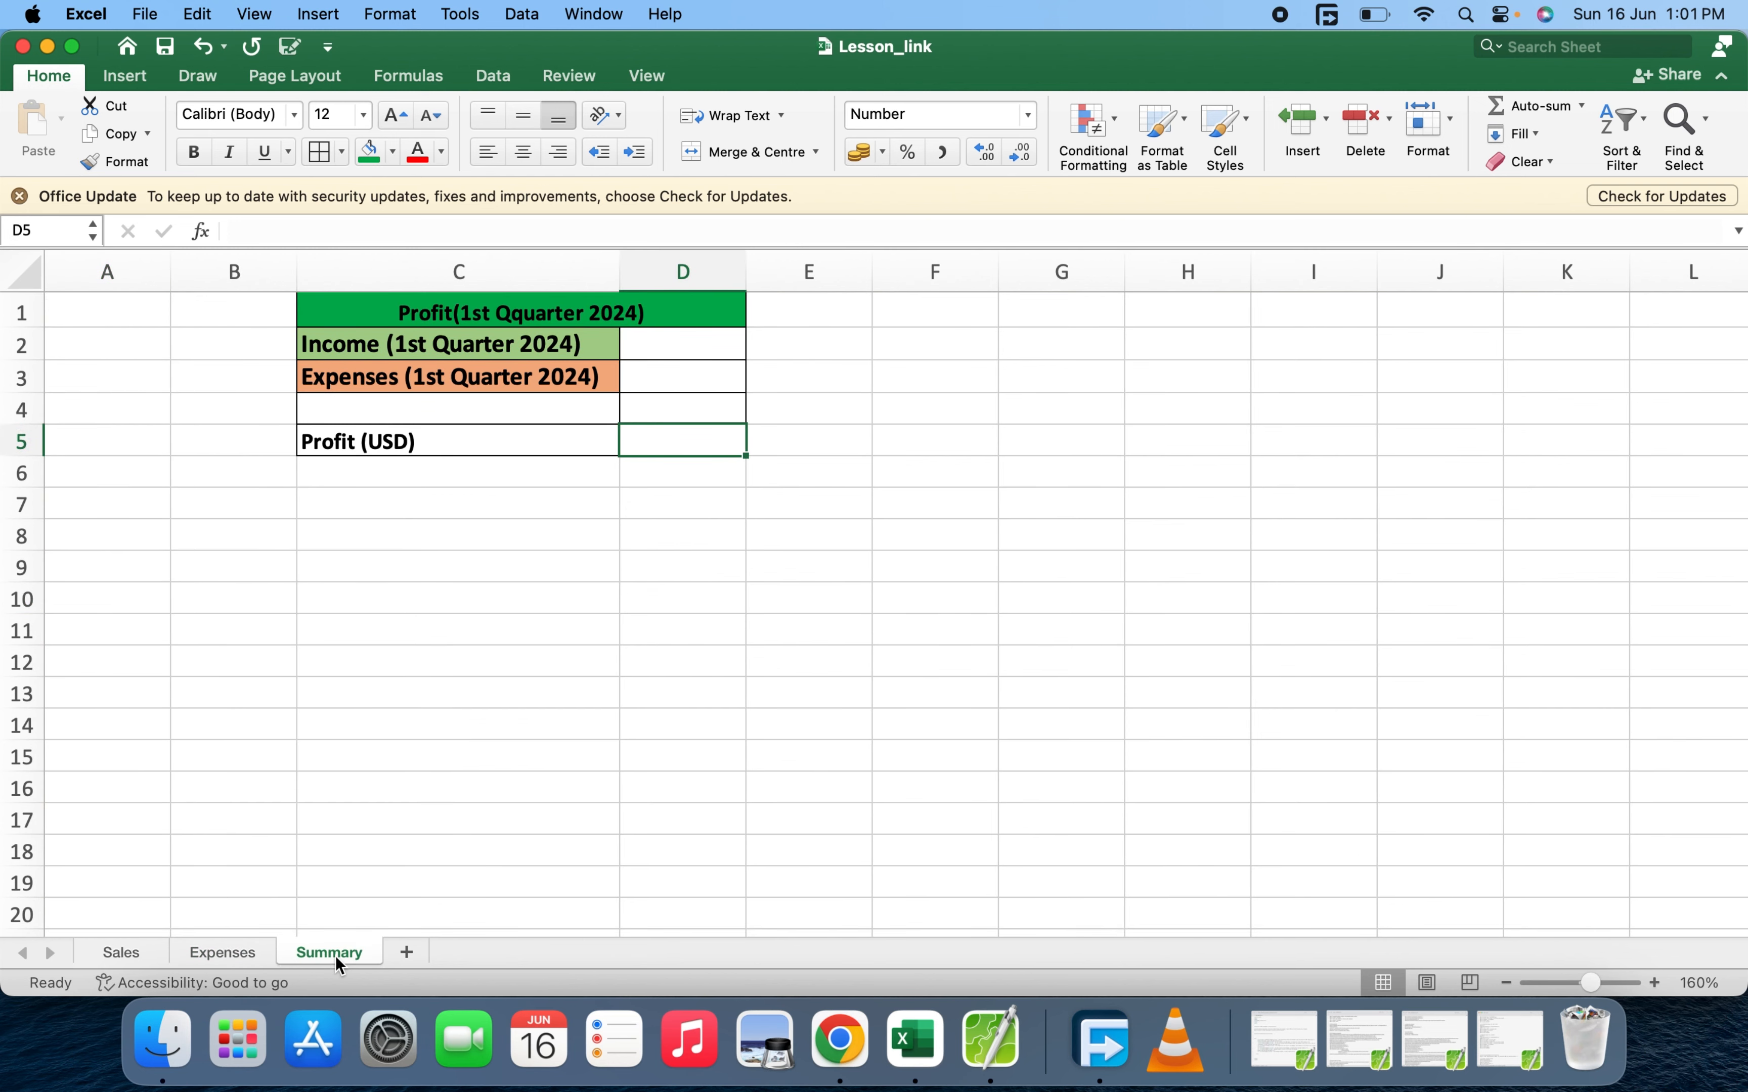
{"action": "mouse_move", "coordinate": [331, 361]}
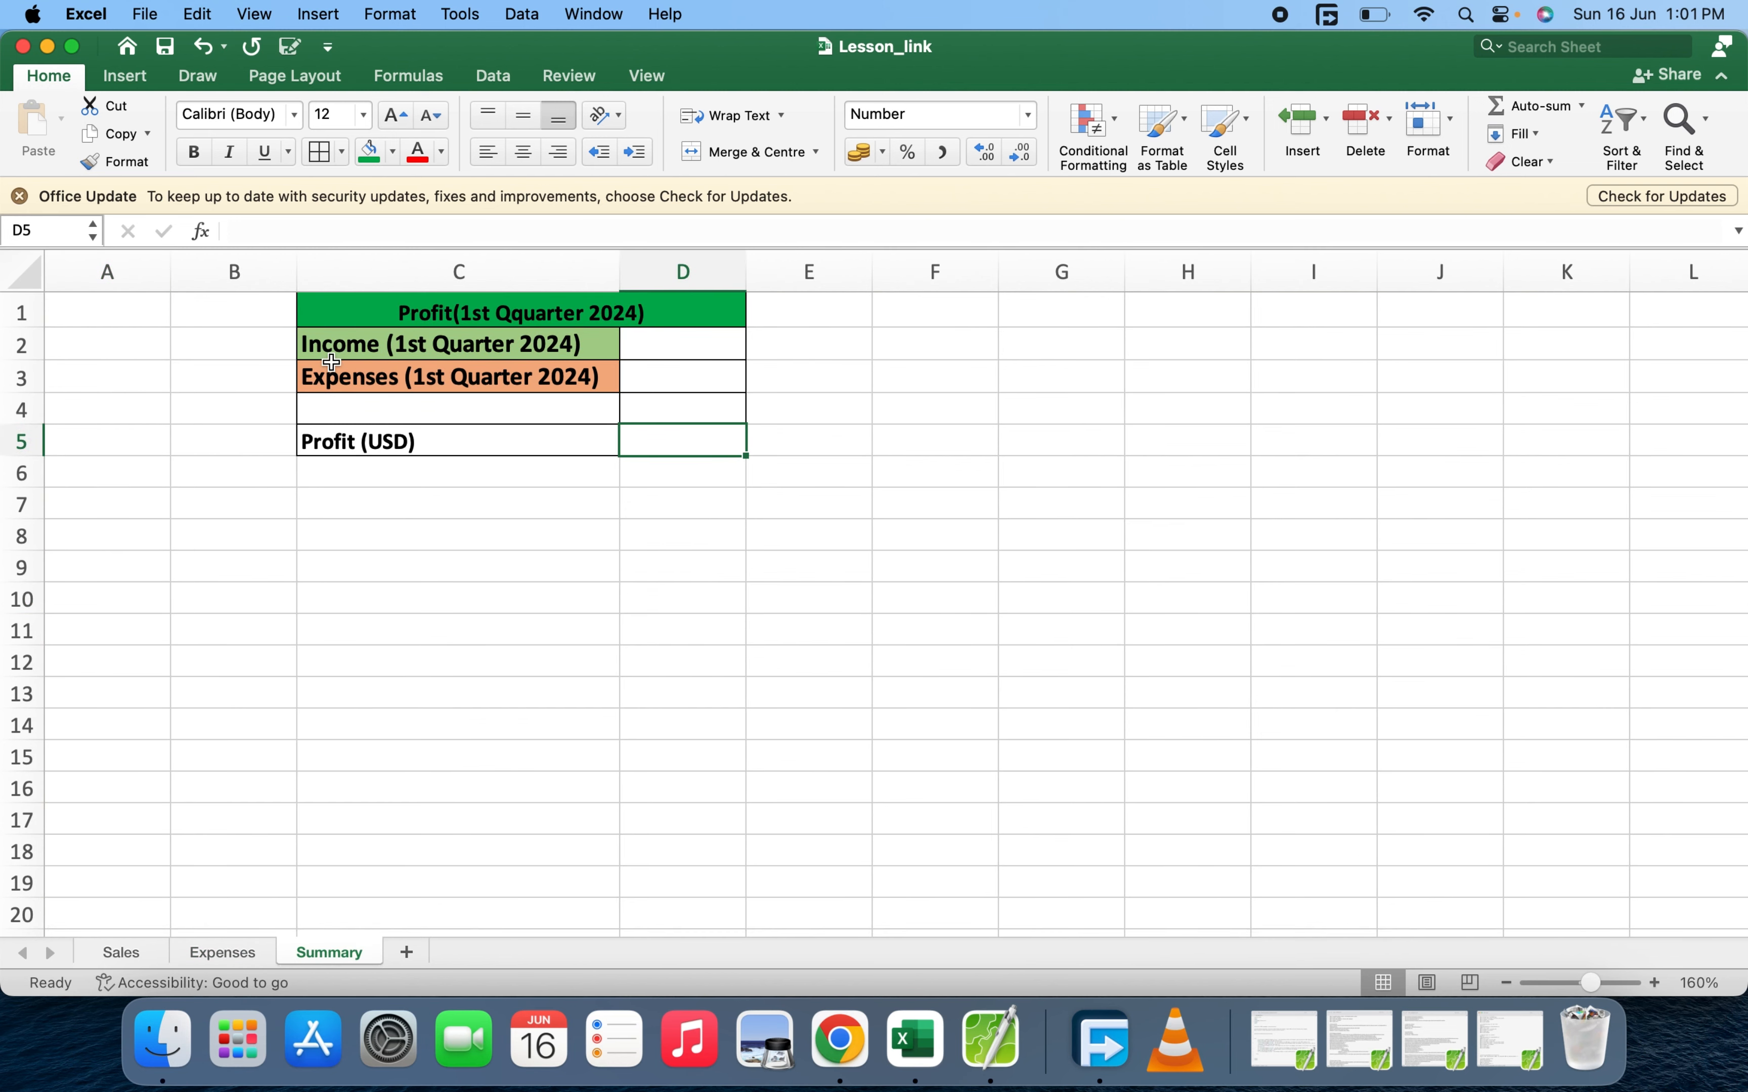
{"action": "mouse_move", "coordinate": [599, 348]}
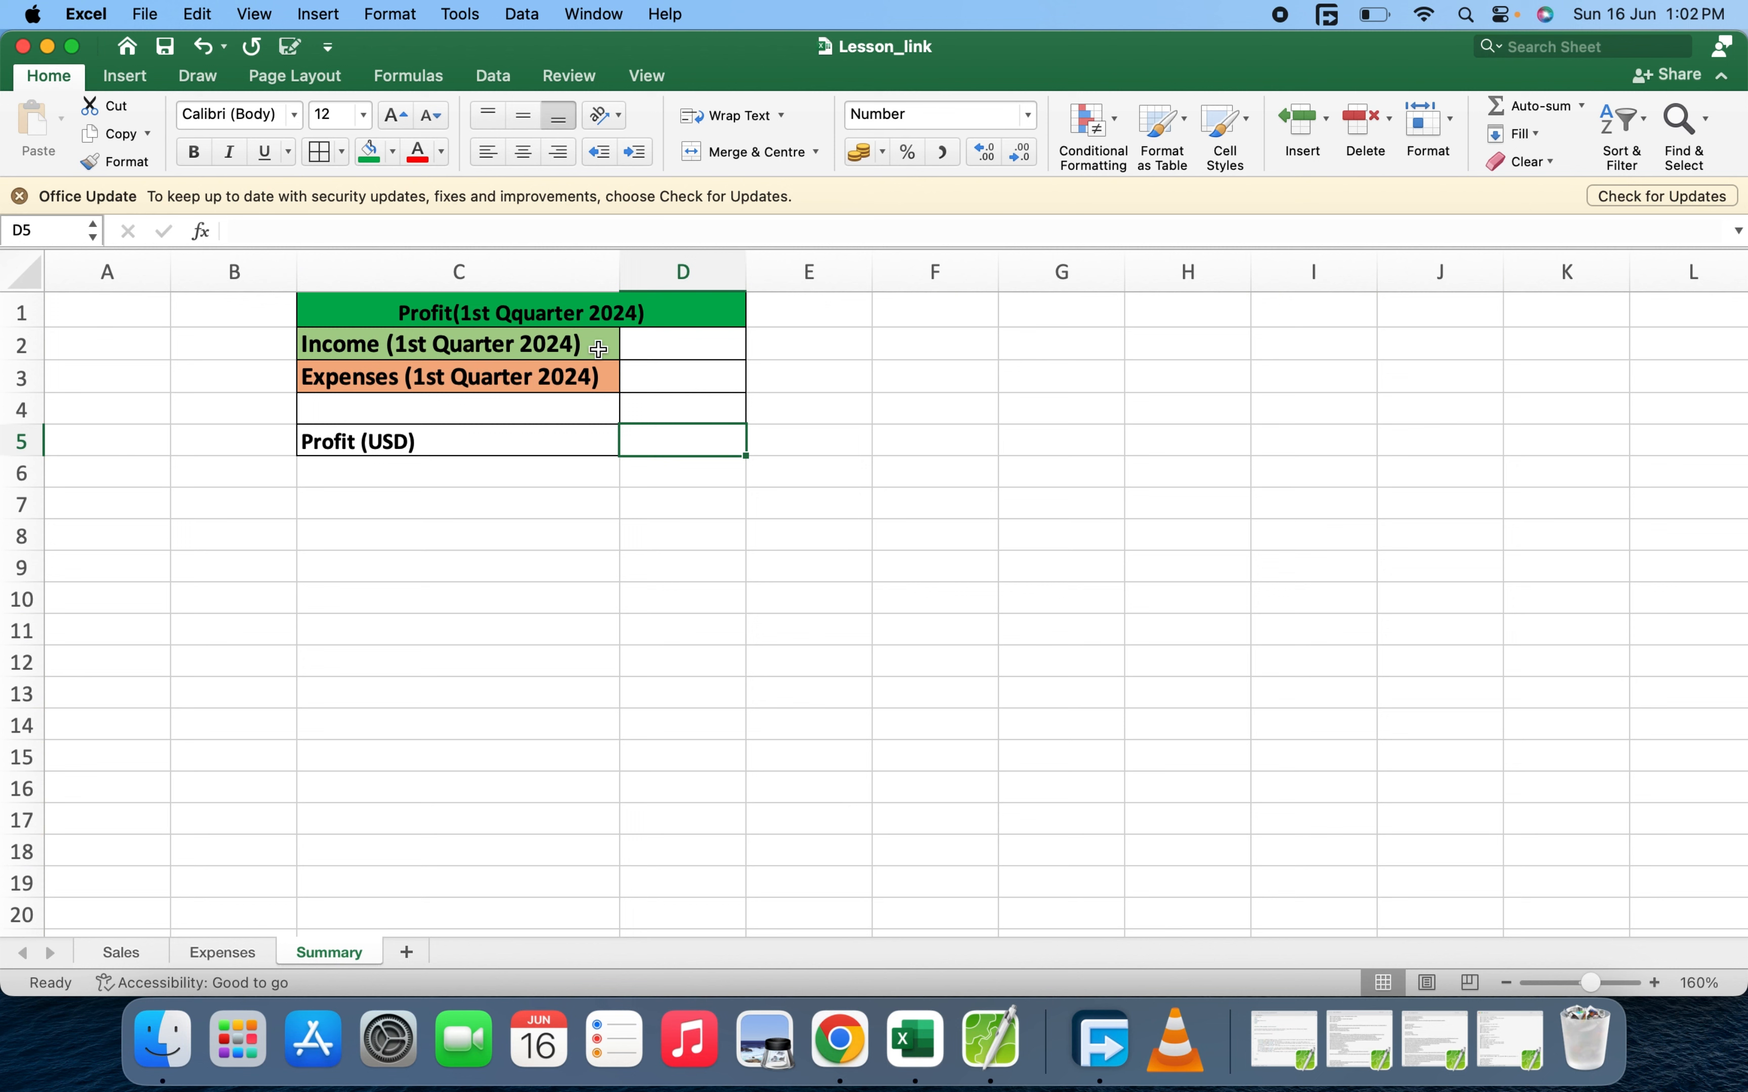
{"action": "mouse_move", "coordinate": [461, 388]}
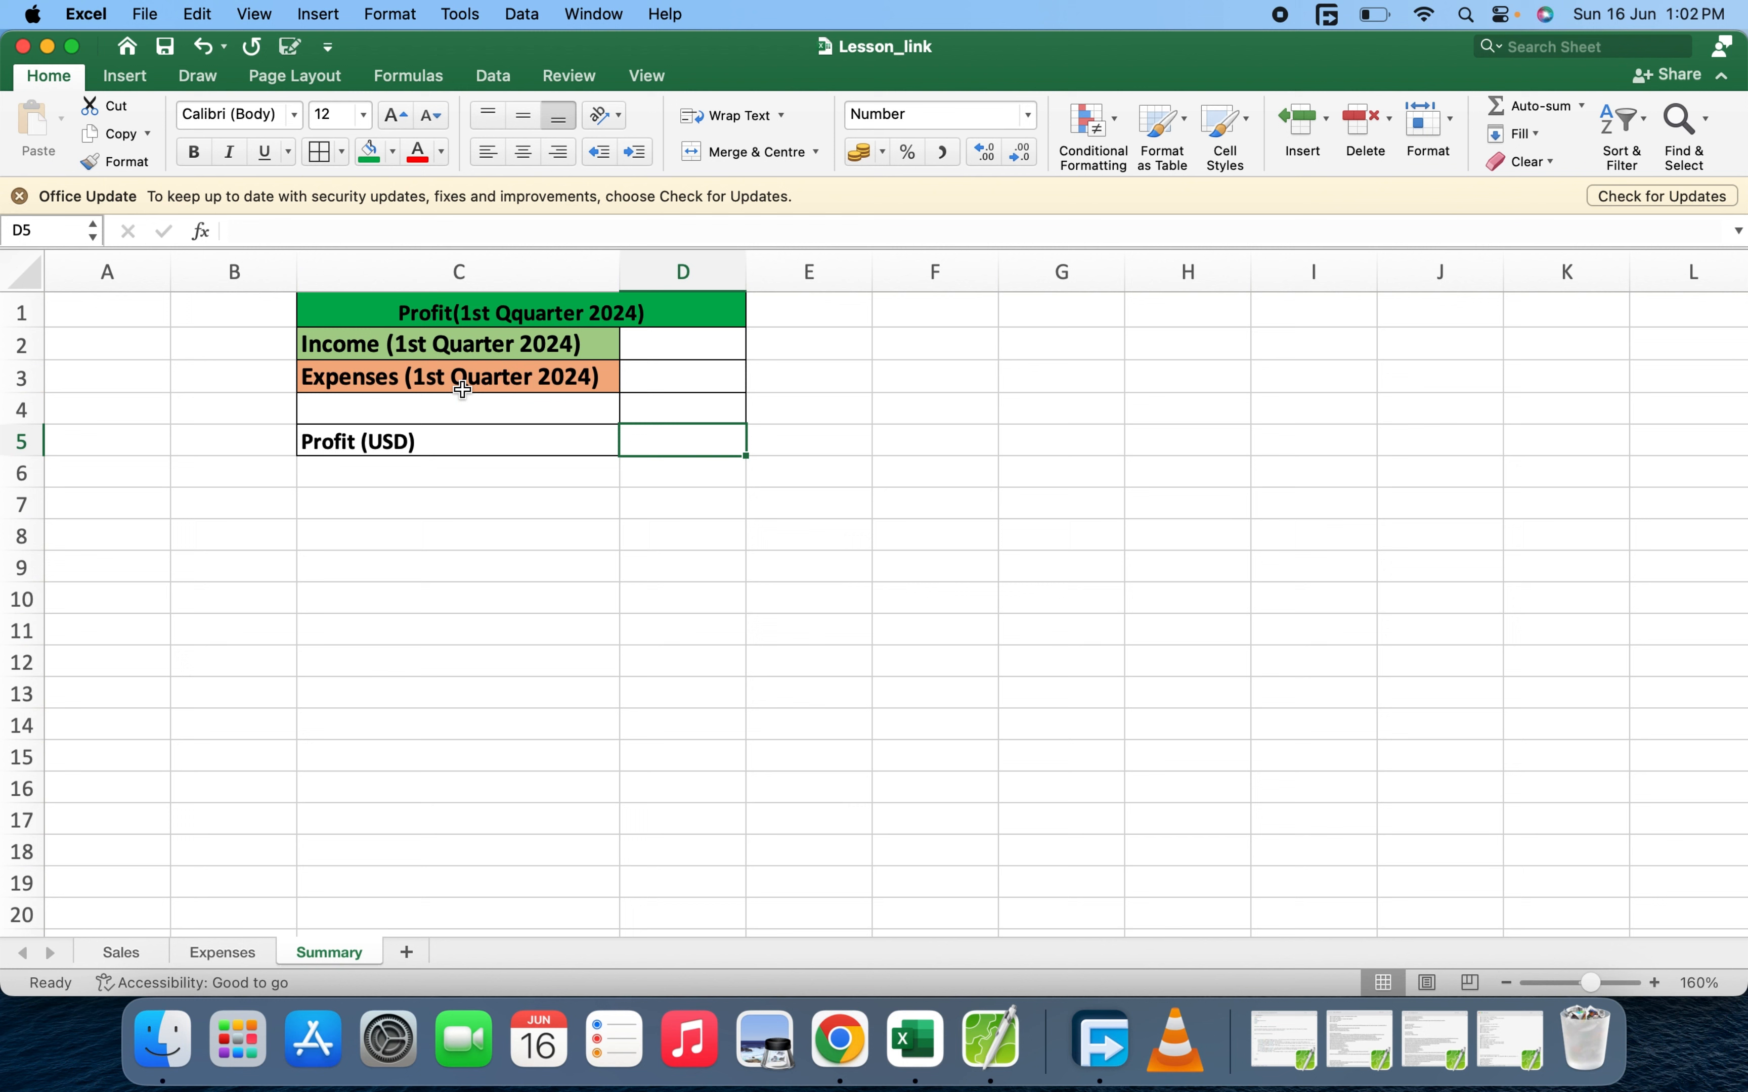
{"action": "mouse_move", "coordinate": [385, 376]}
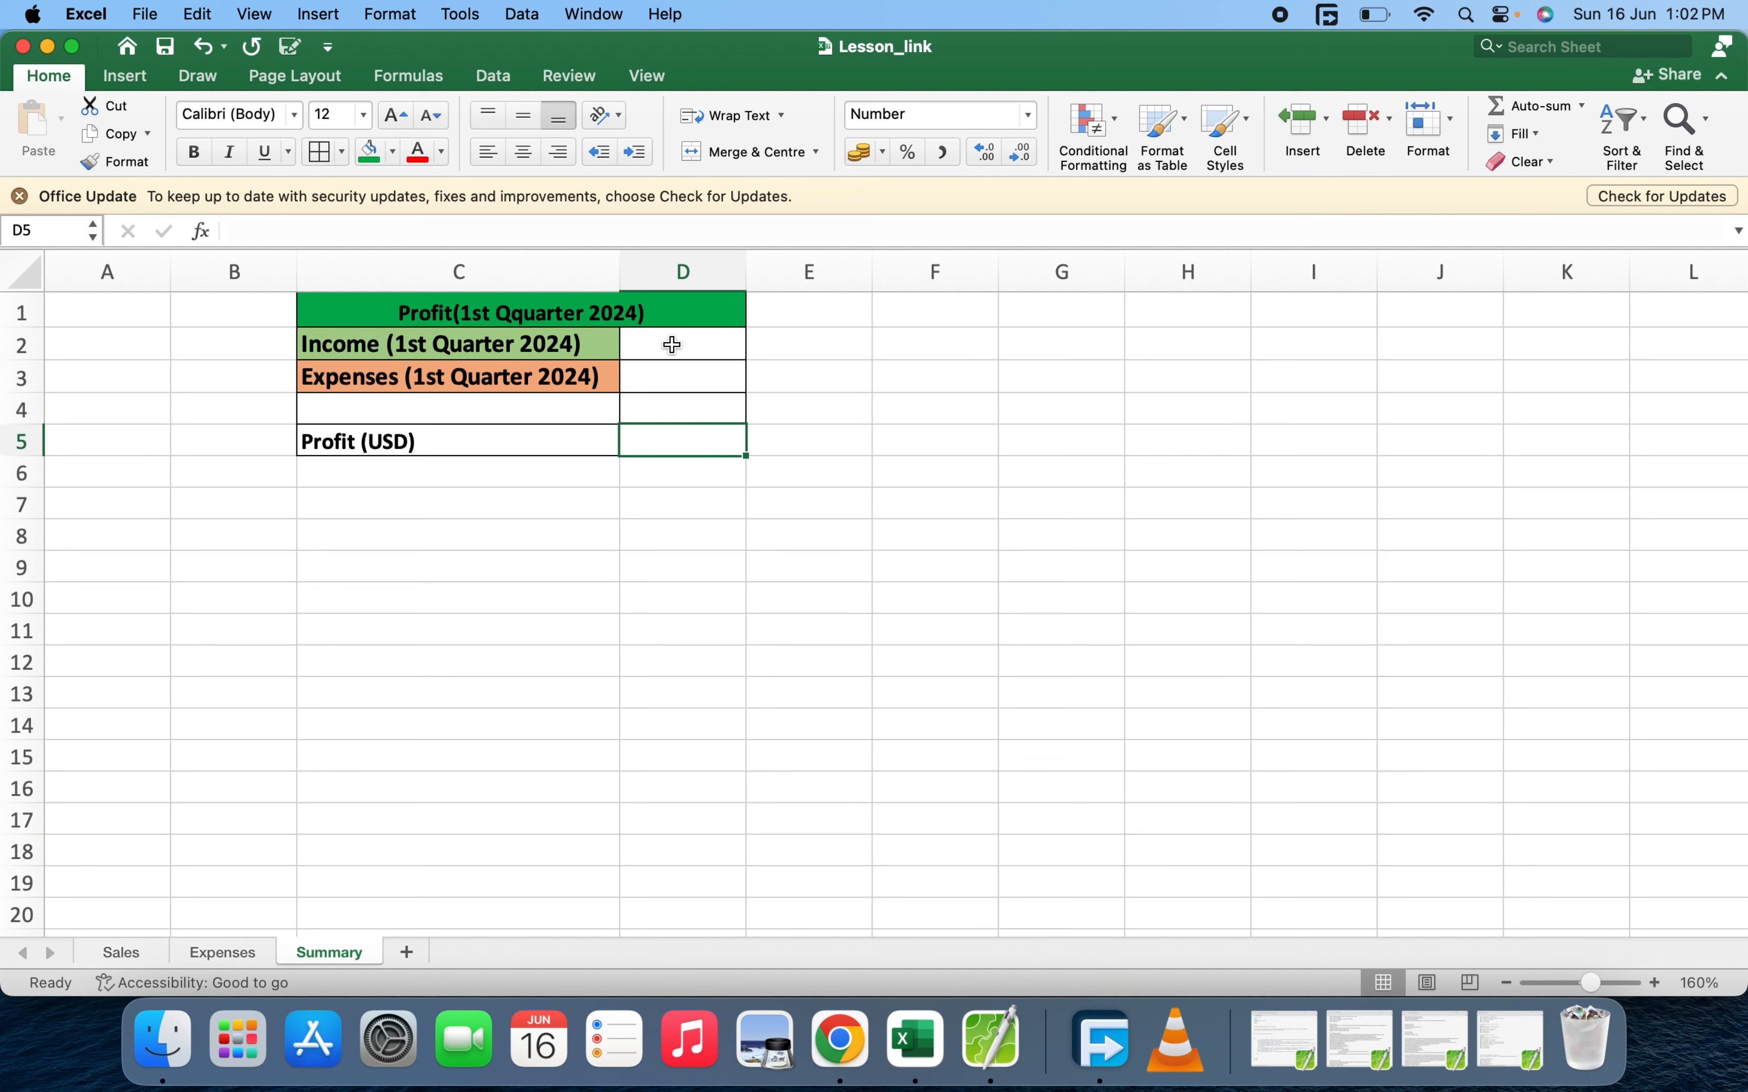
Inspect the empty Income (D2) and Expenses (D3) cells on the Summary sheet, rechecking Expenses
{"action": "left_click", "coordinate": [682, 343]}
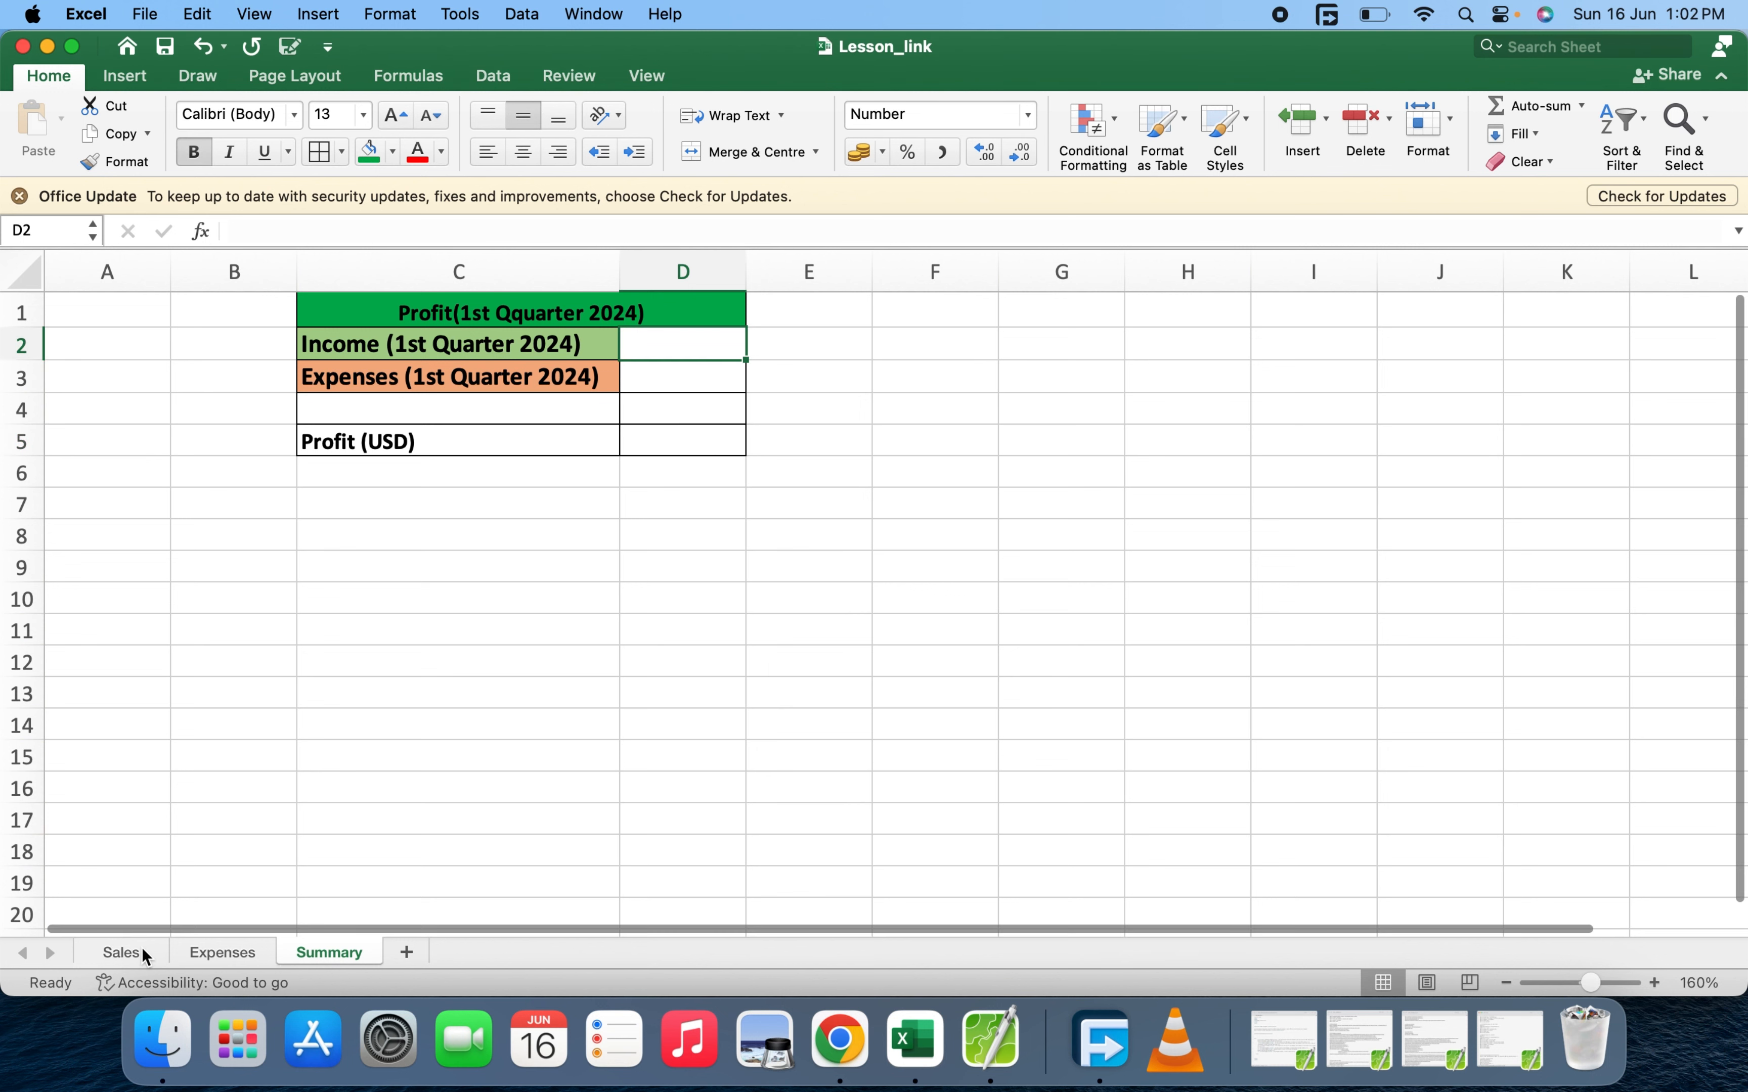
{"action": "mouse_move", "coordinate": [568, 368]}
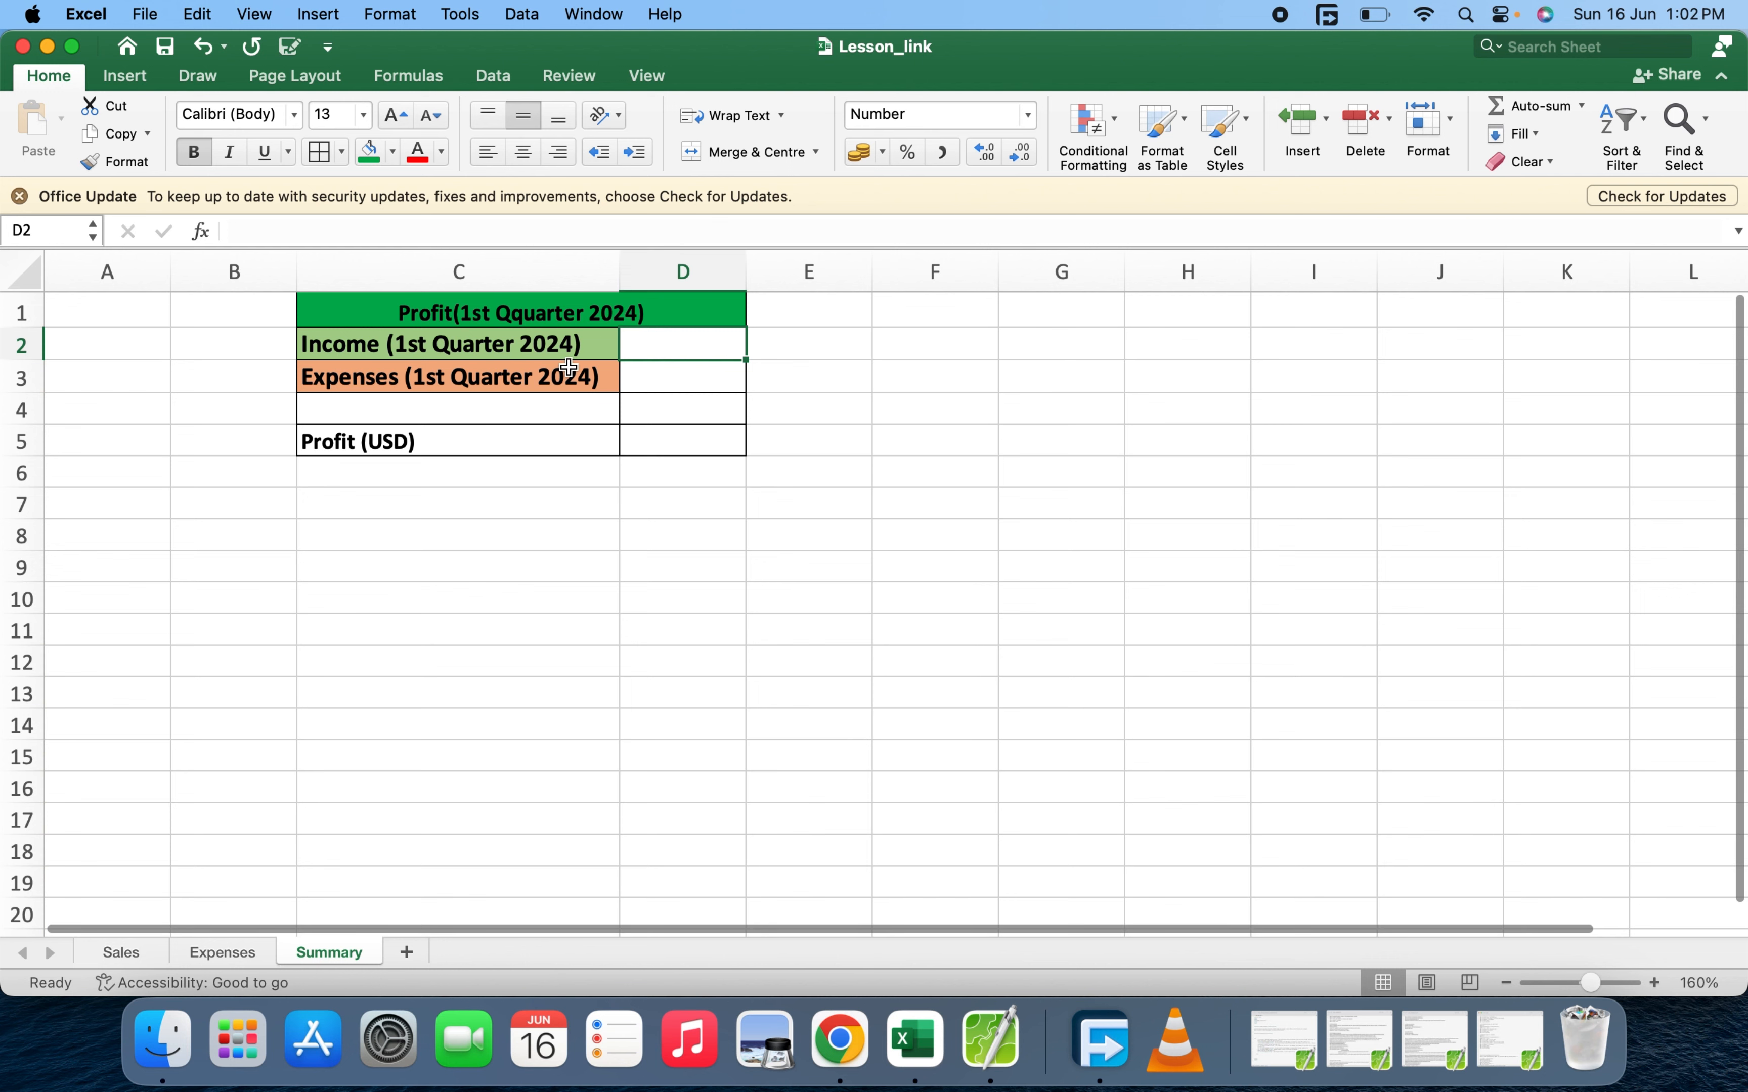
{"action": "left_click", "coordinate": [681, 376]}
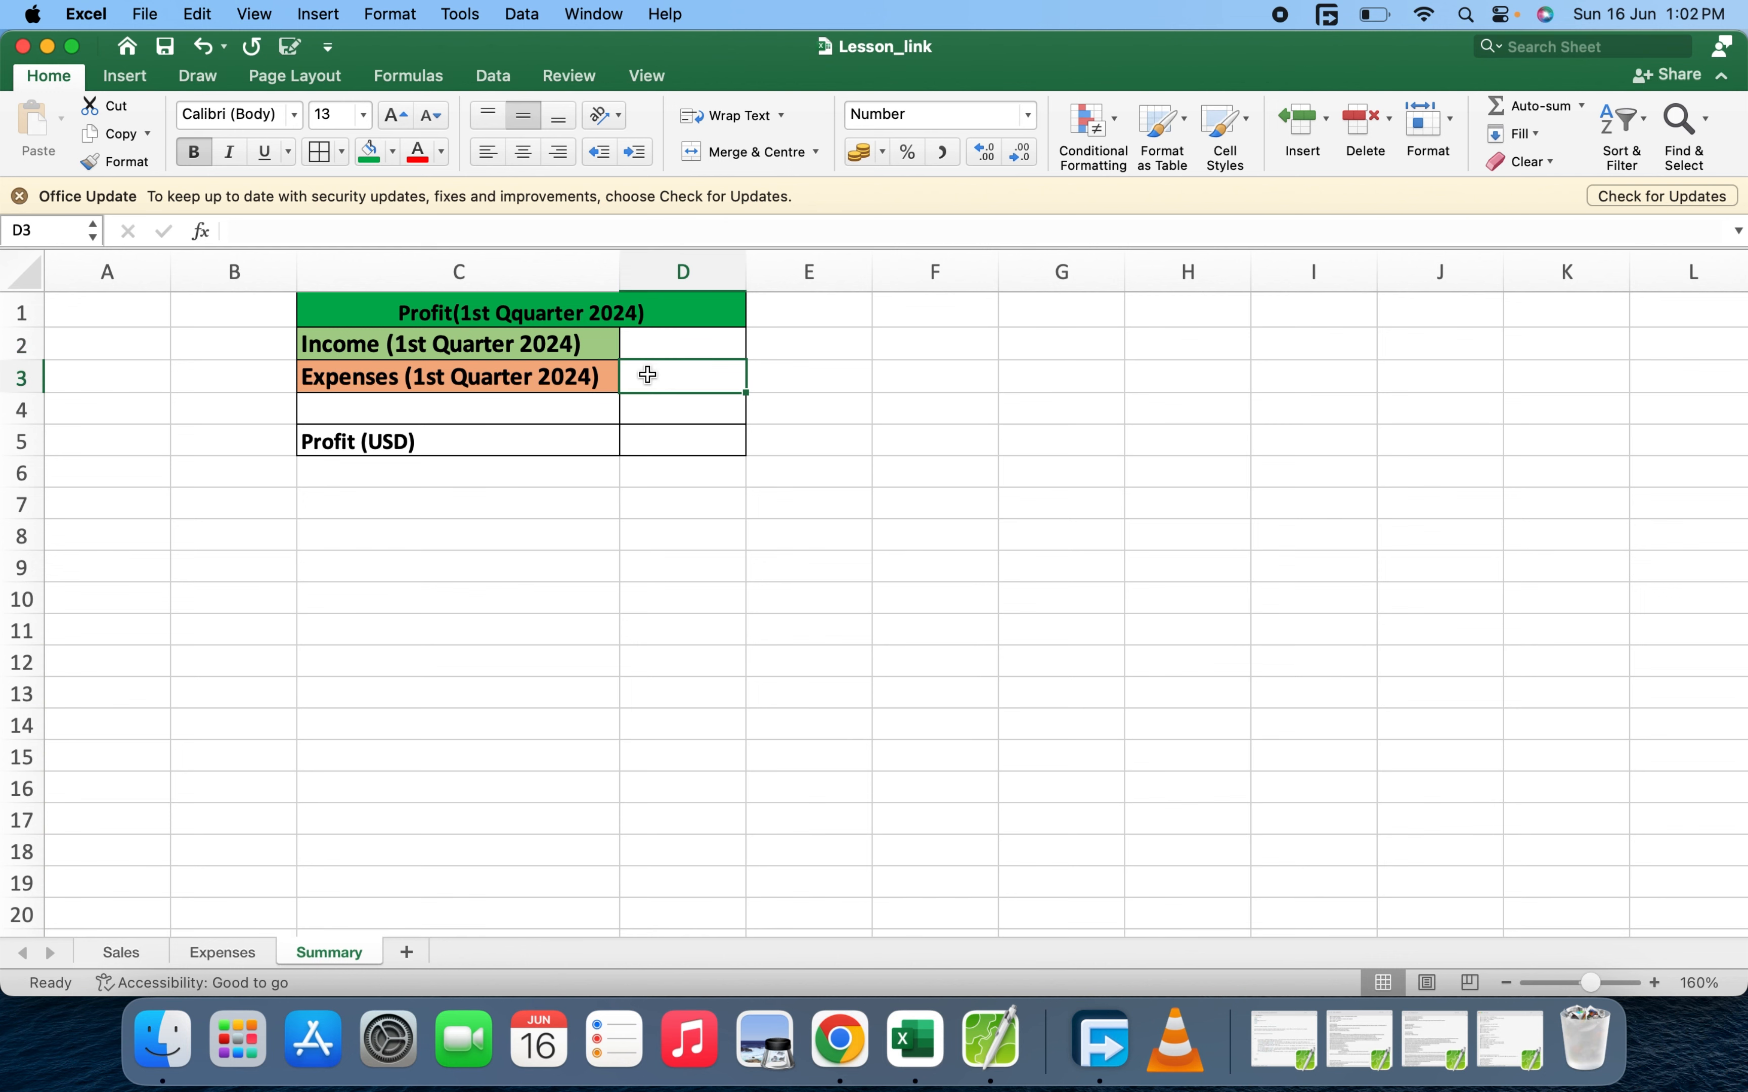
{"action": "left_click", "coordinate": [222, 952]}
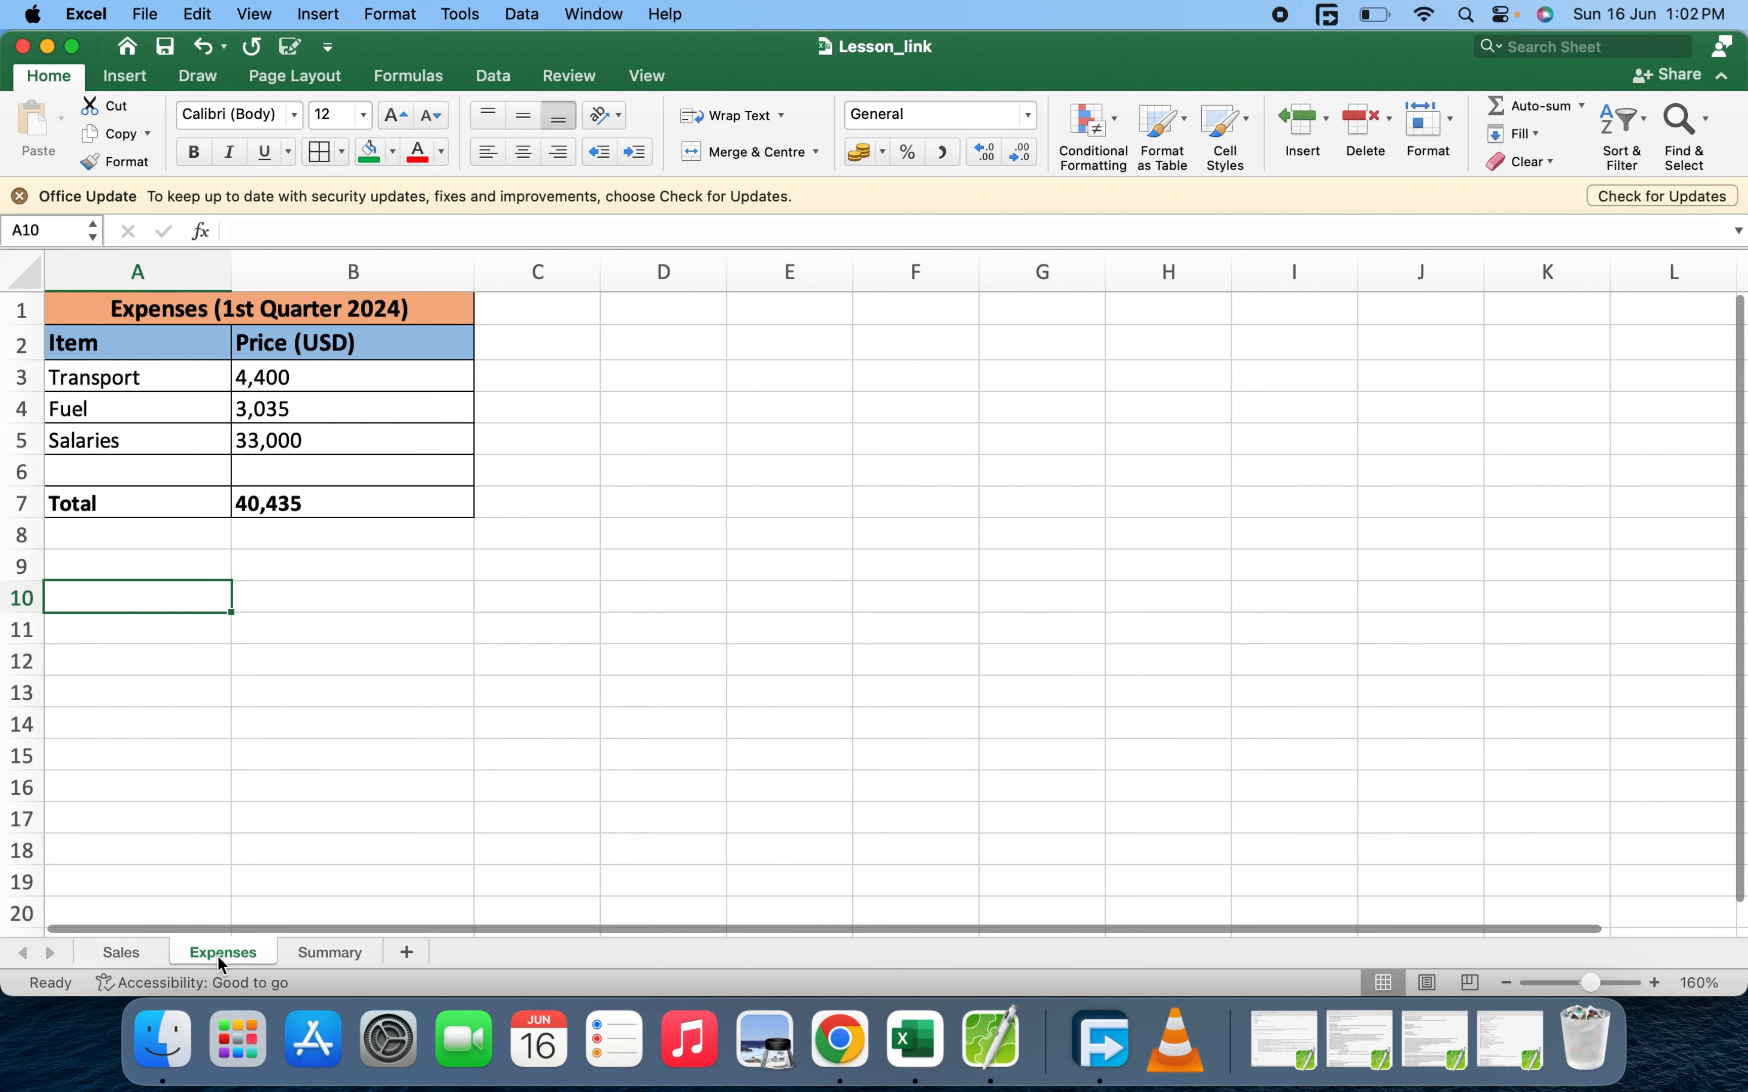
{"action": "left_click", "coordinate": [327, 952]}
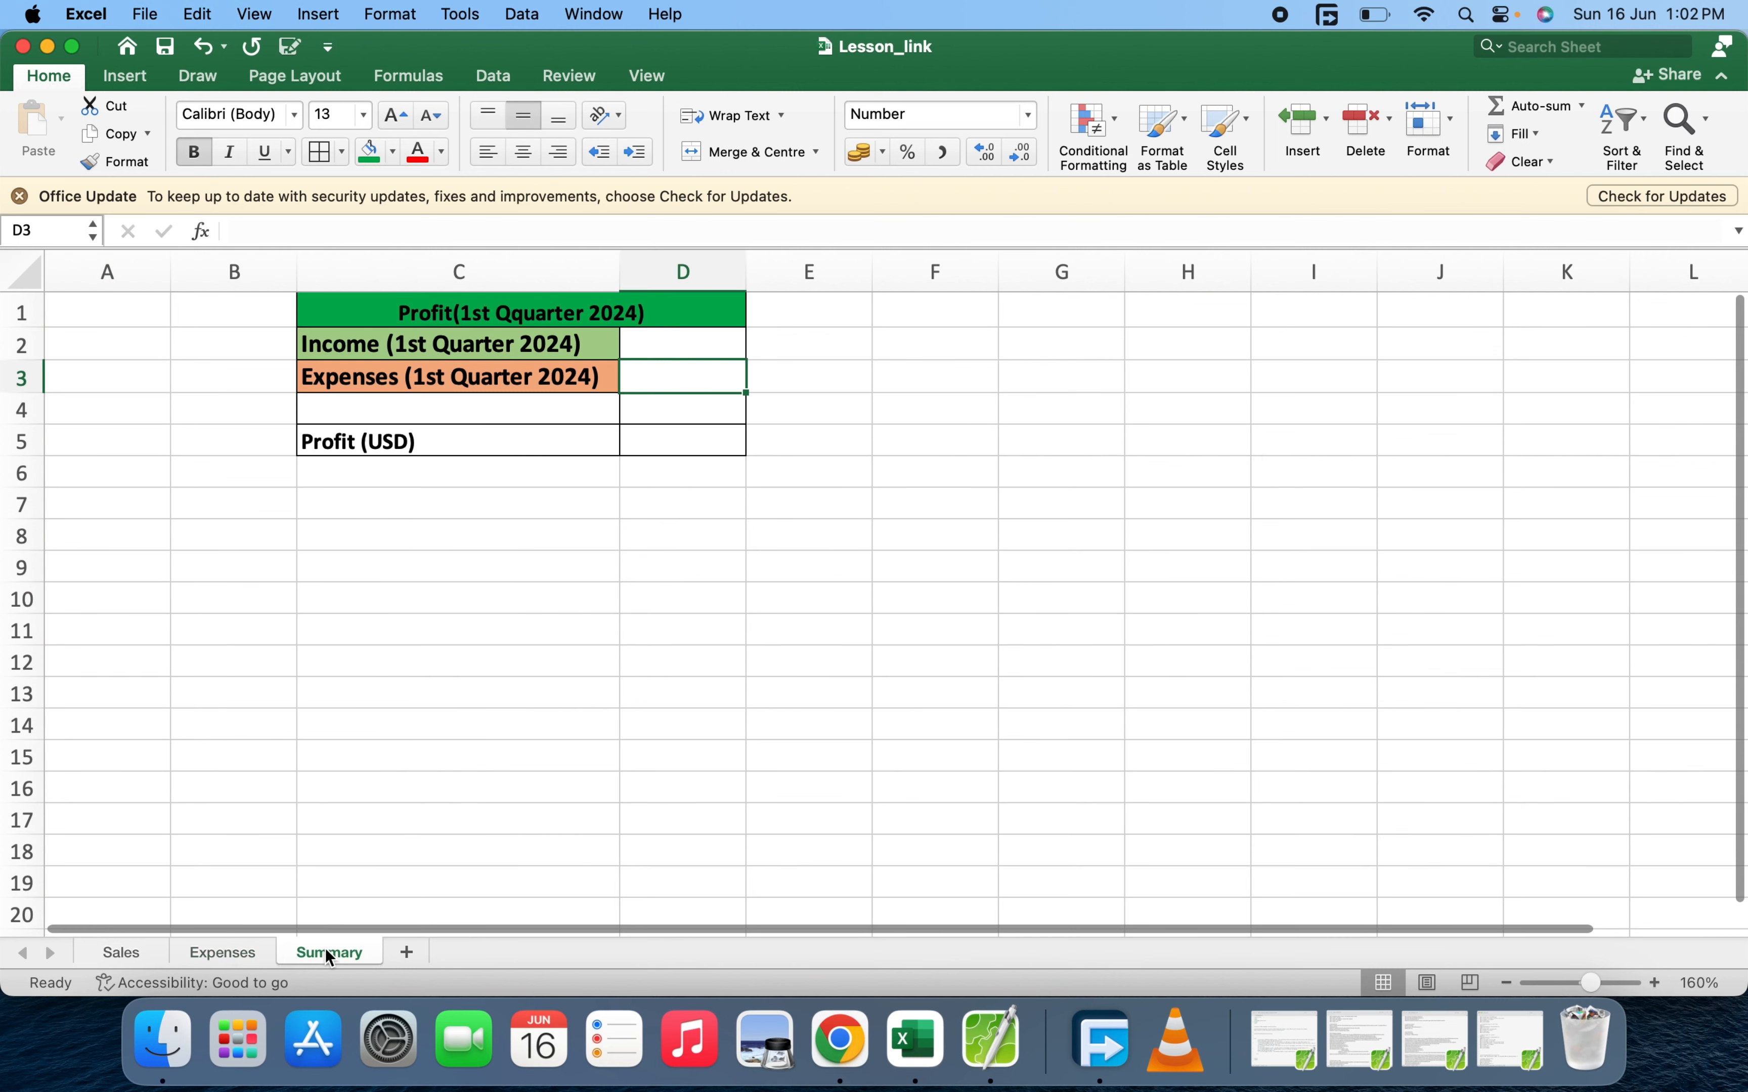
{"action": "mouse_move", "coordinate": [125, 797]}
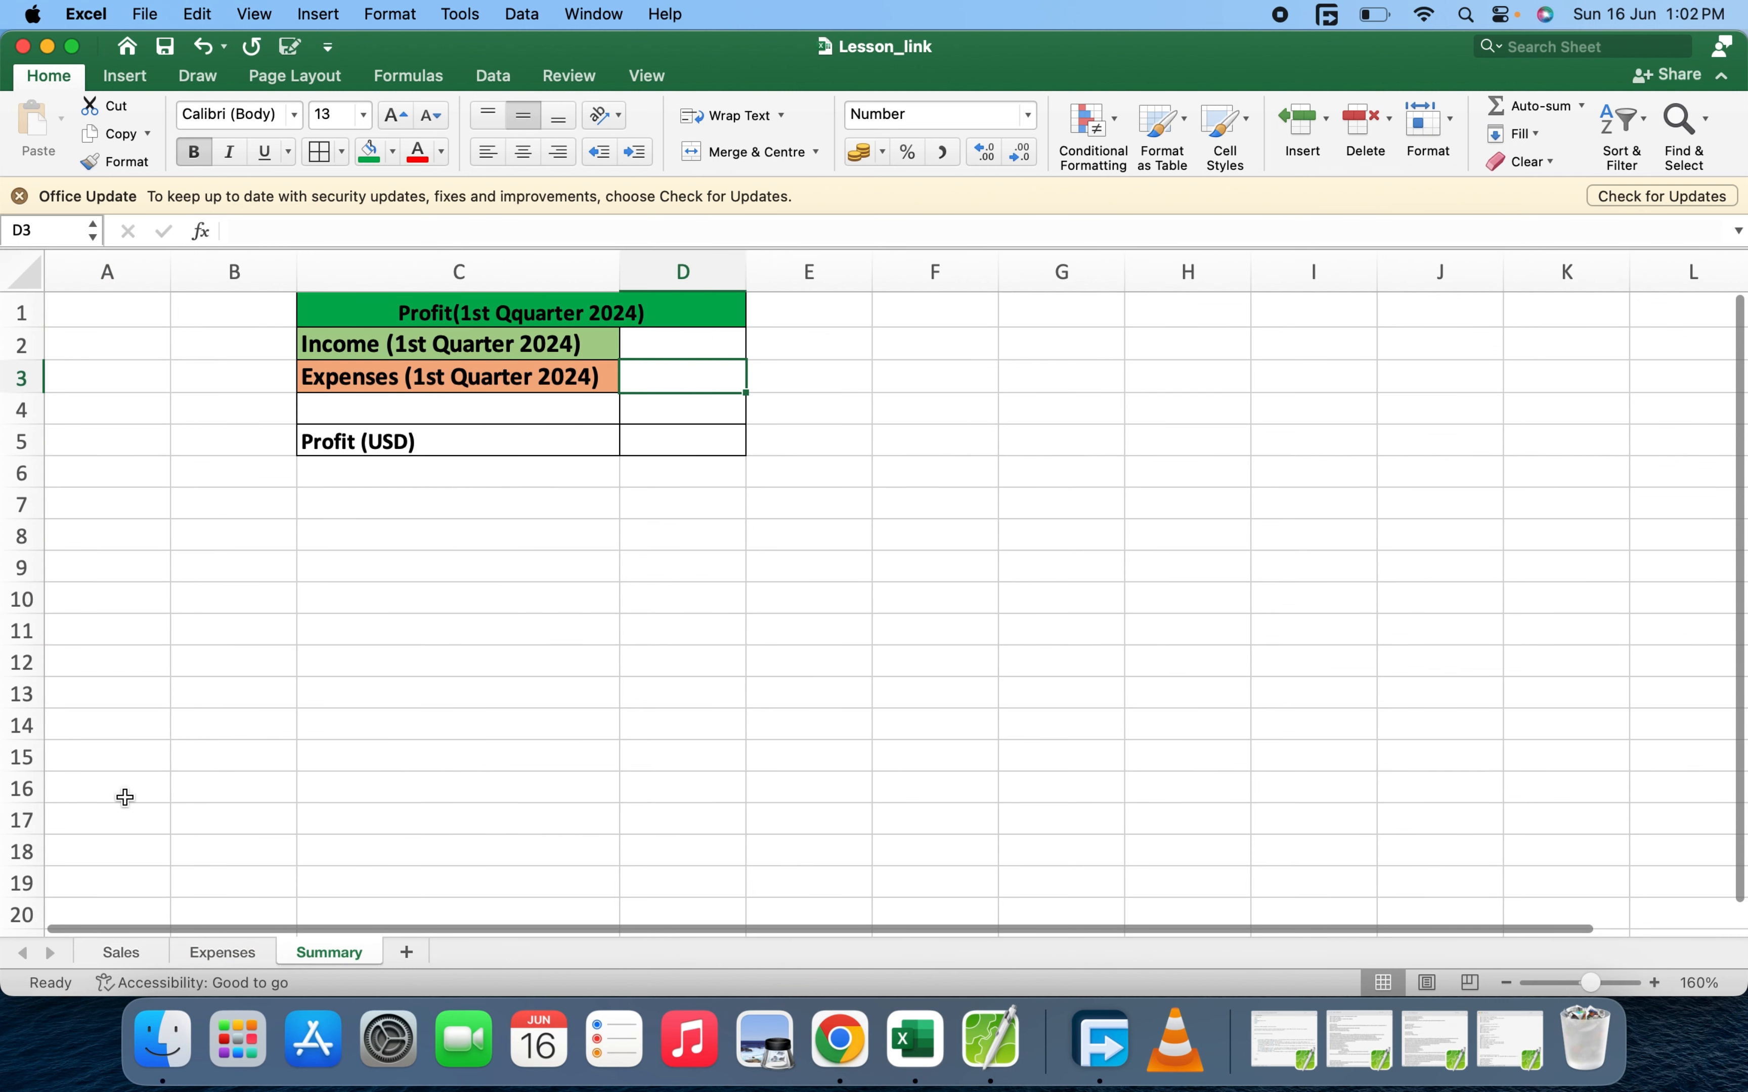
{"action": "left_click", "coordinate": [121, 952]}
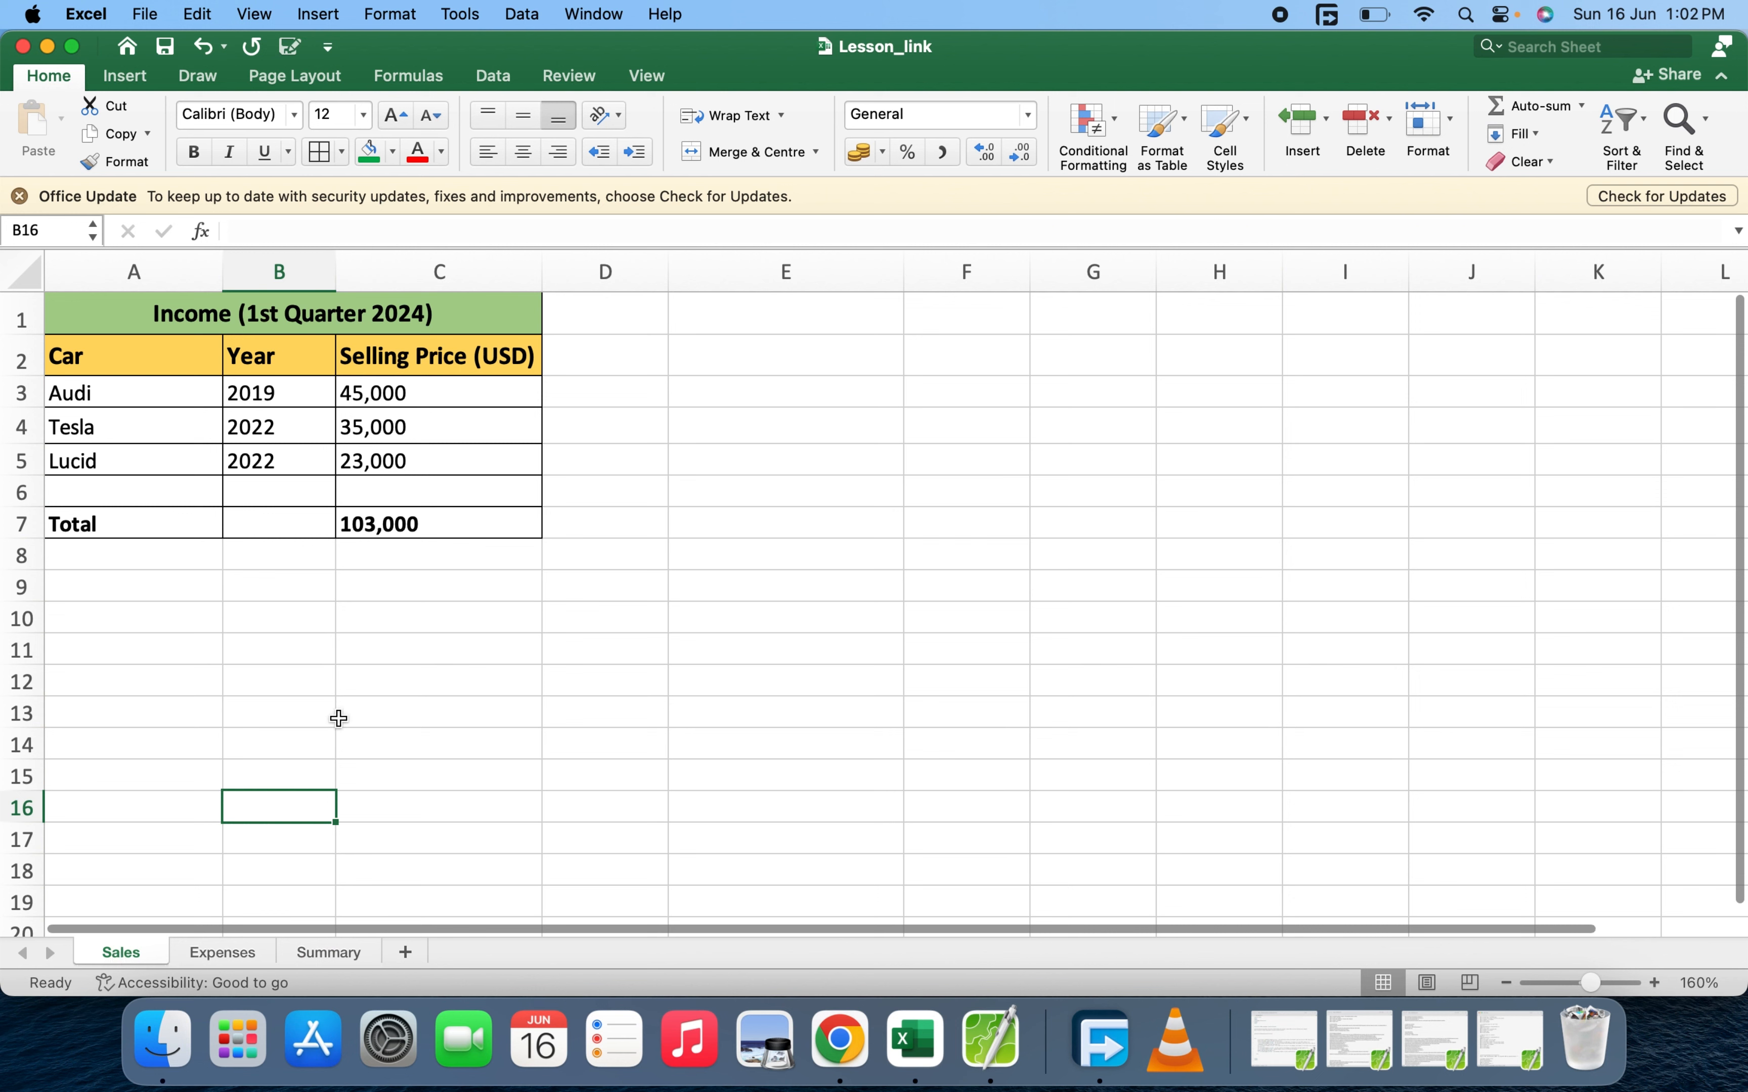
{"action": "mouse_move", "coordinate": [136, 532]}
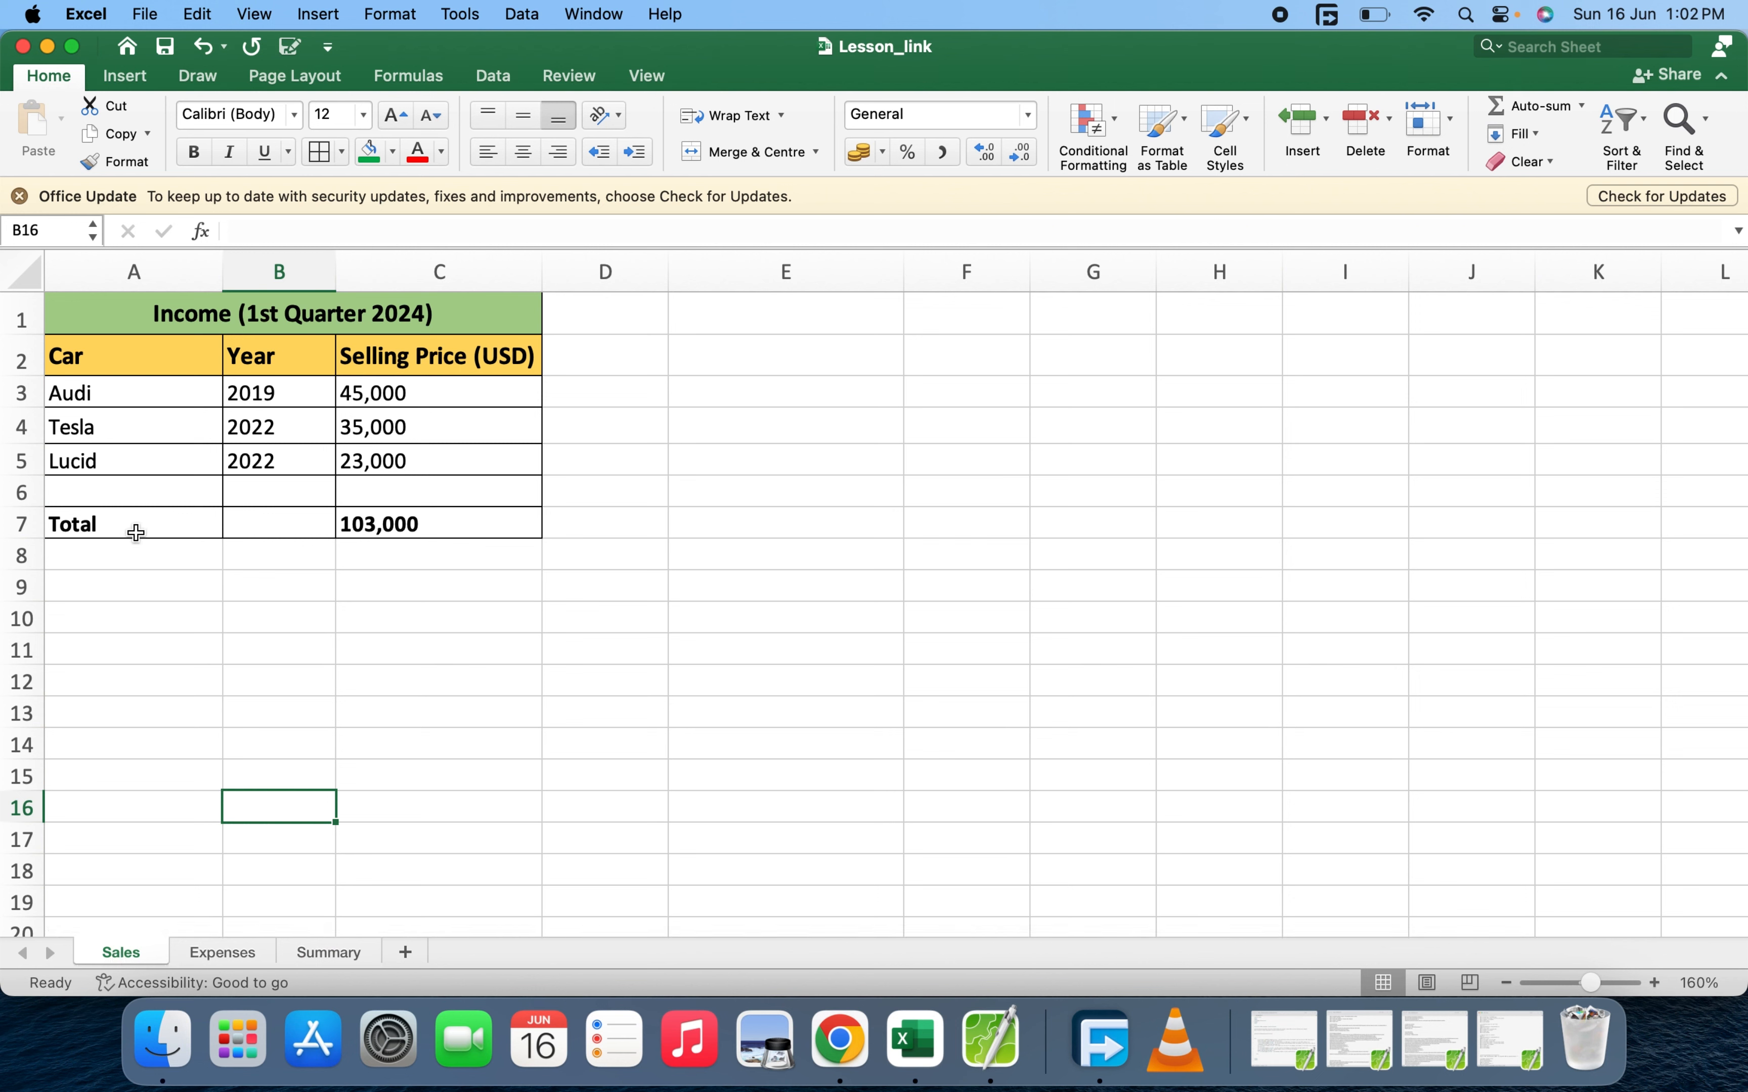
{"action": "left_click", "coordinate": [438, 524]}
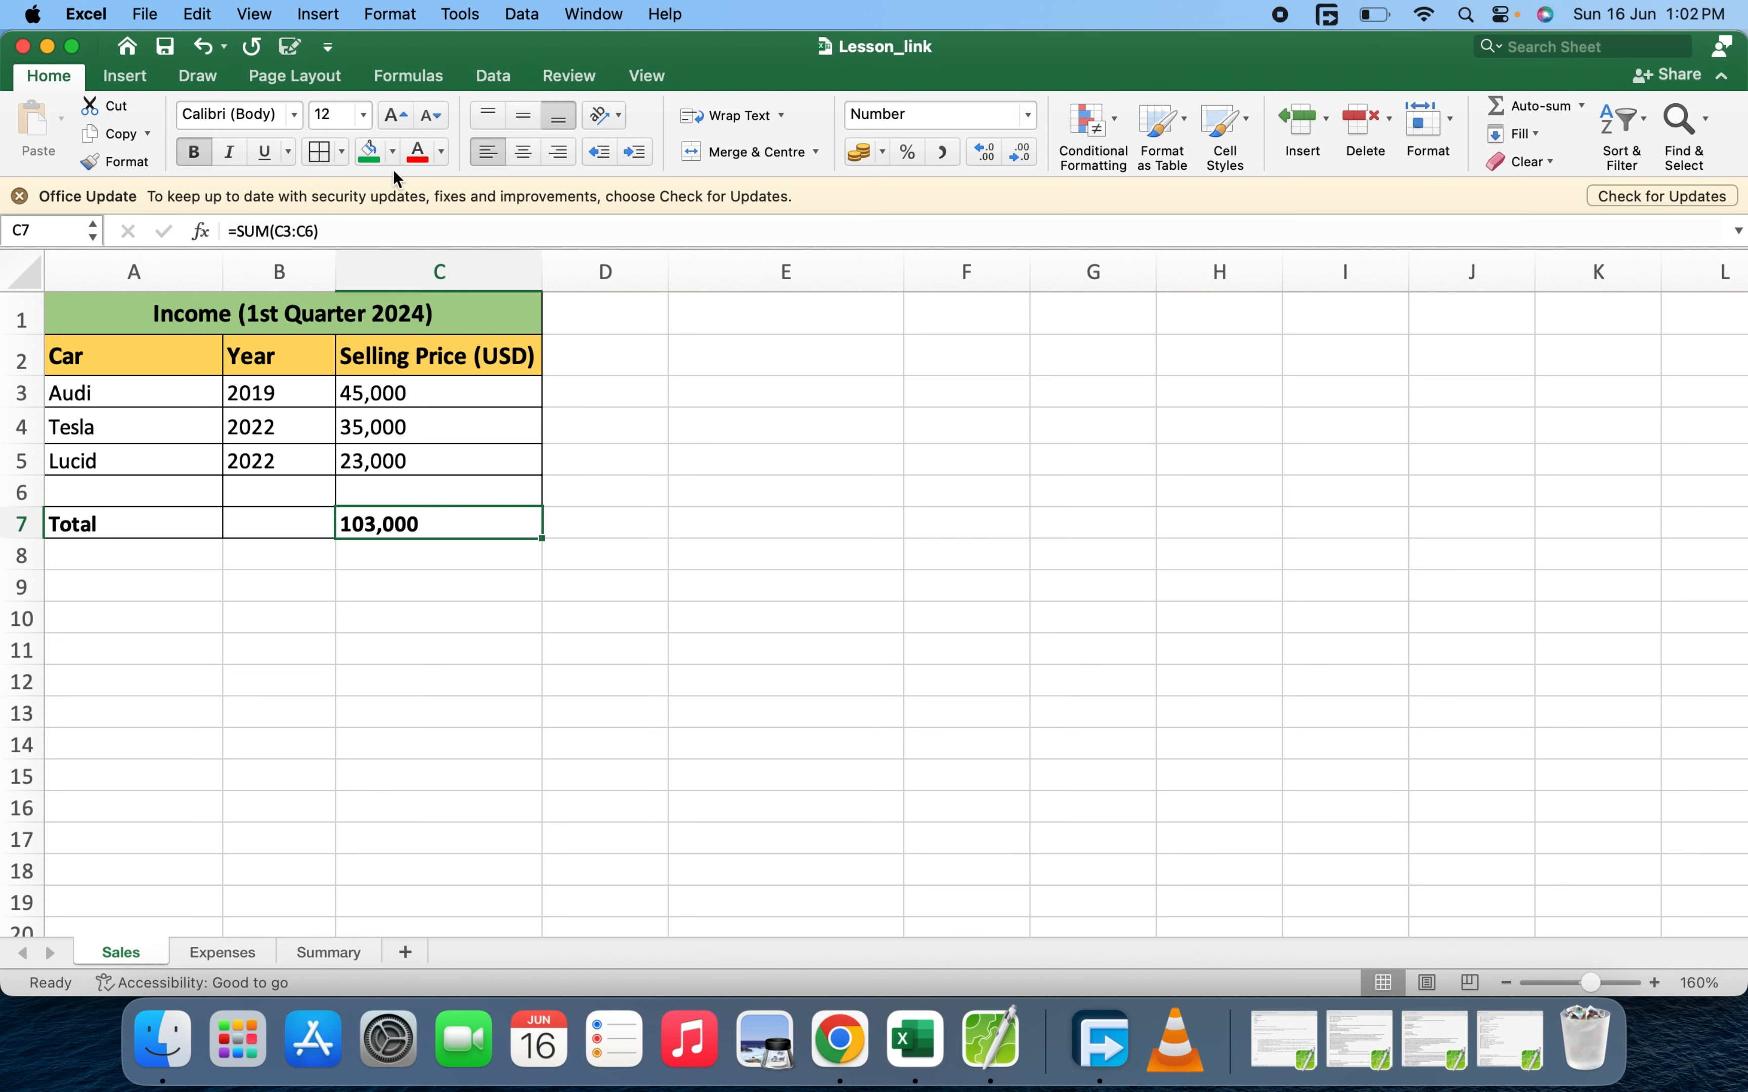
{"action": "left_click", "coordinate": [438, 272]}
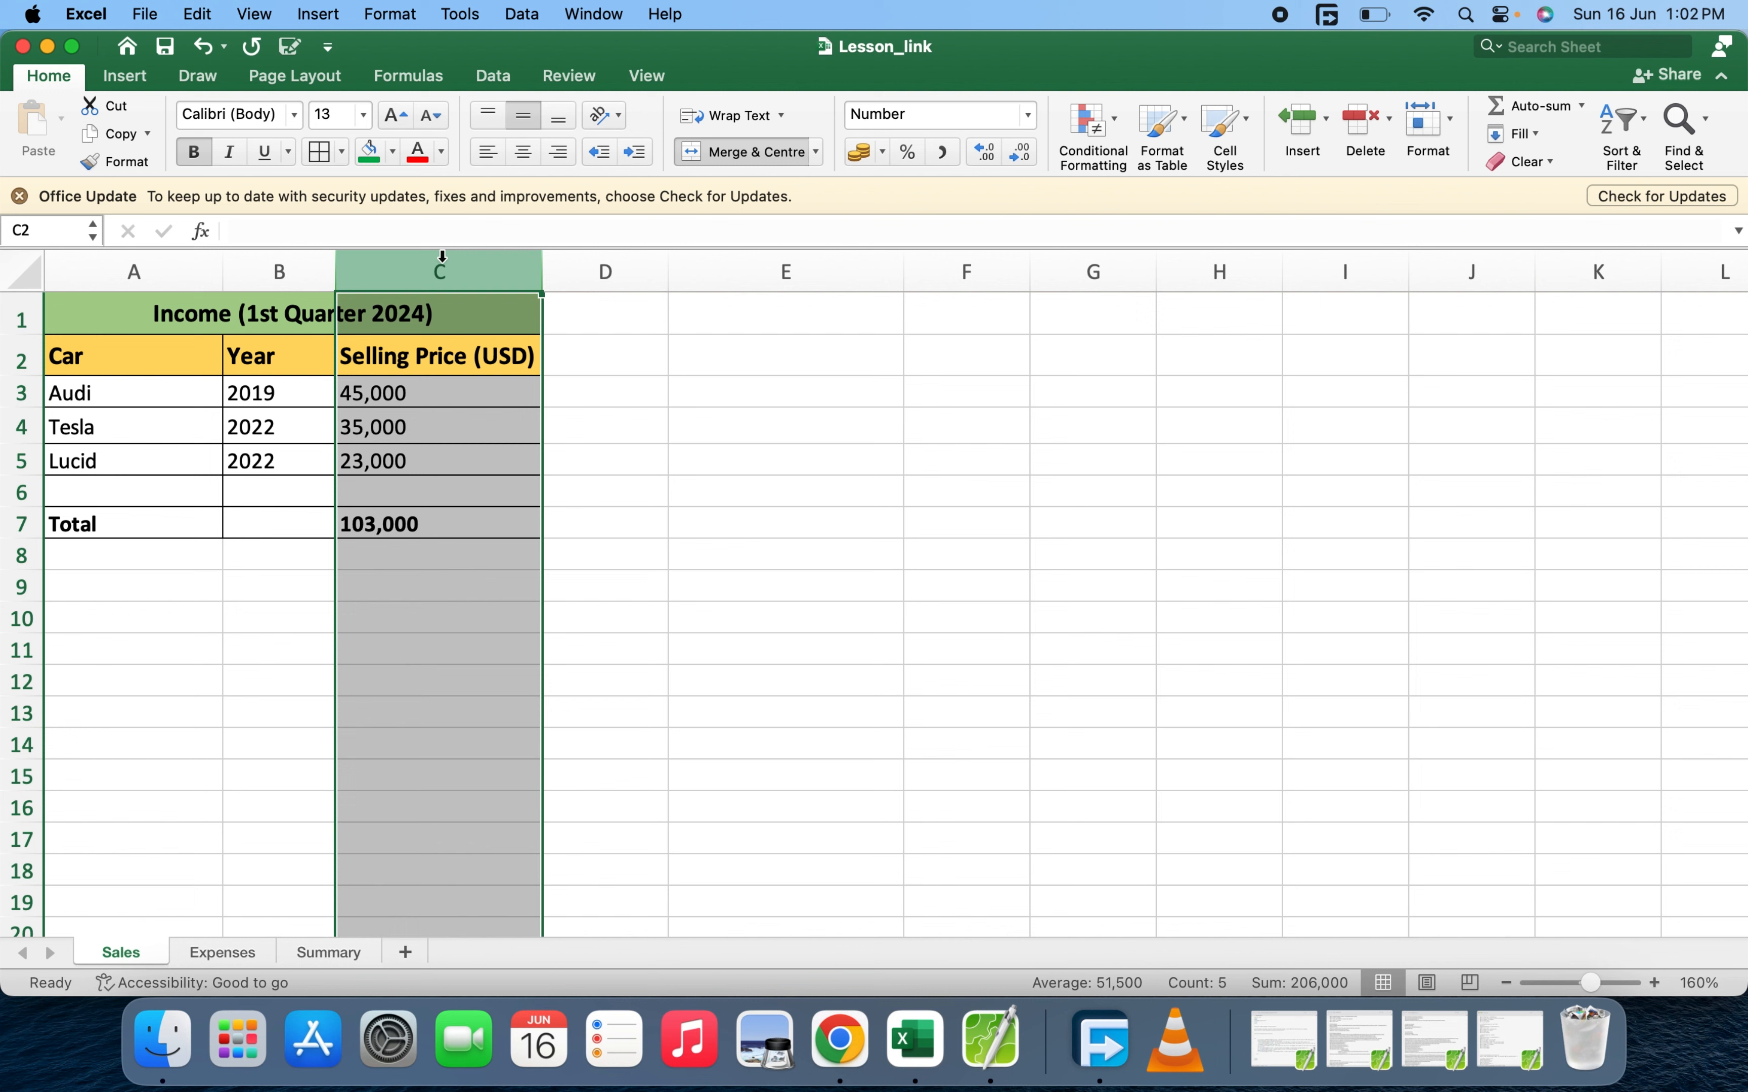
{"action": "left_click", "coordinate": [133, 584]}
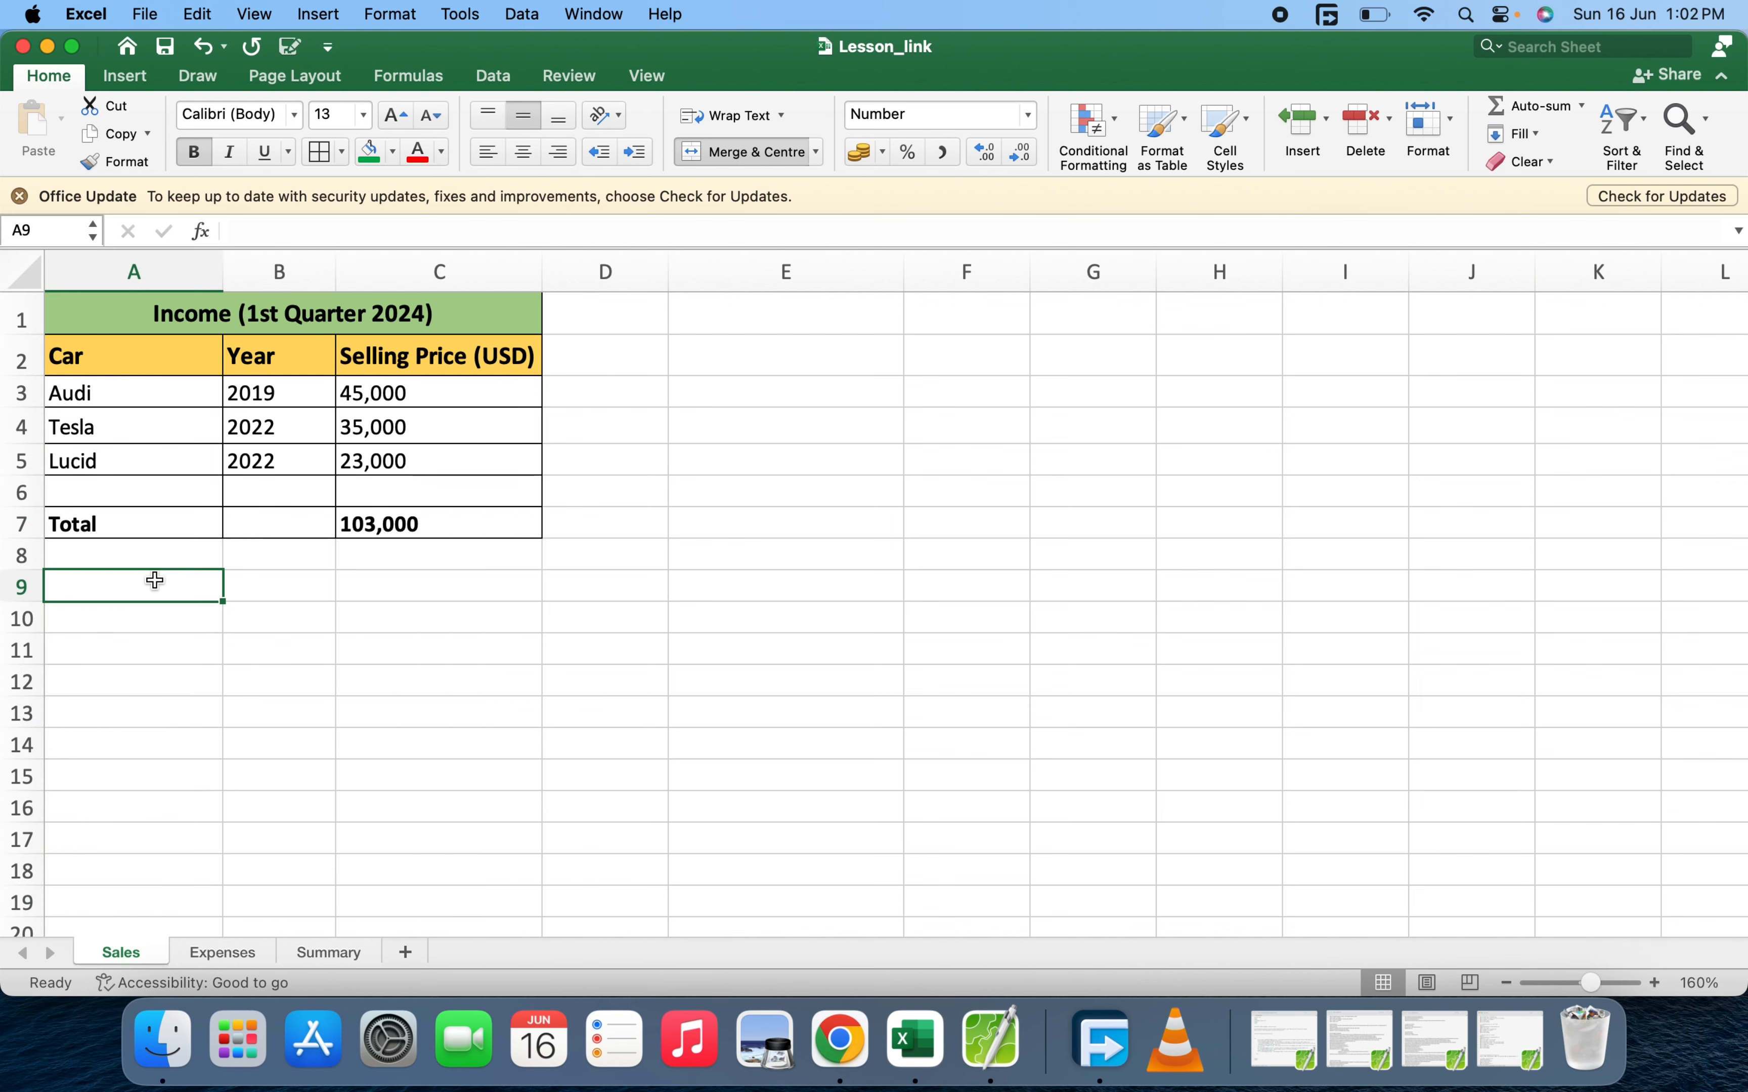
{"action": "left_click", "coordinate": [221, 952]}
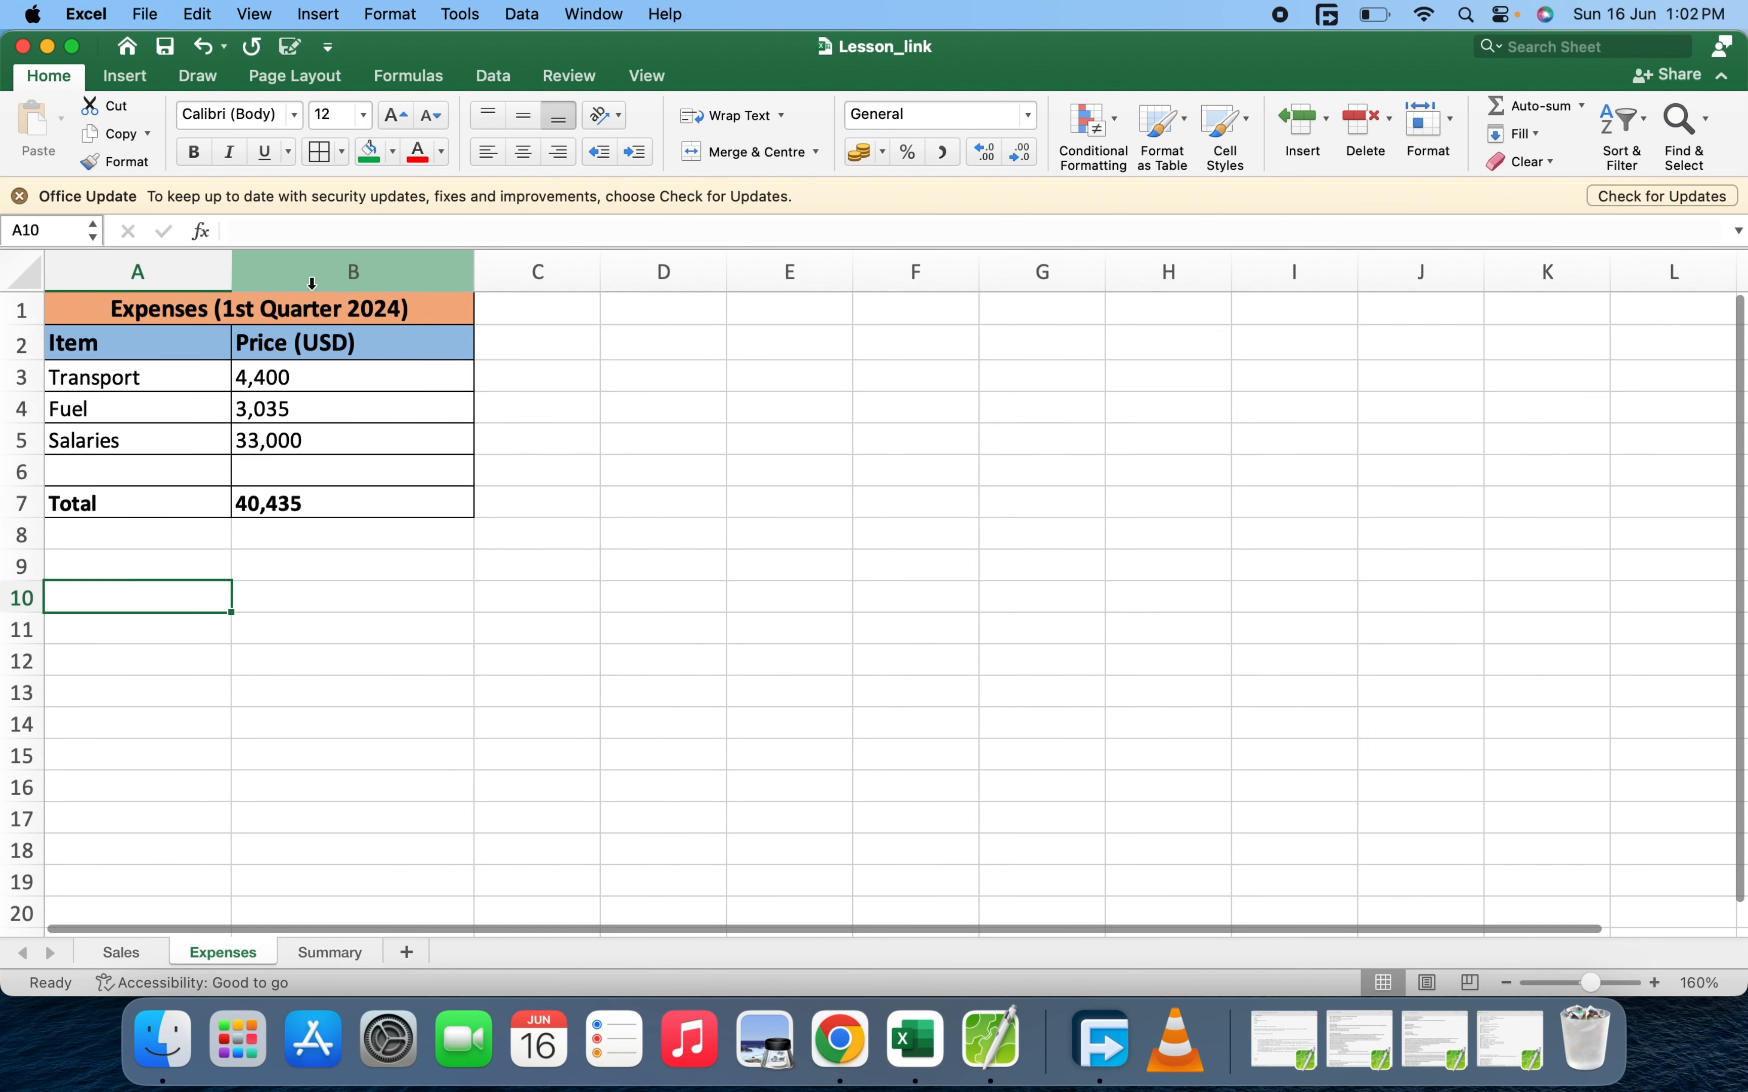
{"action": "left_click", "coordinate": [352, 271]}
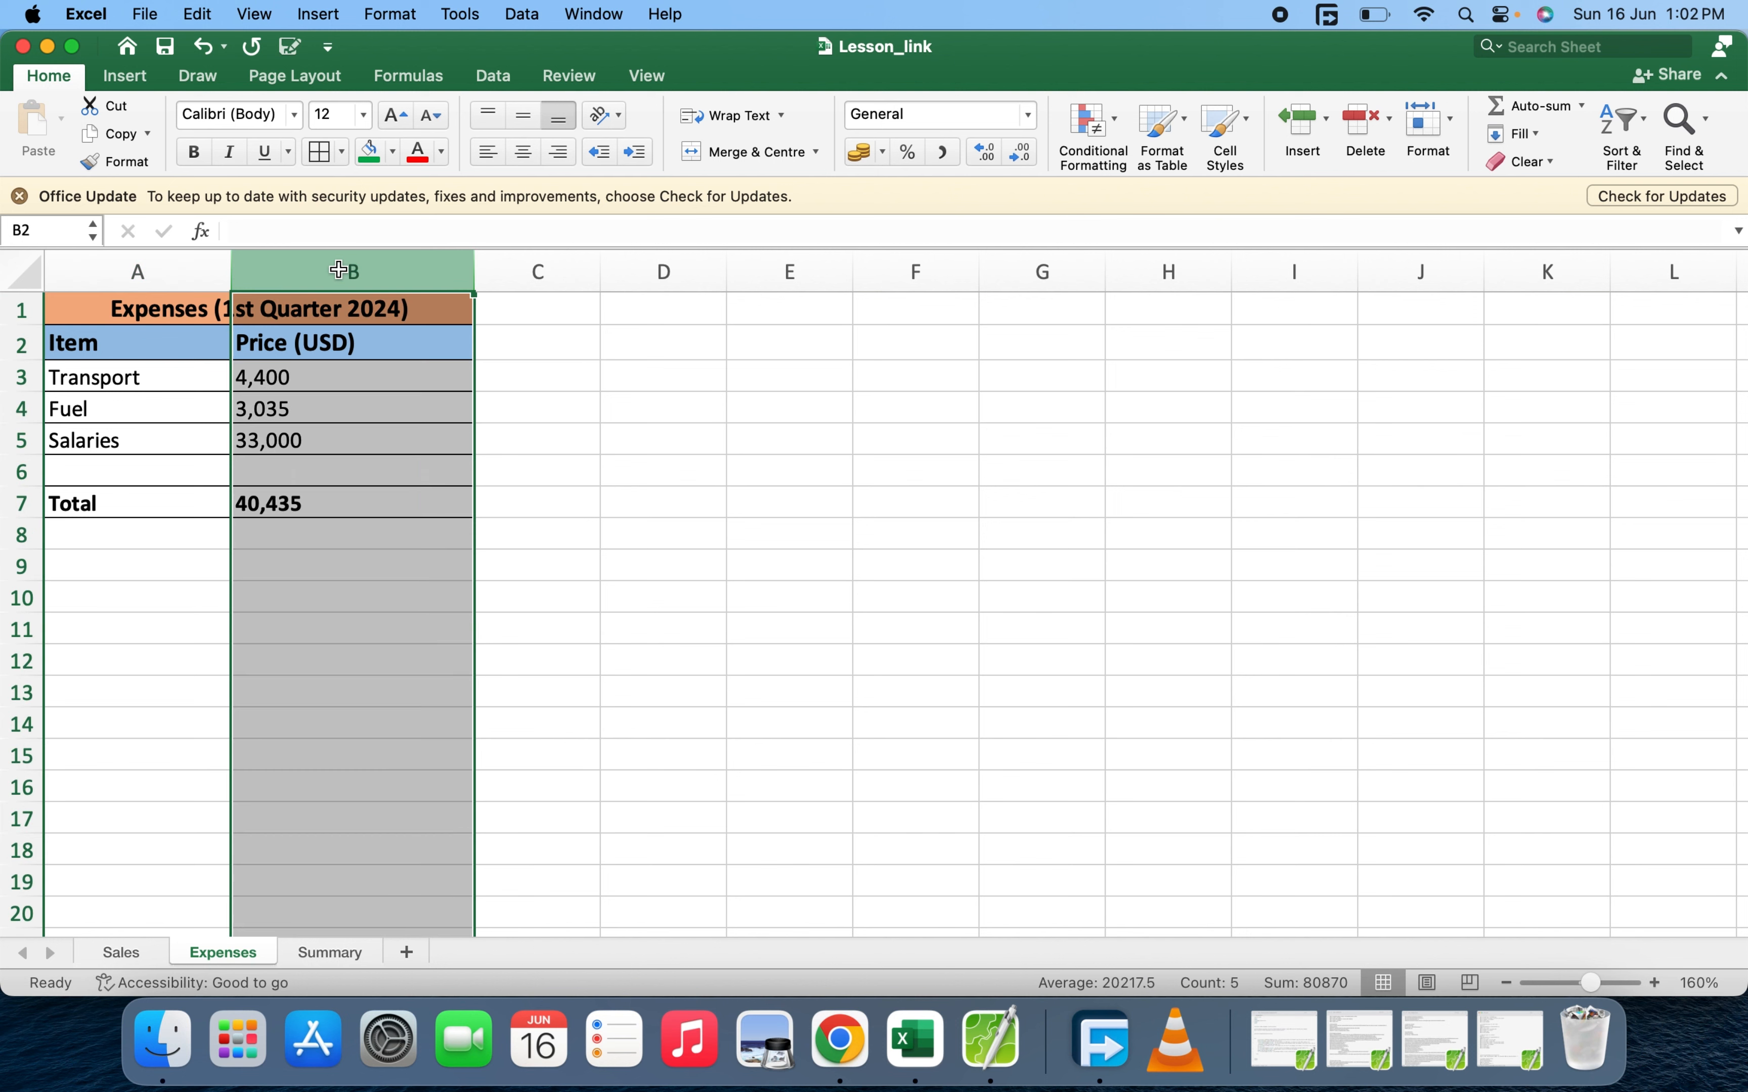
{"action": "left_click", "coordinate": [353, 502]}
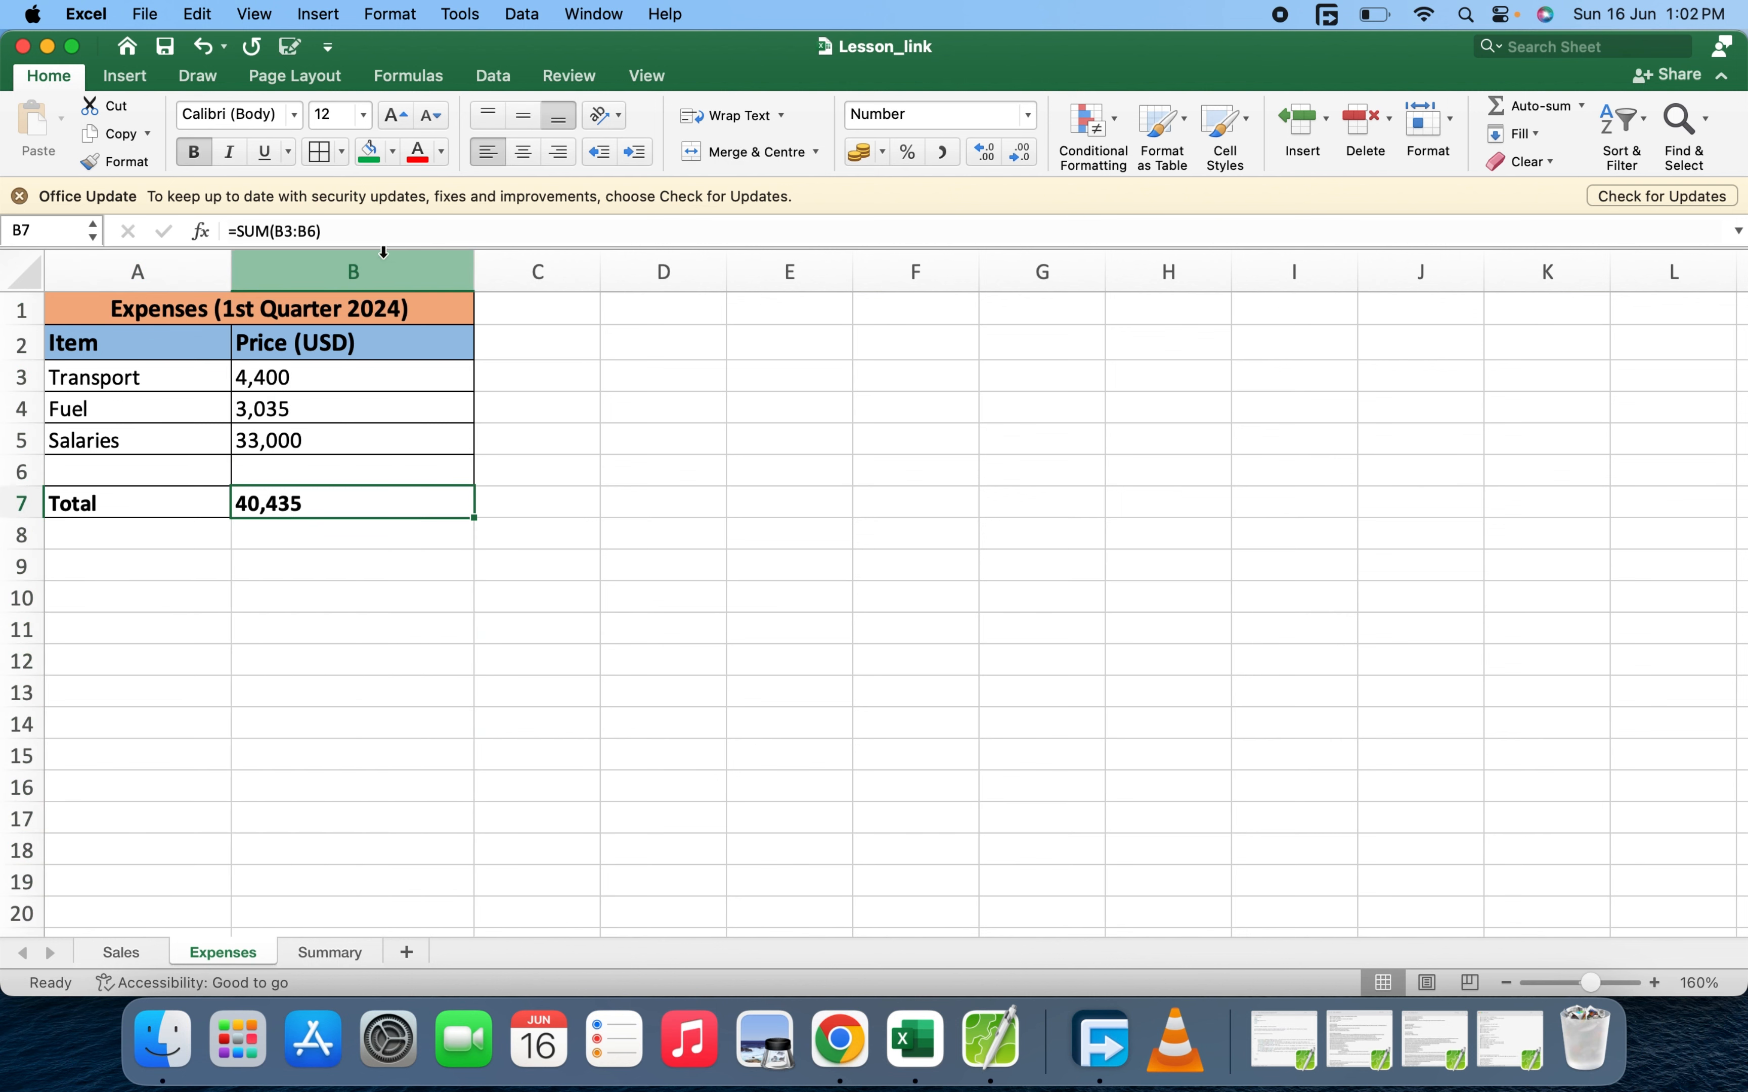
{"action": "left_click", "coordinate": [352, 271]}
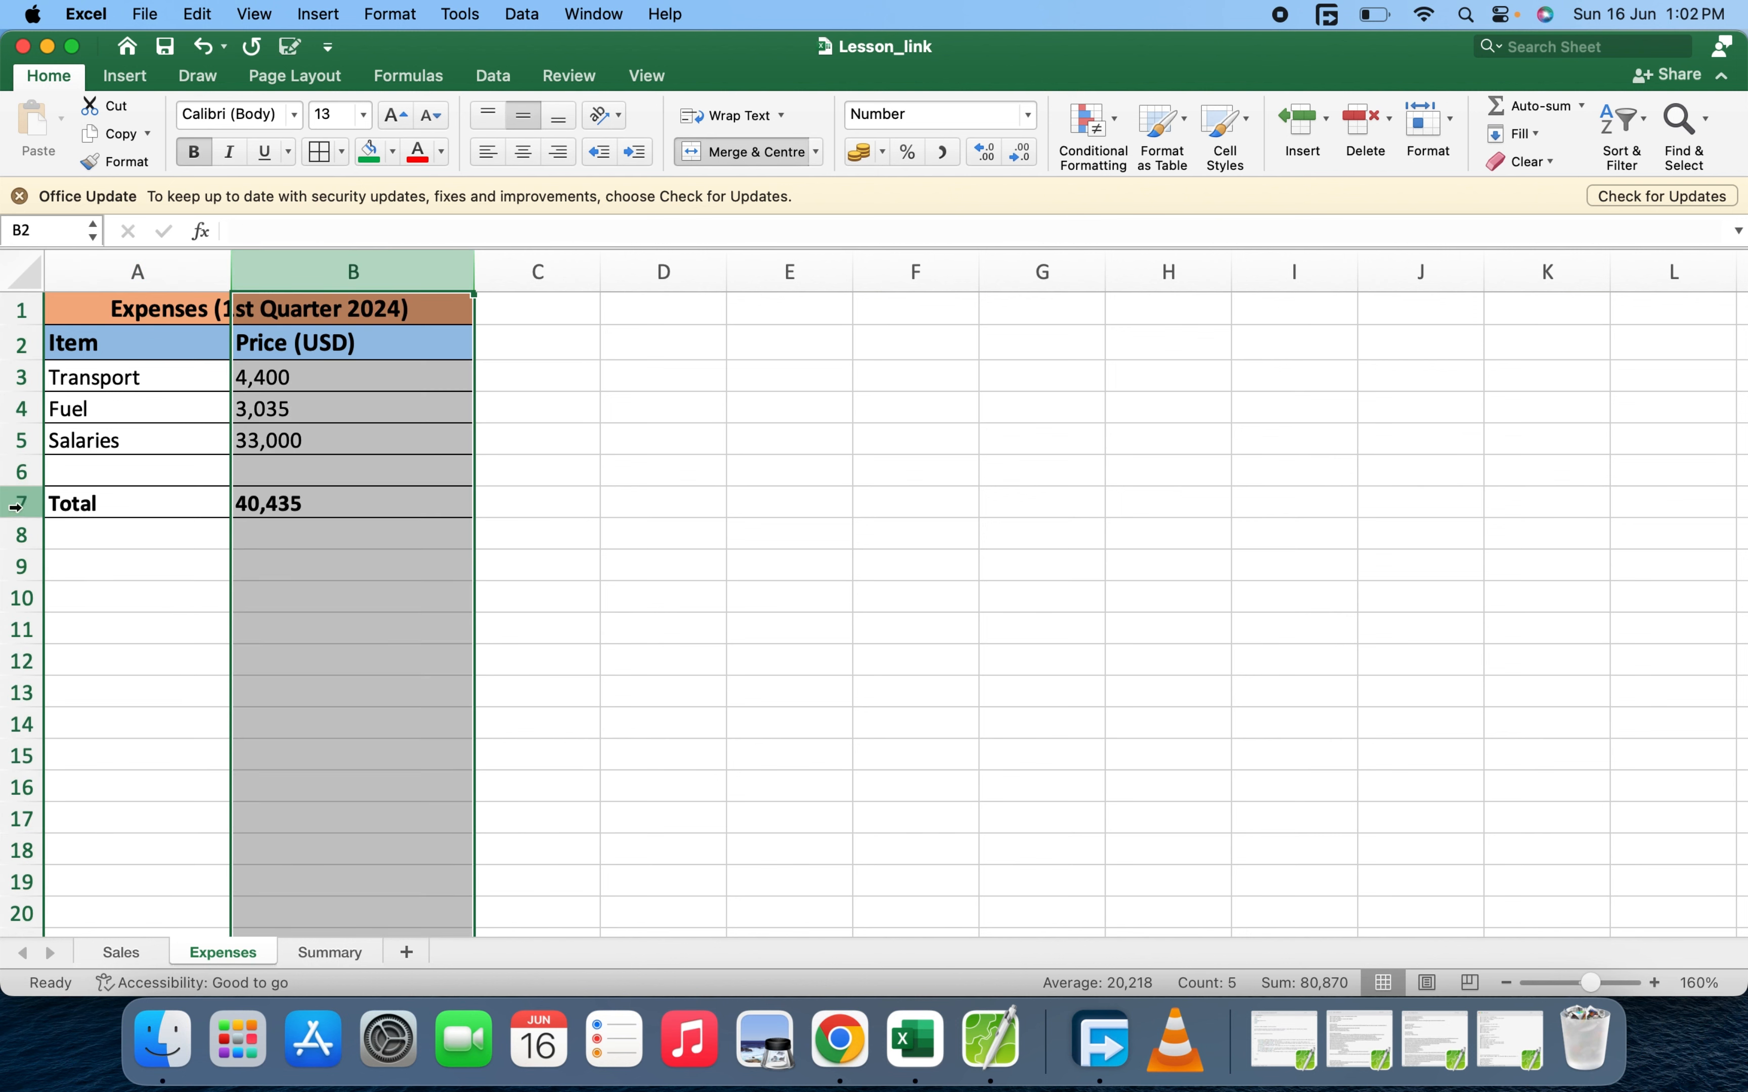
{"action": "left_click", "coordinate": [353, 503]}
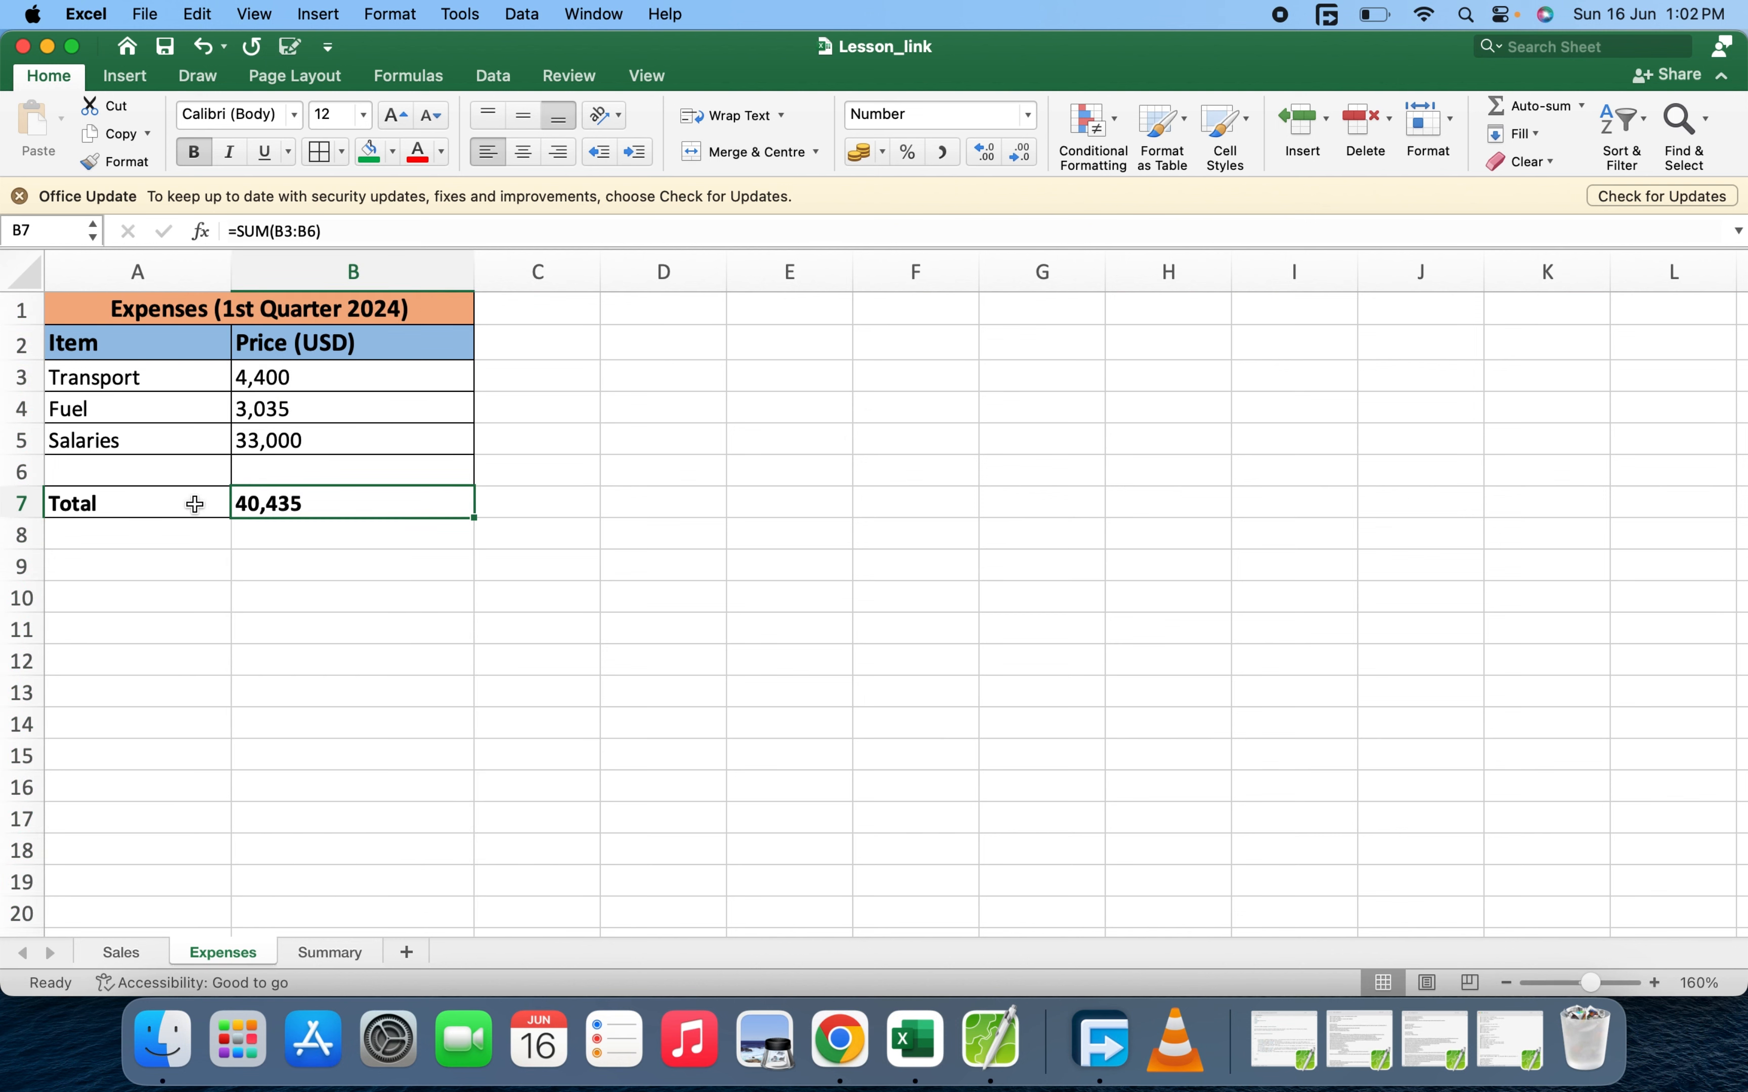
{"action": "left_click", "coordinate": [119, 952]}
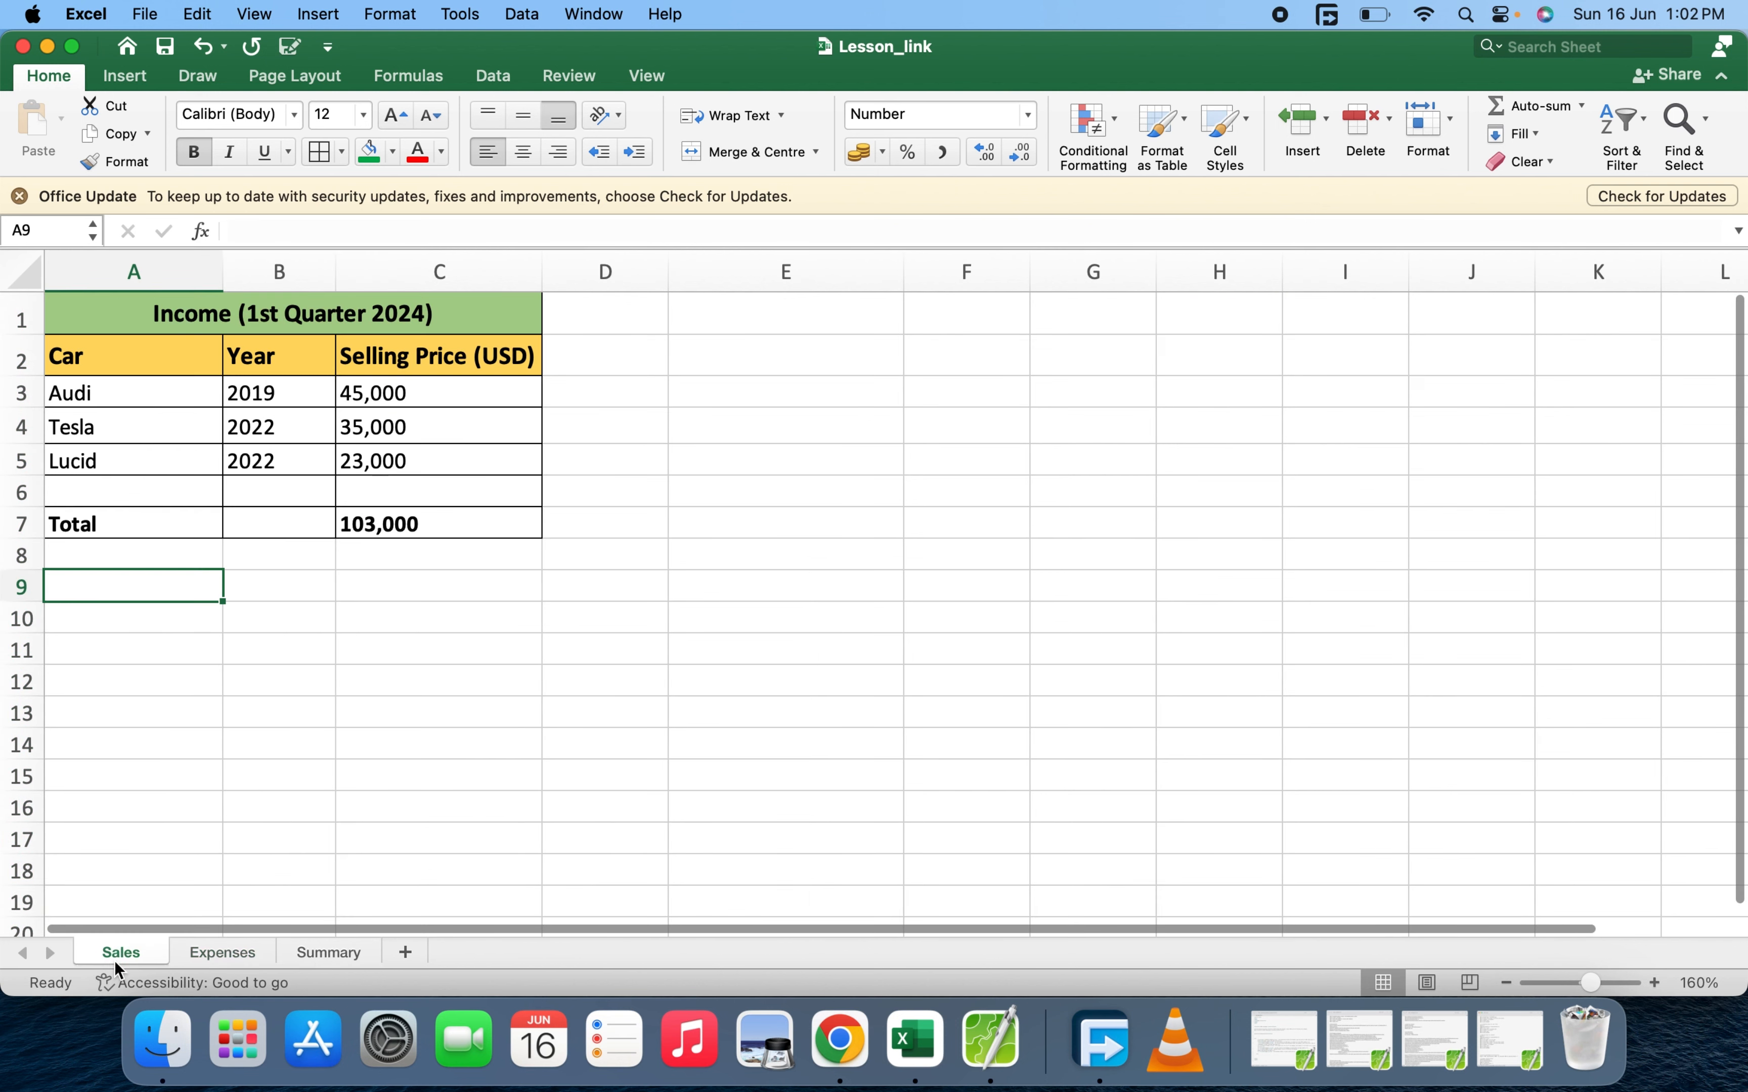
{"action": "left_click", "coordinate": [438, 524]}
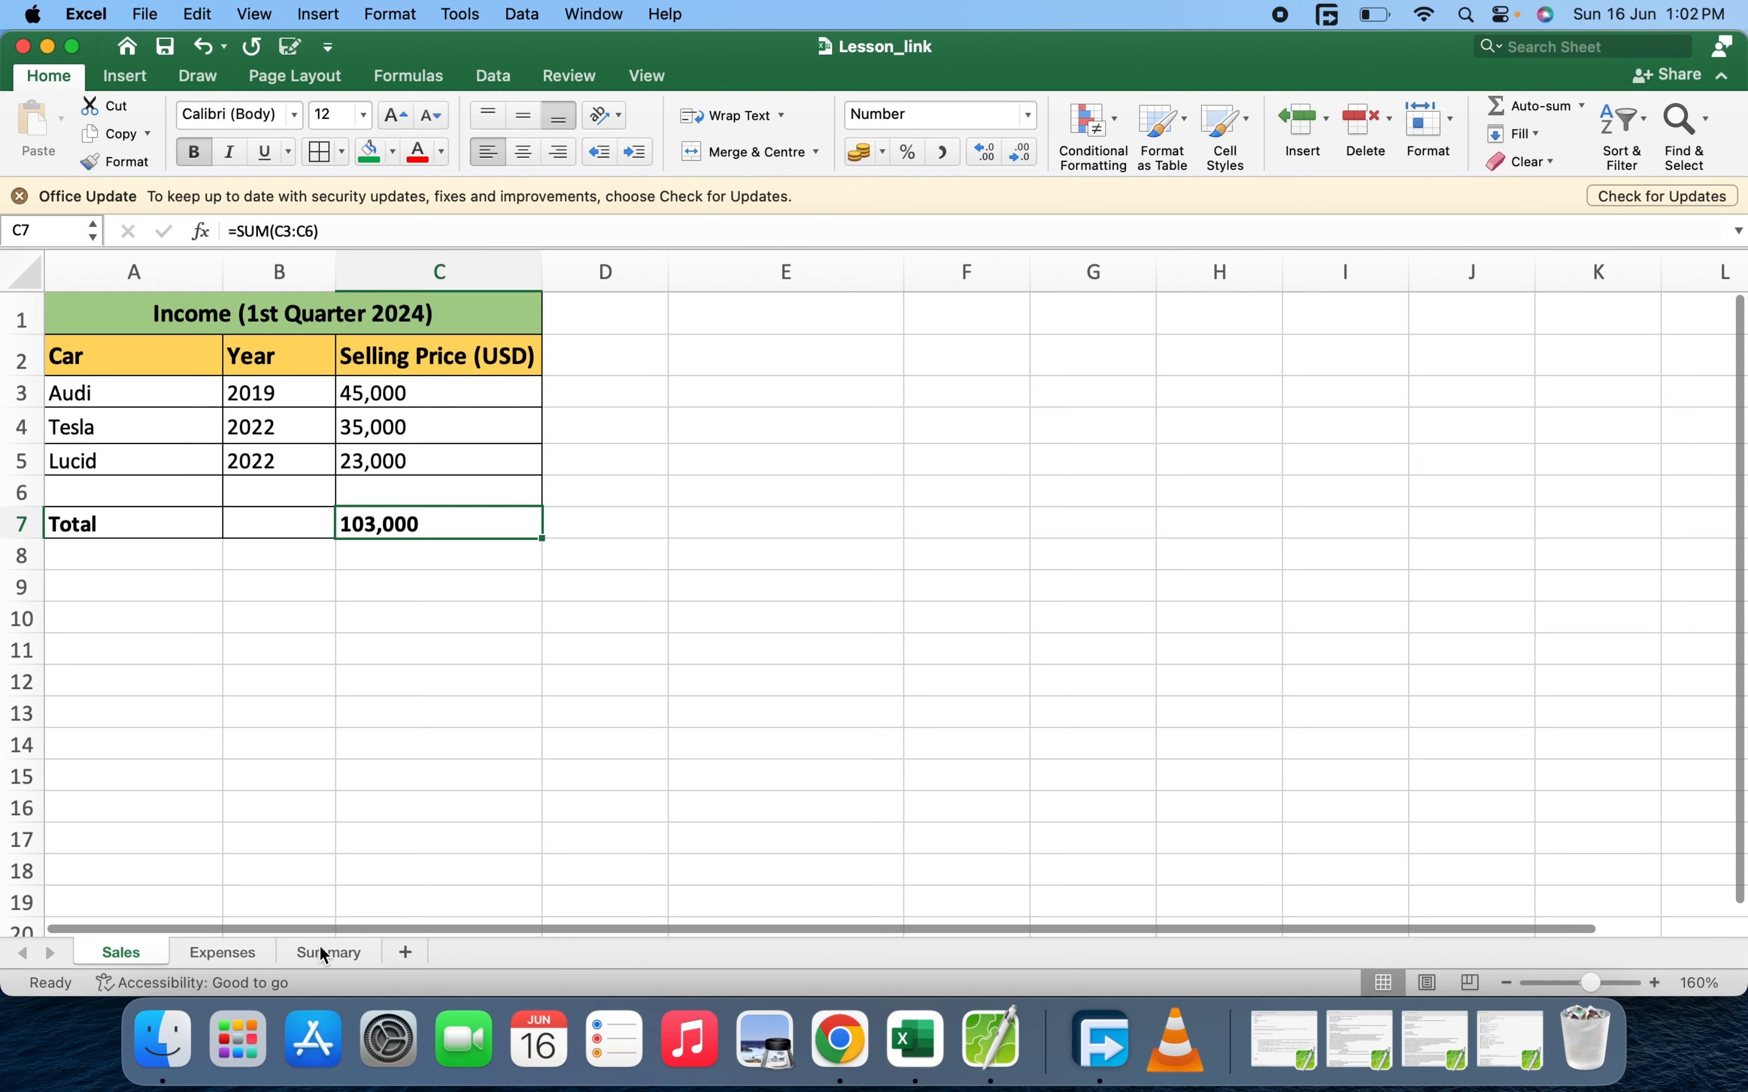
{"action": "left_click", "coordinate": [327, 952]}
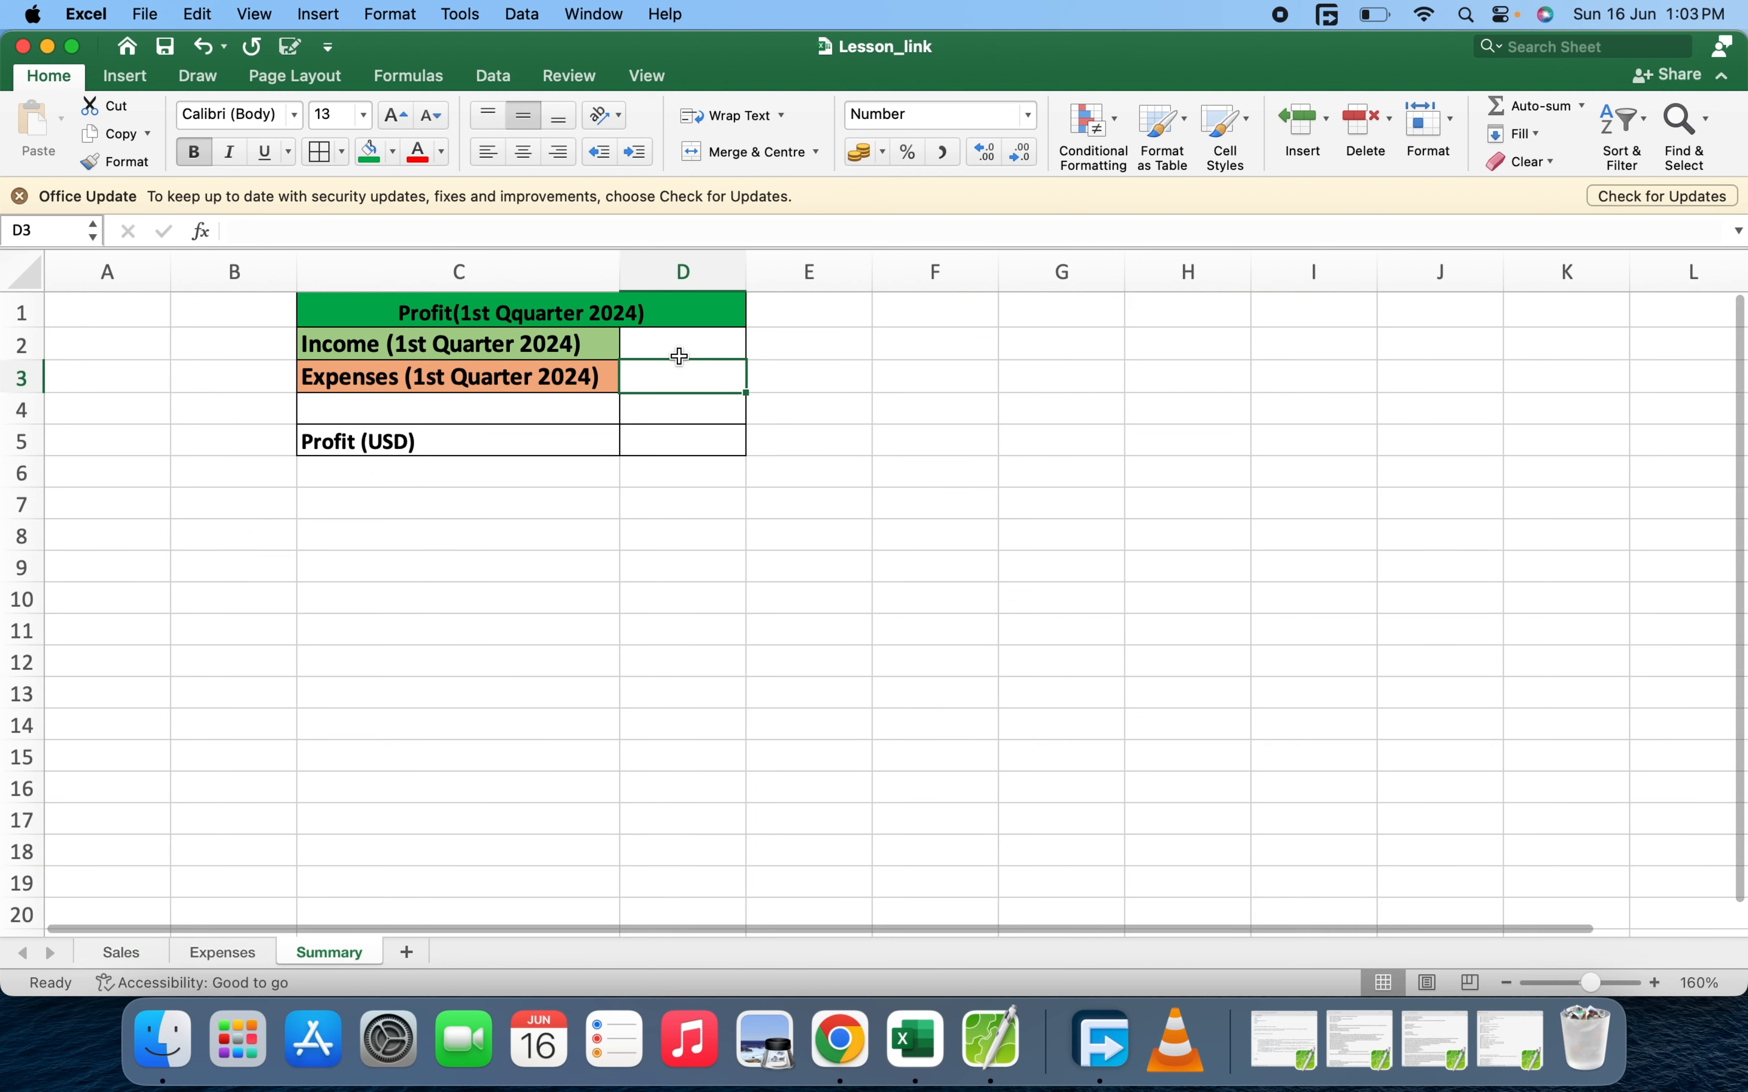
{"action": "left_click", "coordinate": [681, 343]}
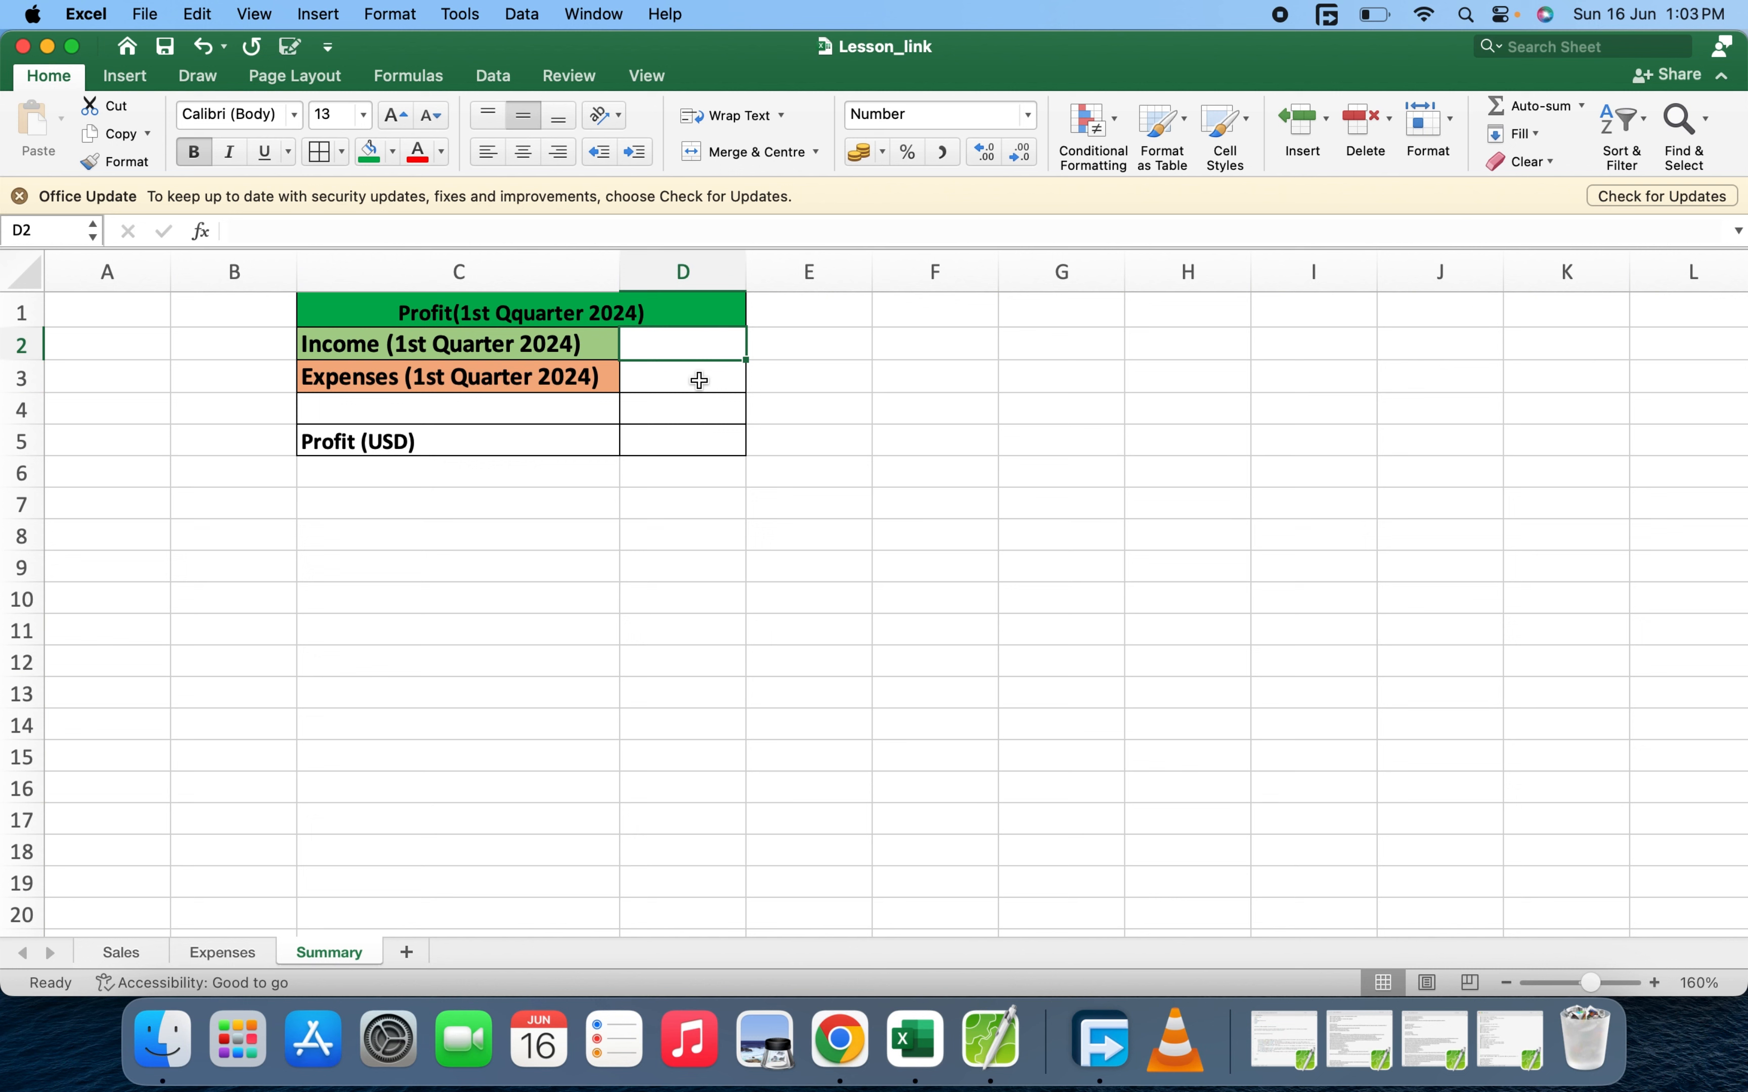
Set Summary D2 to =Sales!C7 so income shows 103,000, then verify against the Sales sheet
{"action": "type", "text": "="}
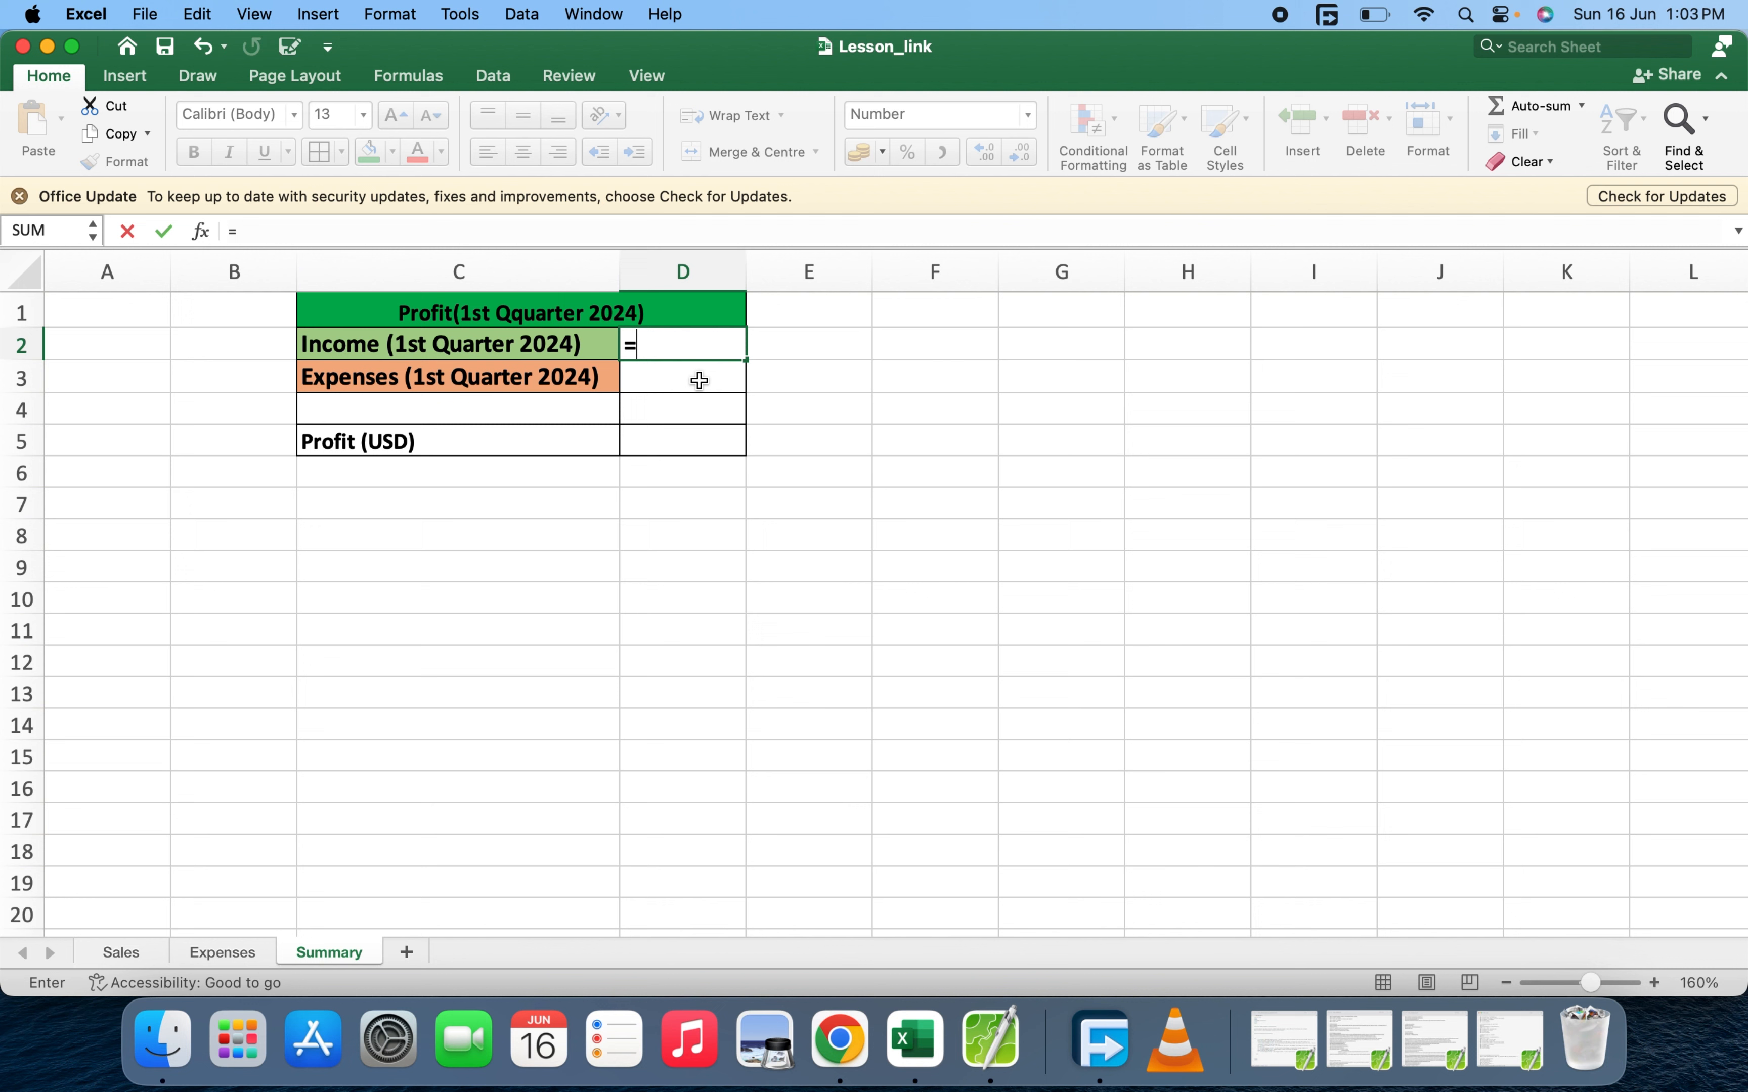
{"action": "type", "text": "S"}
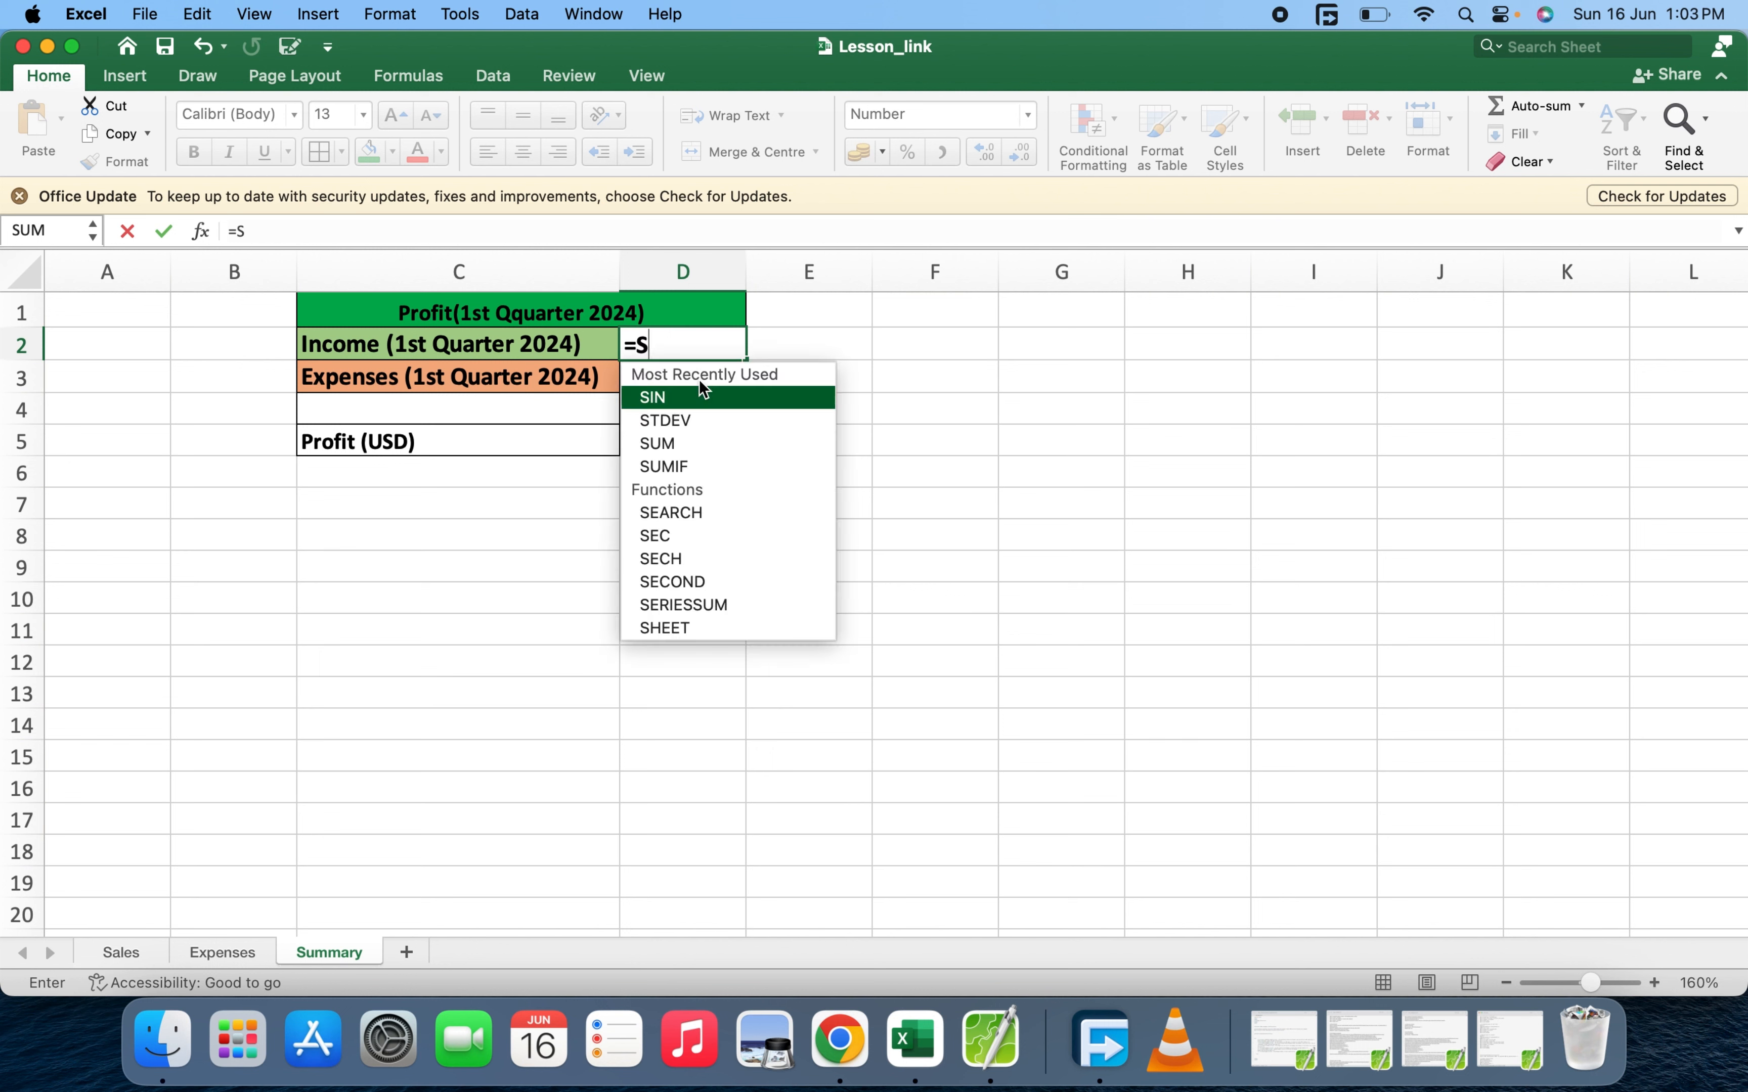
{"action": "type", "text": "ale"}
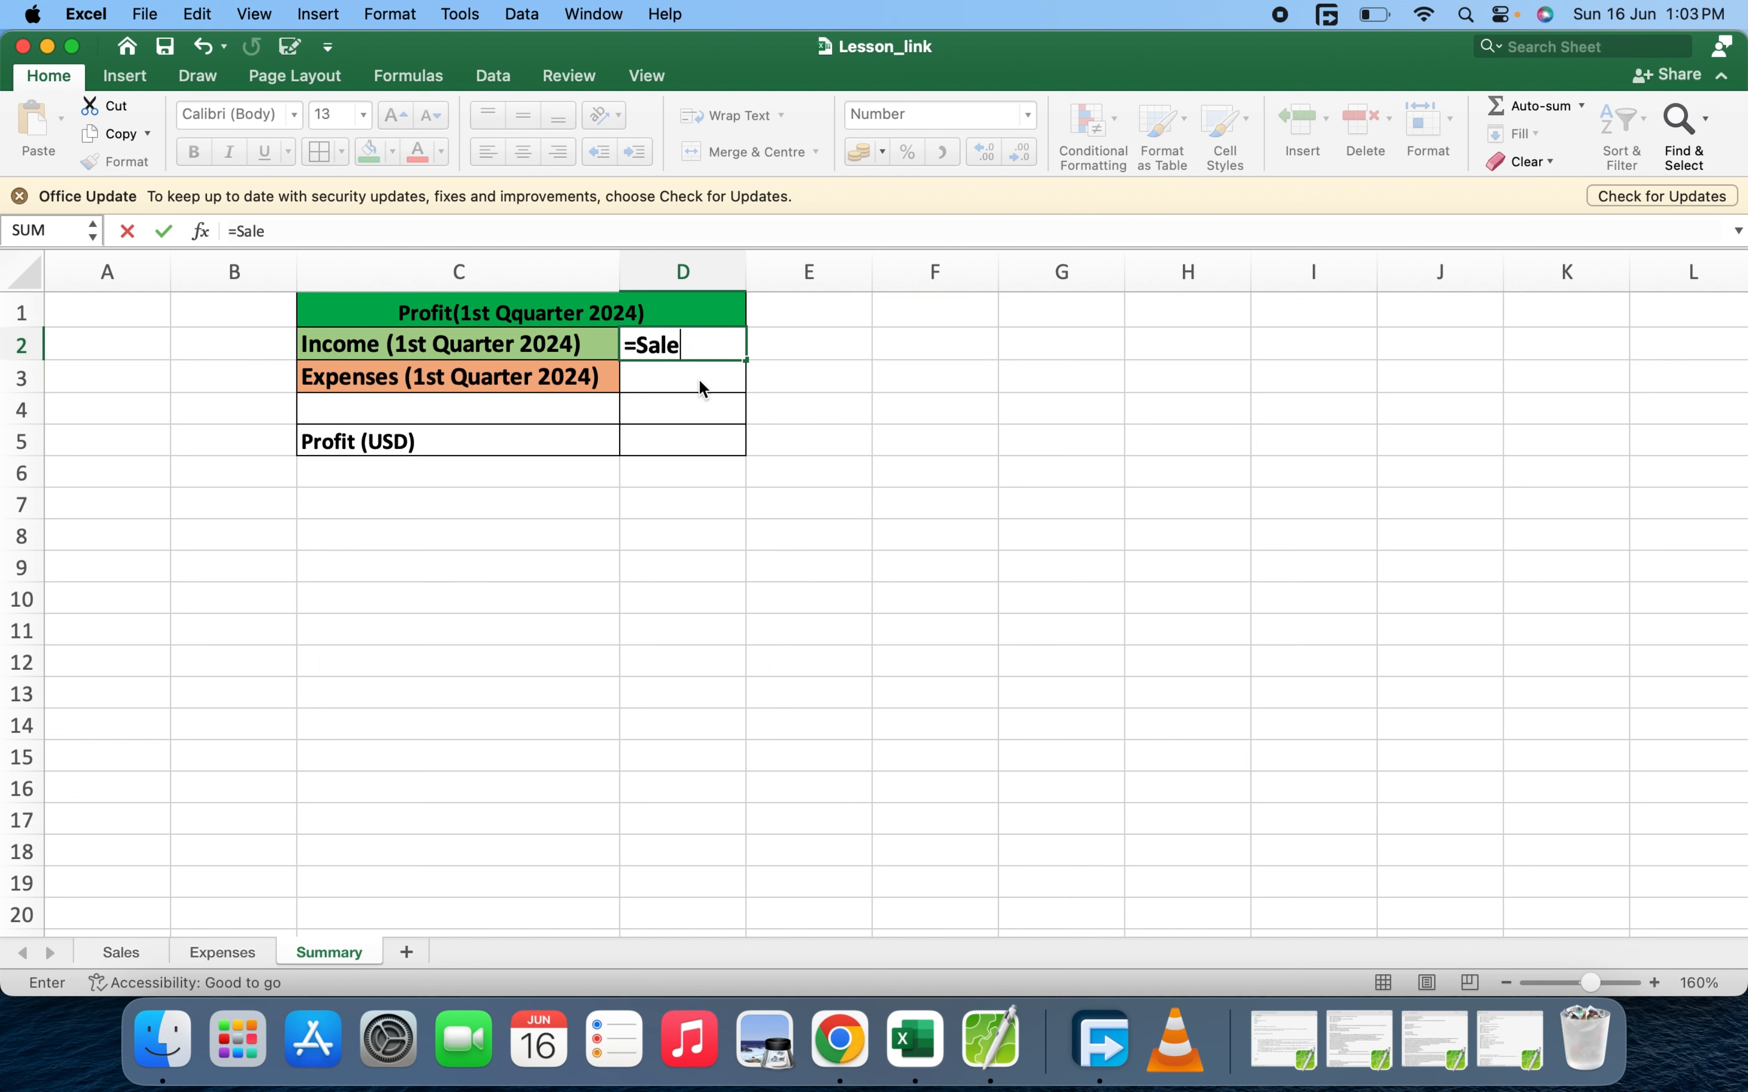
{"action": "type", "text": "s"}
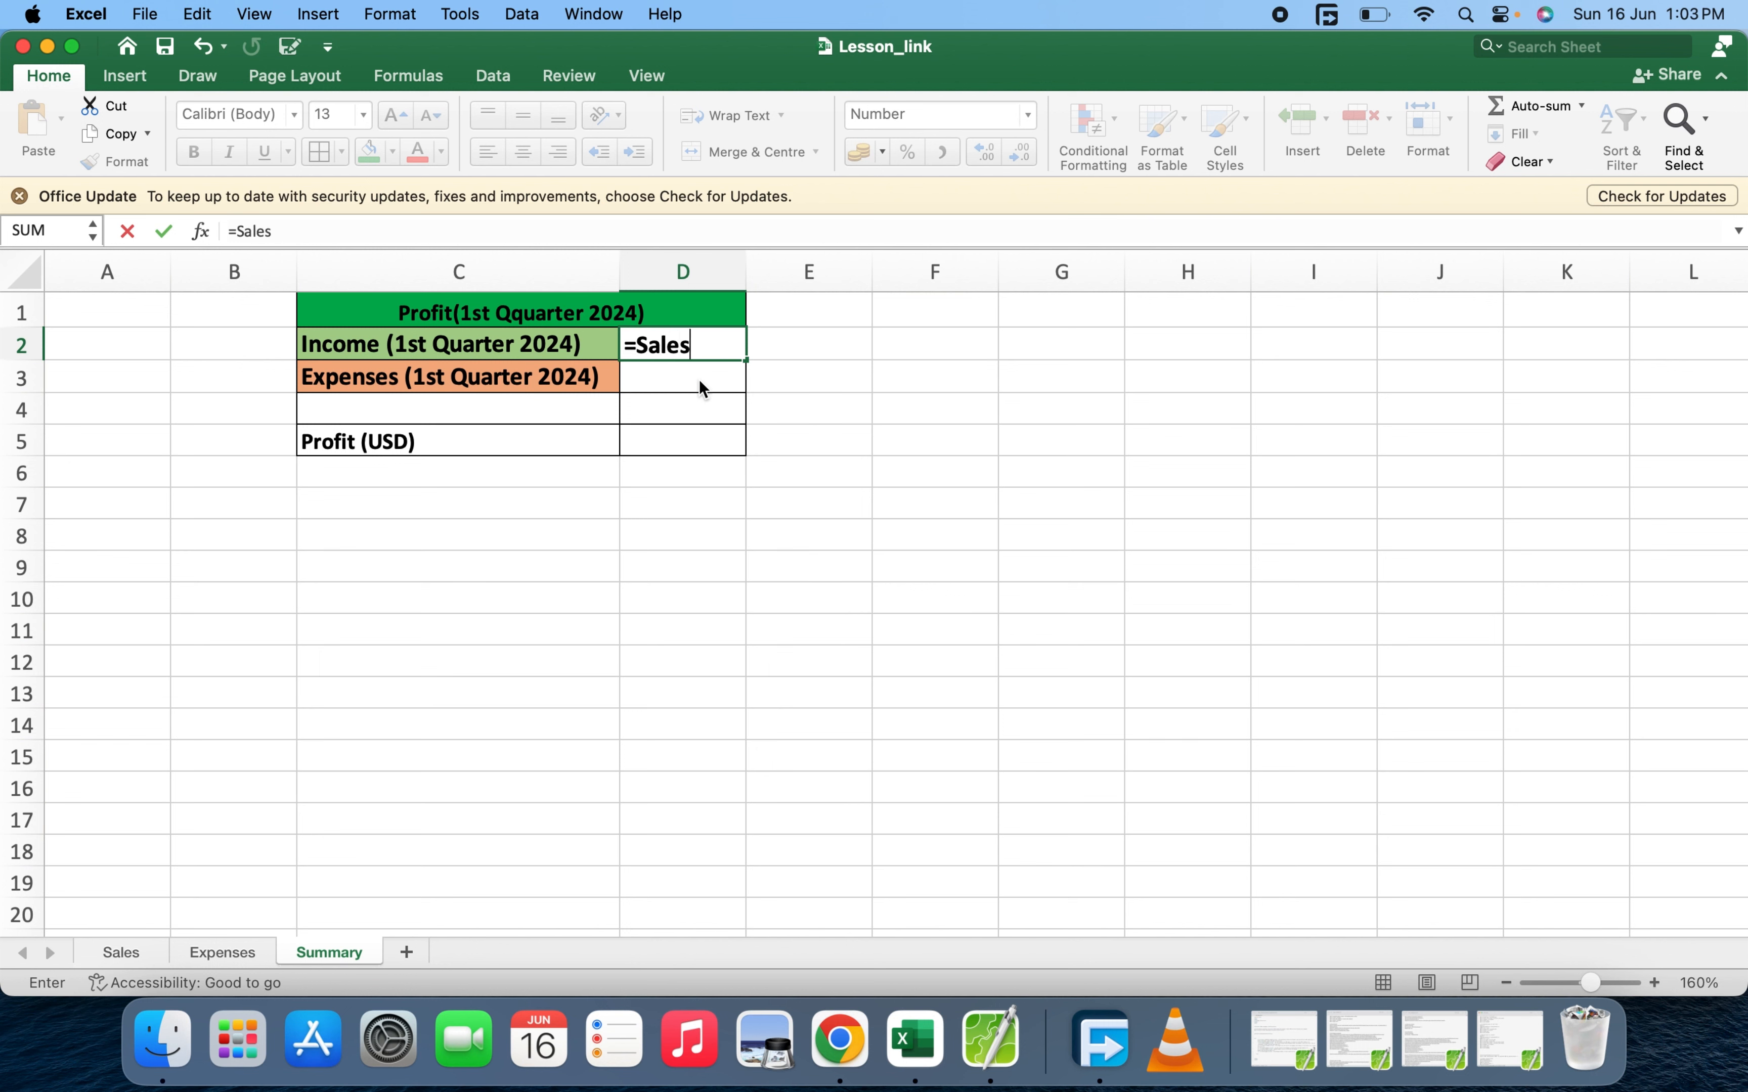
{"action": "type", "text": "!"}
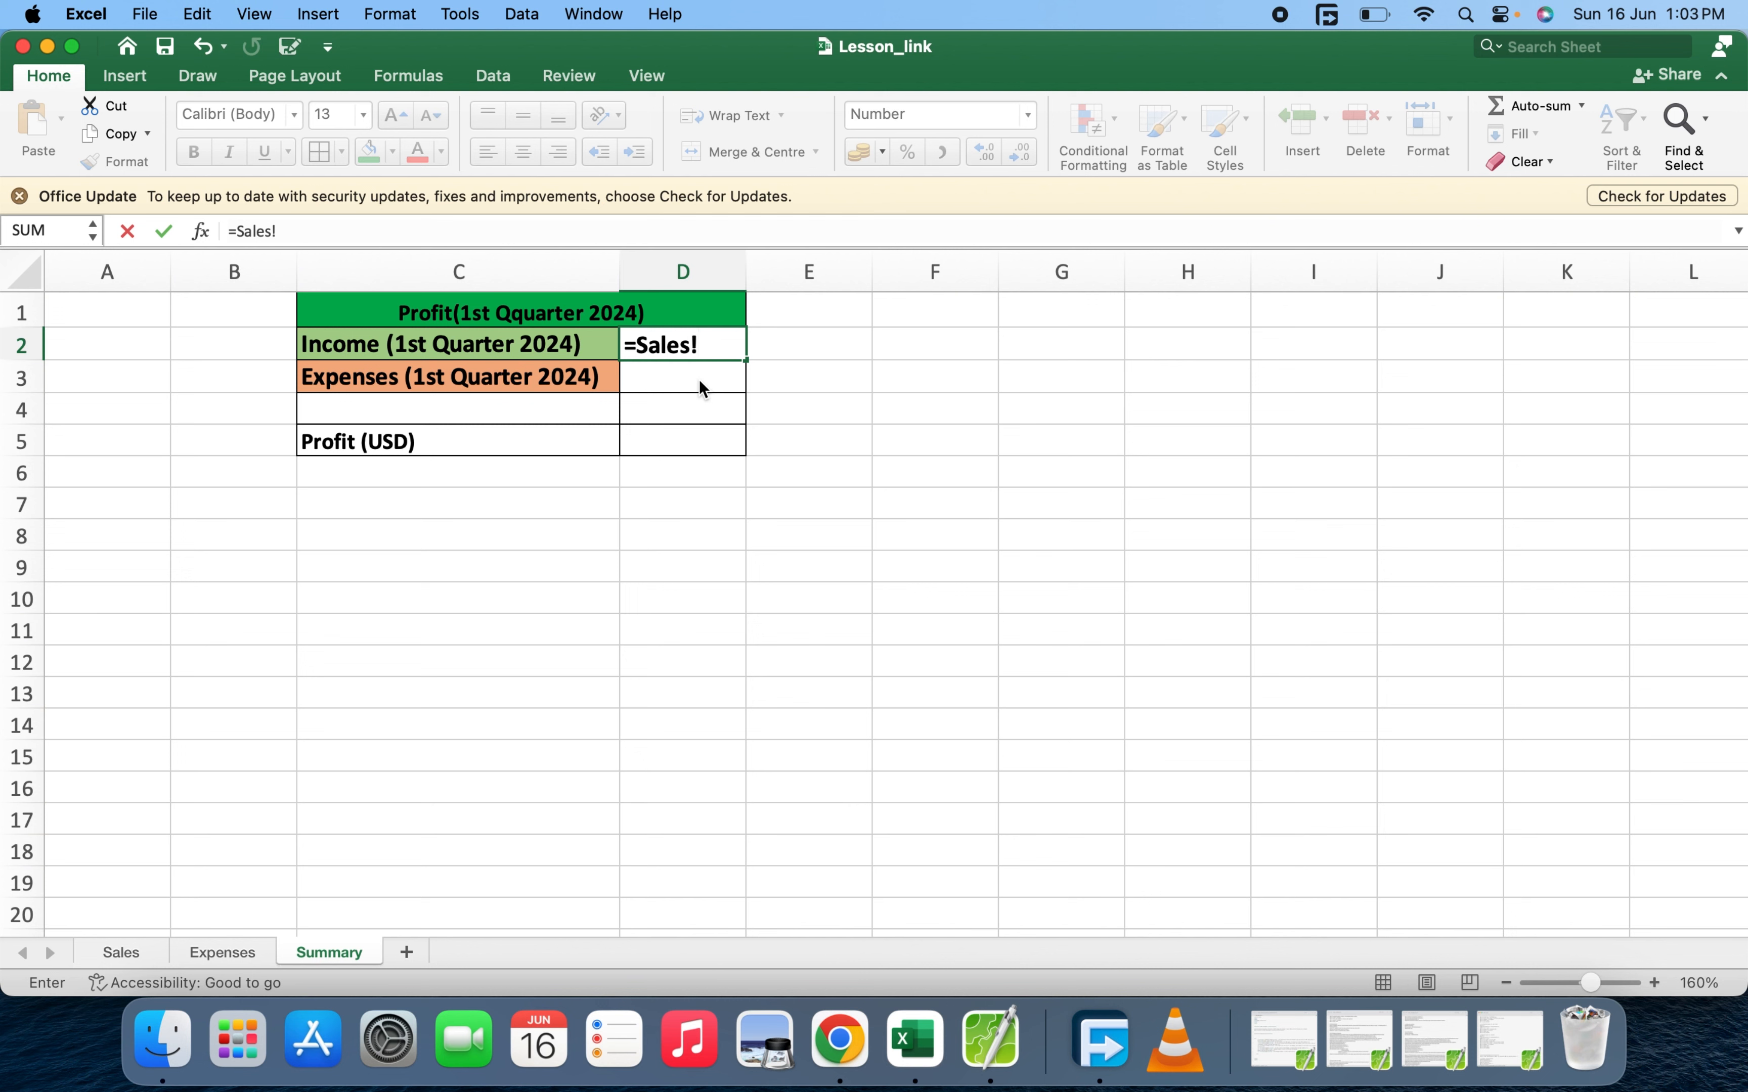
{"action": "type", "text": "C"}
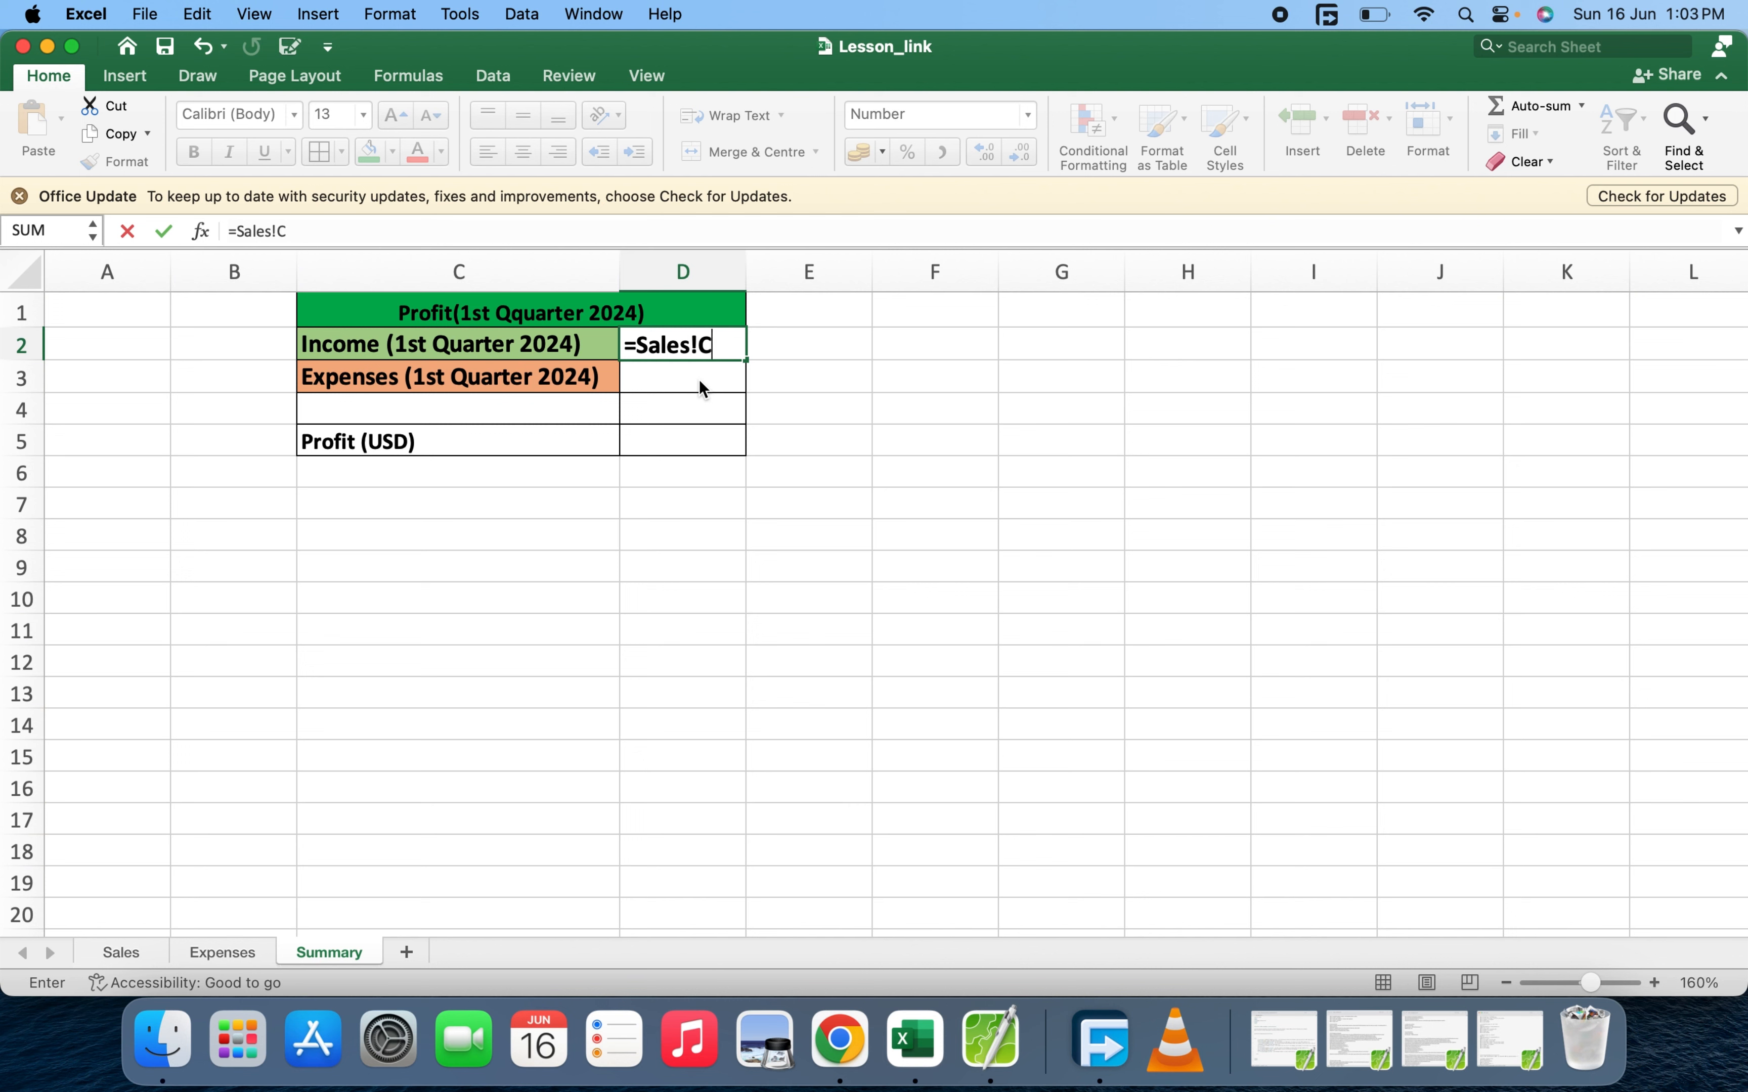
{"action": "type", "text": "&"}
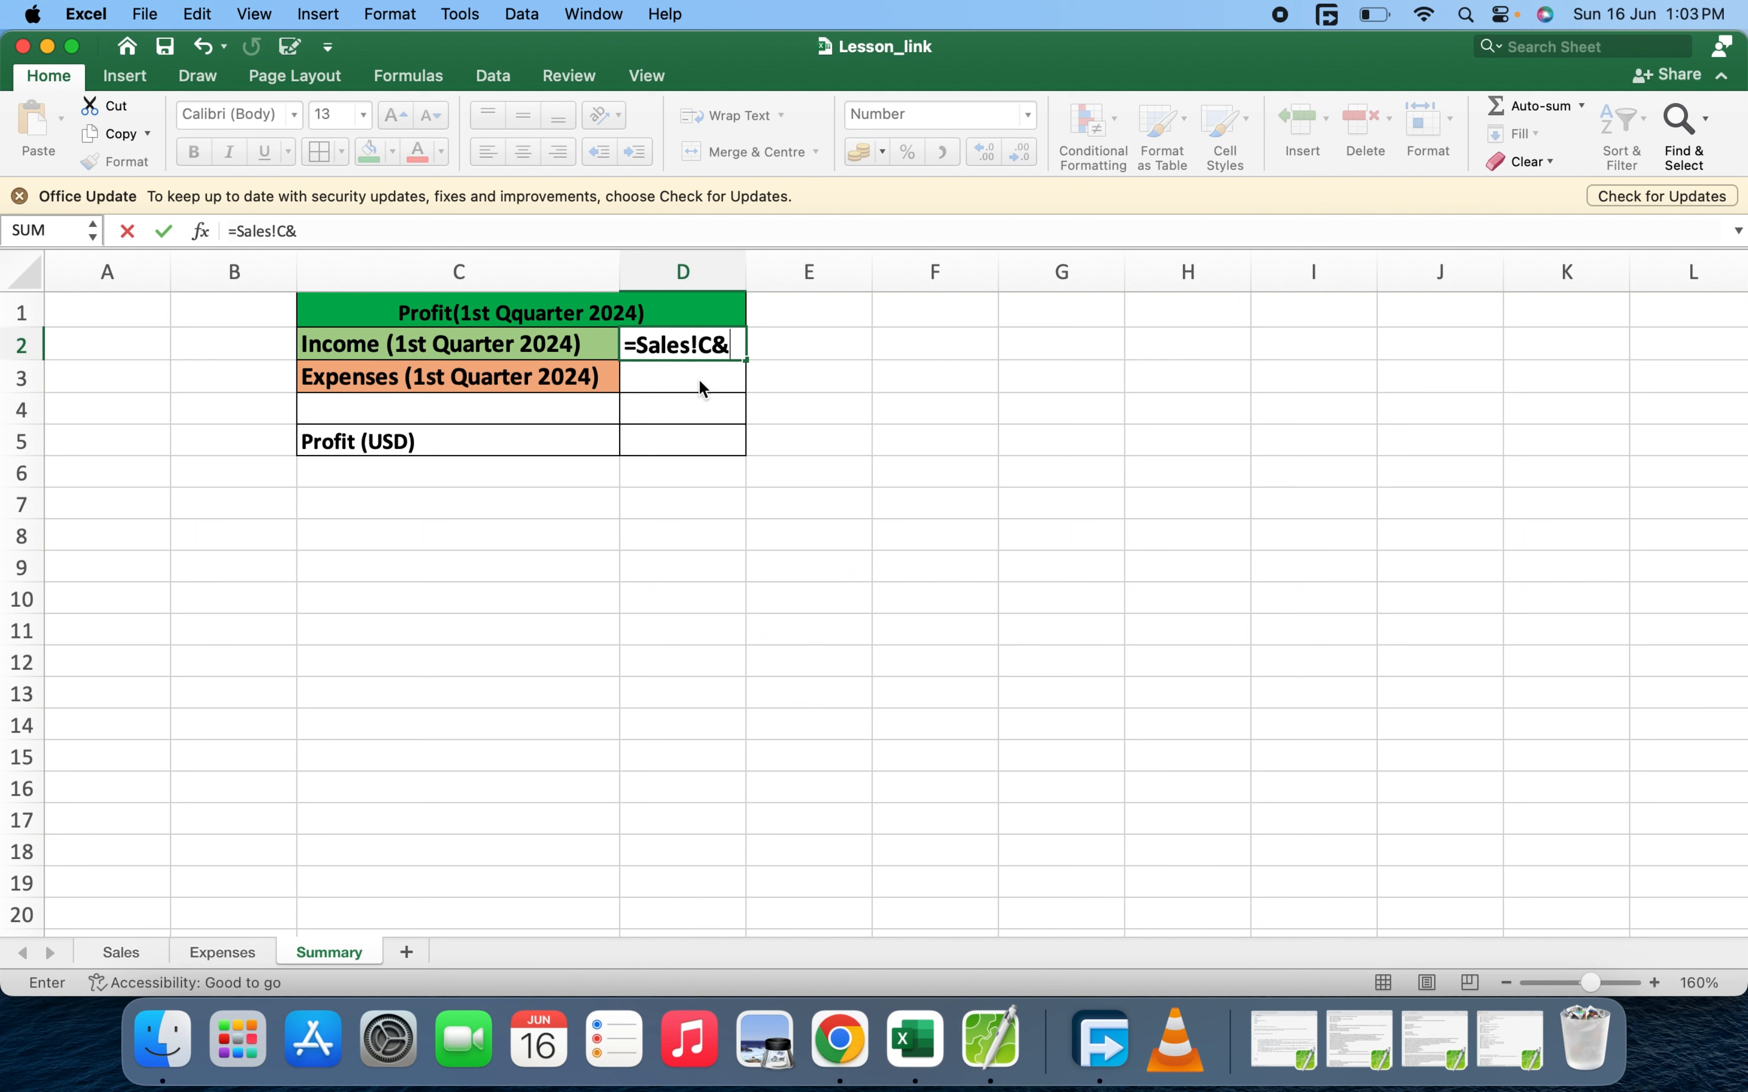
{"action": "key", "text": "Return"}
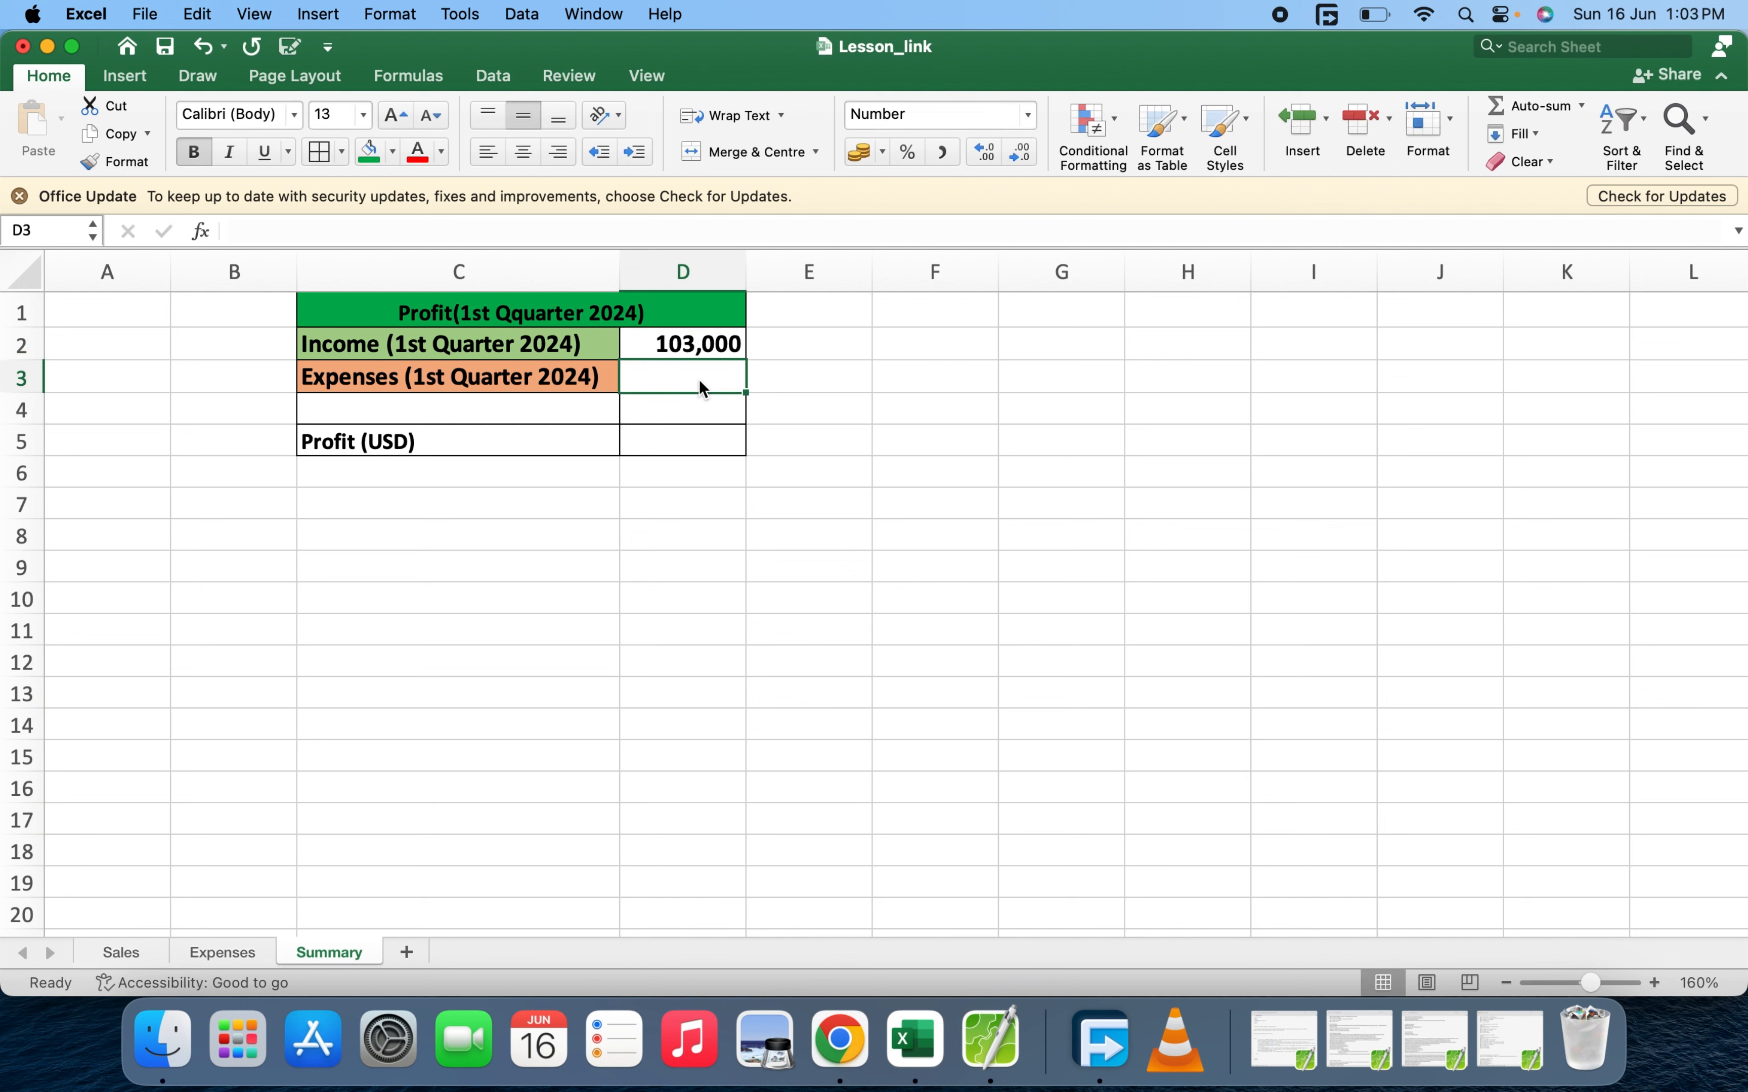
{"action": "left_click", "coordinate": [681, 343]}
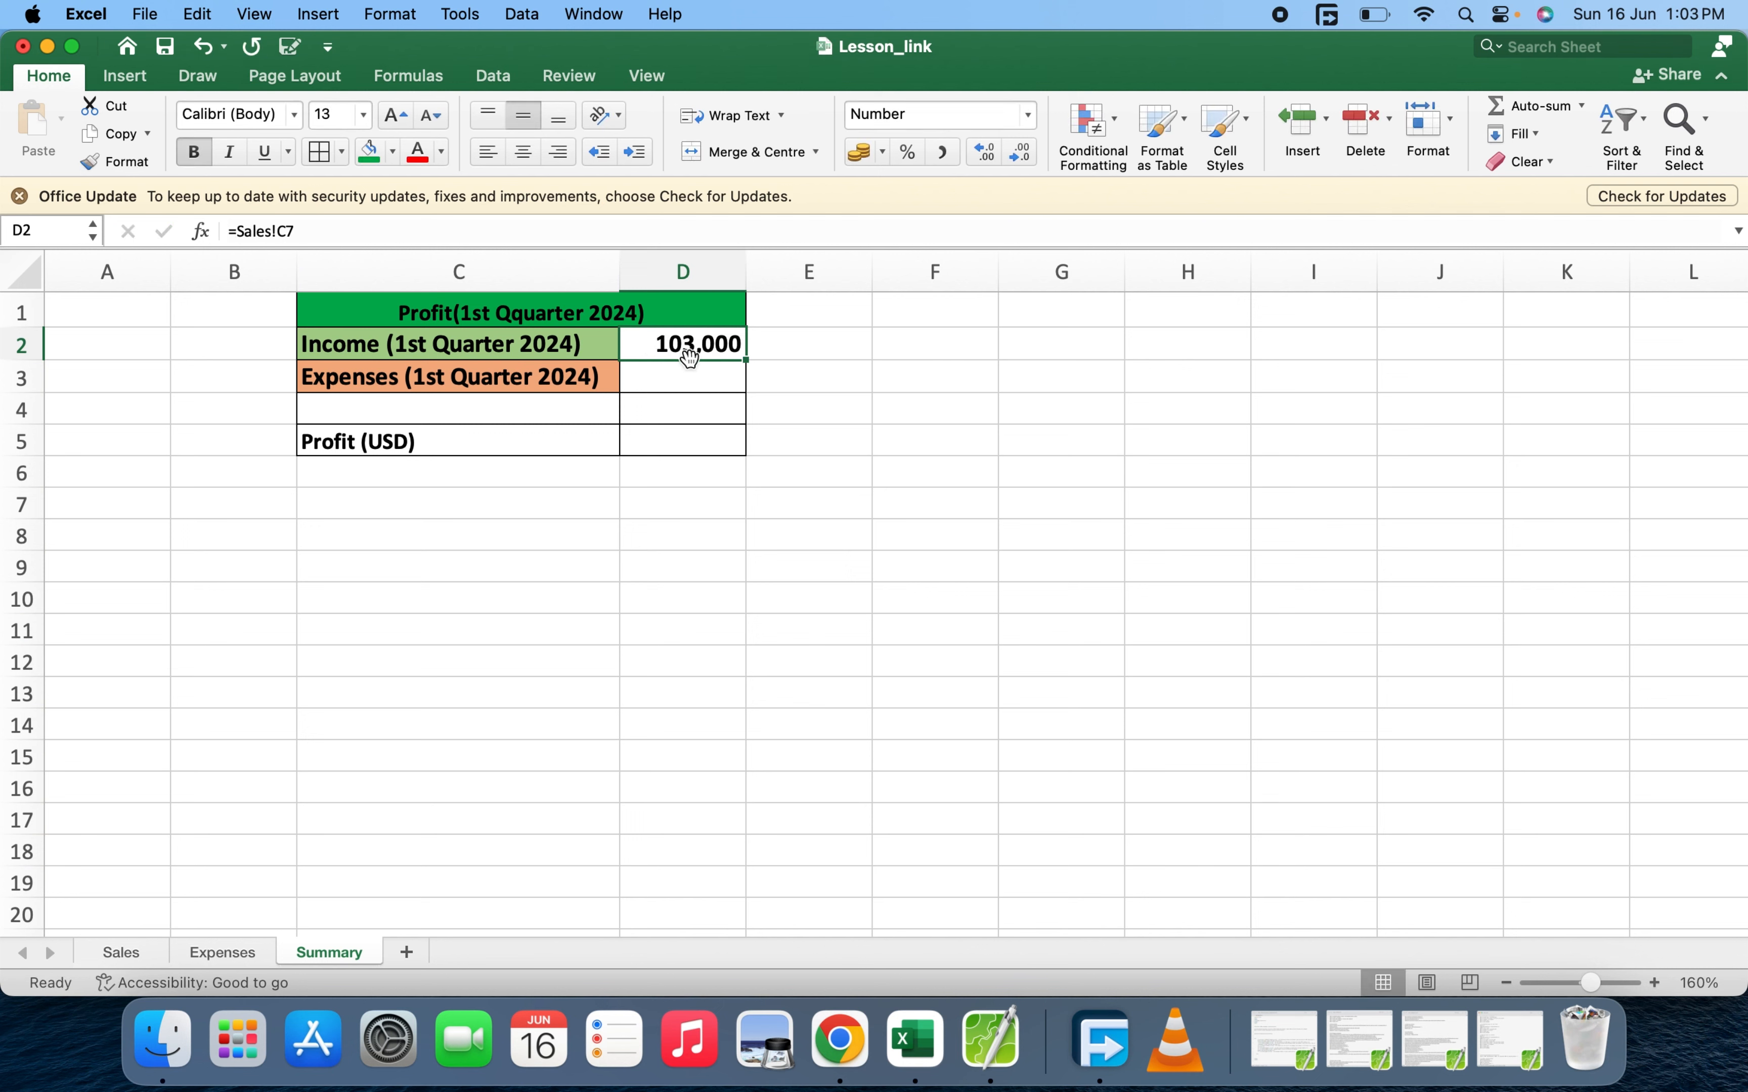
{"action": "mouse_move", "coordinate": [636, 351]}
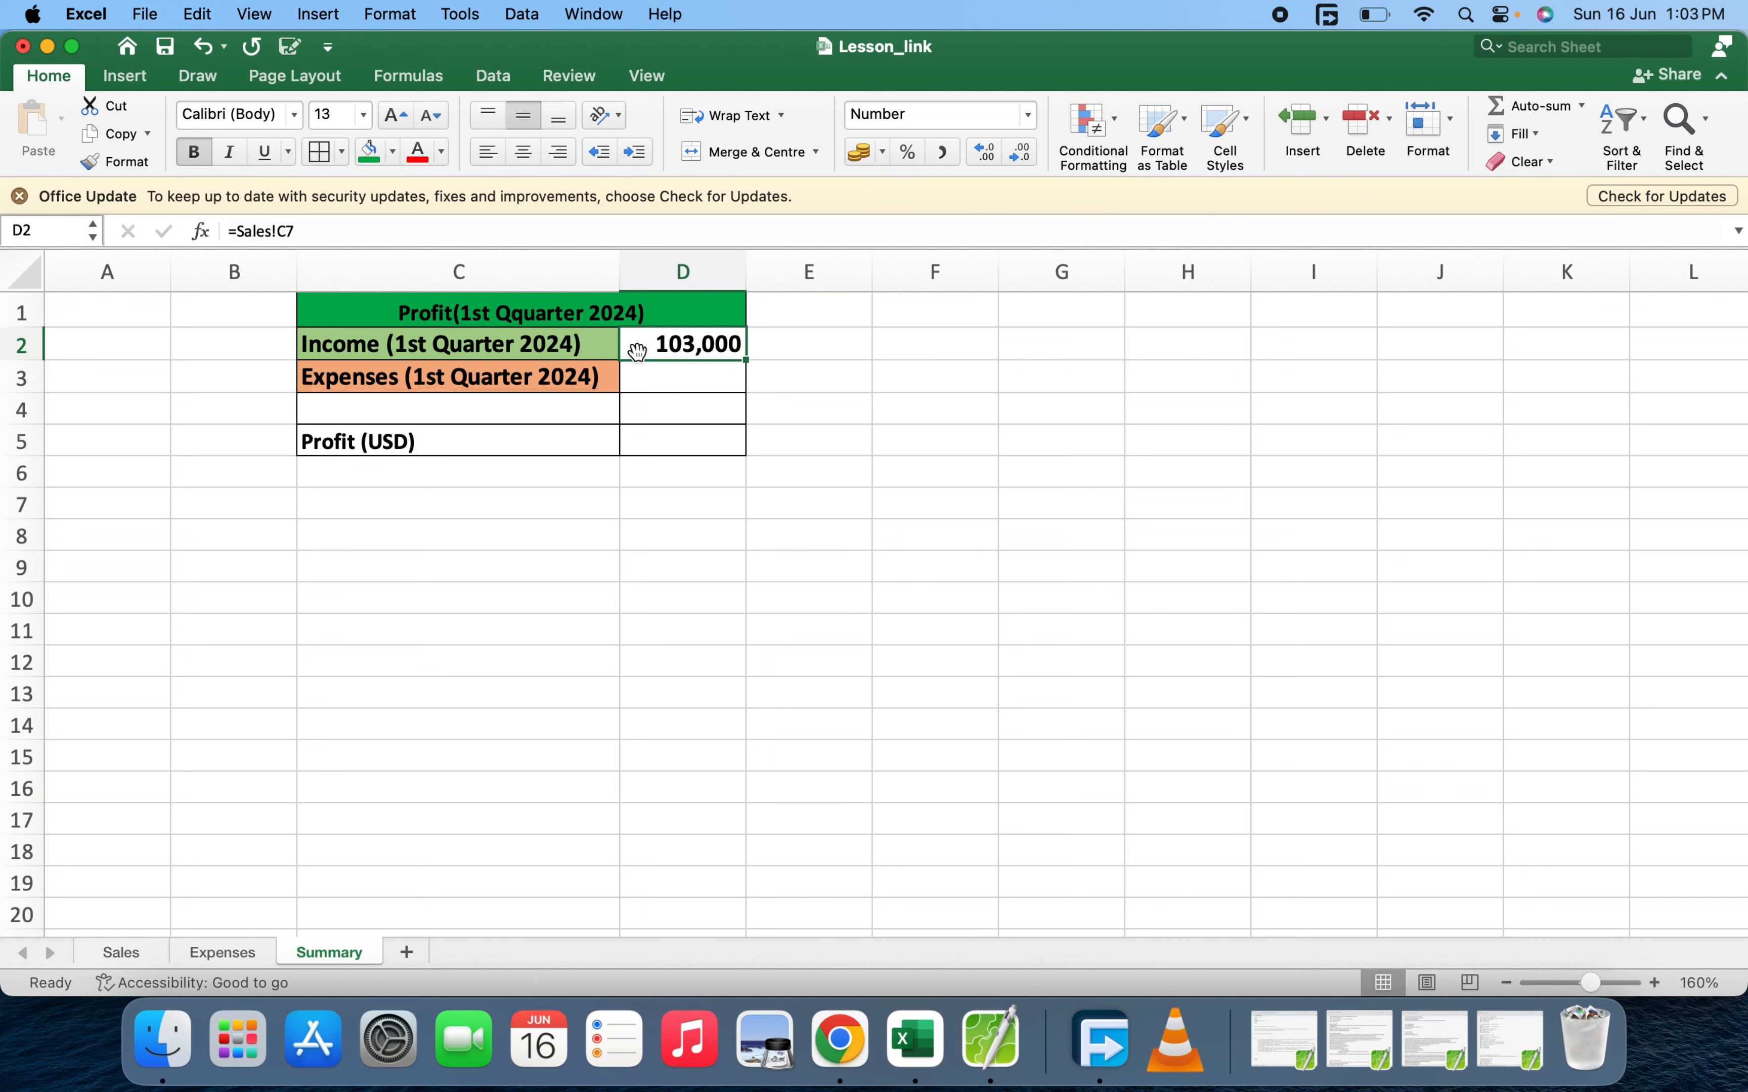
{"action": "mouse_move", "coordinate": [757, 358]}
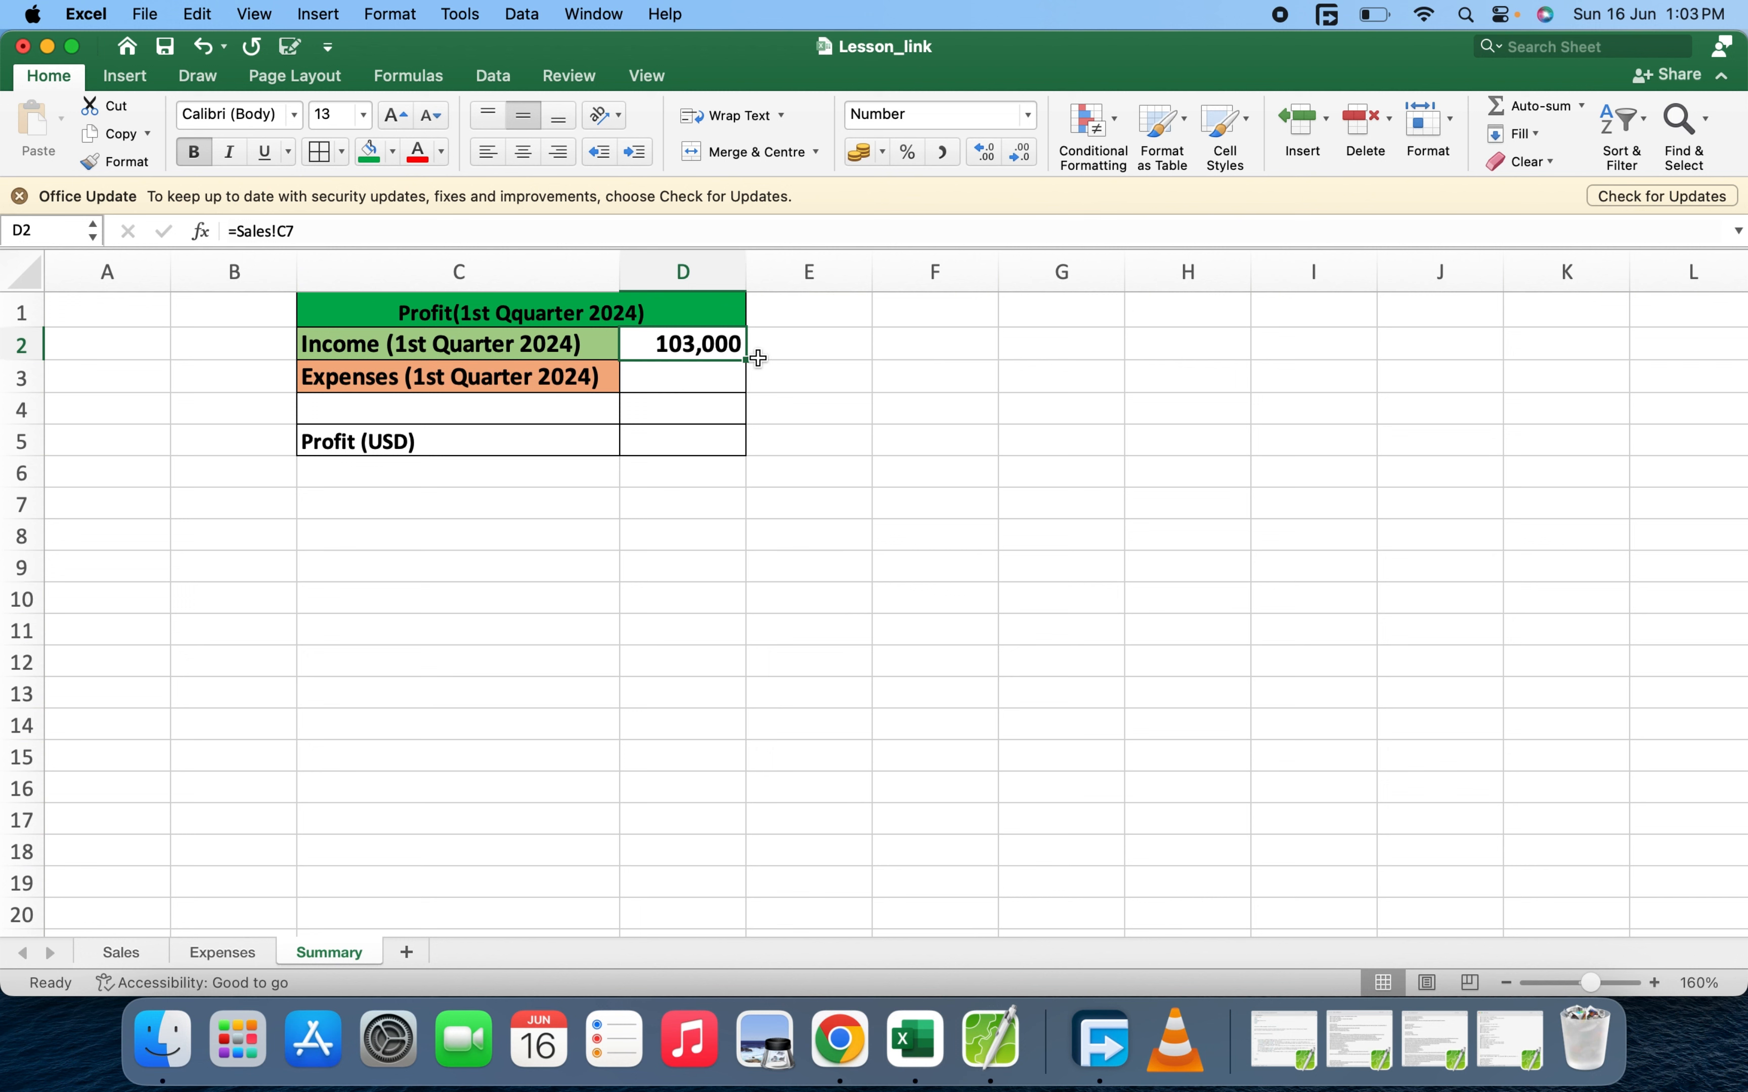
{"action": "mouse_move", "coordinate": [119, 888]}
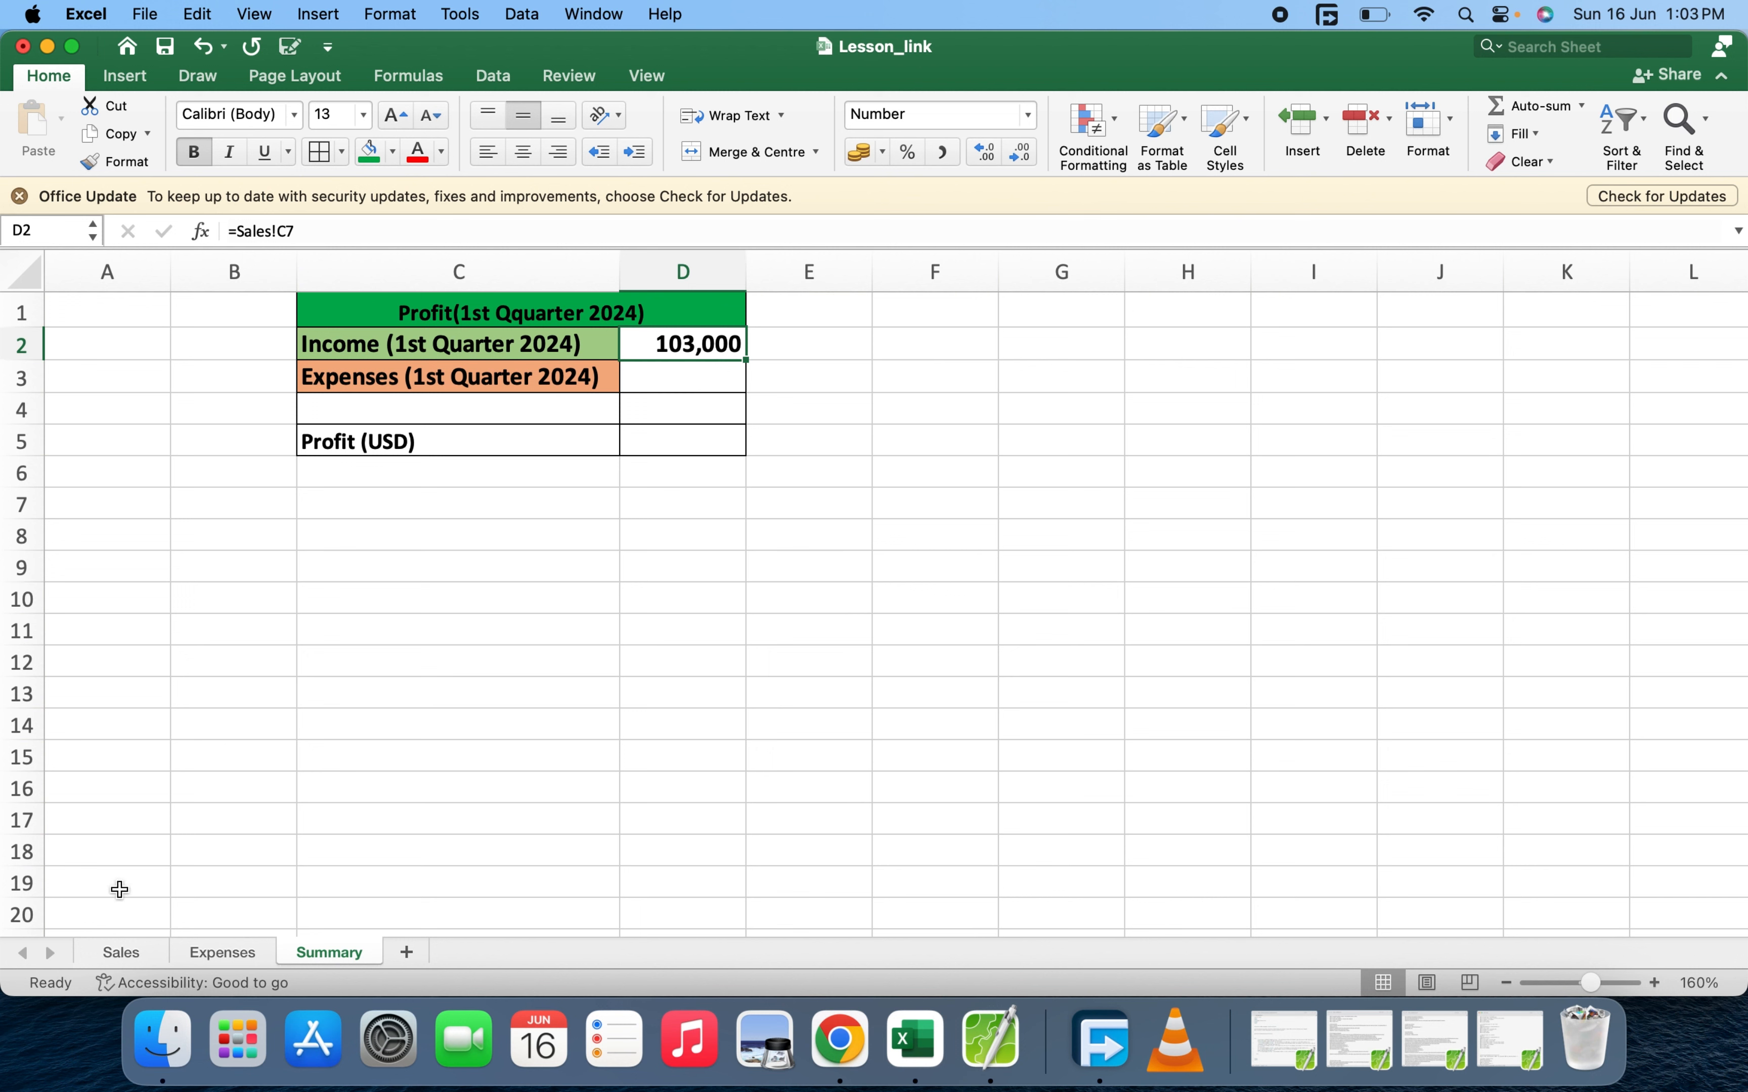
{"action": "left_click", "coordinate": [120, 952]}
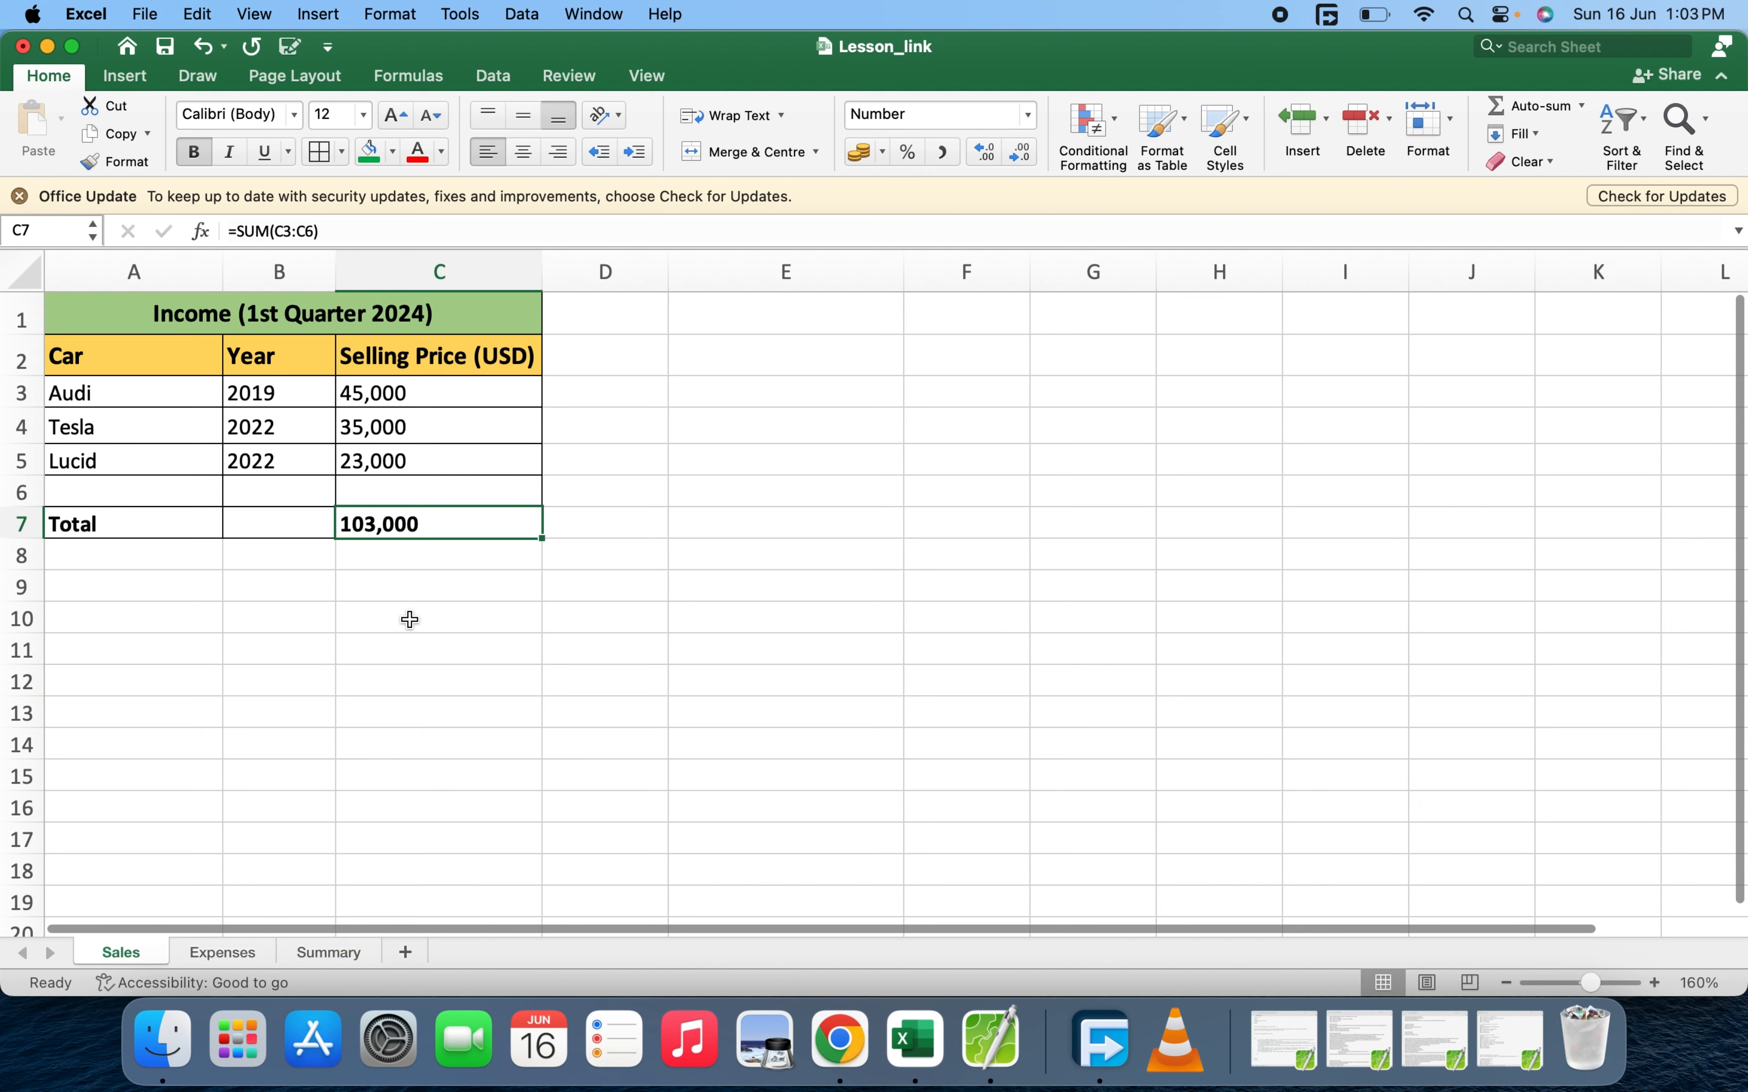
{"action": "mouse_move", "coordinate": [391, 550]}
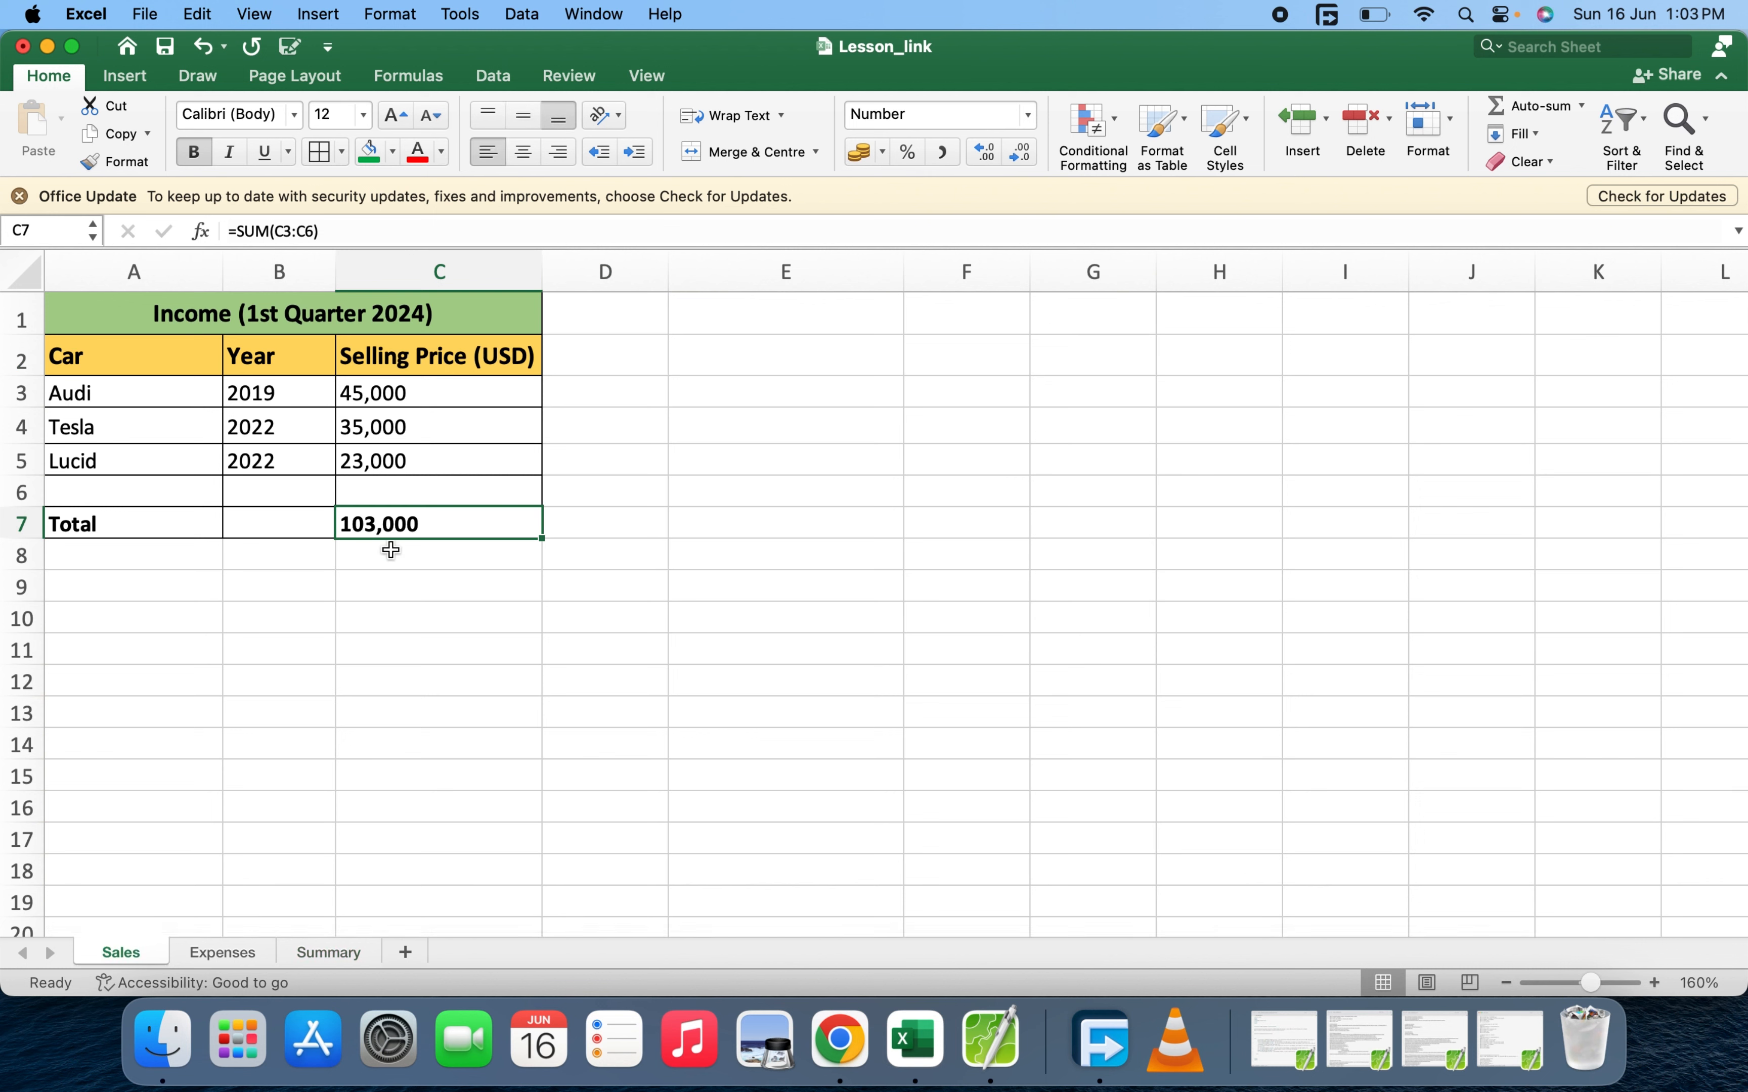
{"action": "mouse_move", "coordinate": [409, 599]}
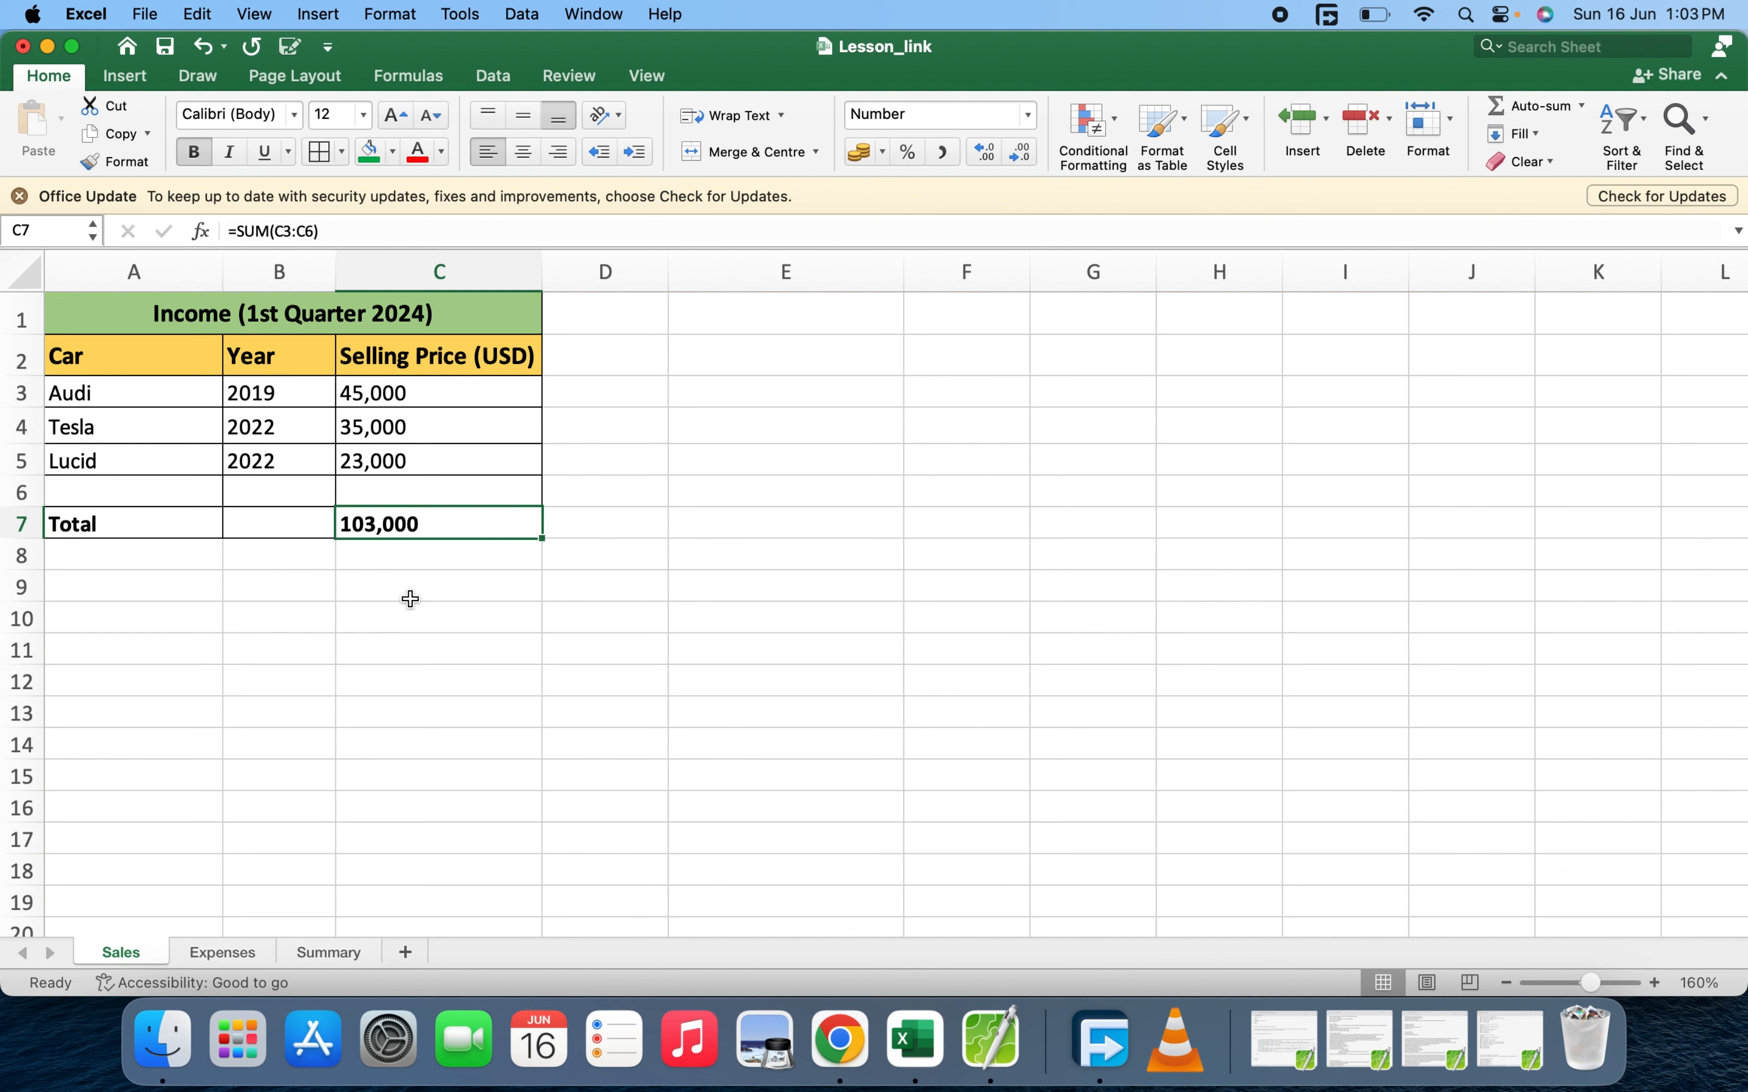
{"action": "mouse_move", "coordinate": [323, 678]}
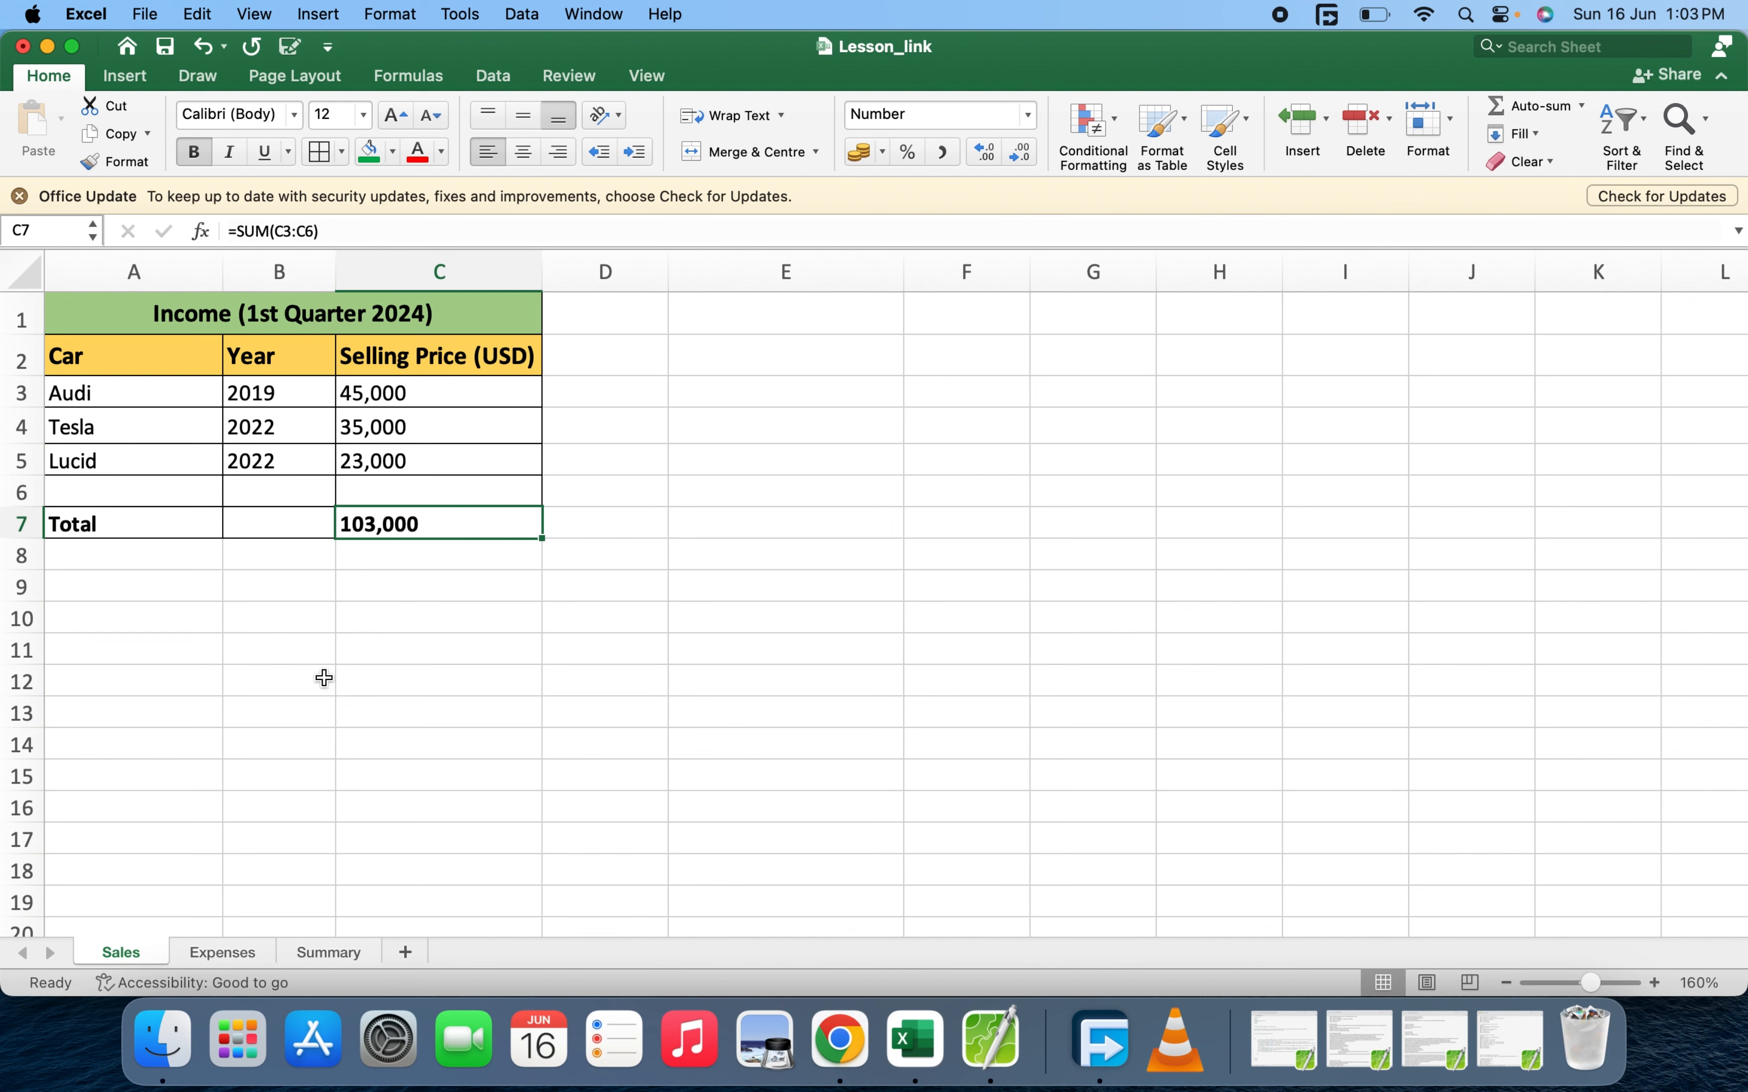
Recheck the Expenses total of 40,435 and select the Summary expenses cell D3
{"action": "left_click", "coordinate": [327, 952]}
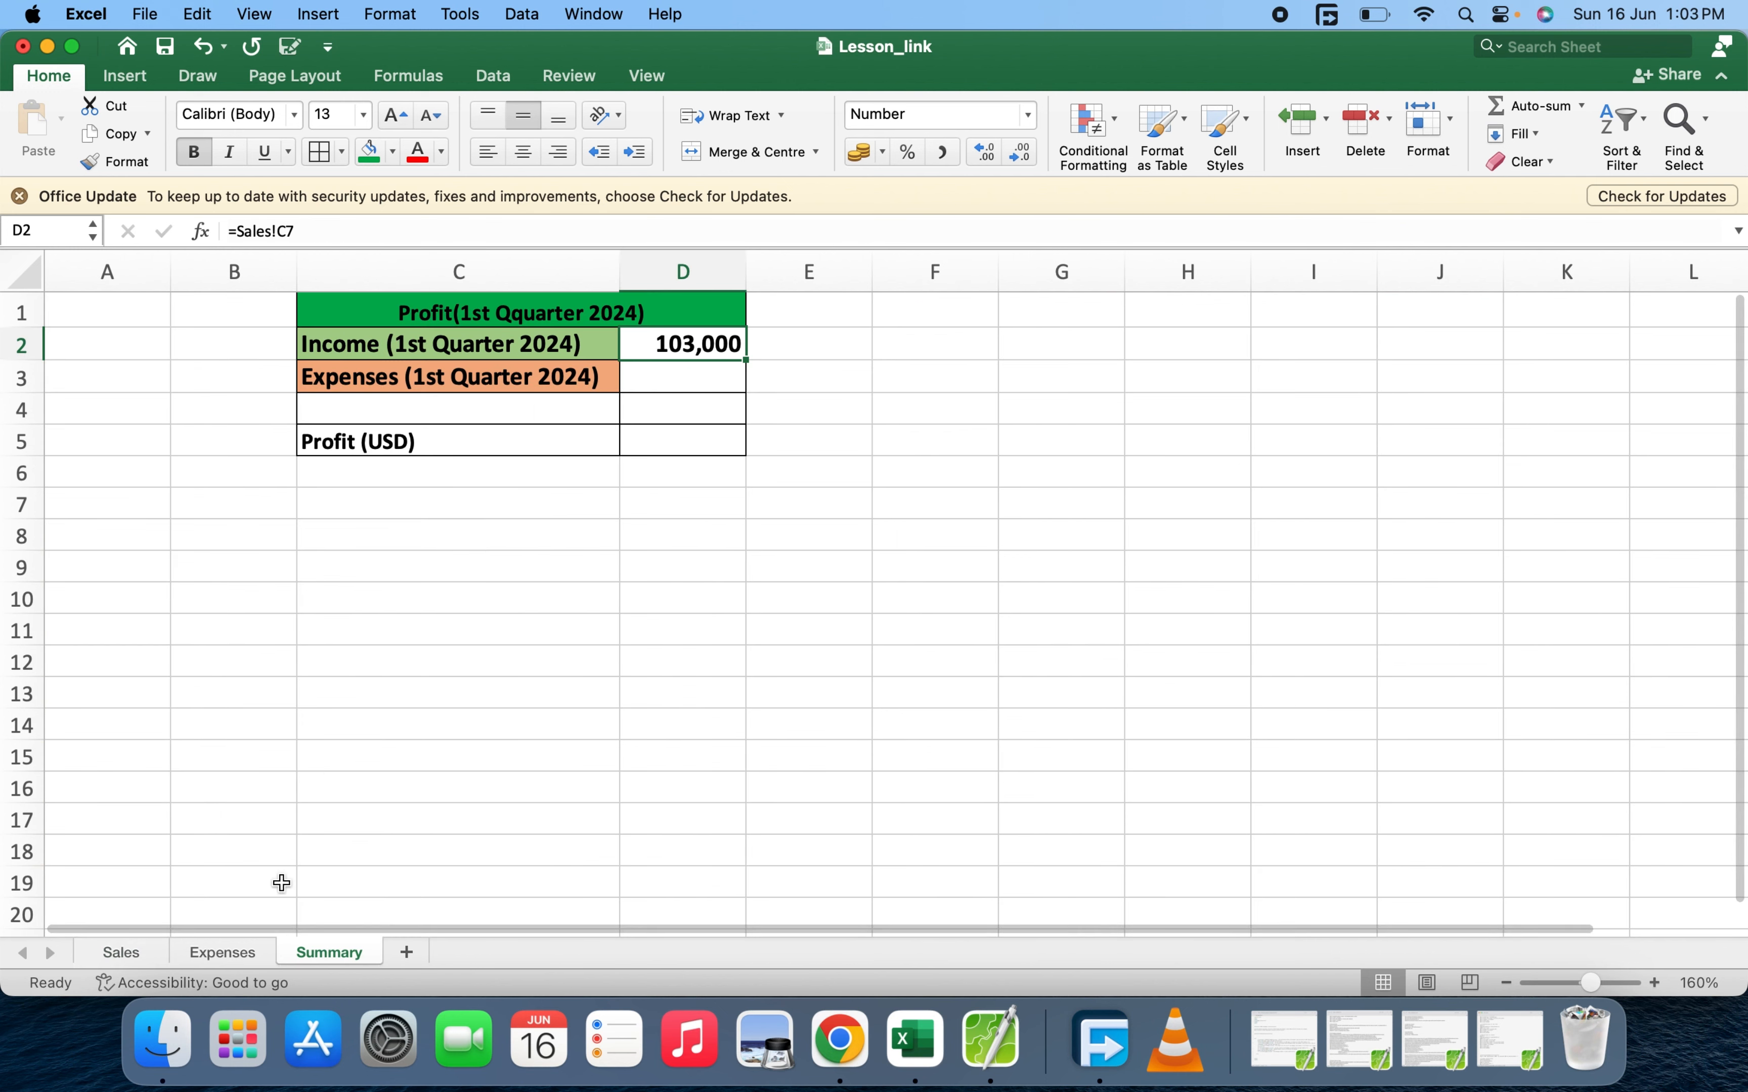
{"action": "left_click", "coordinate": [221, 951]}
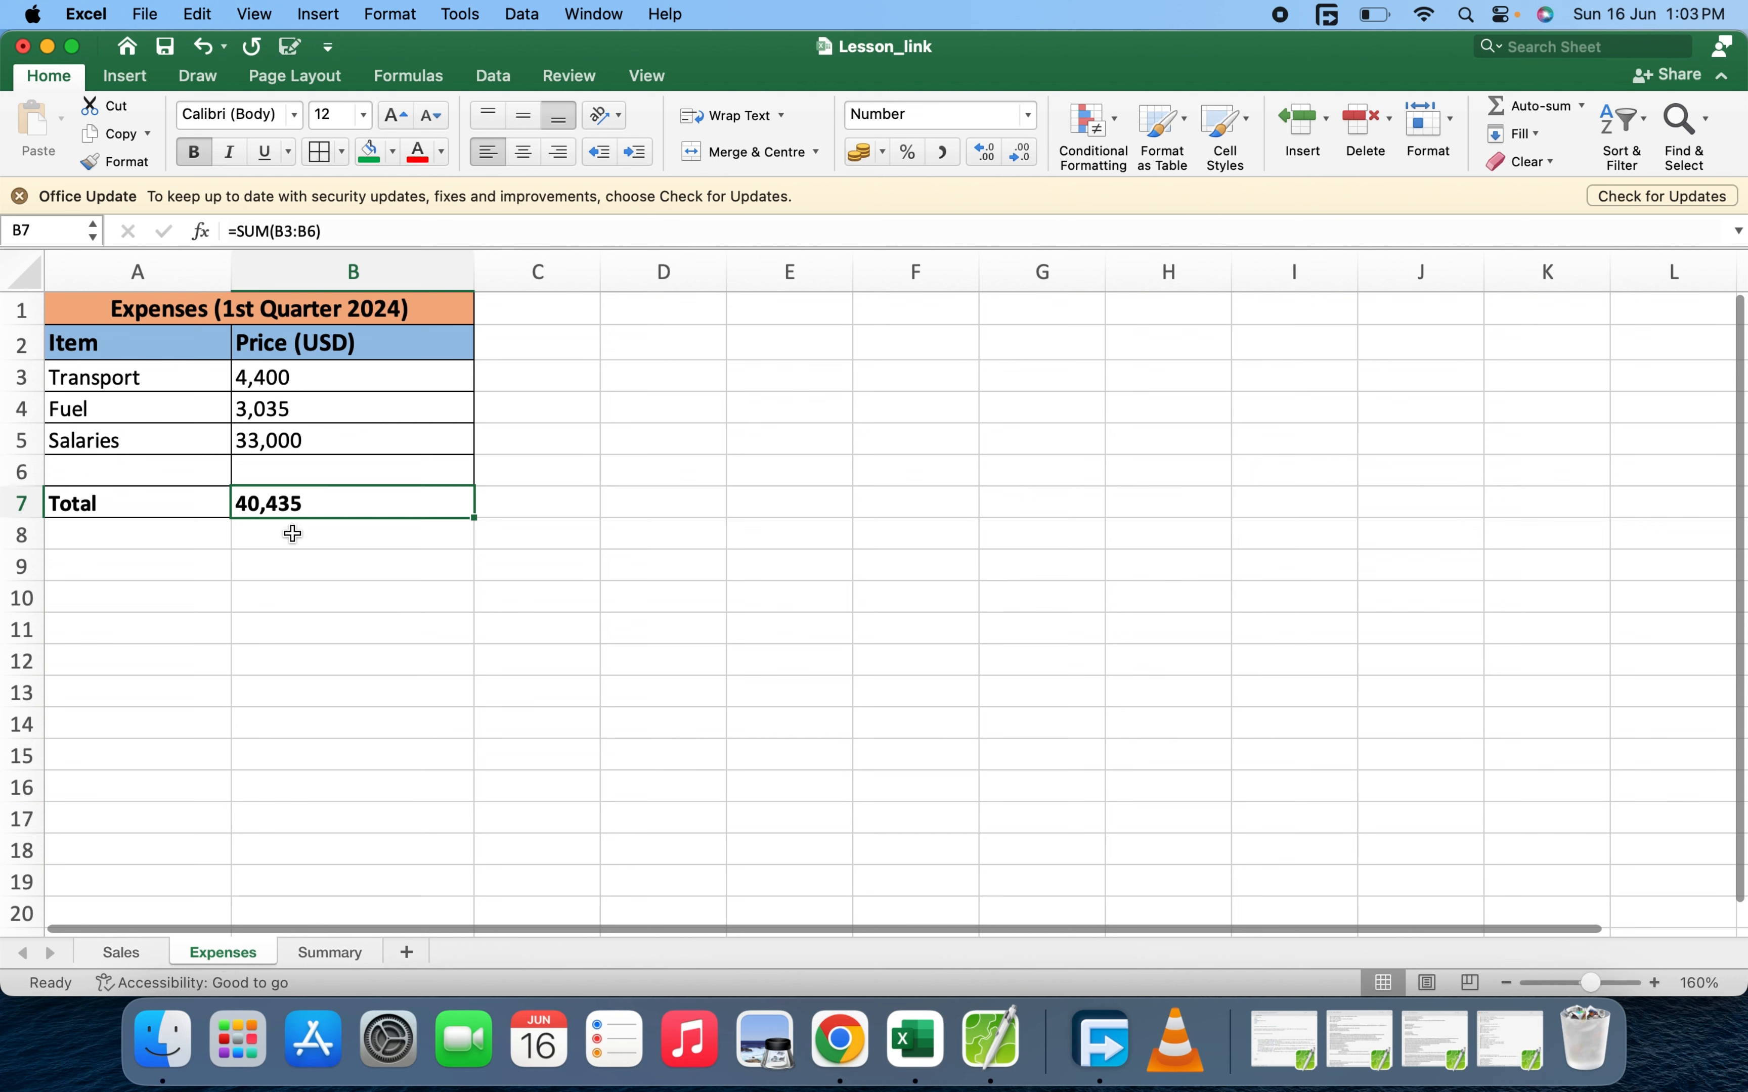
{"action": "mouse_move", "coordinate": [312, 1038]}
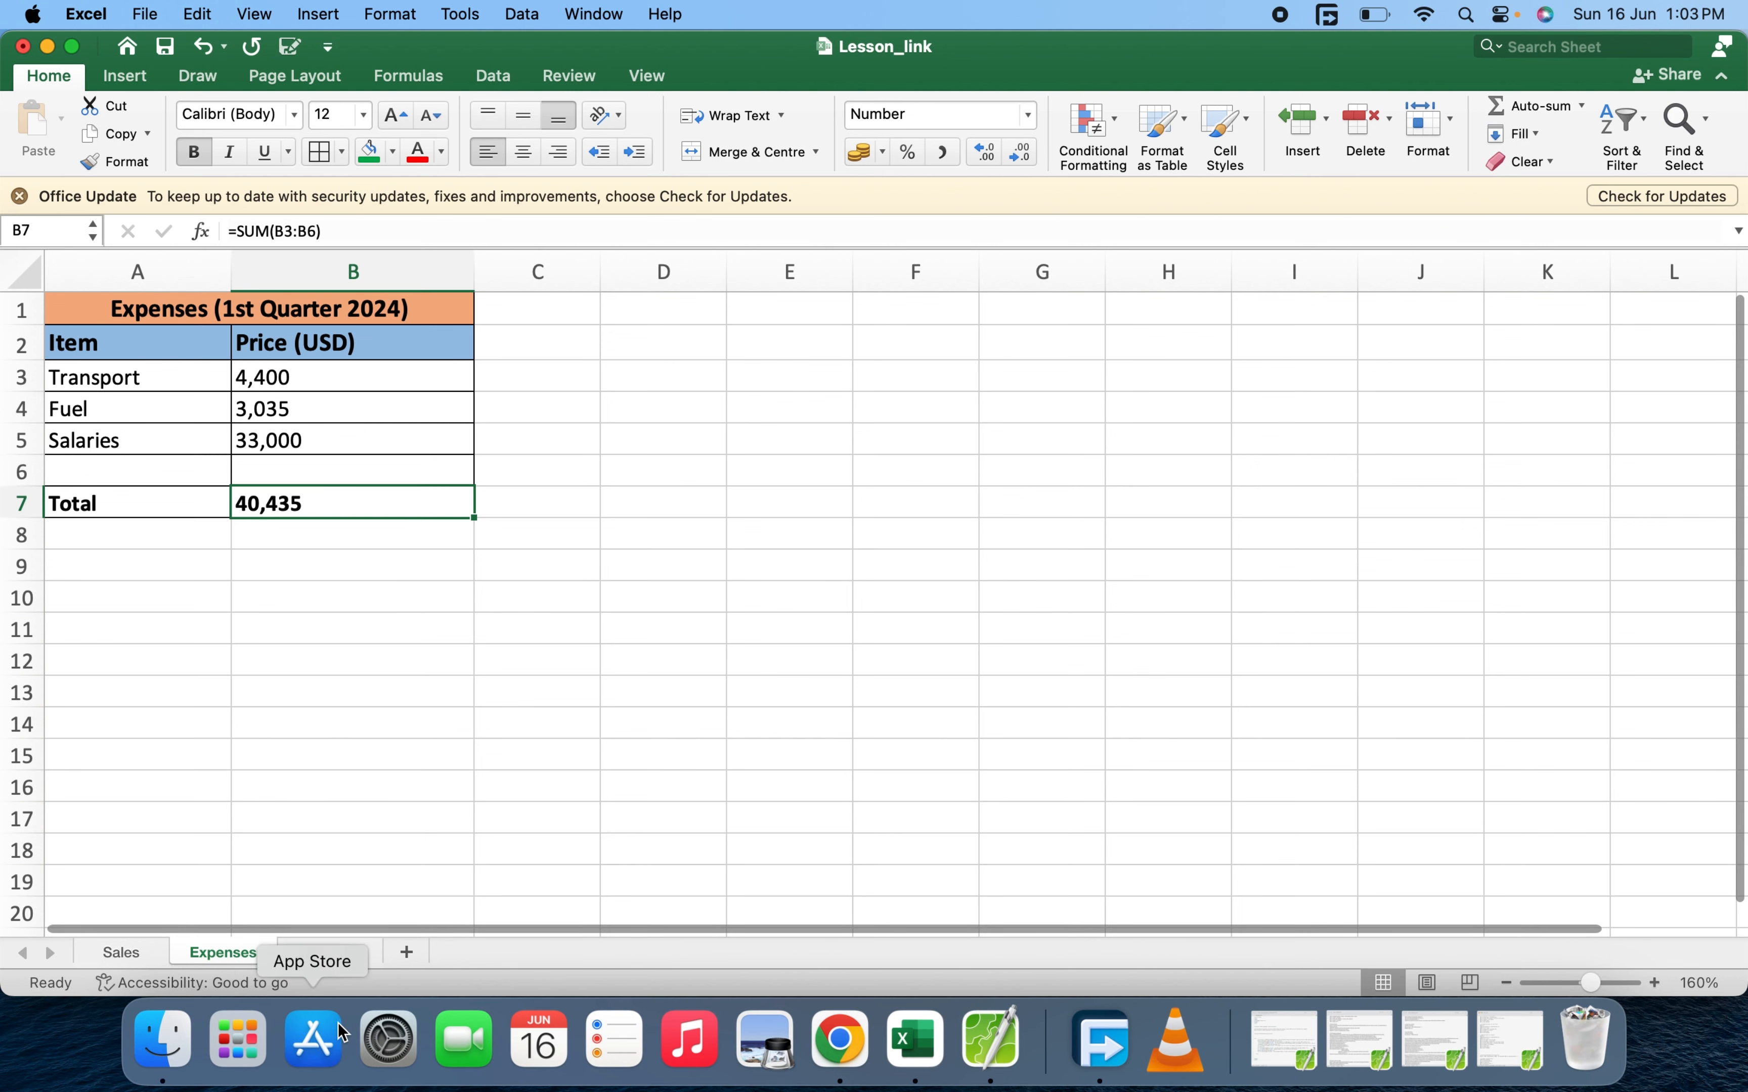
{"action": "left_click", "coordinate": [329, 952]}
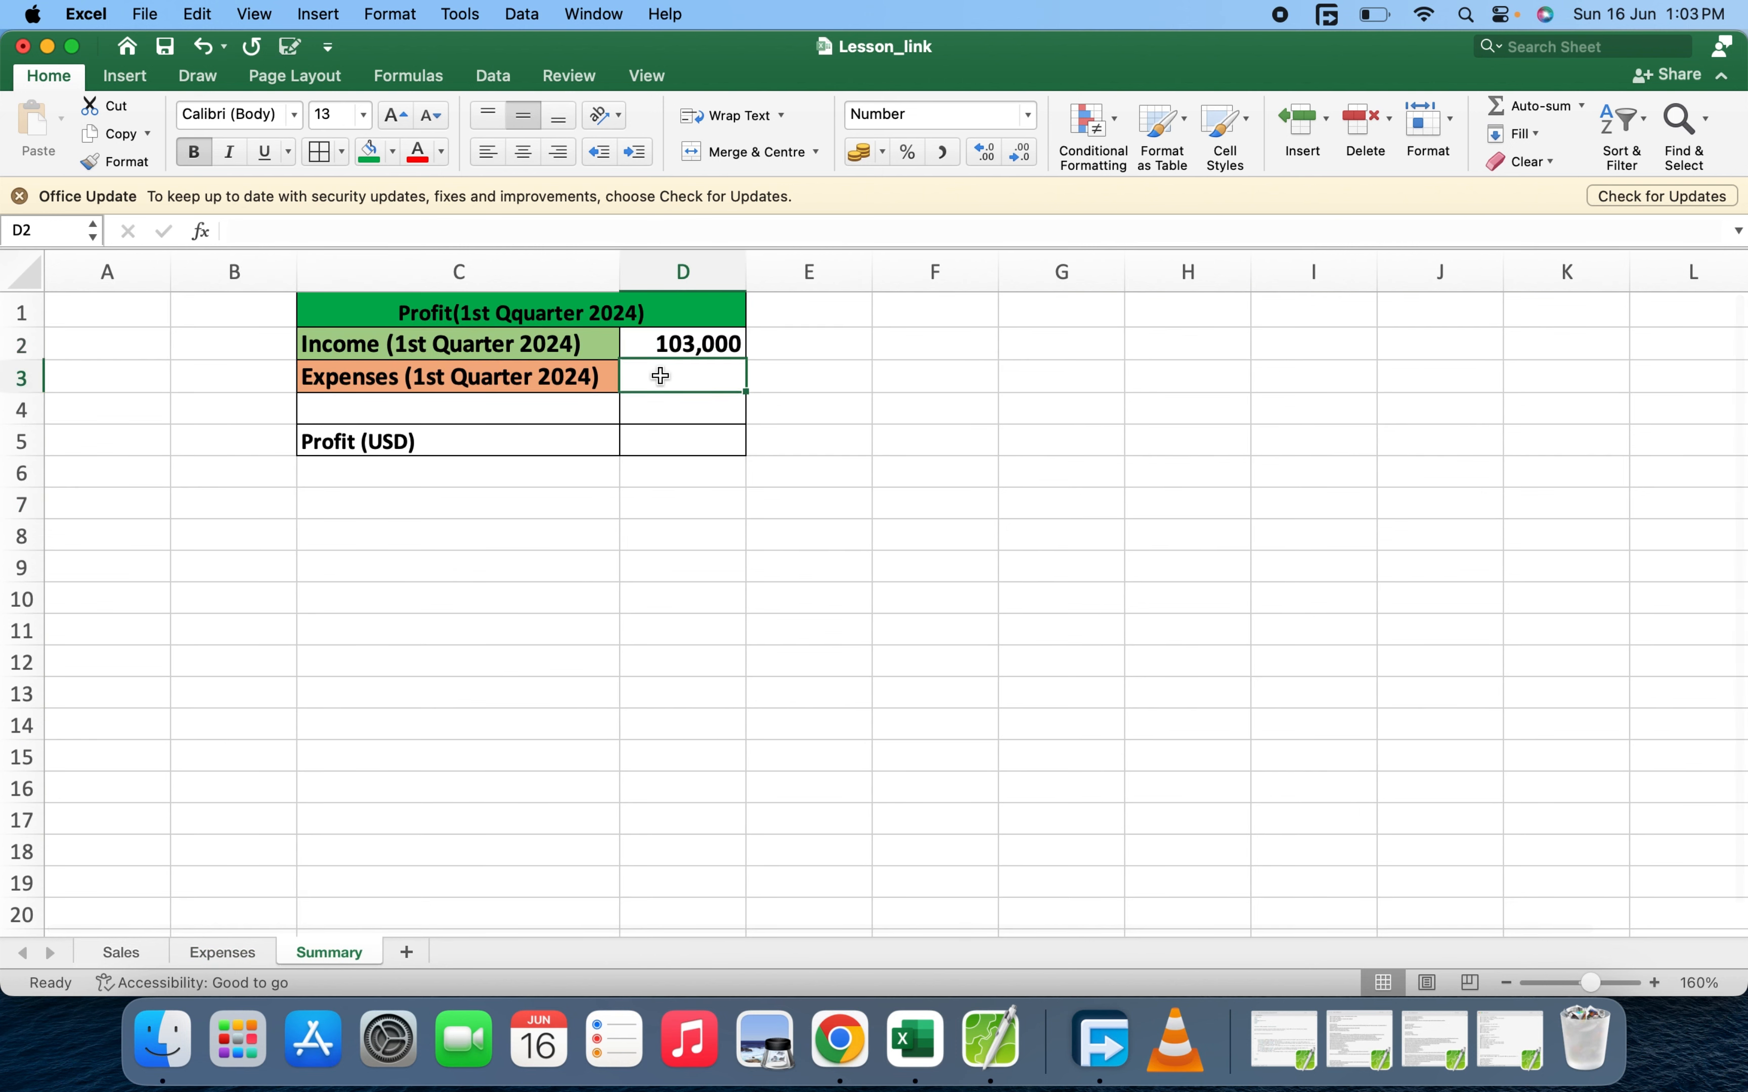
{"action": "left_click", "coordinate": [681, 376]}
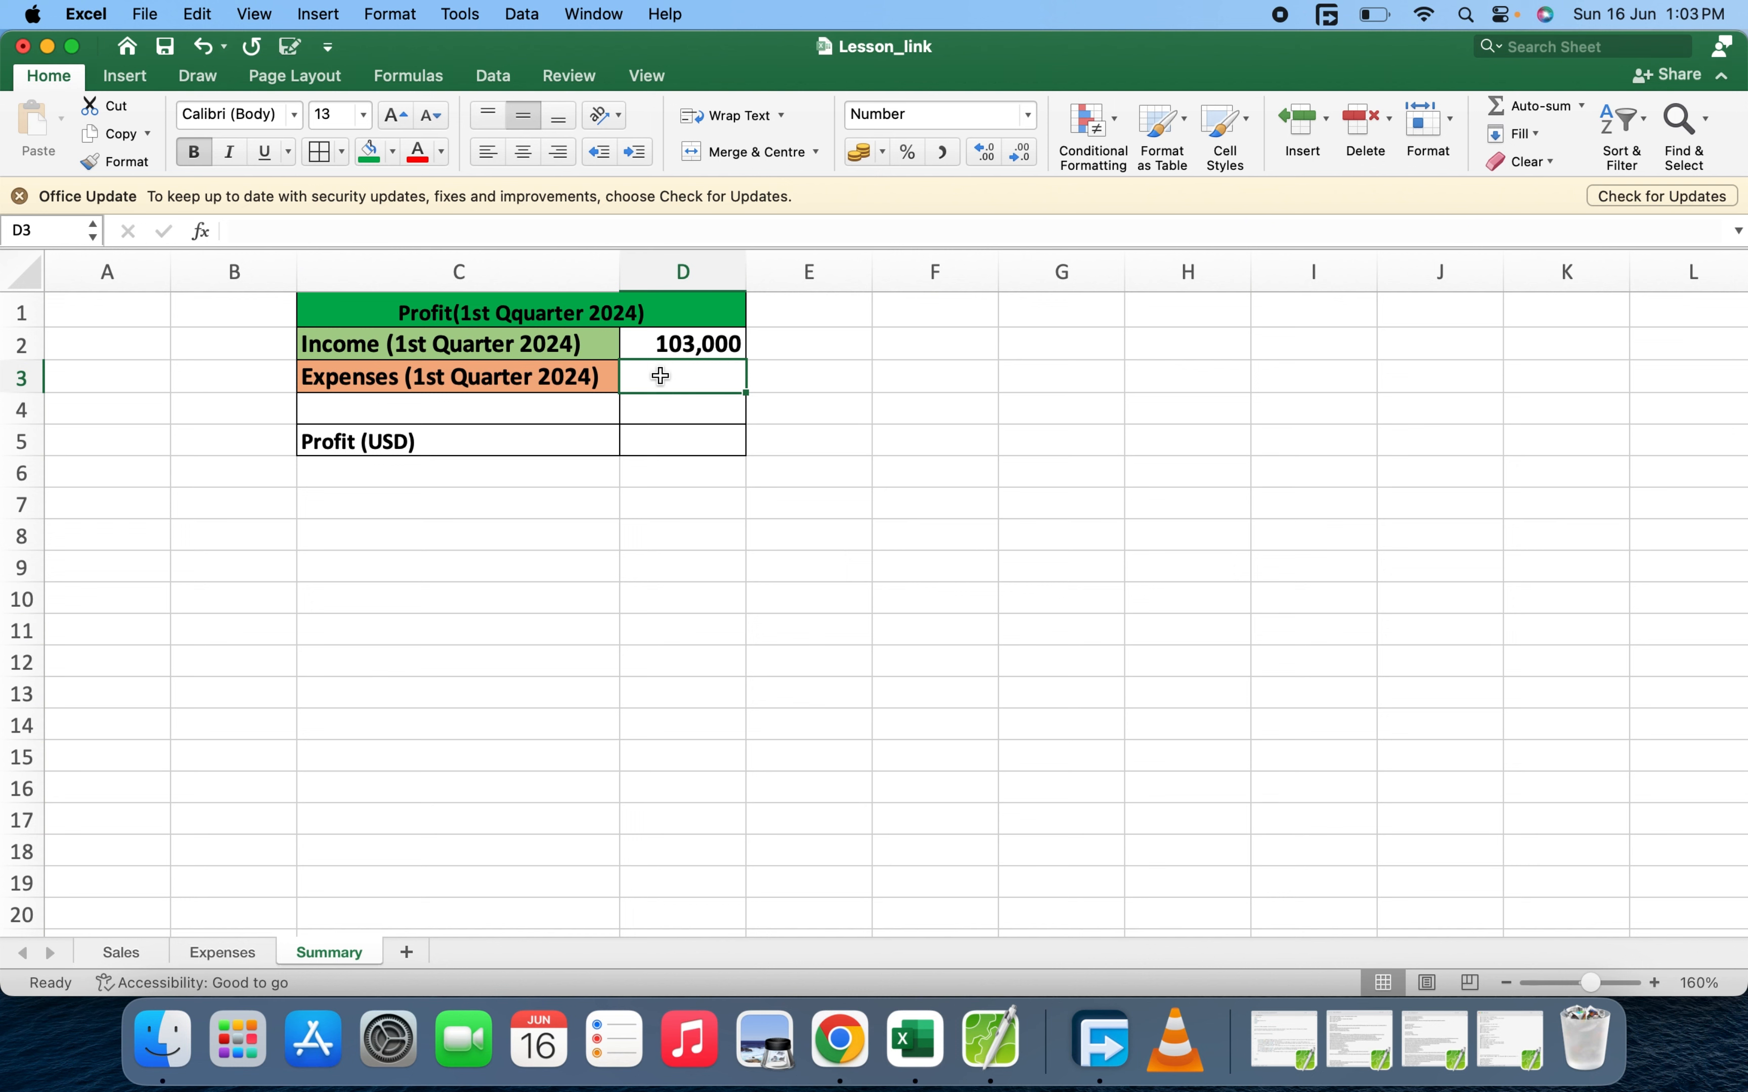
Set Summary D3 to =Expenses!B7 so expenses shows 40,435, verifying on the Expenses sheet
{"action": "type", "text": "="}
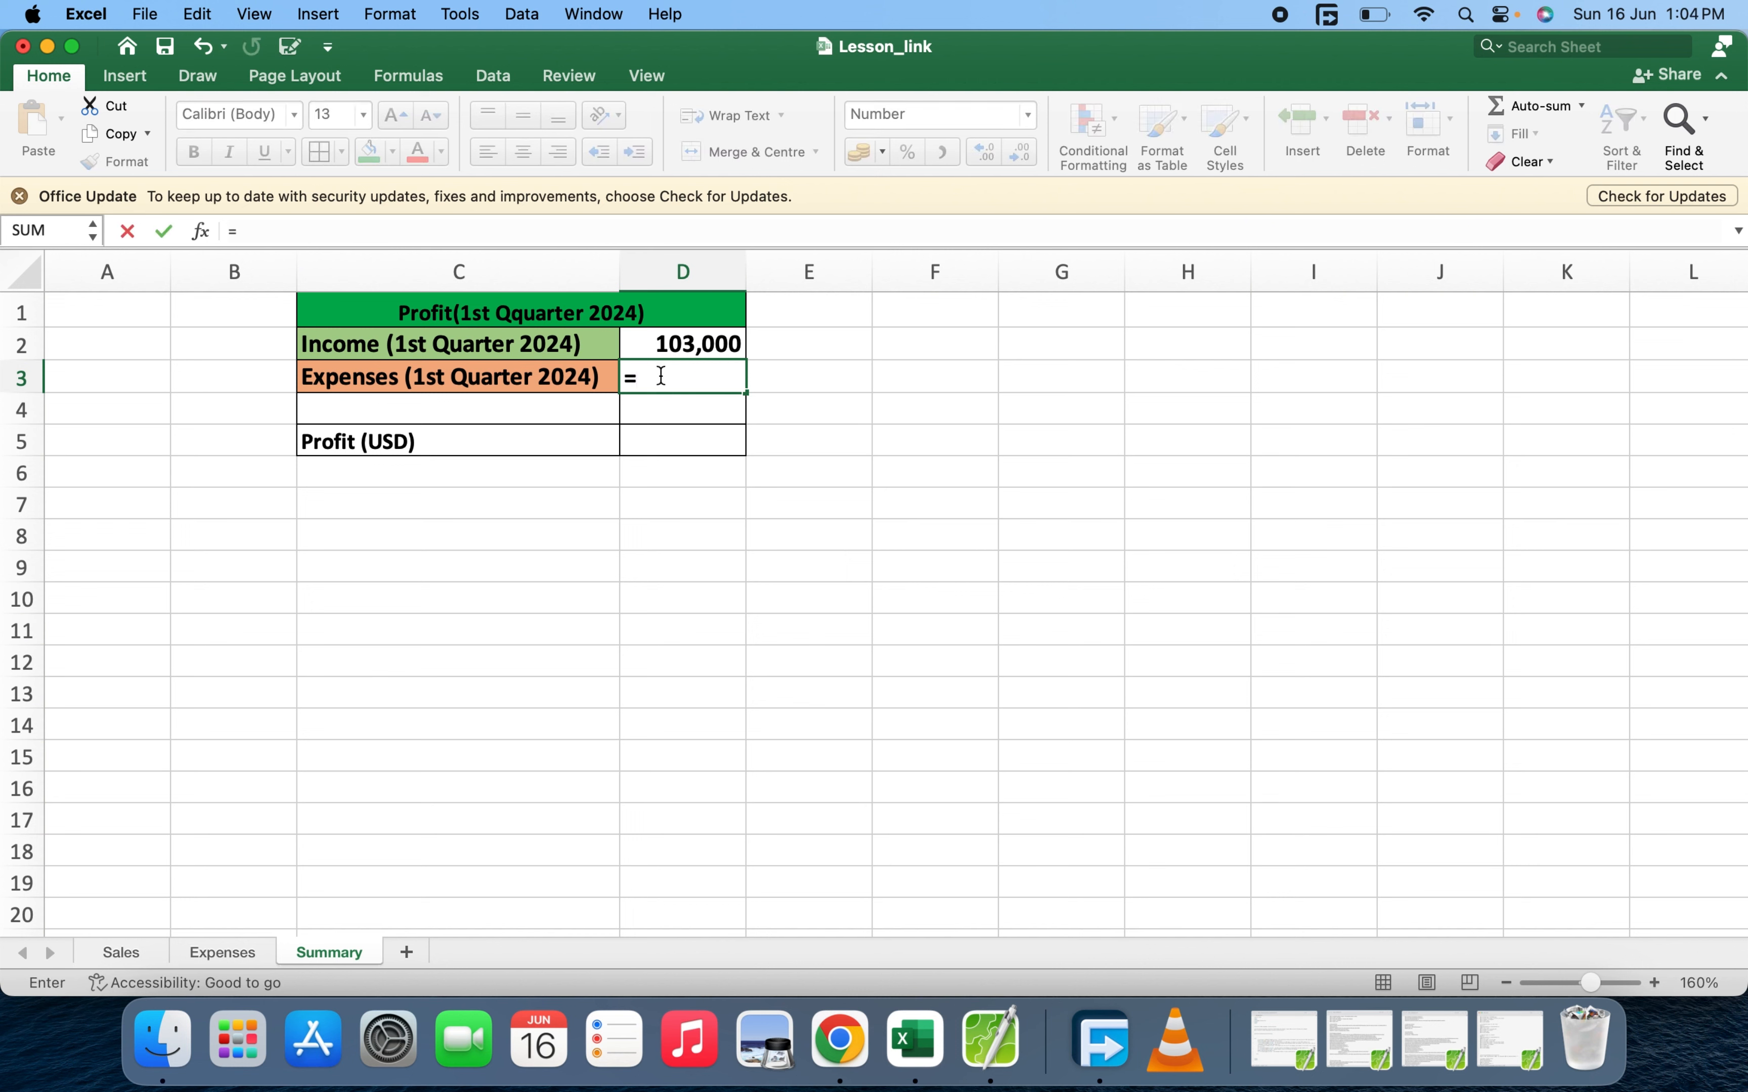
{"action": "type", "text": "Expe"}
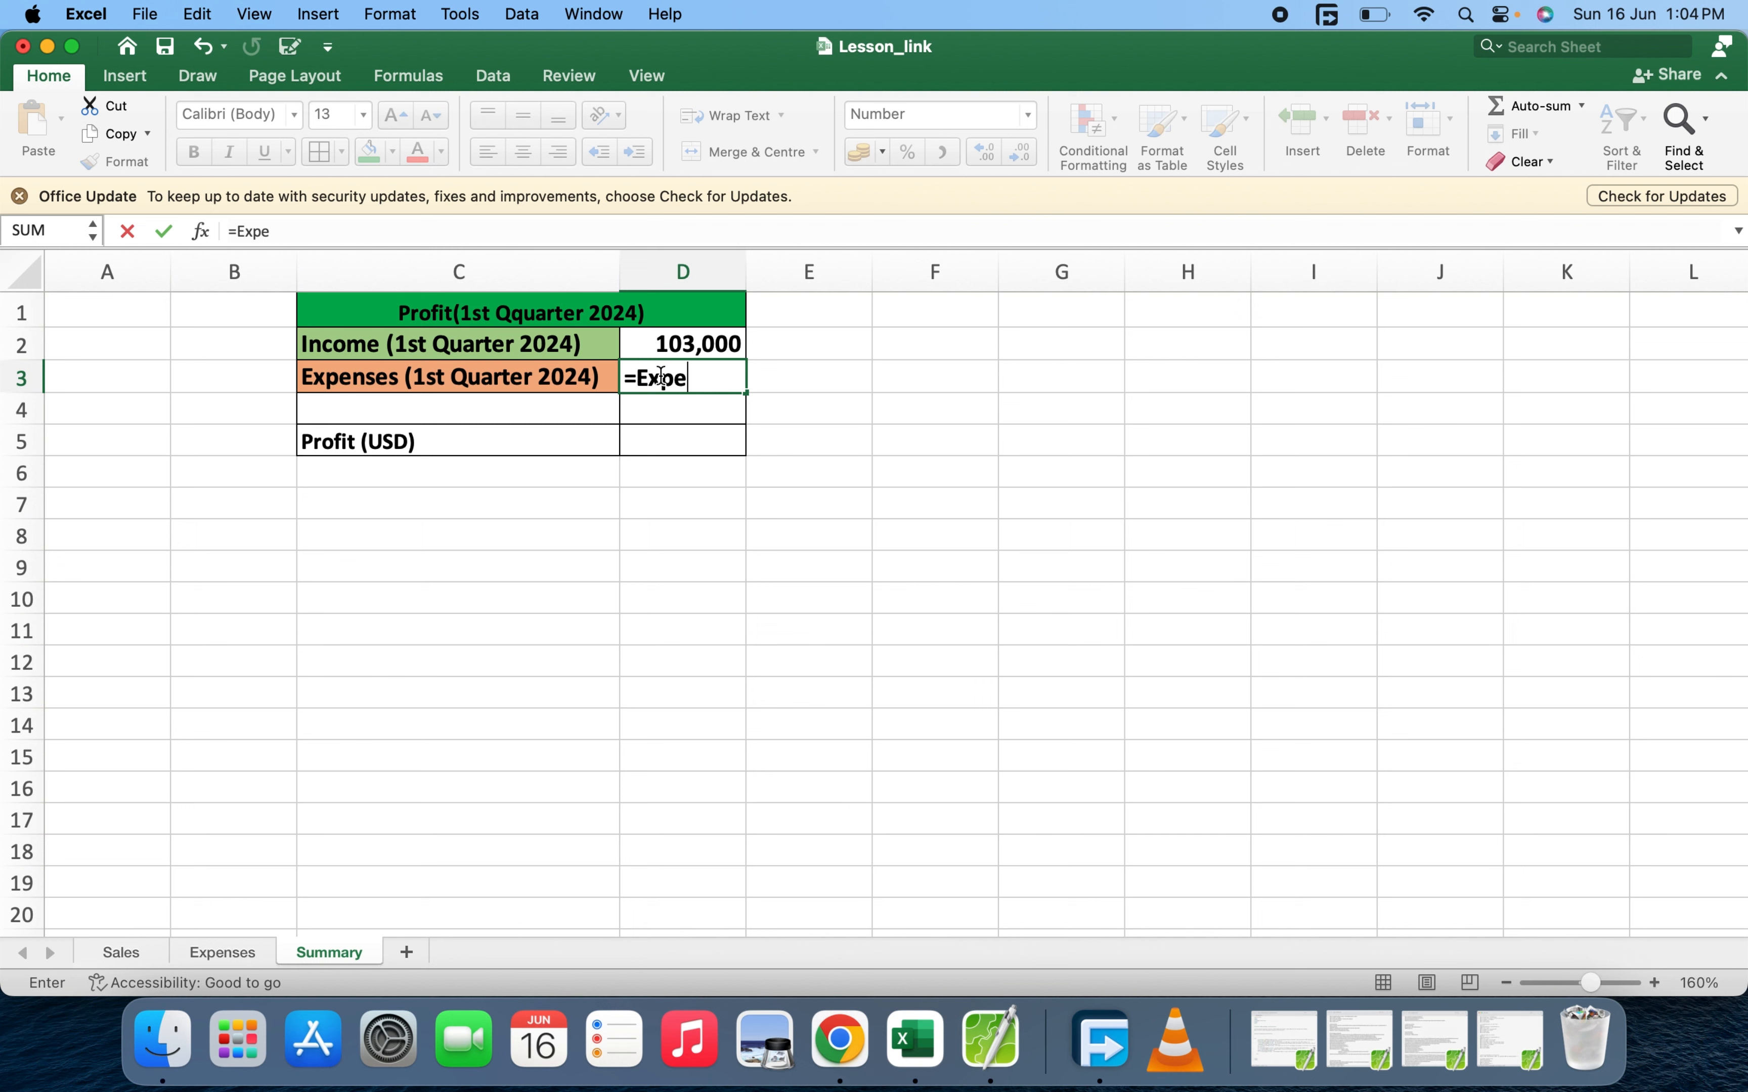
{"action": "type", "text": "nses"}
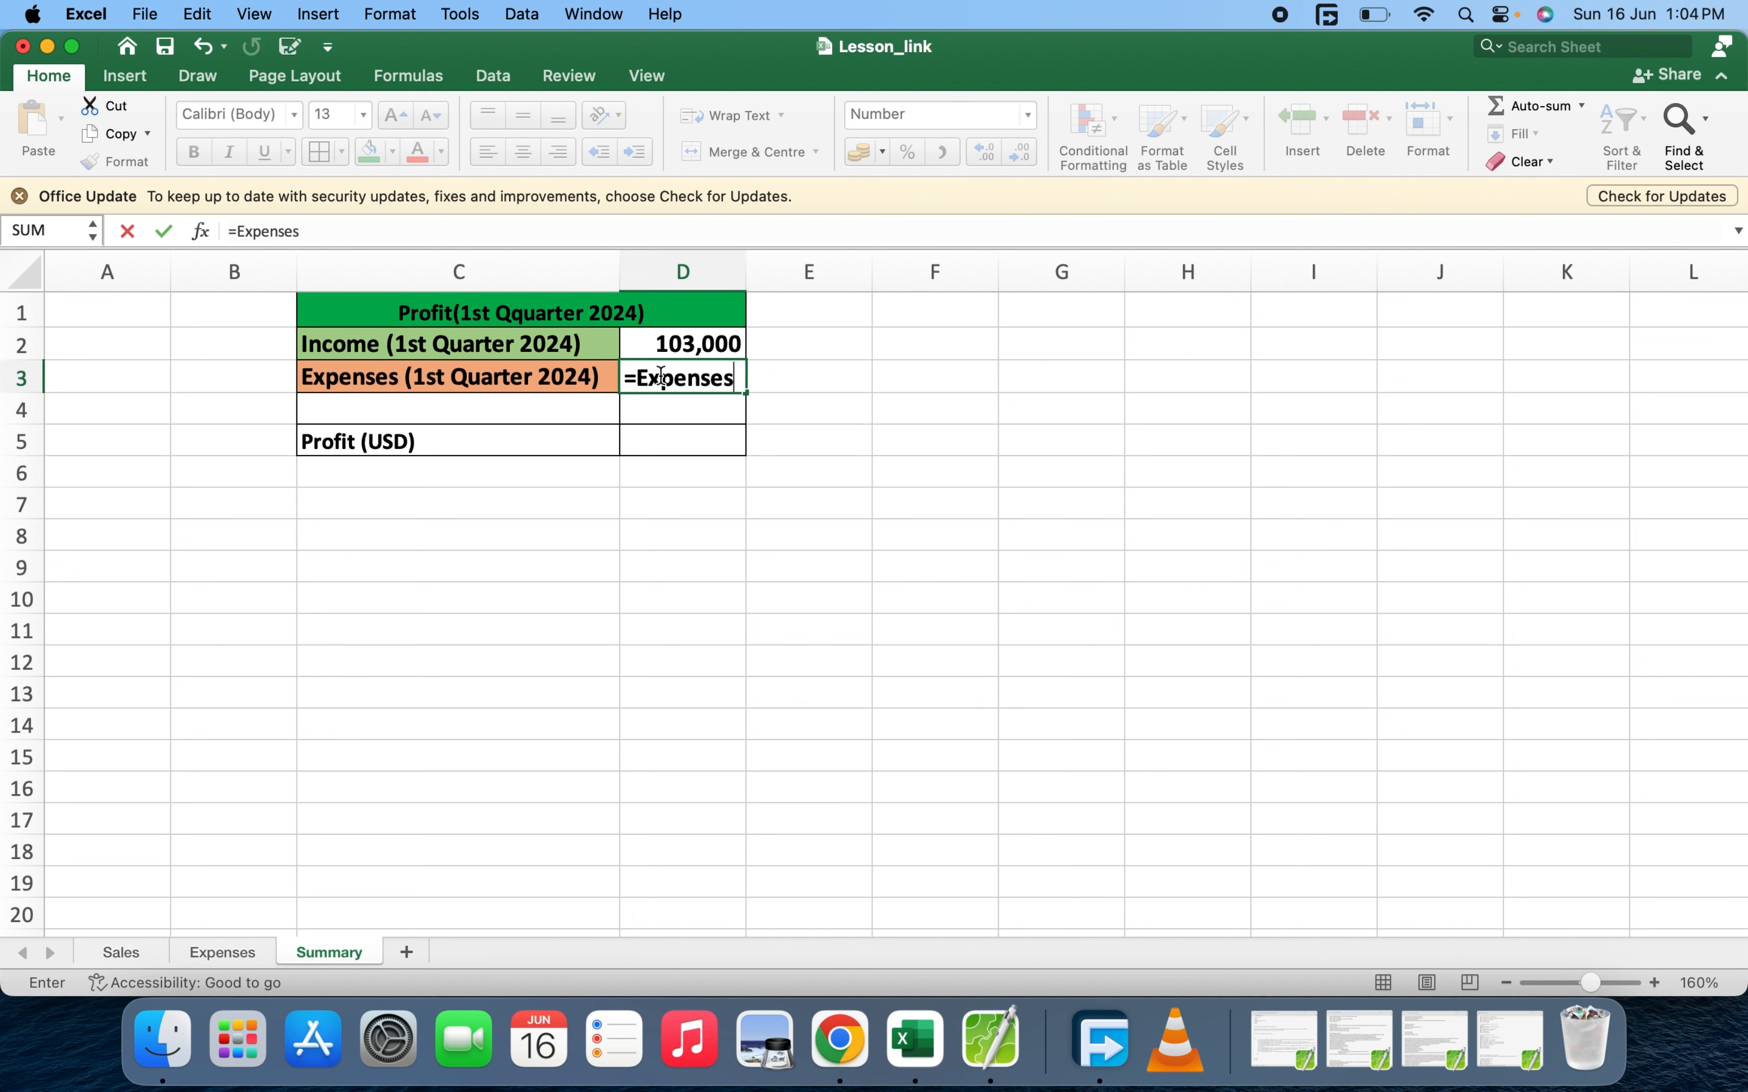
{"action": "type", "text": "!"}
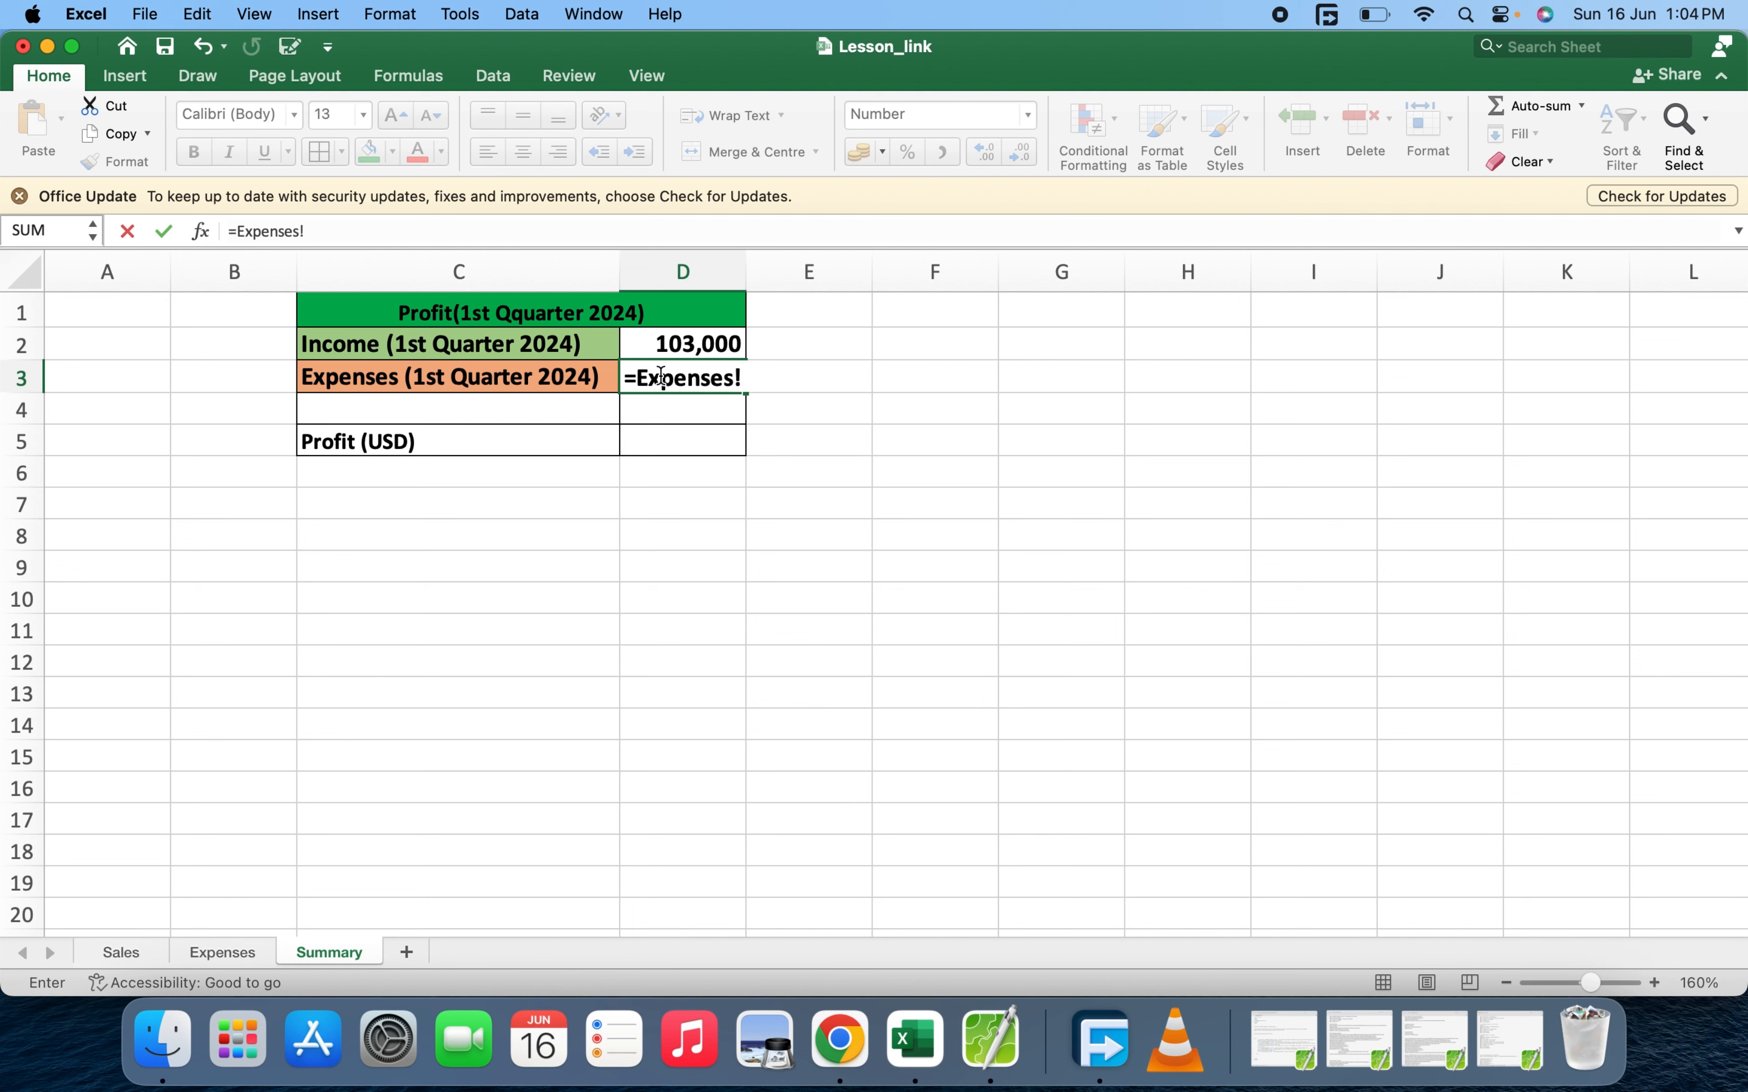
{"action": "type", "text": "B7"}
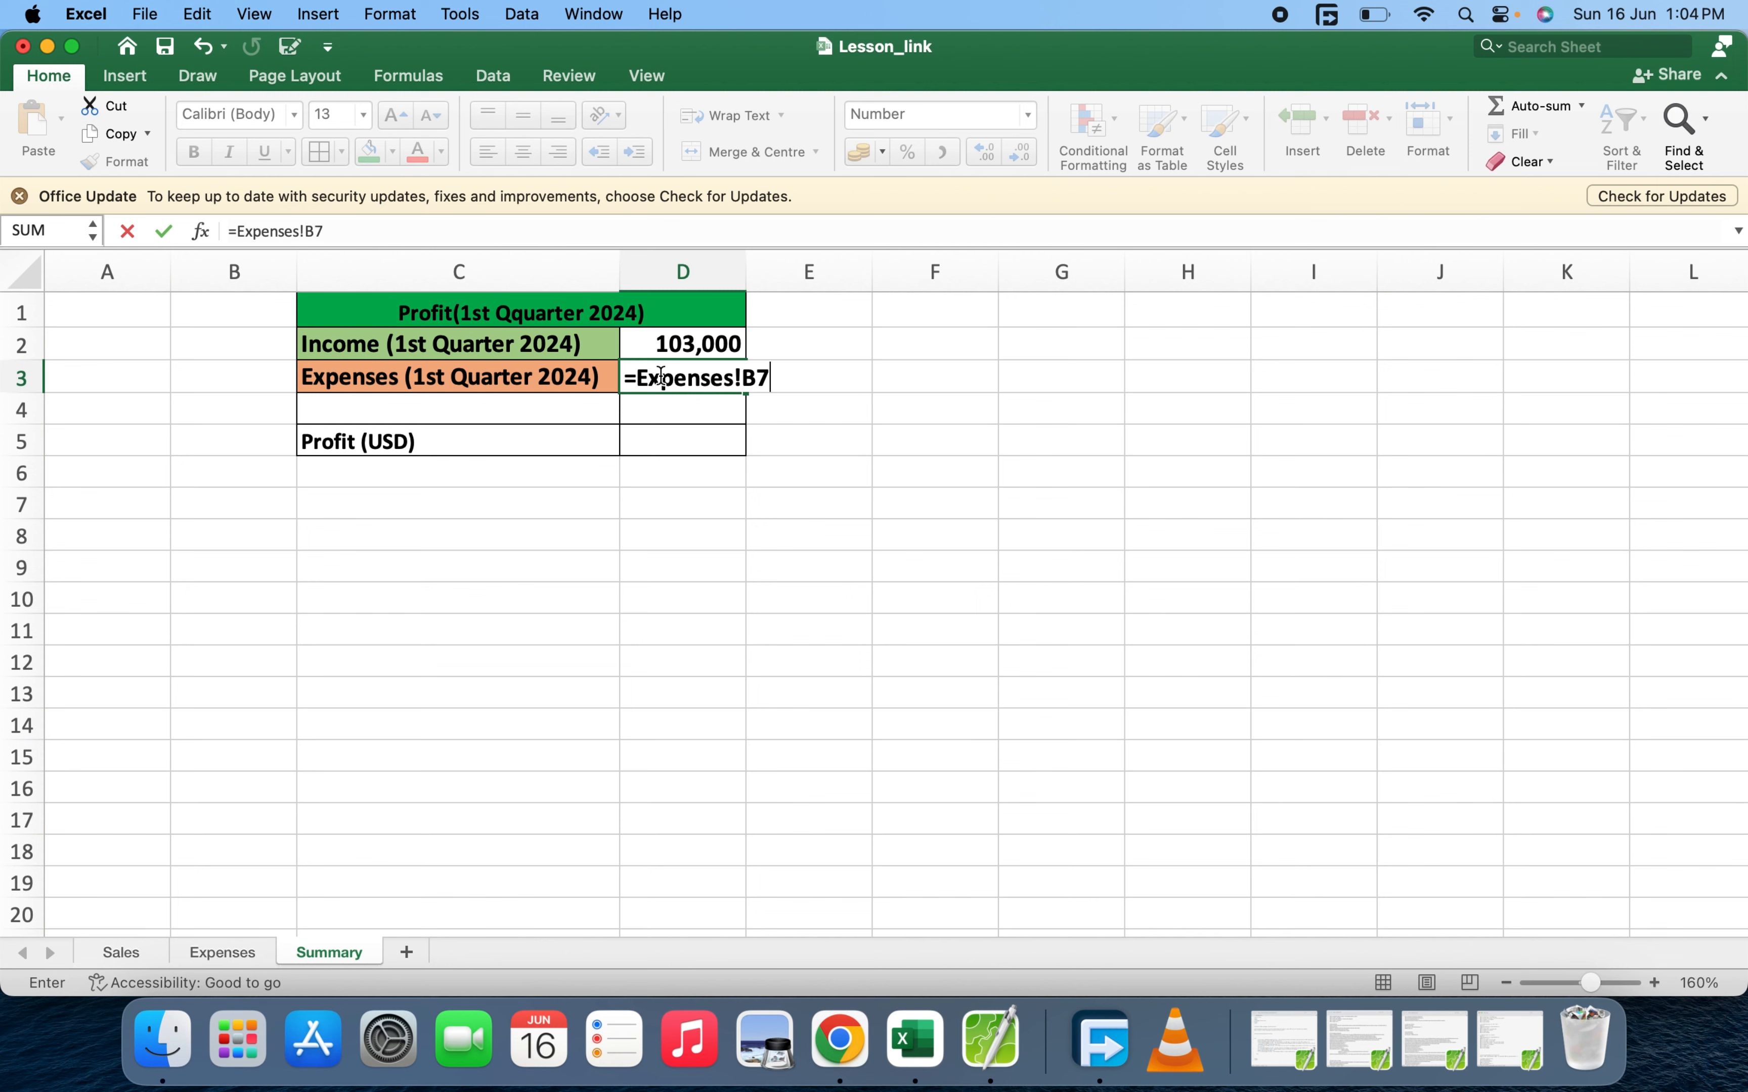
{"action": "key", "text": "Return"}
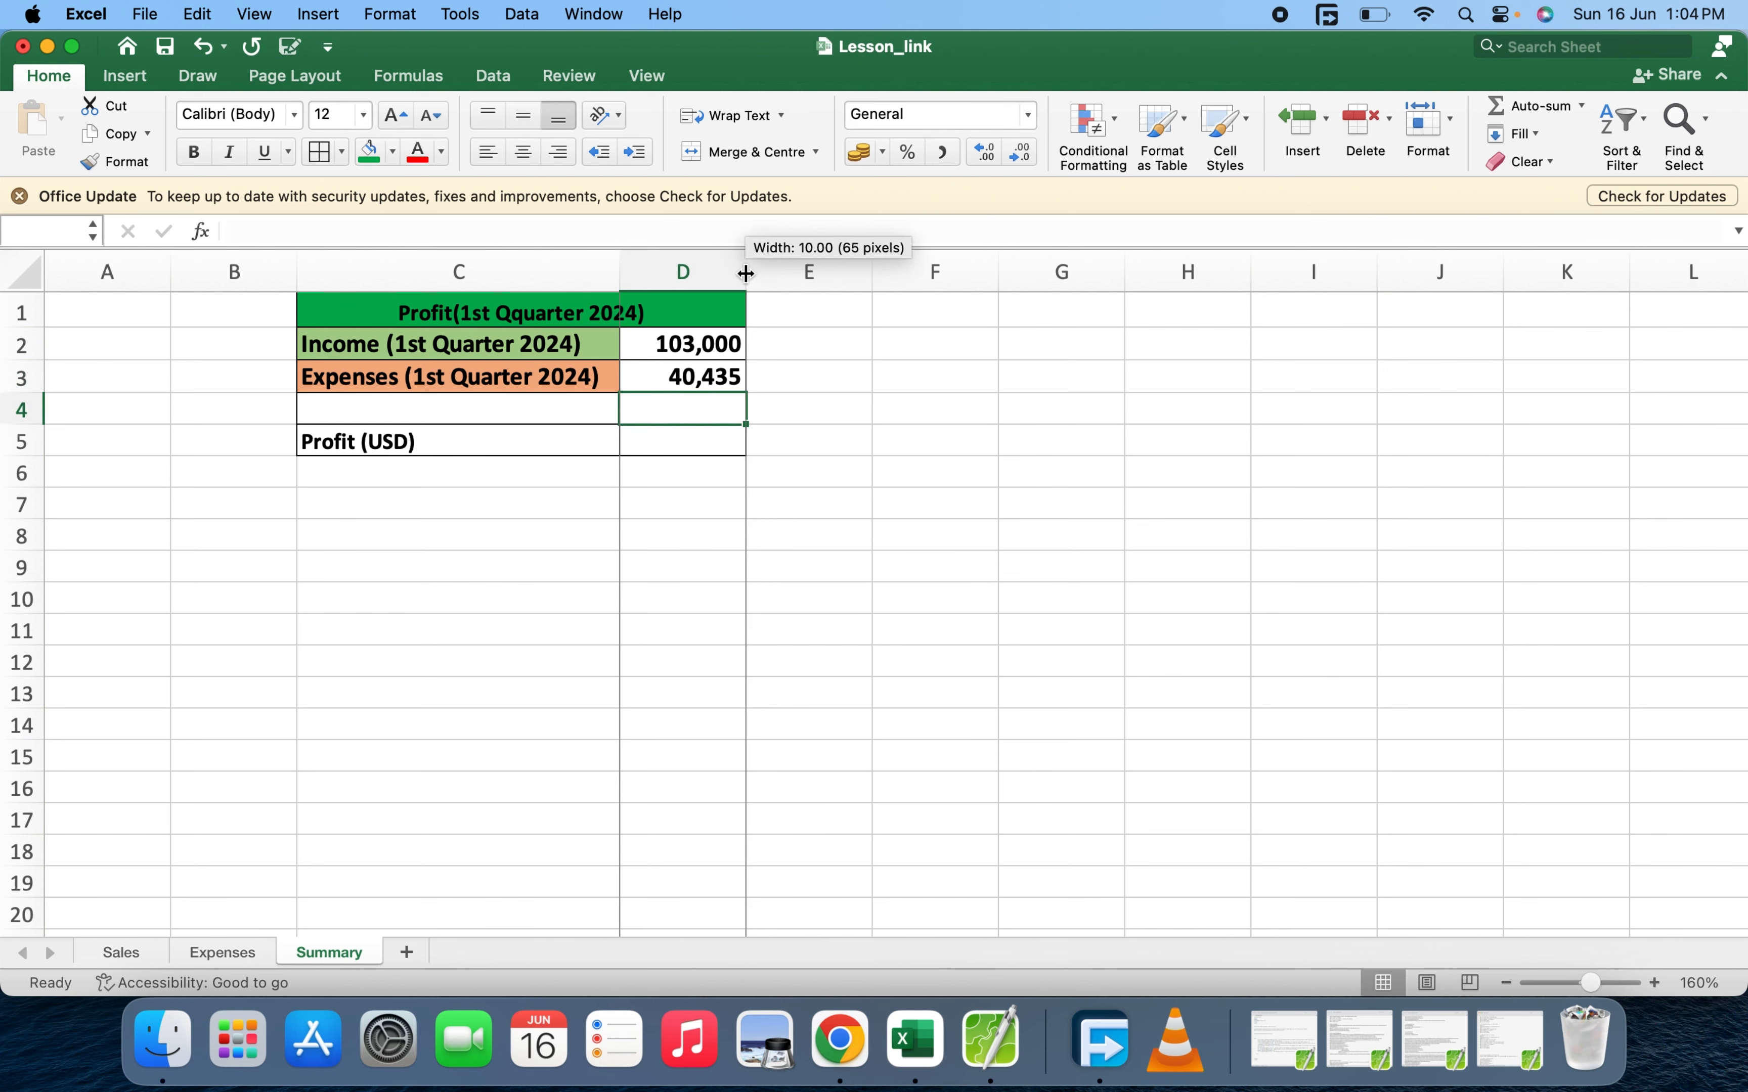
{"action": "left_click", "coordinate": [222, 952]}
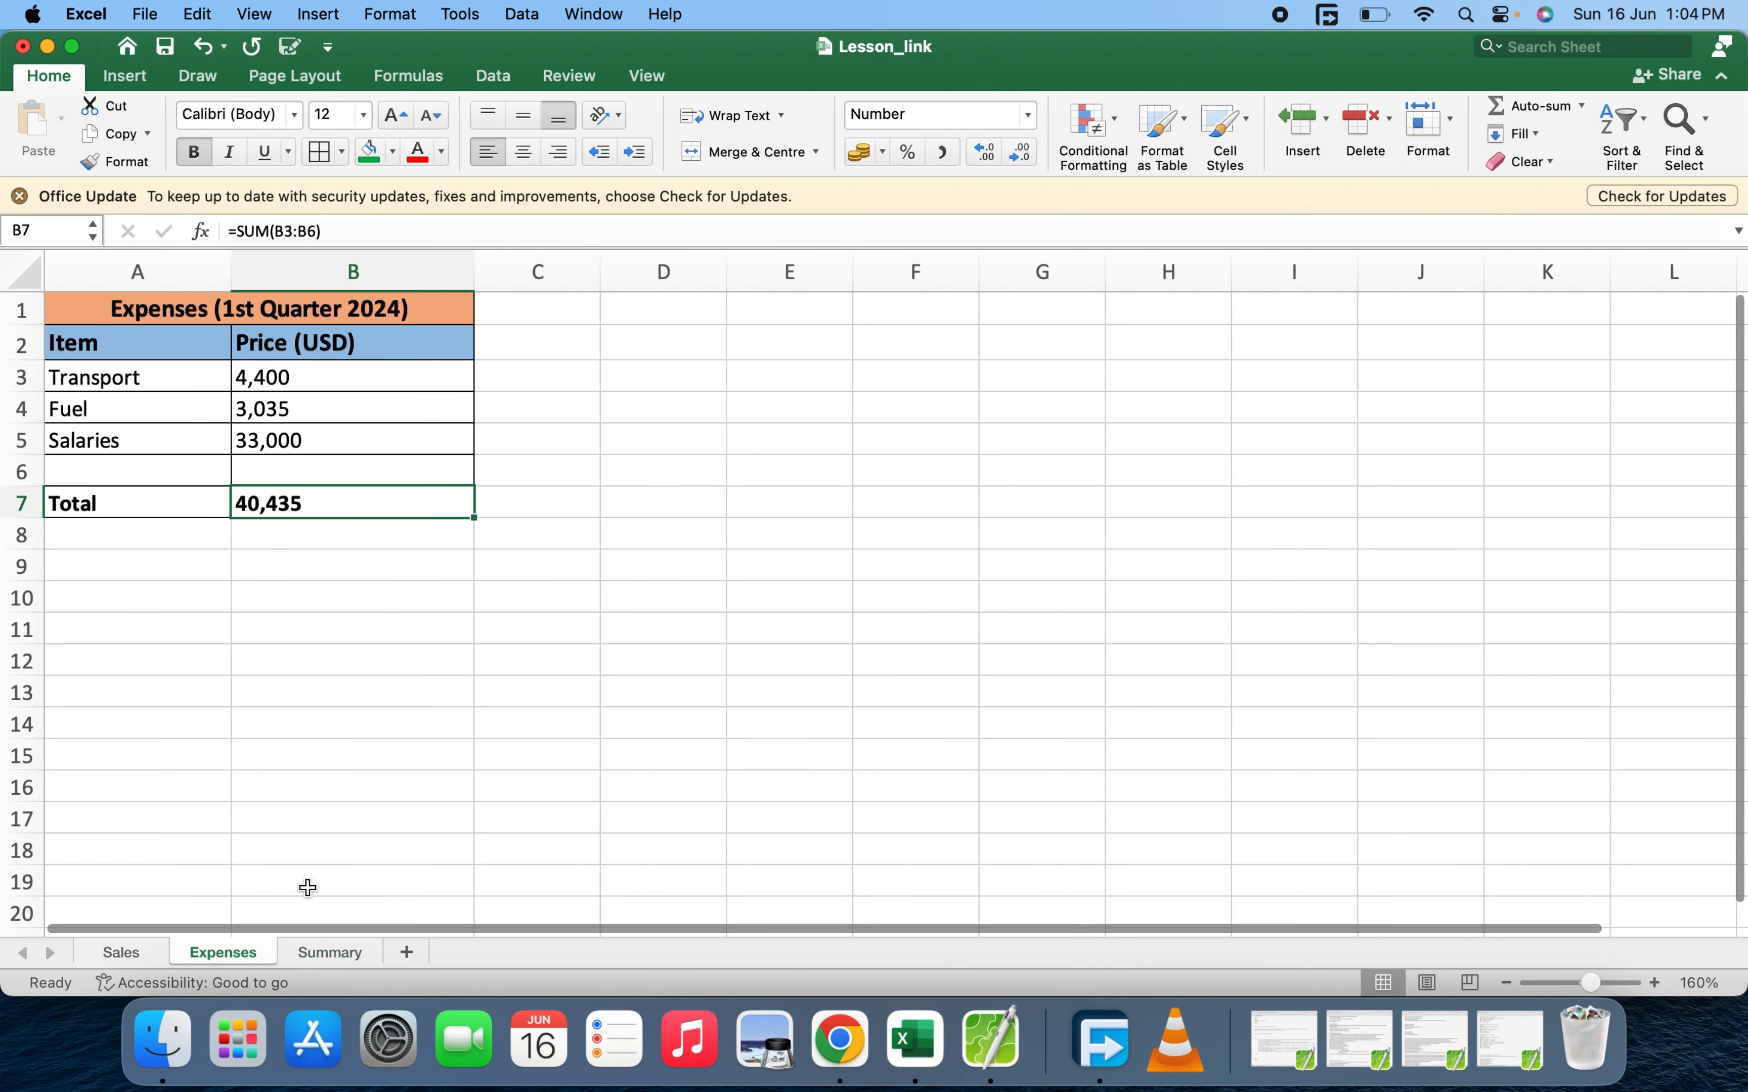
{"action": "left_click", "coordinate": [329, 952]}
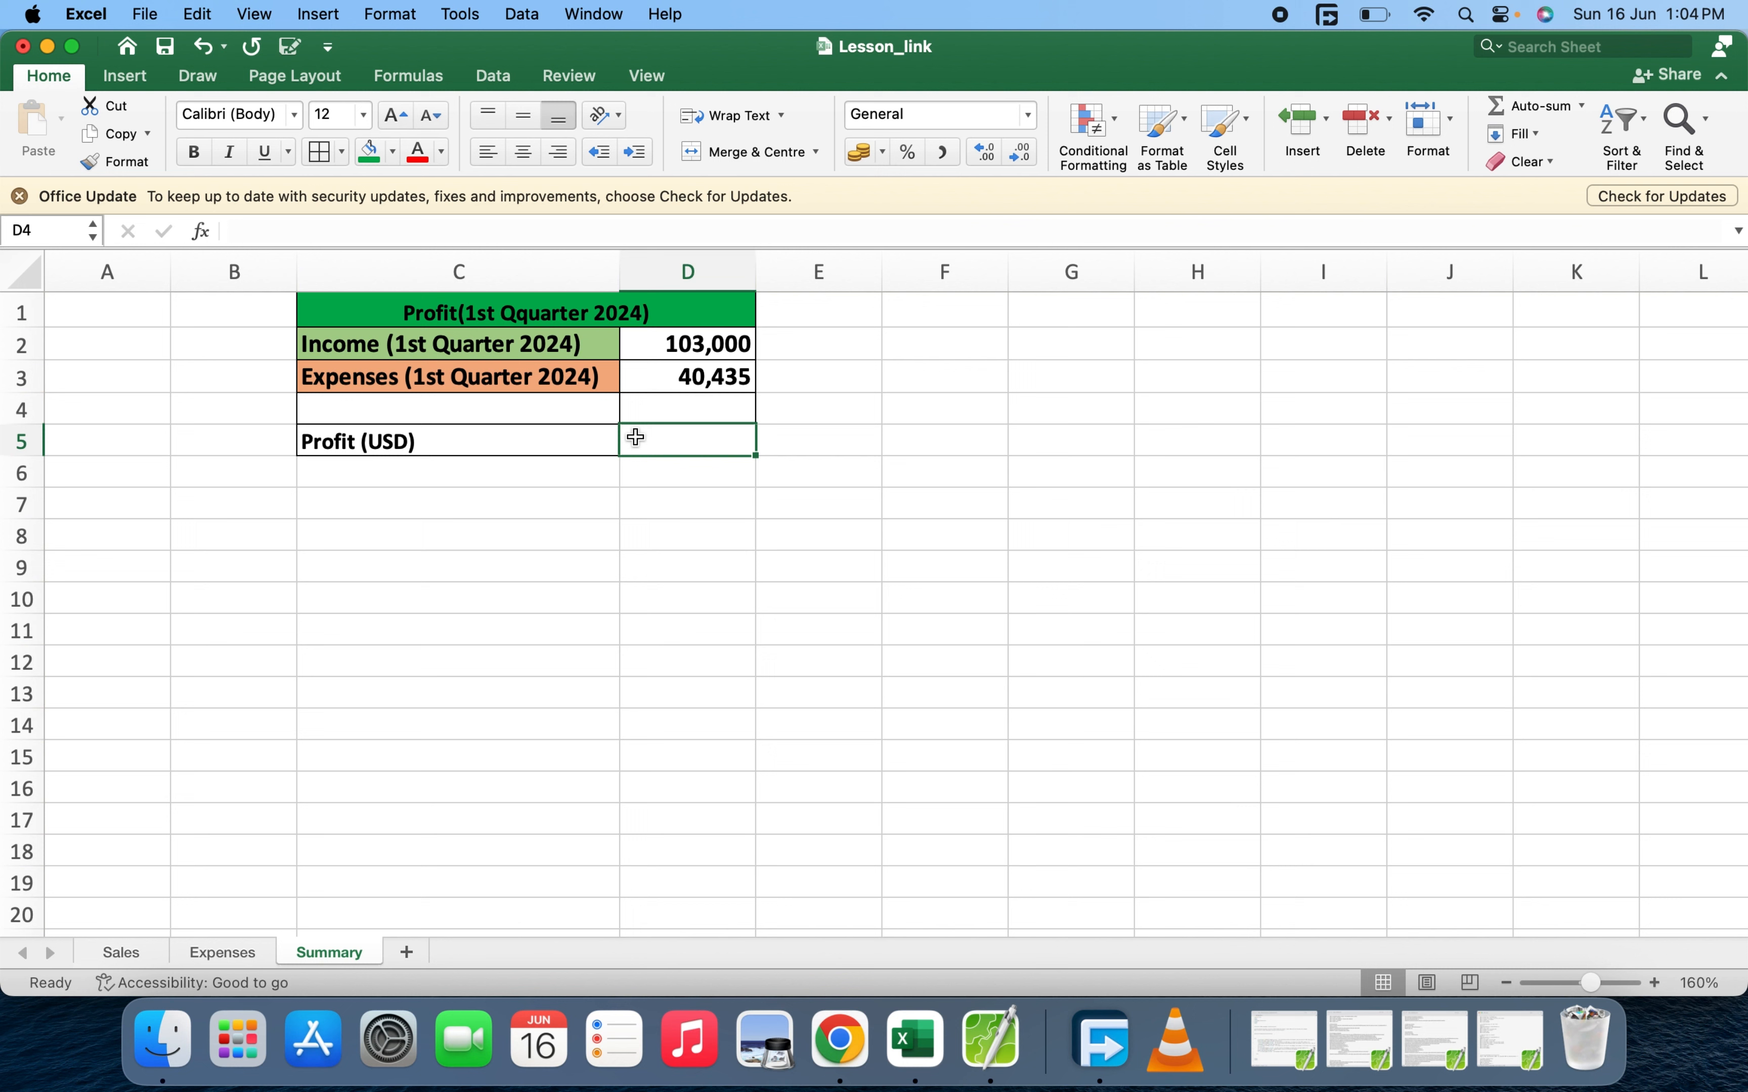
Enter =D2-D3 in Summary D5 so profit shows 62,565
{"action": "left_click", "coordinate": [688, 440]}
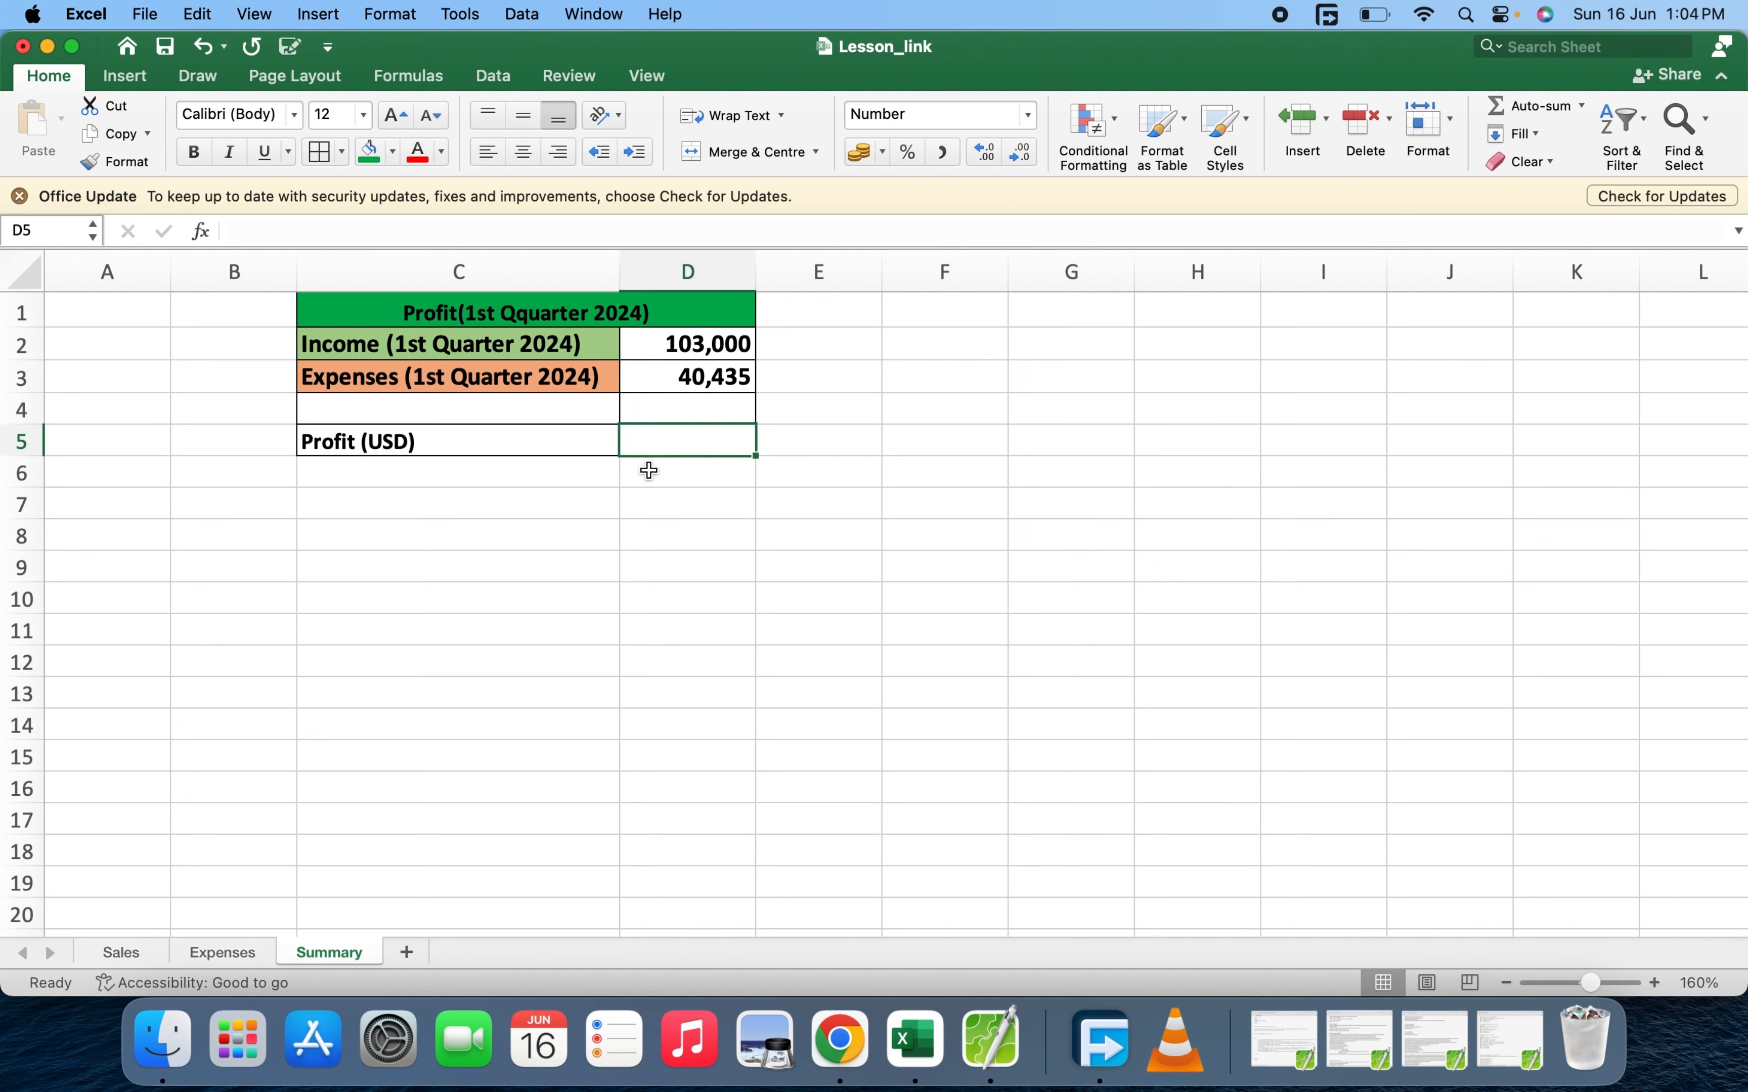
{"action": "type", "text": "="}
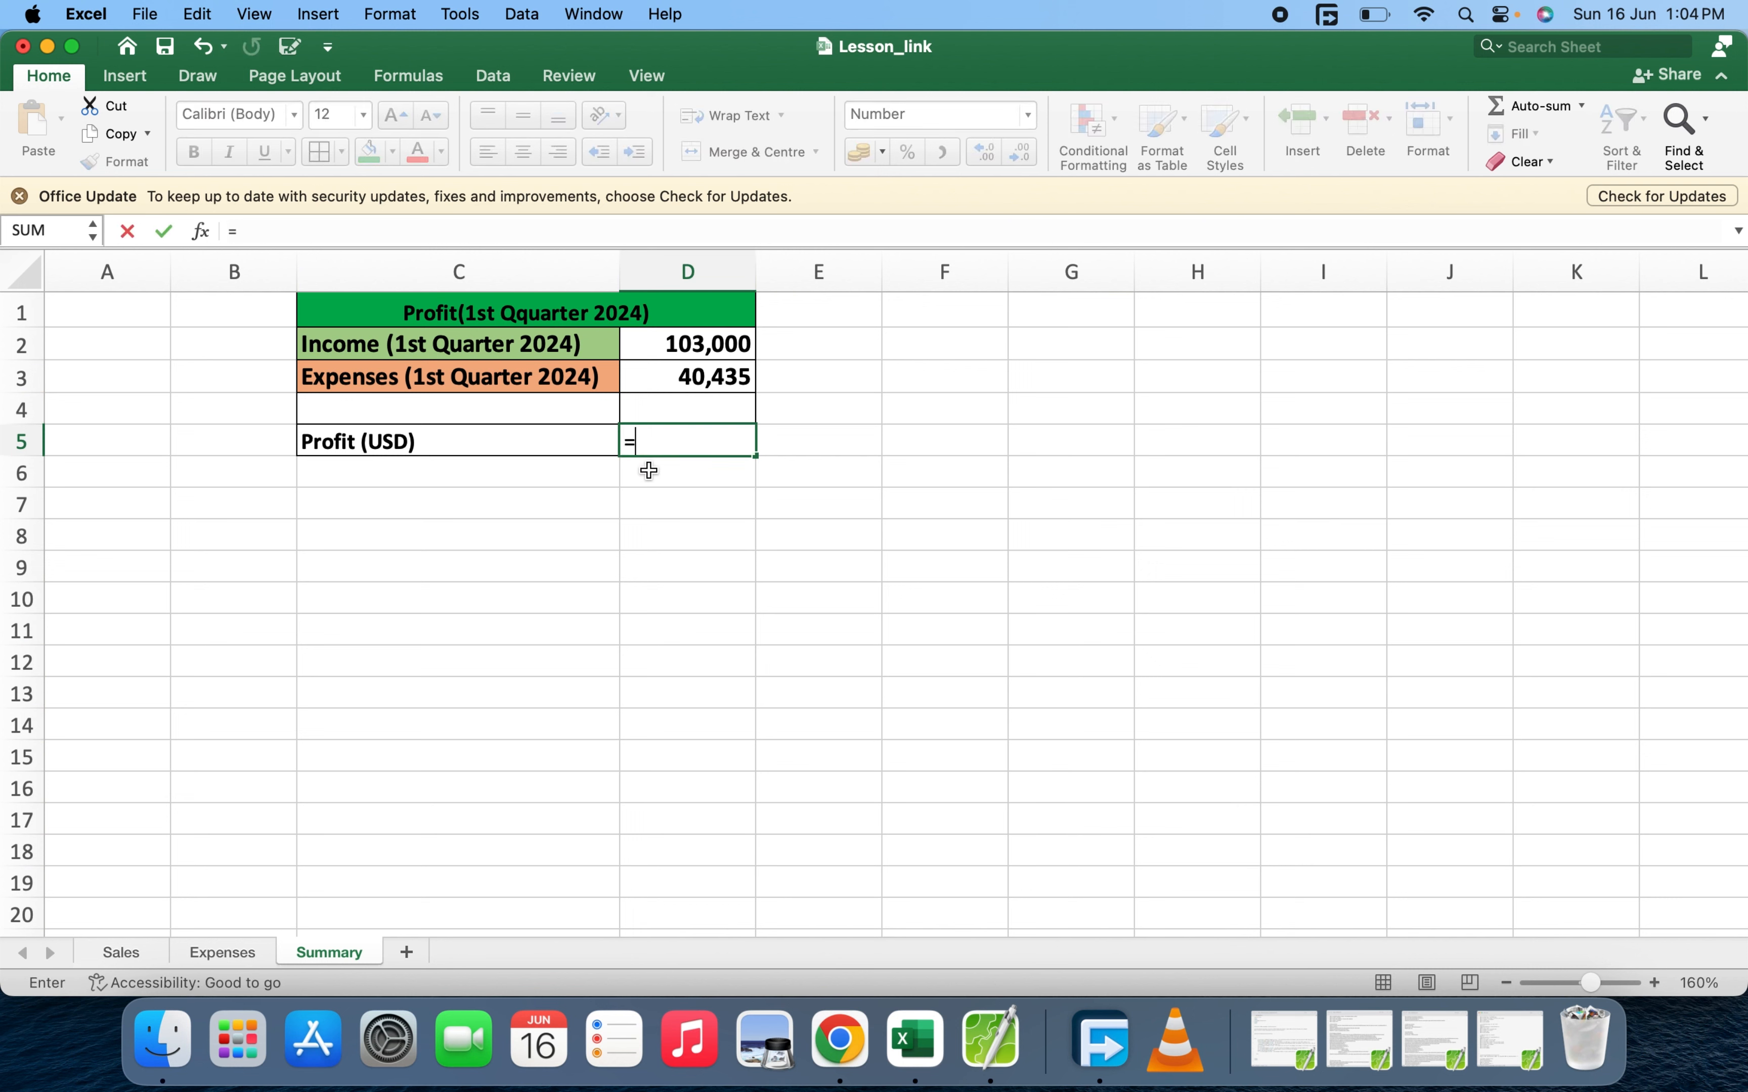
{"action": "left_click", "coordinate": [686, 343]}
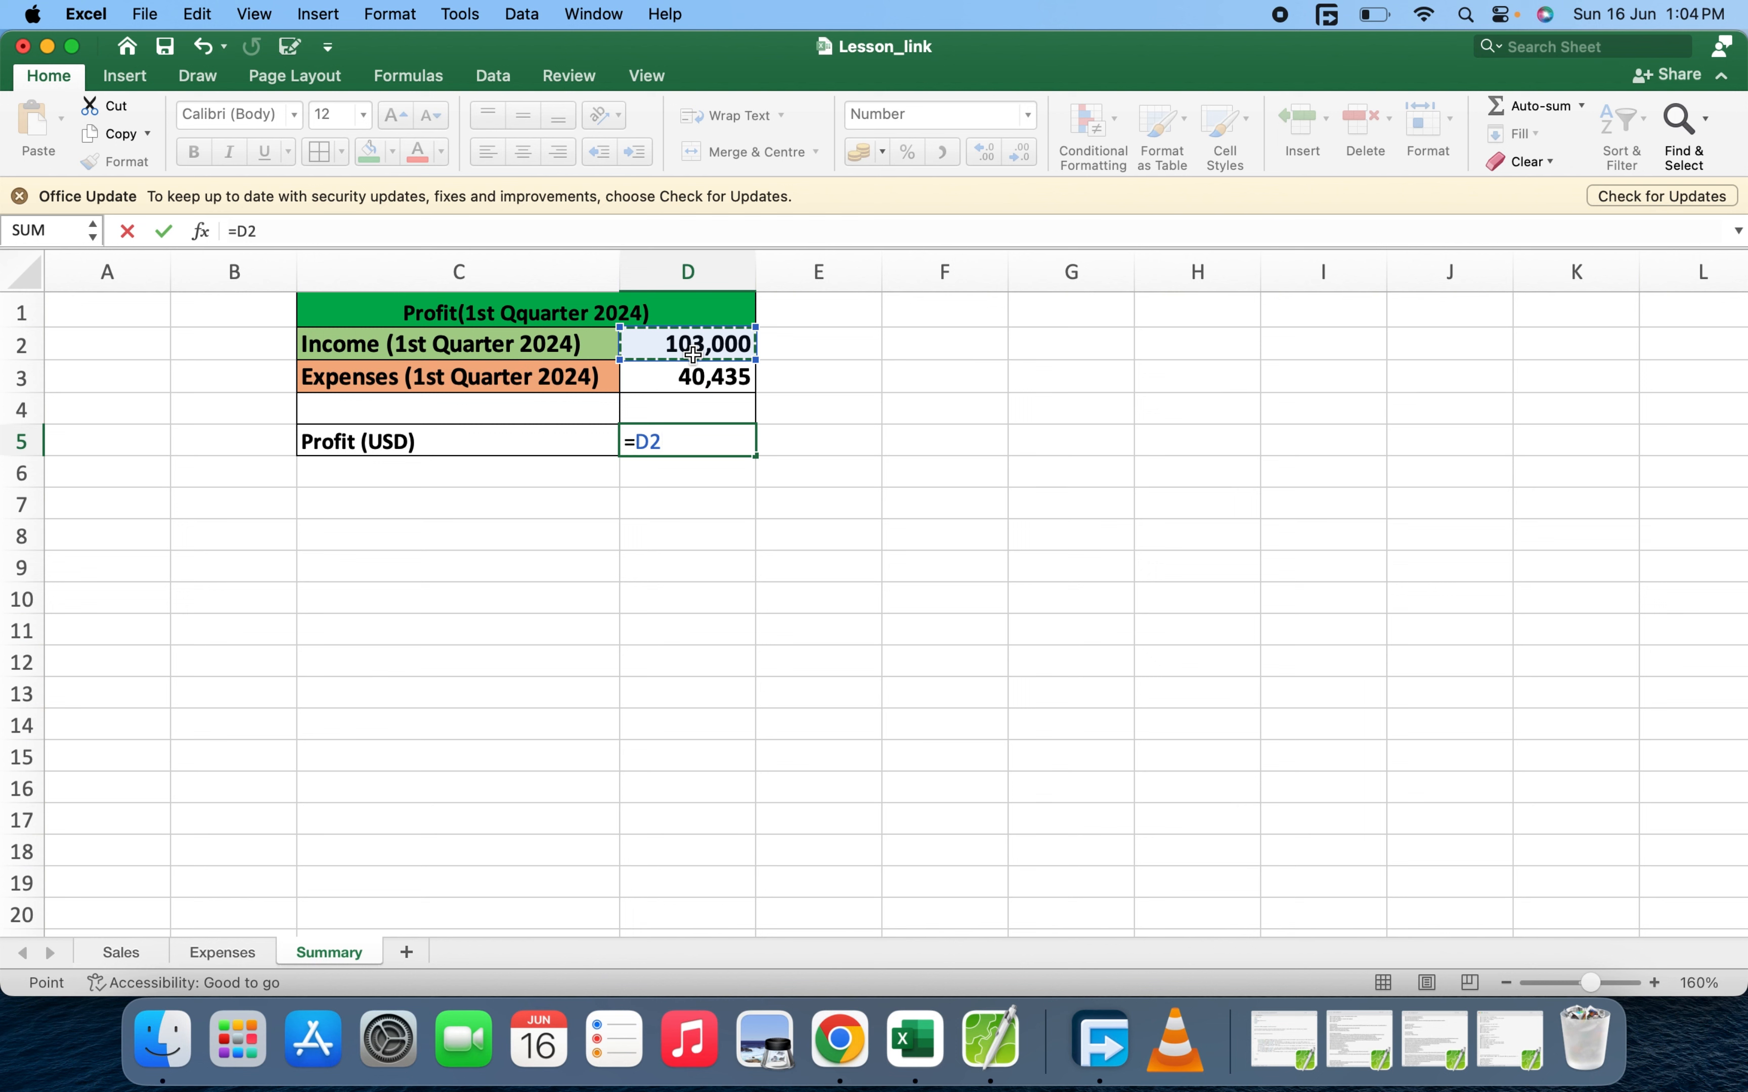
{"action": "left_click", "coordinate": [687, 376]}
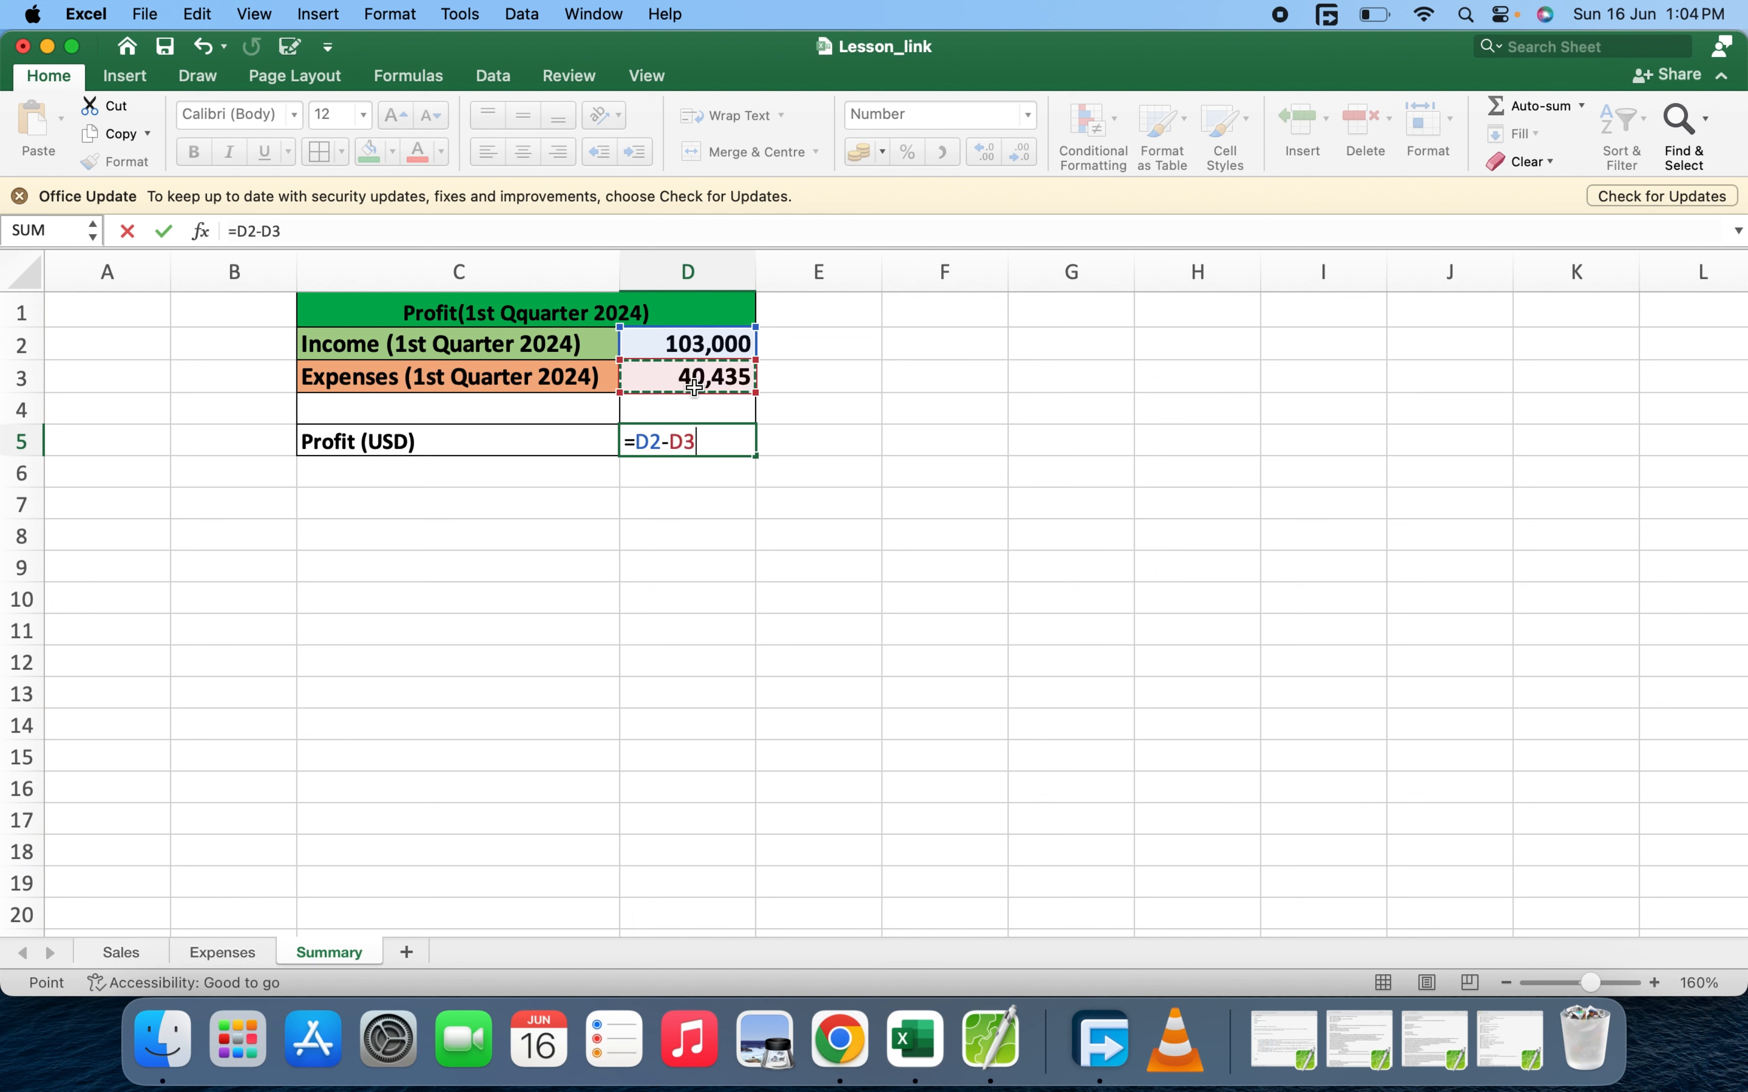
{"action": "key", "text": "Return"}
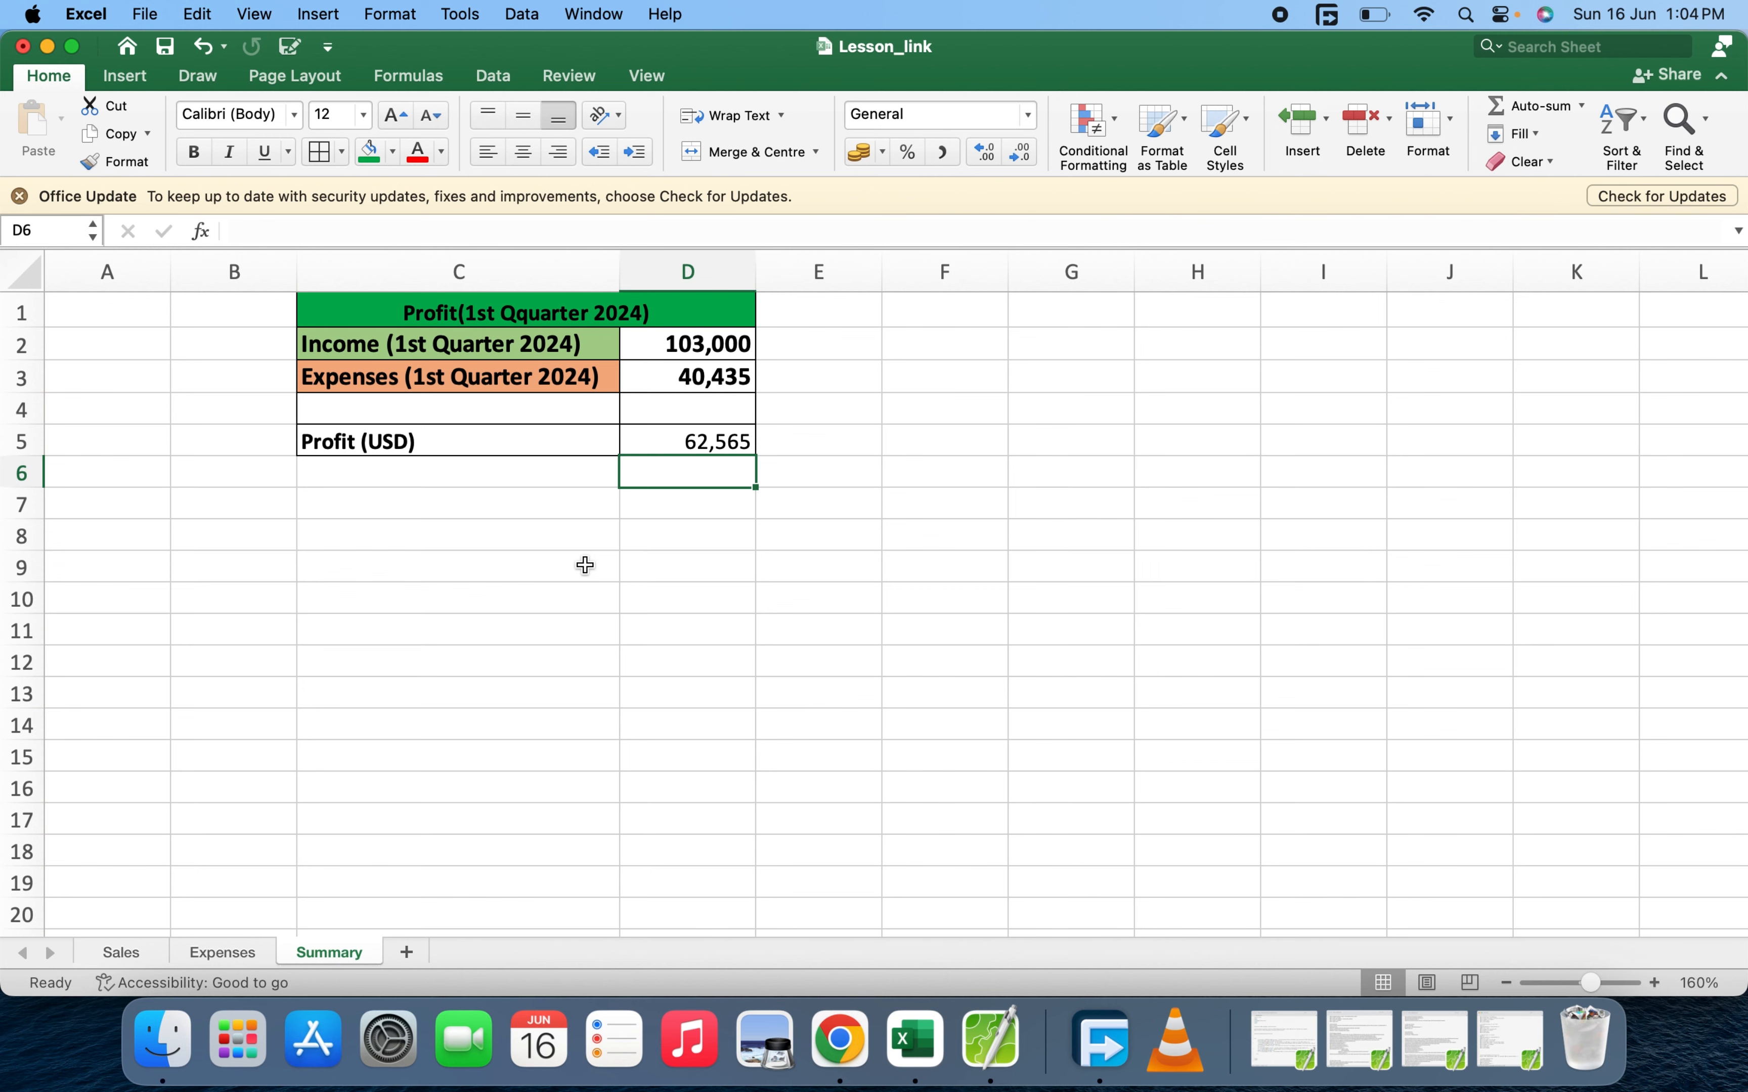
{"action": "mouse_move", "coordinate": [489, 659]}
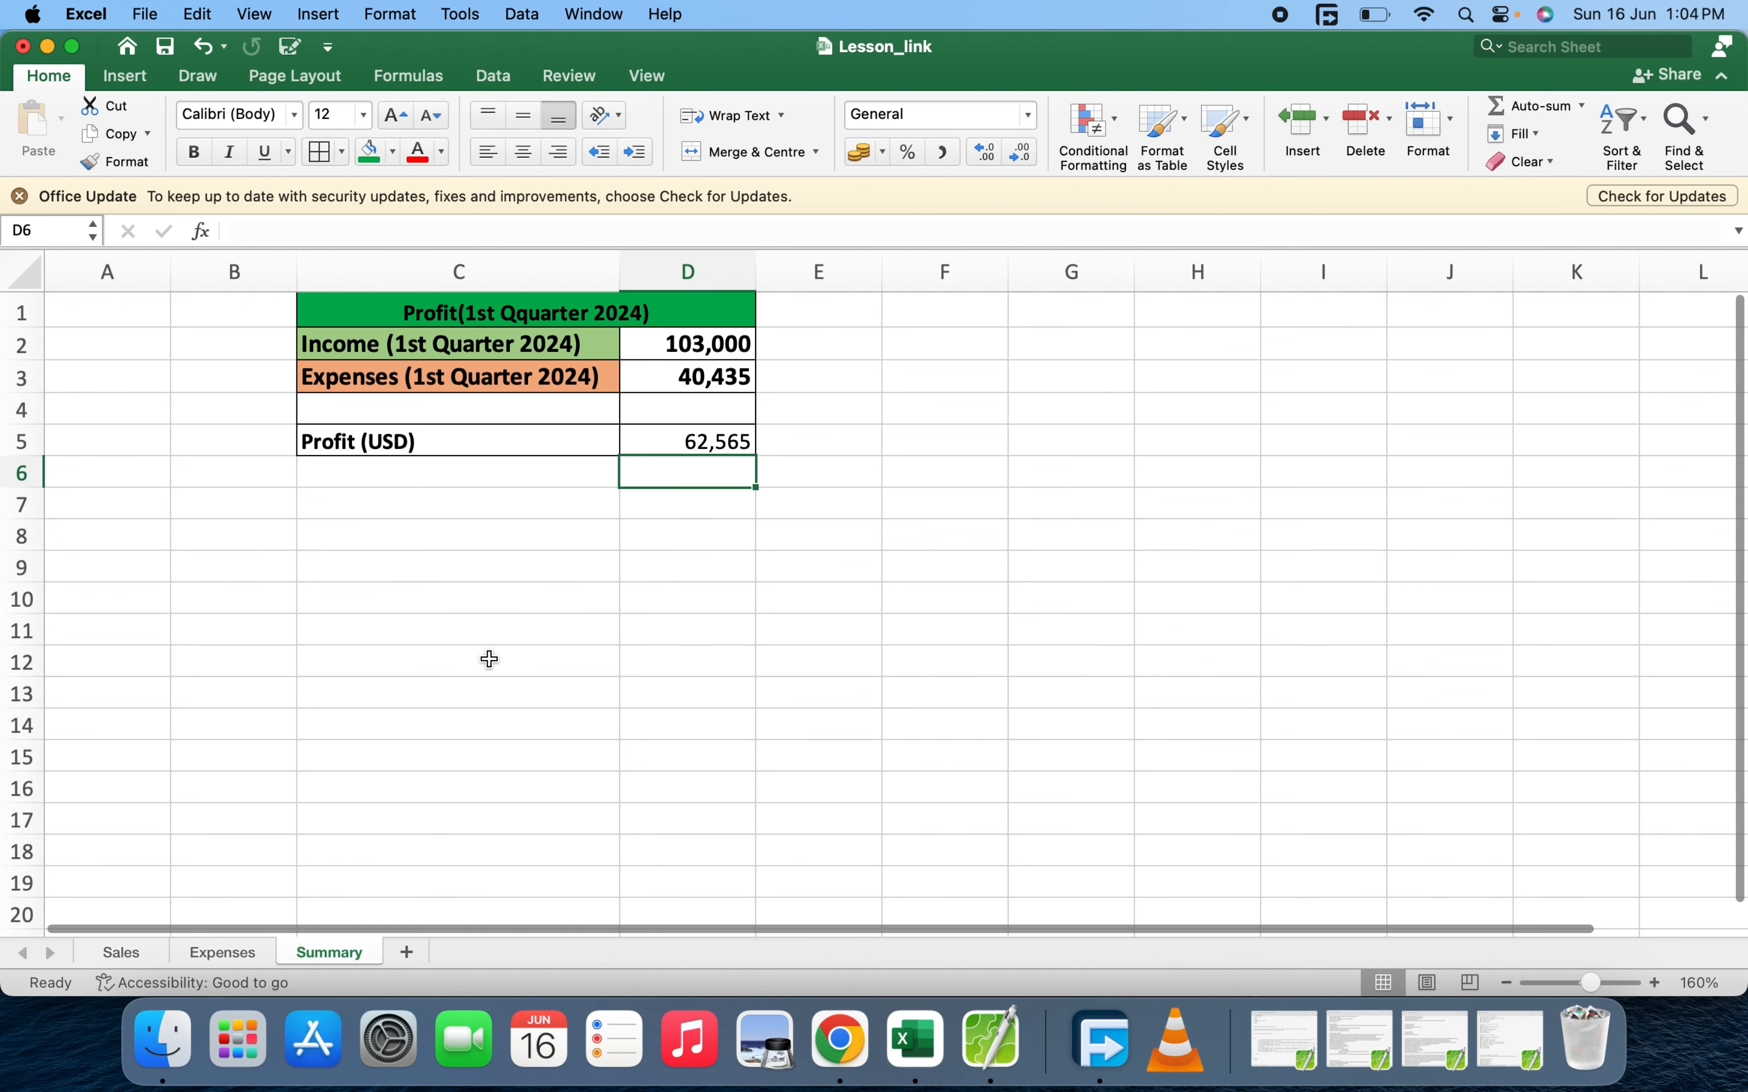
{"action": "left_click", "coordinate": [458, 440]}
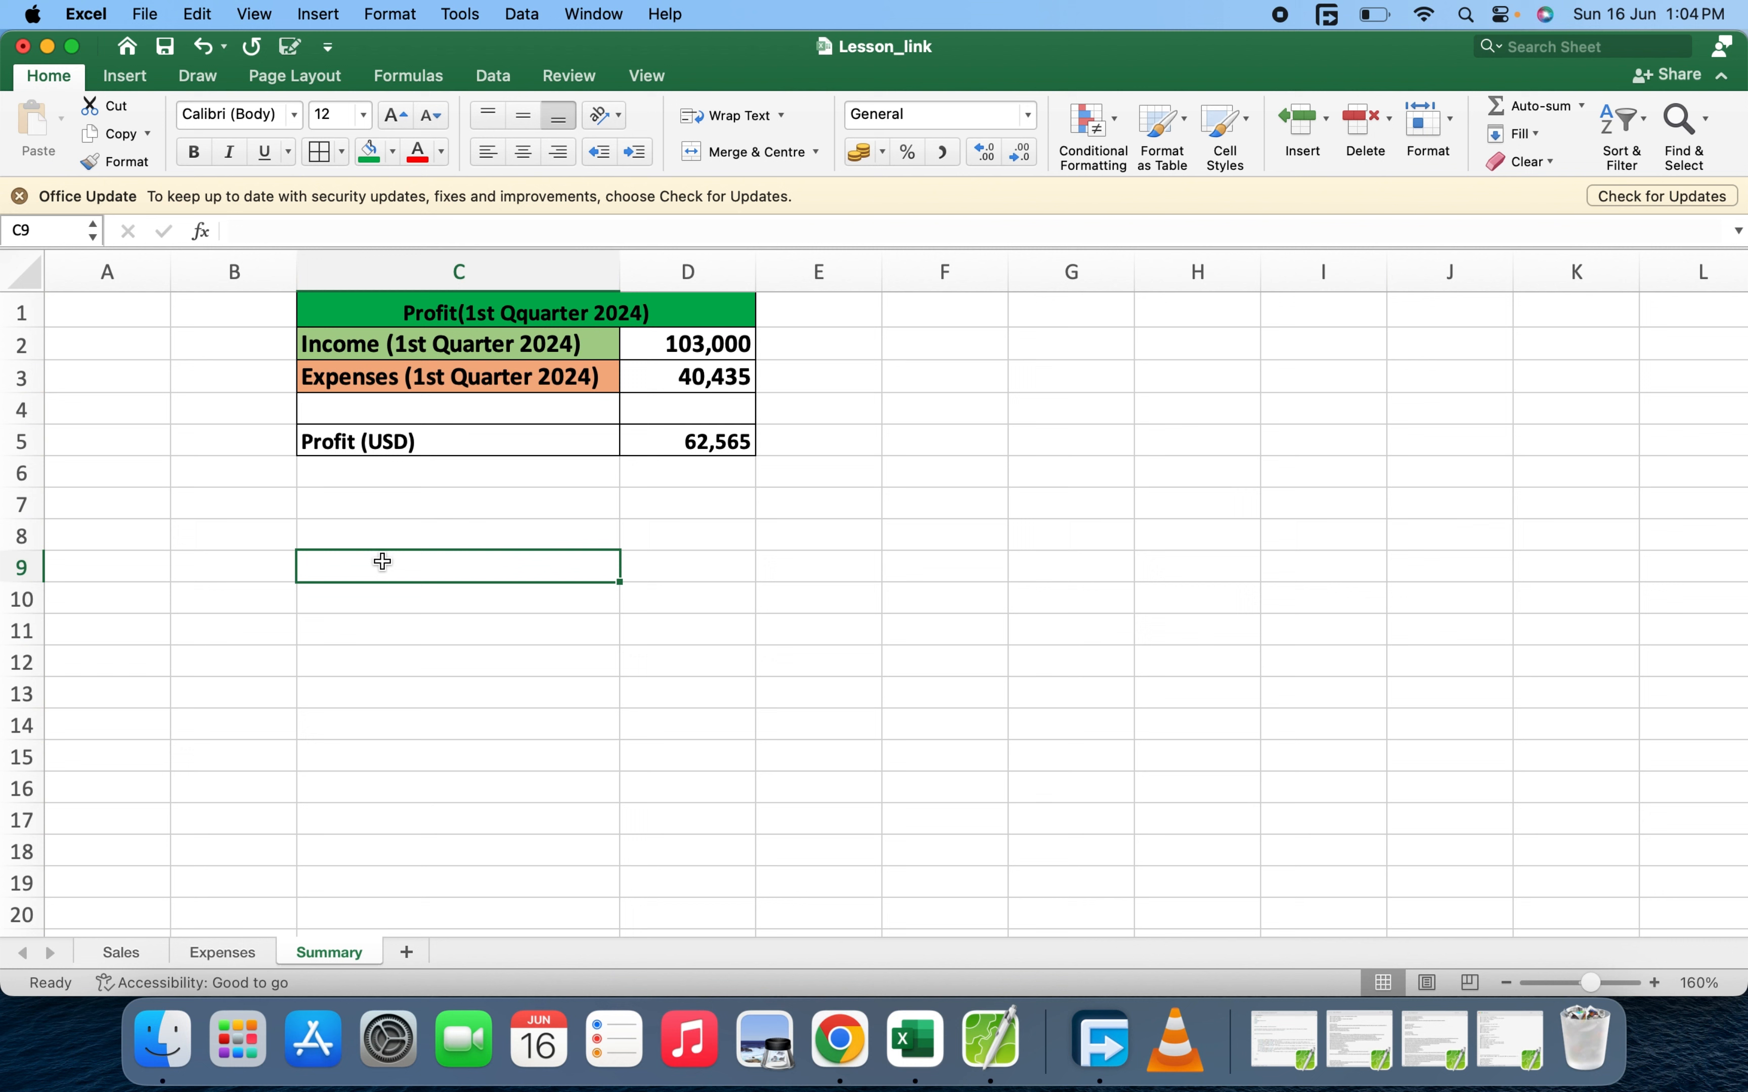
{"action": "mouse_move", "coordinate": [197, 707]}
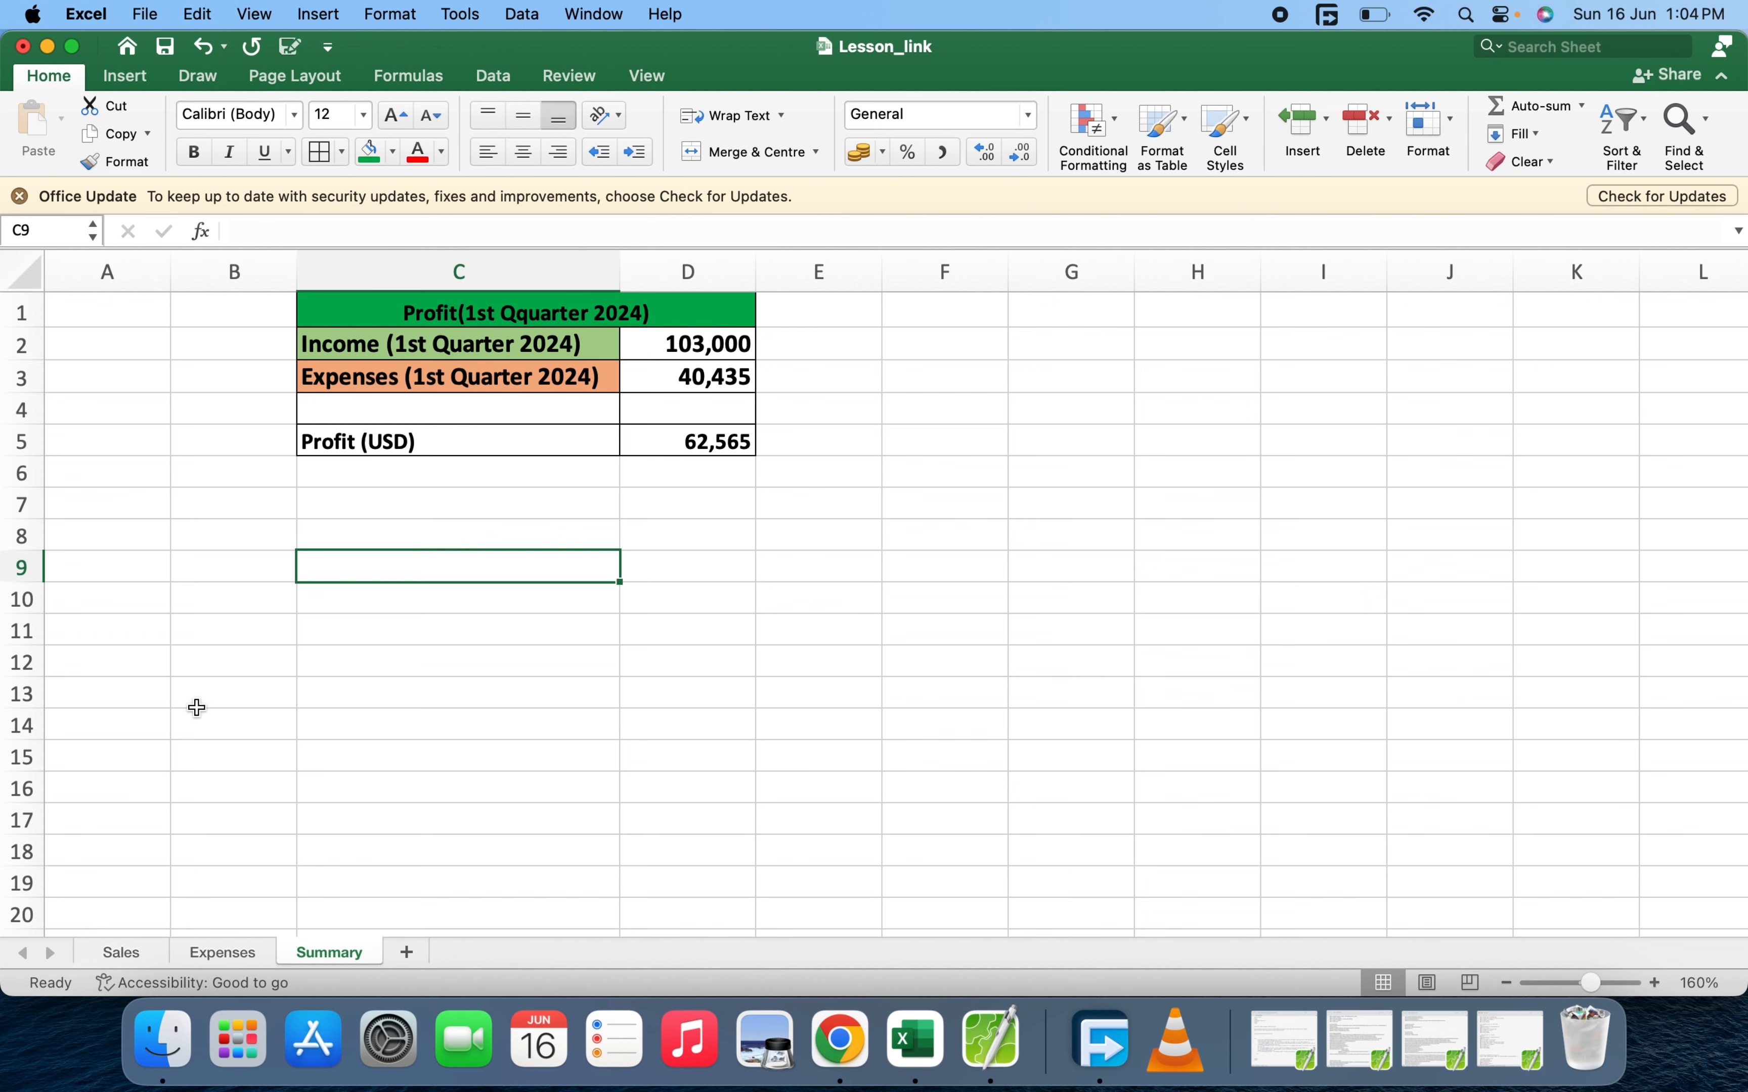
Insert a Ford, 2018, 21000 row above Total on the Sales sheet, raising the SUM to 124,000
{"action": "left_click", "coordinate": [119, 952]}
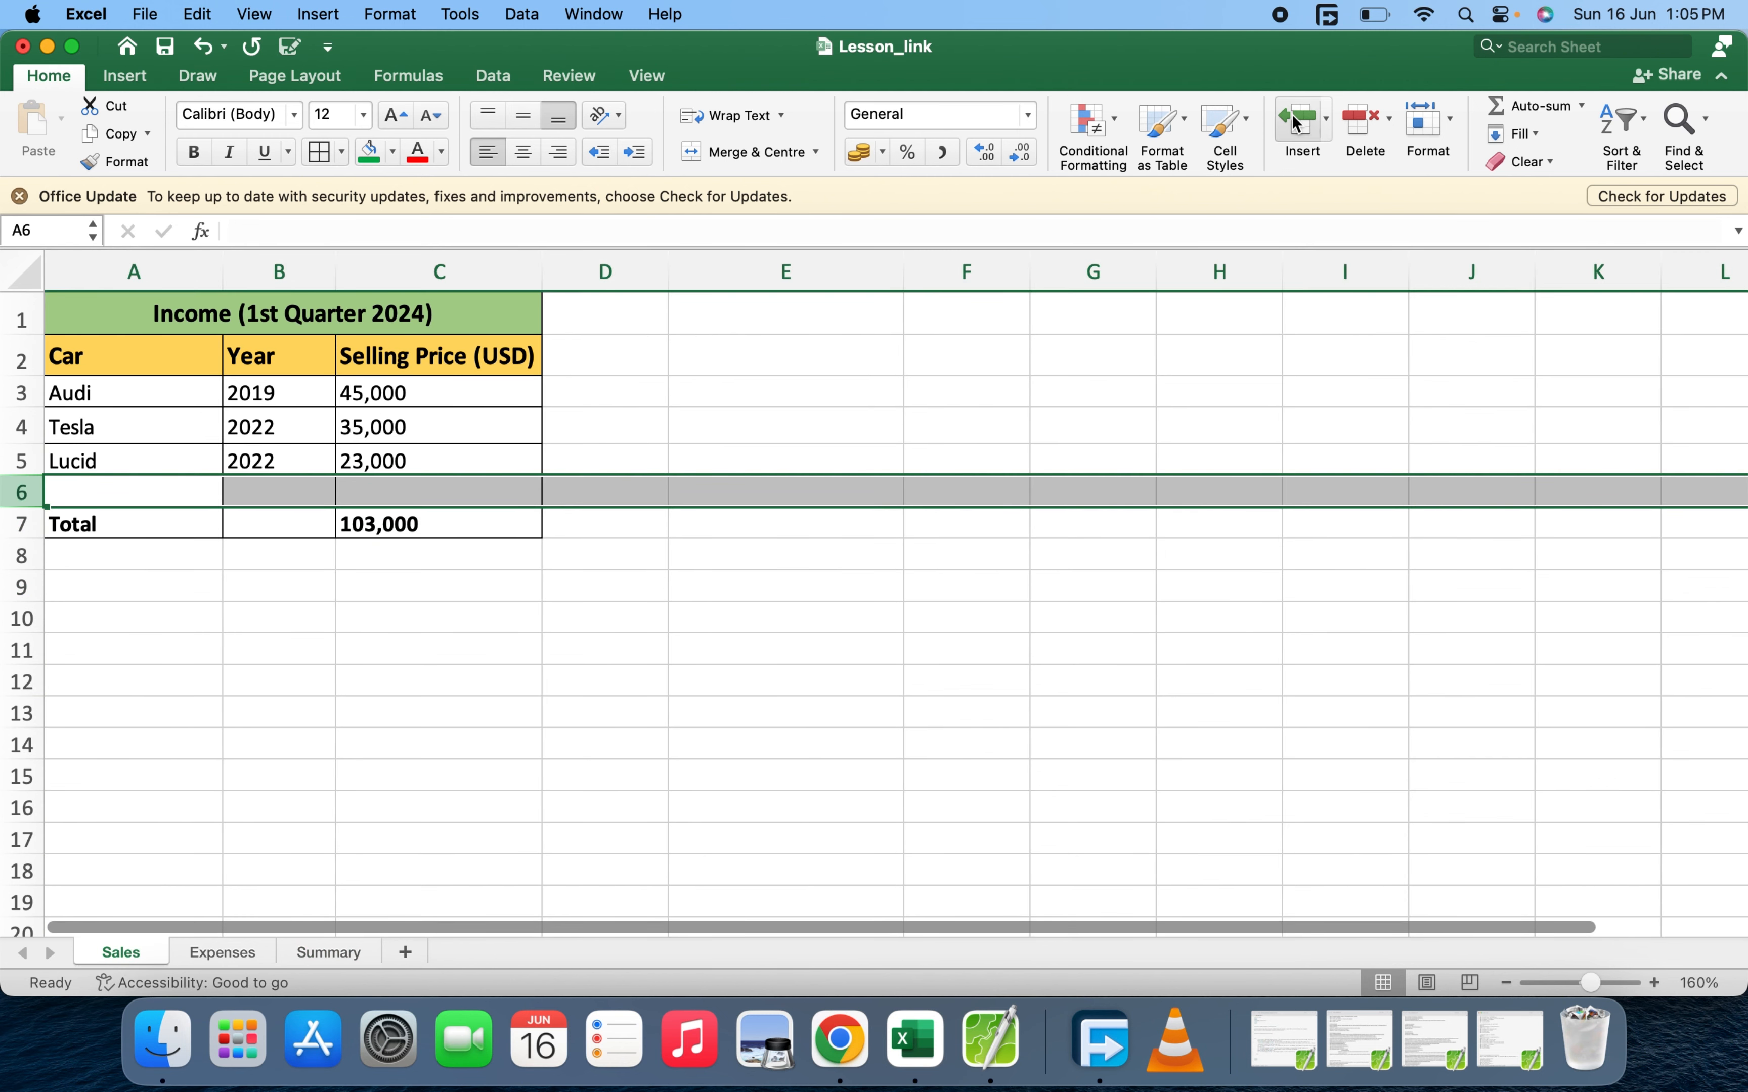
{"action": "left_click", "coordinate": [1299, 119]}
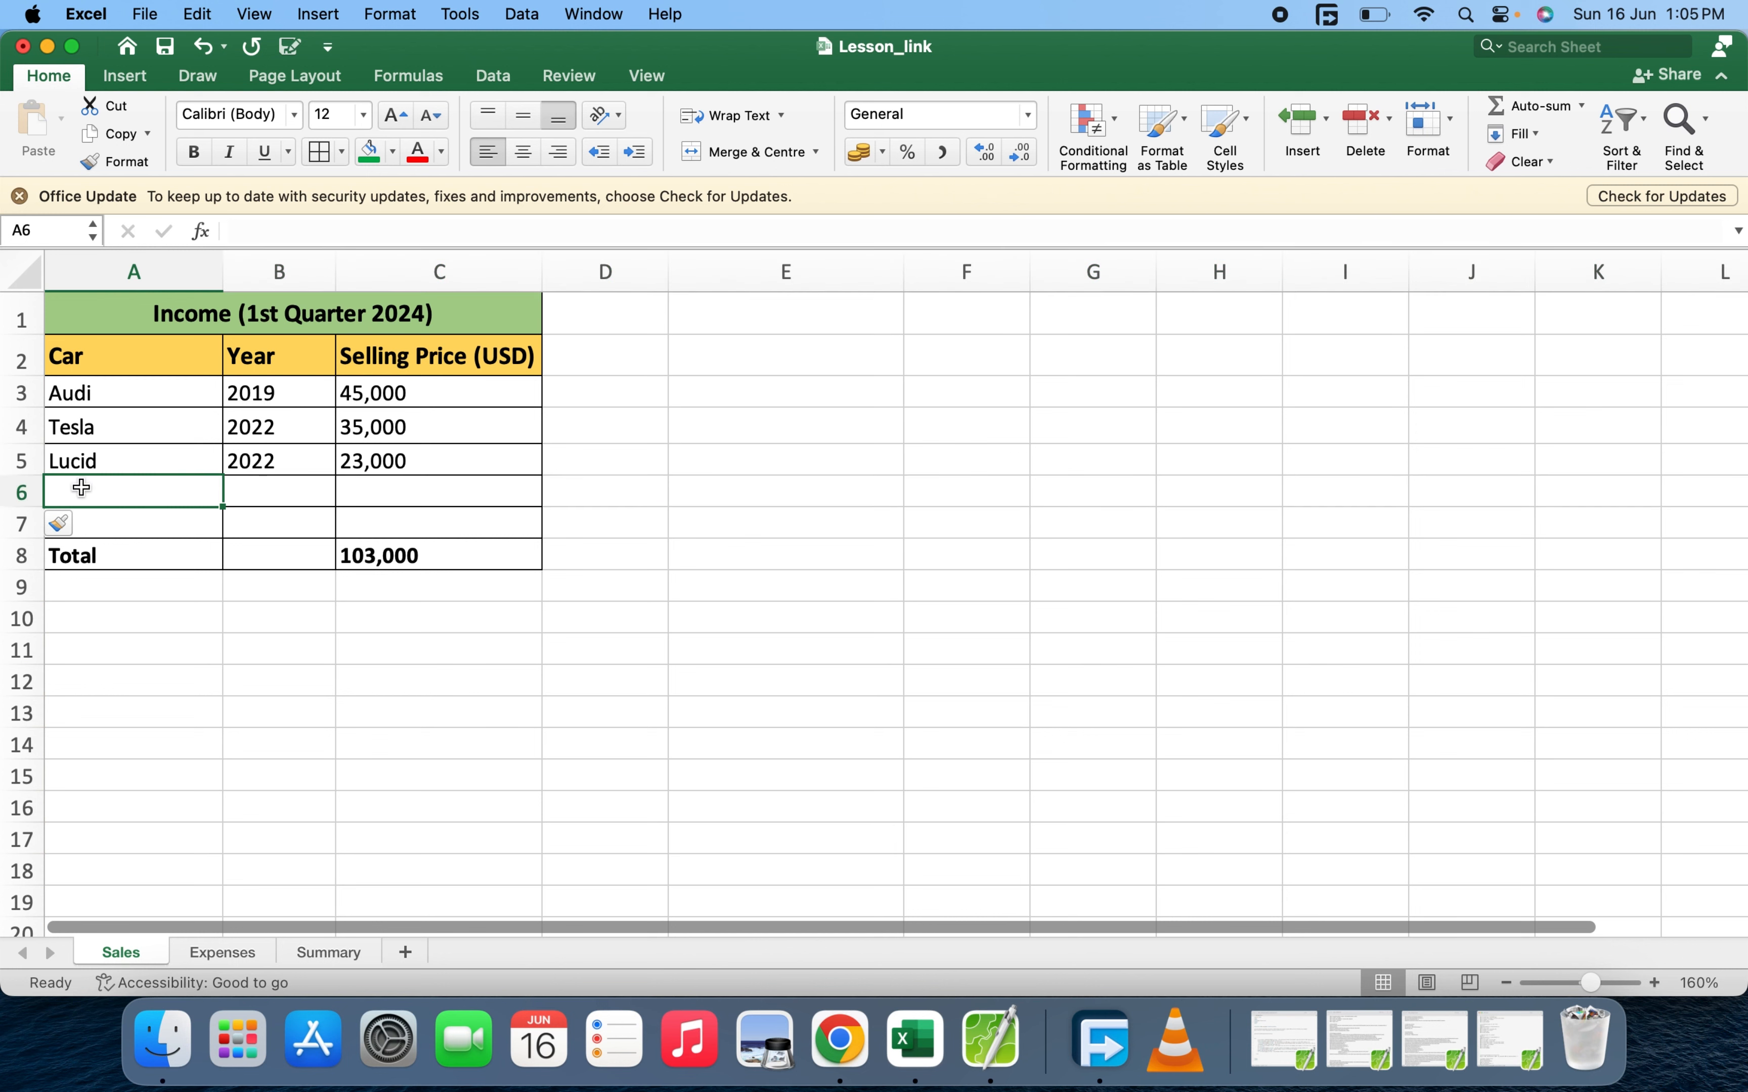
{"action": "type", "text": "Ford"}
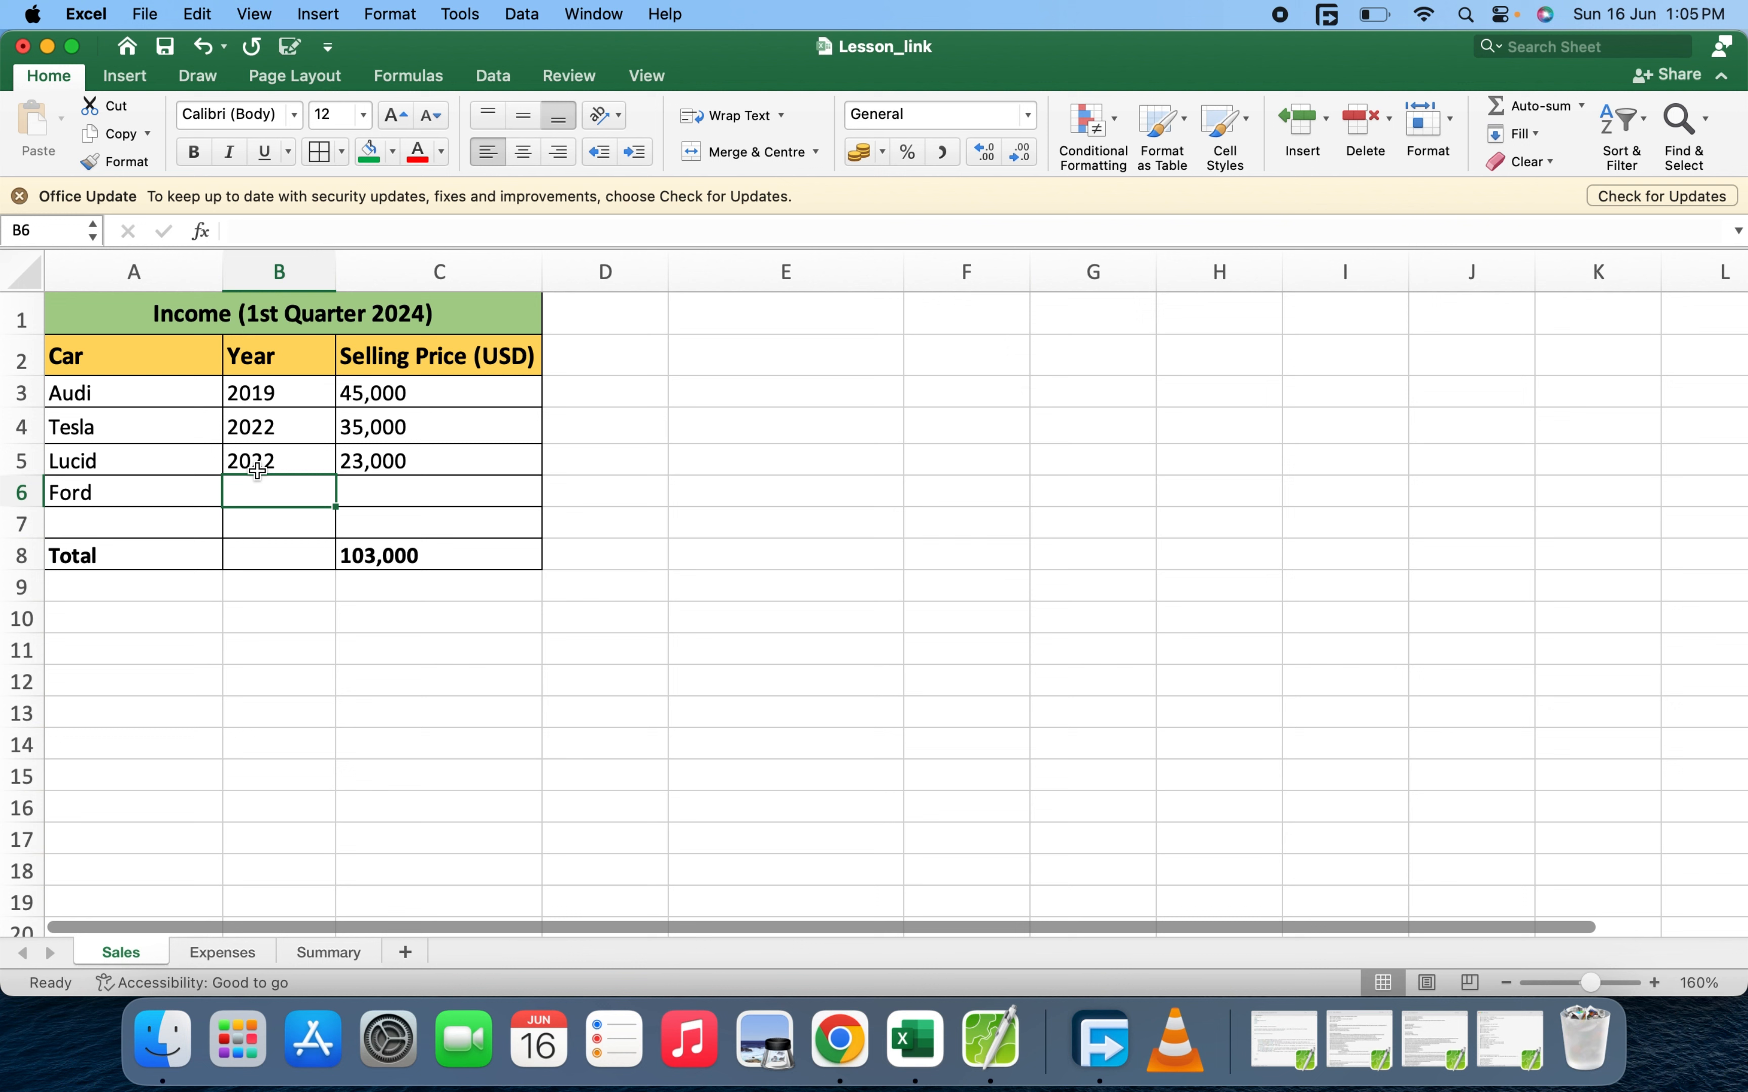
{"action": "type", "text": "2018"}
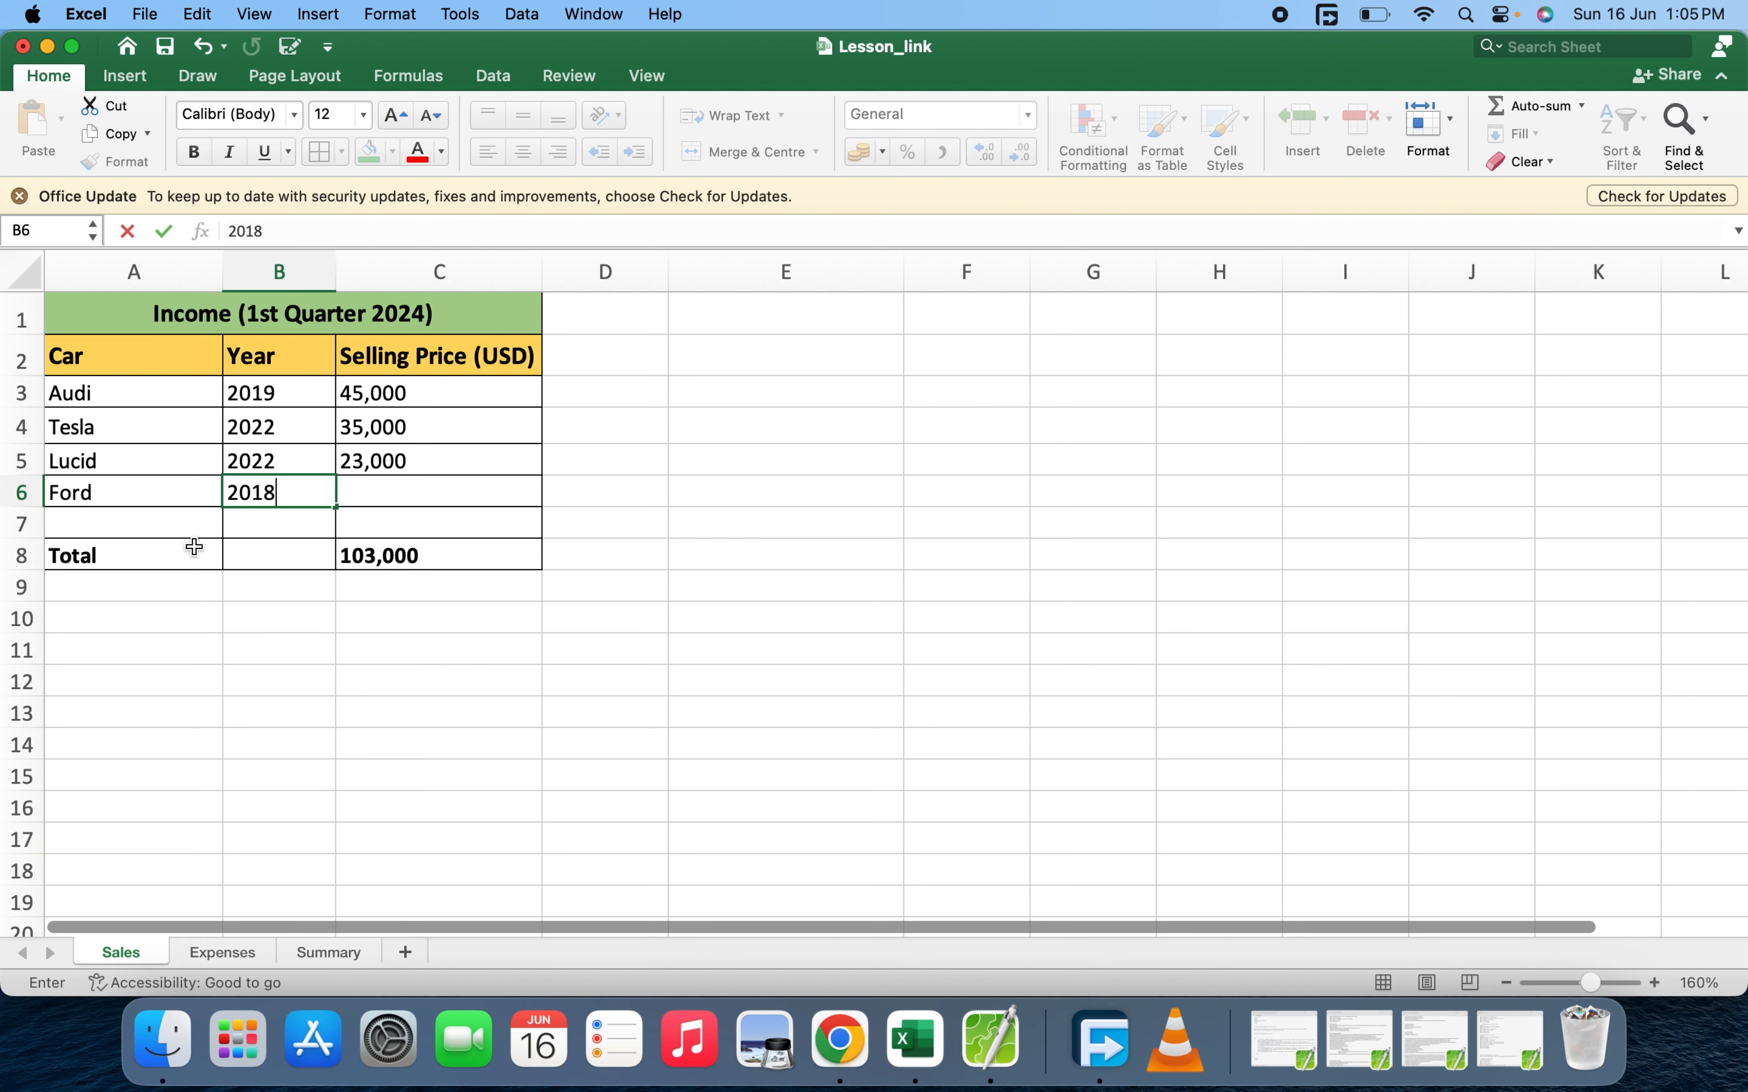
{"action": "key", "text": "Tab"}
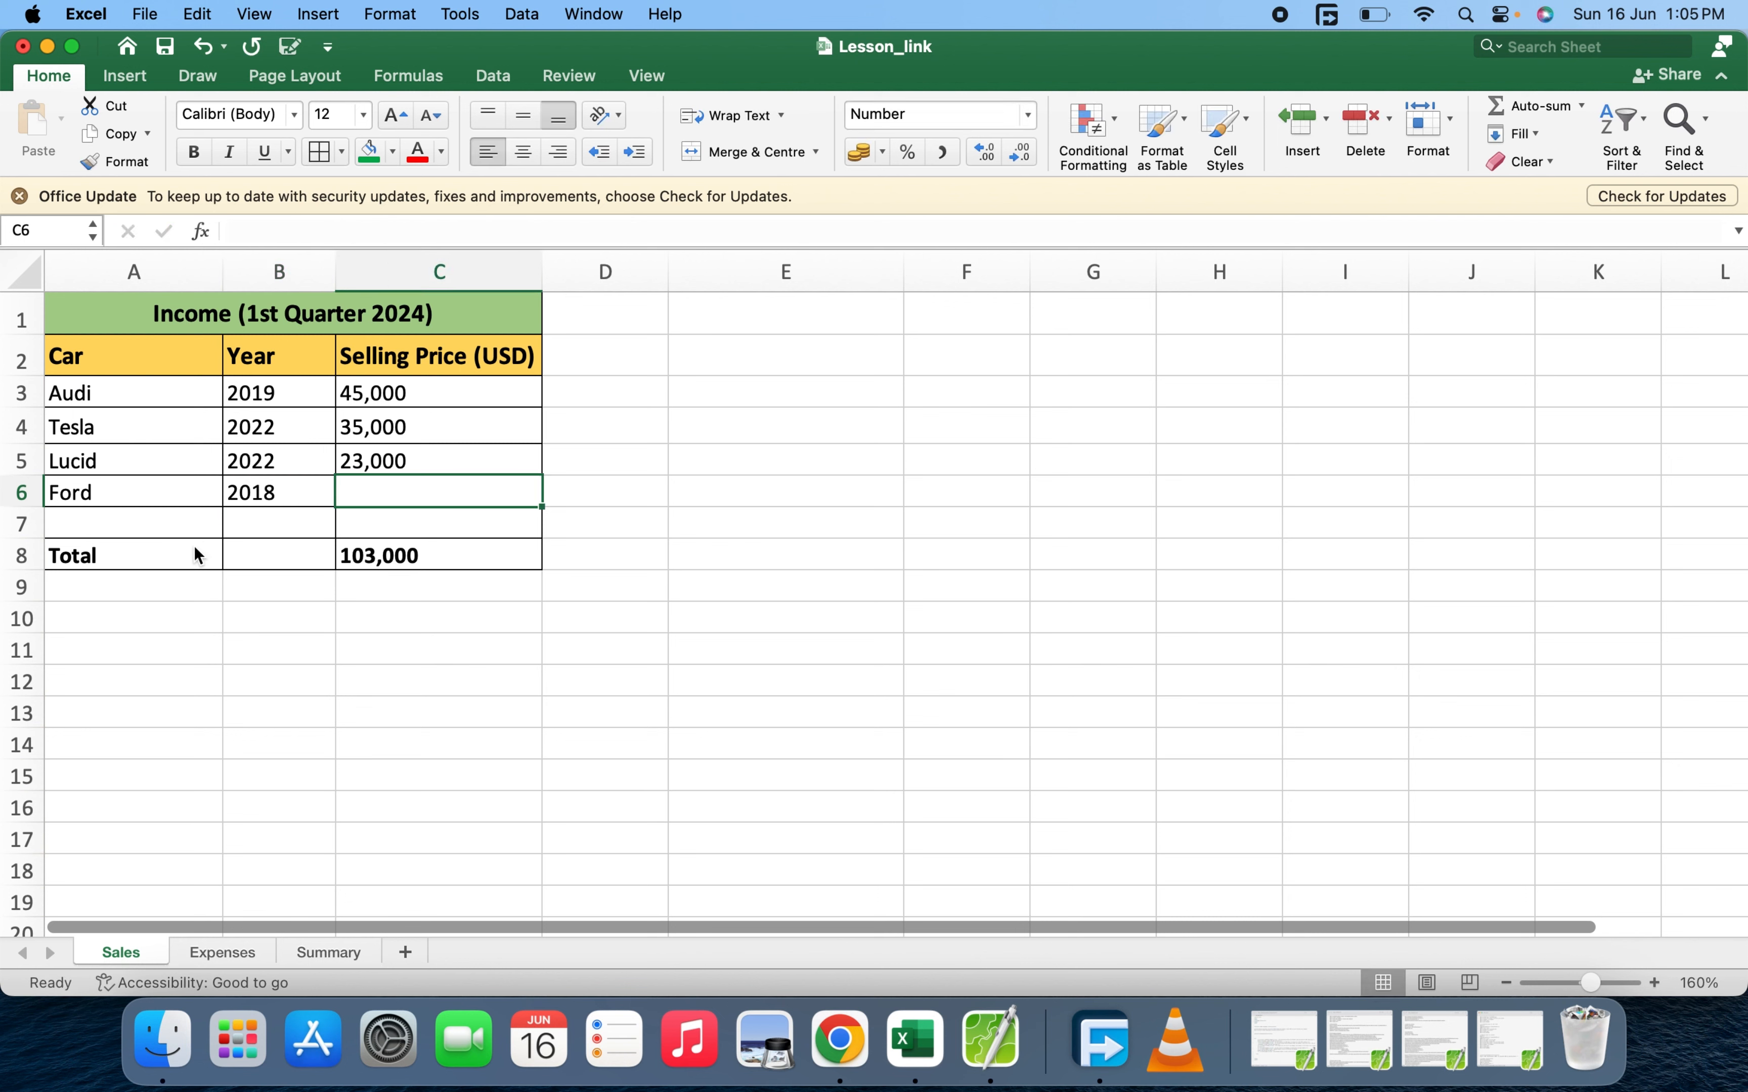
{"action": "type", "text": "21"}
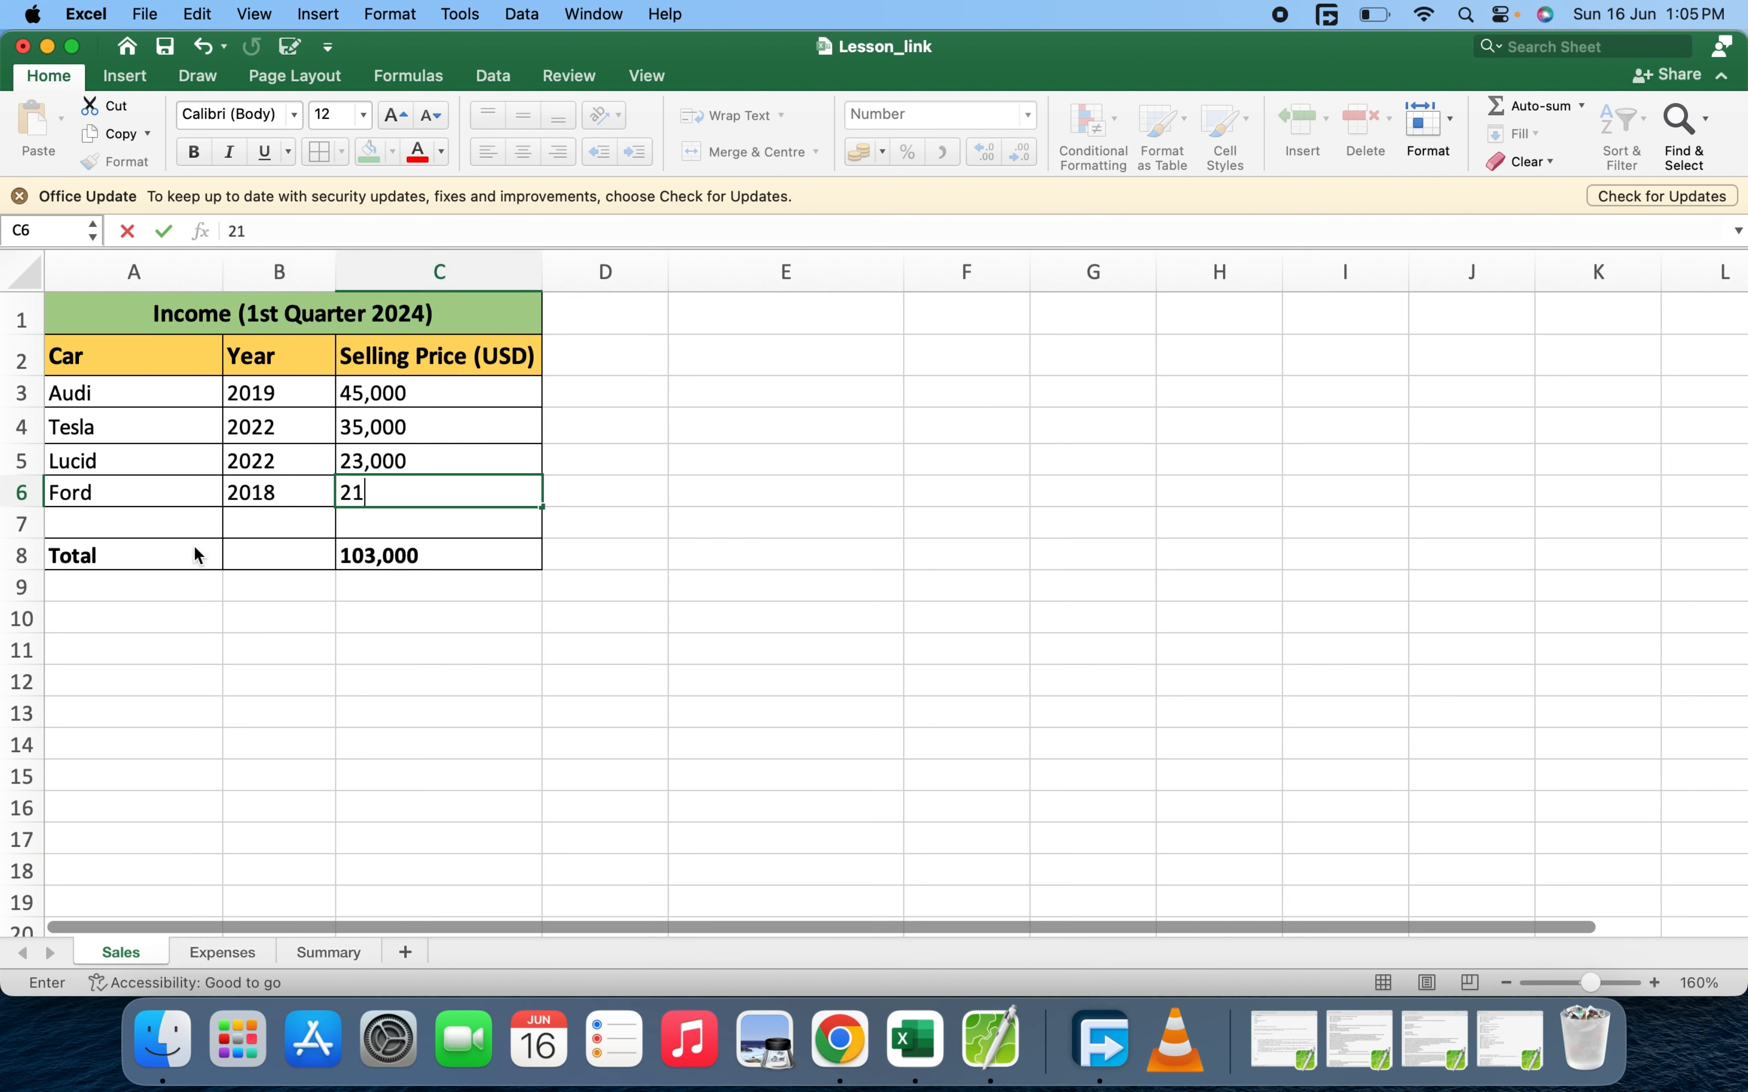
{"action": "type", "text": "000"}
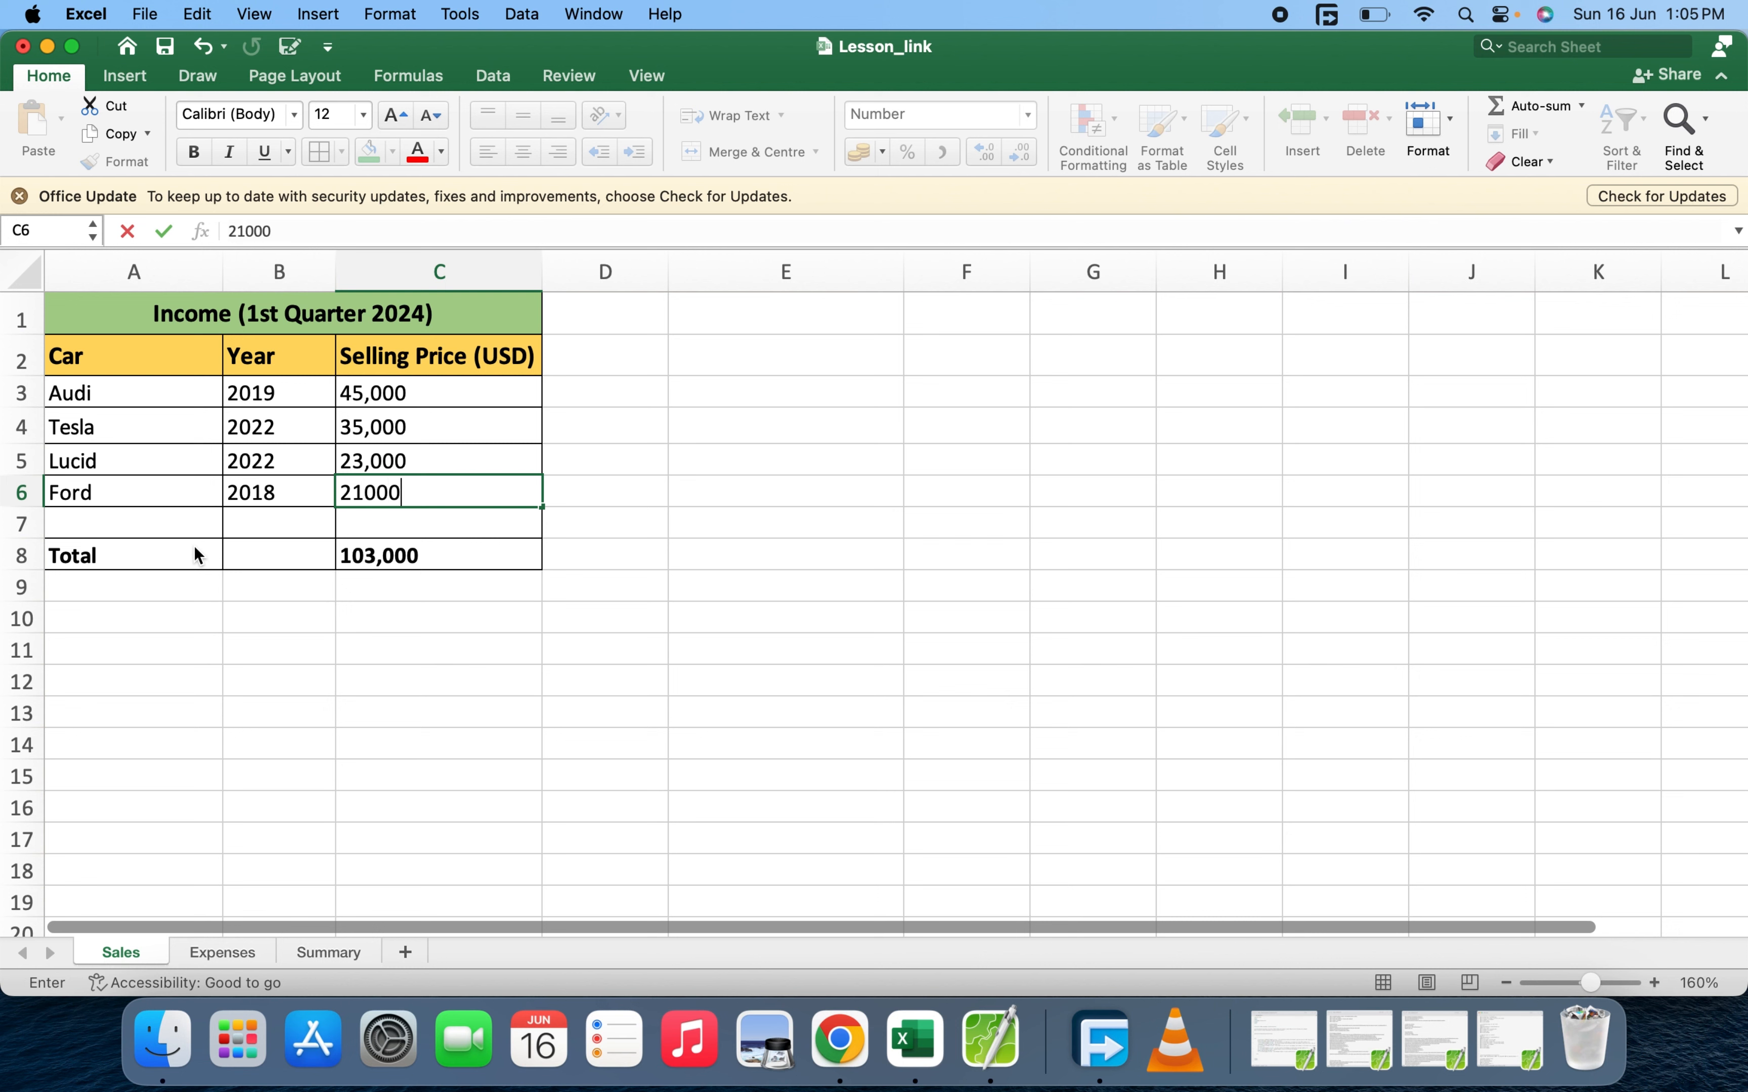
{"action": "key", "text": "Return"}
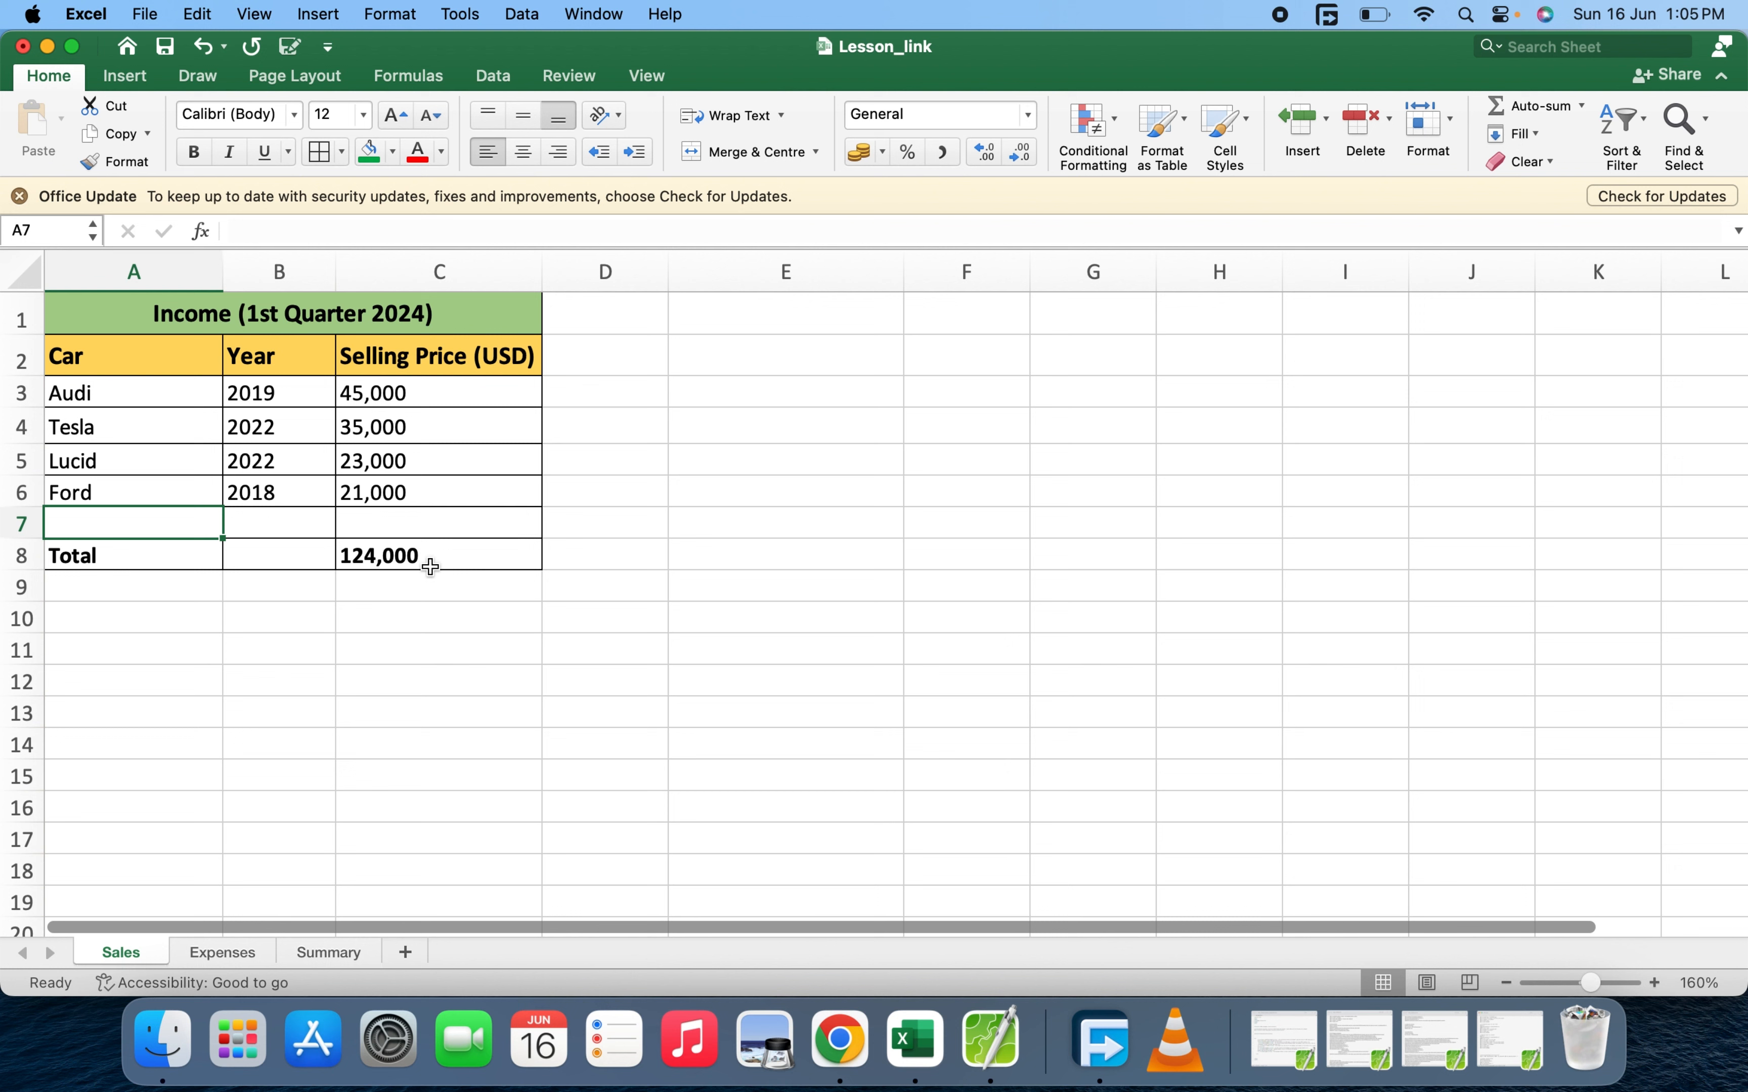
{"action": "left_click", "coordinate": [438, 556]}
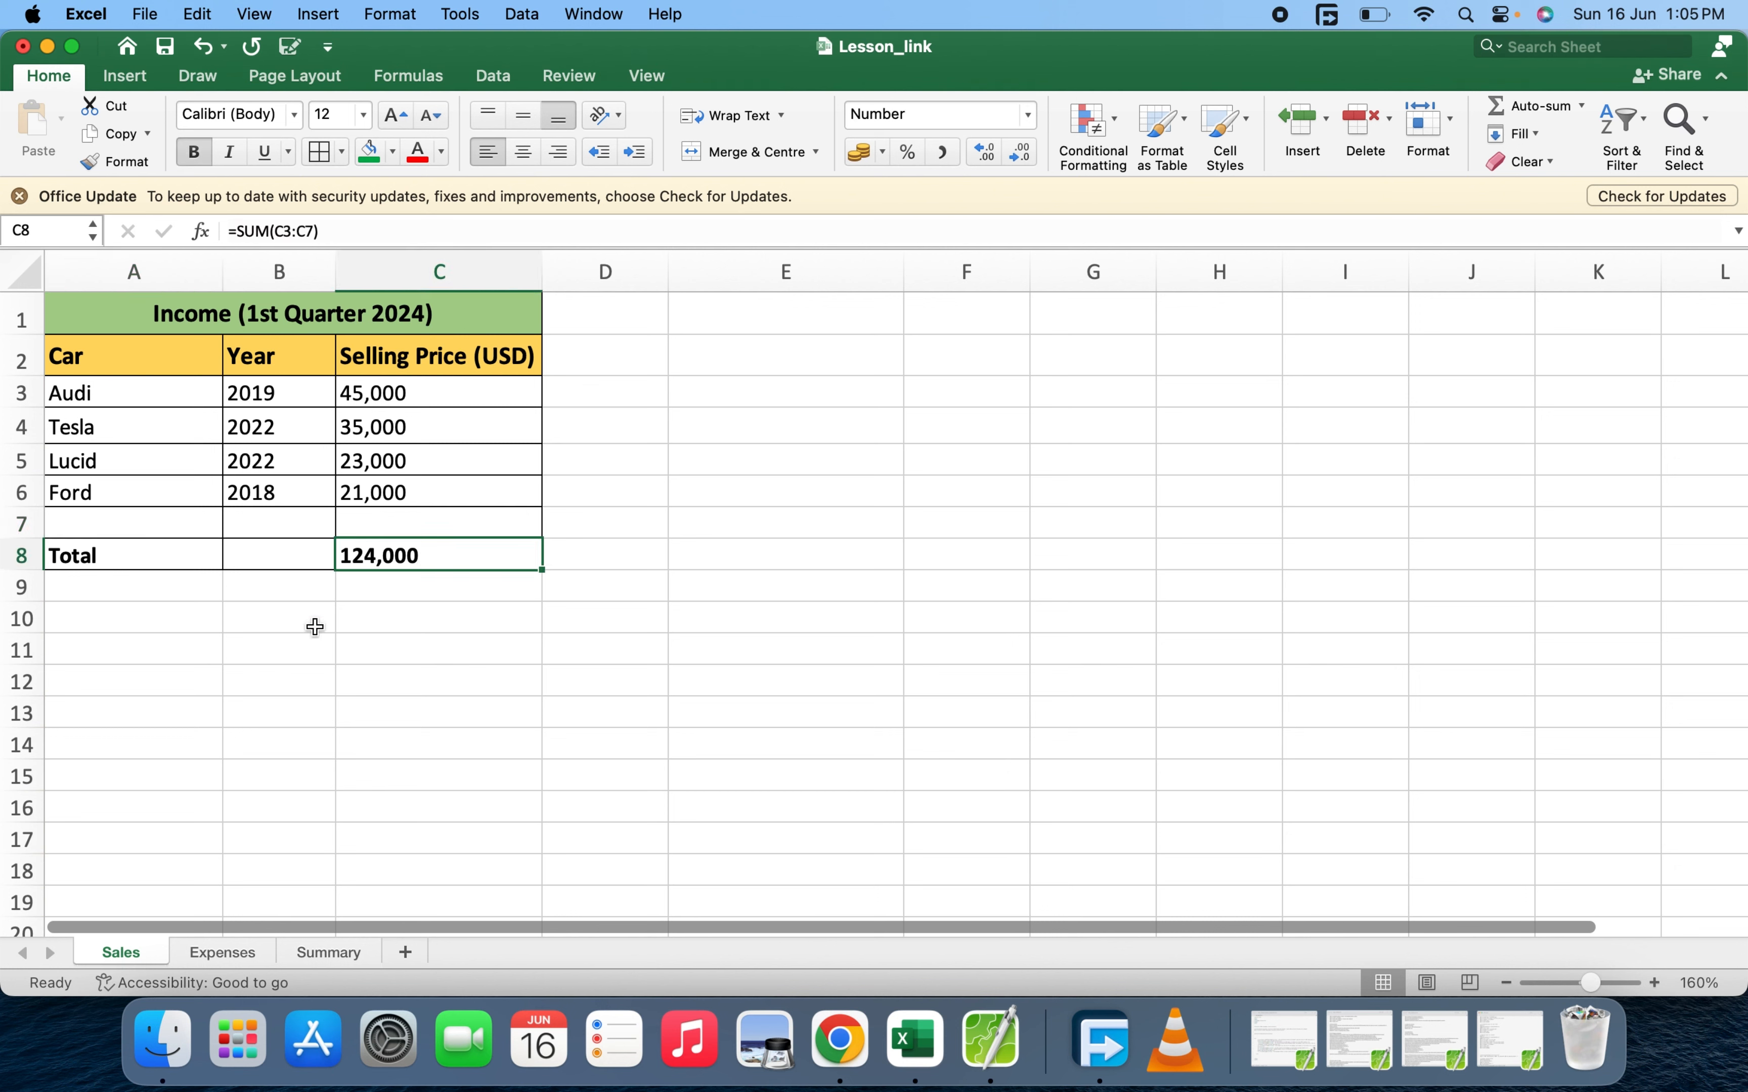
{"action": "mouse_move", "coordinate": [325, 961]}
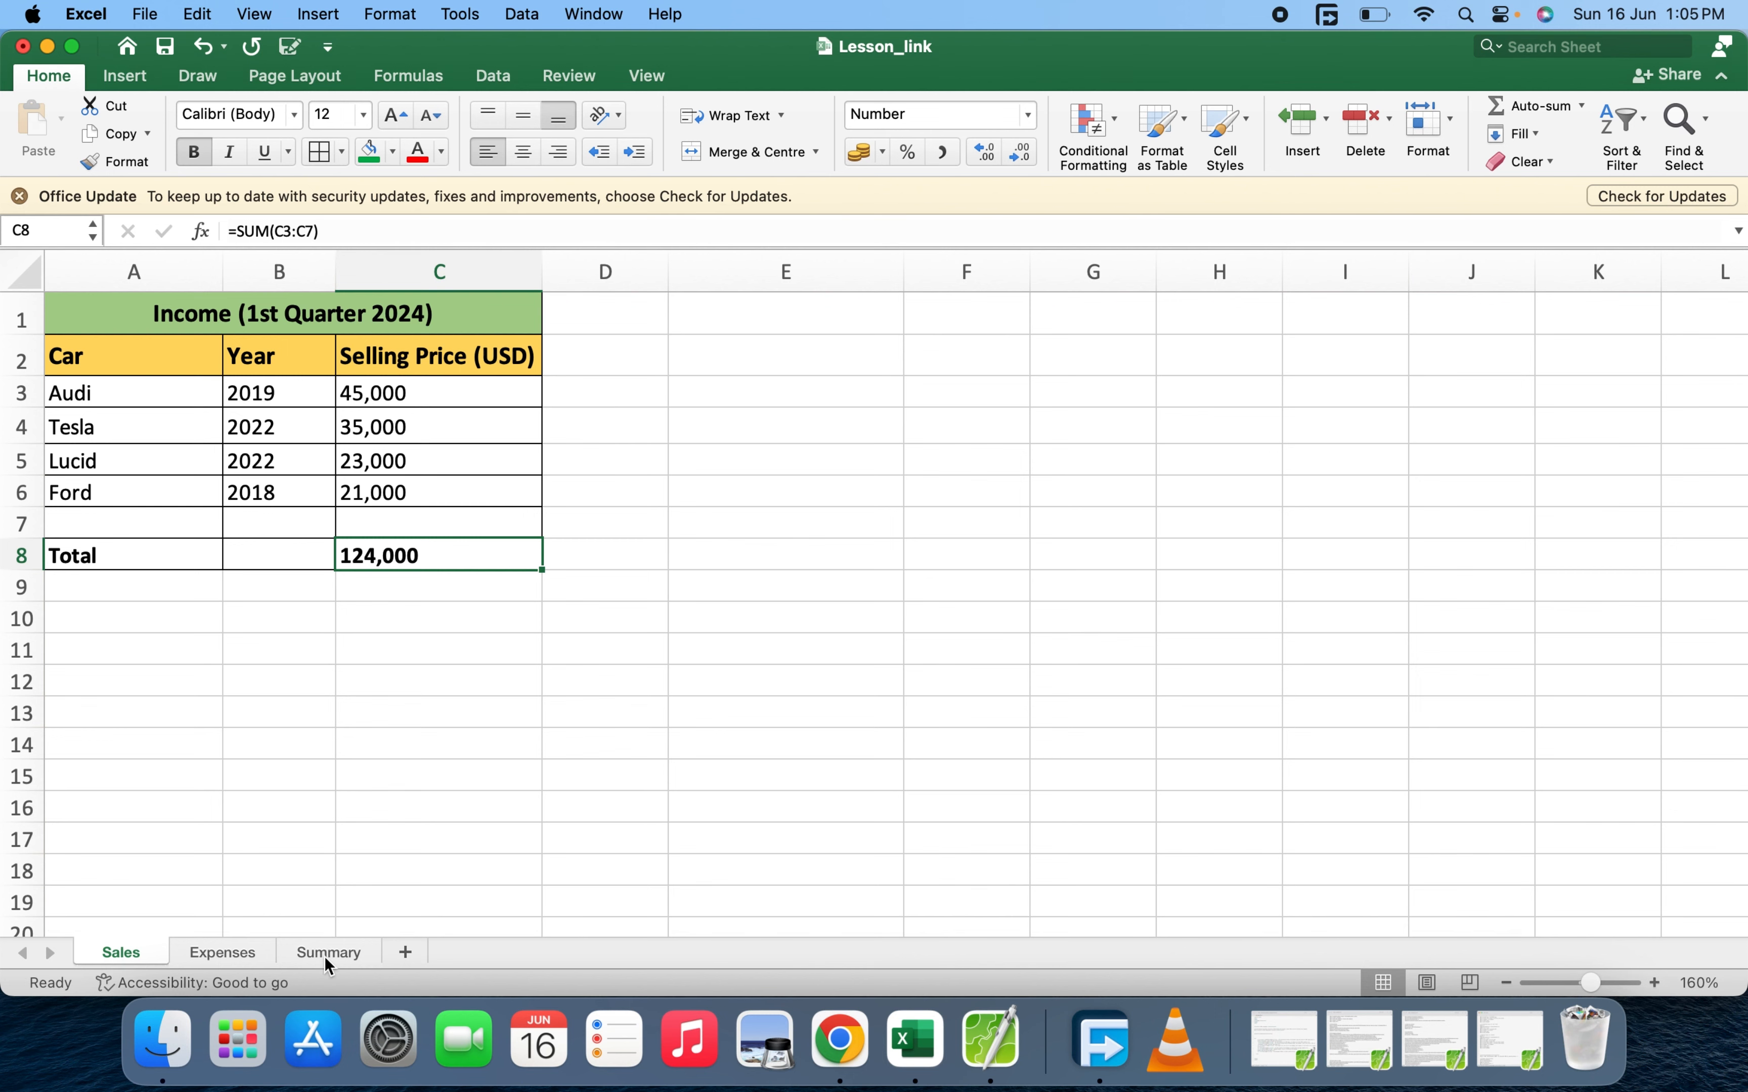
Return to the Summary sheet to see income 124,000 and profit 83,565
{"action": "left_click", "coordinate": [327, 952]}
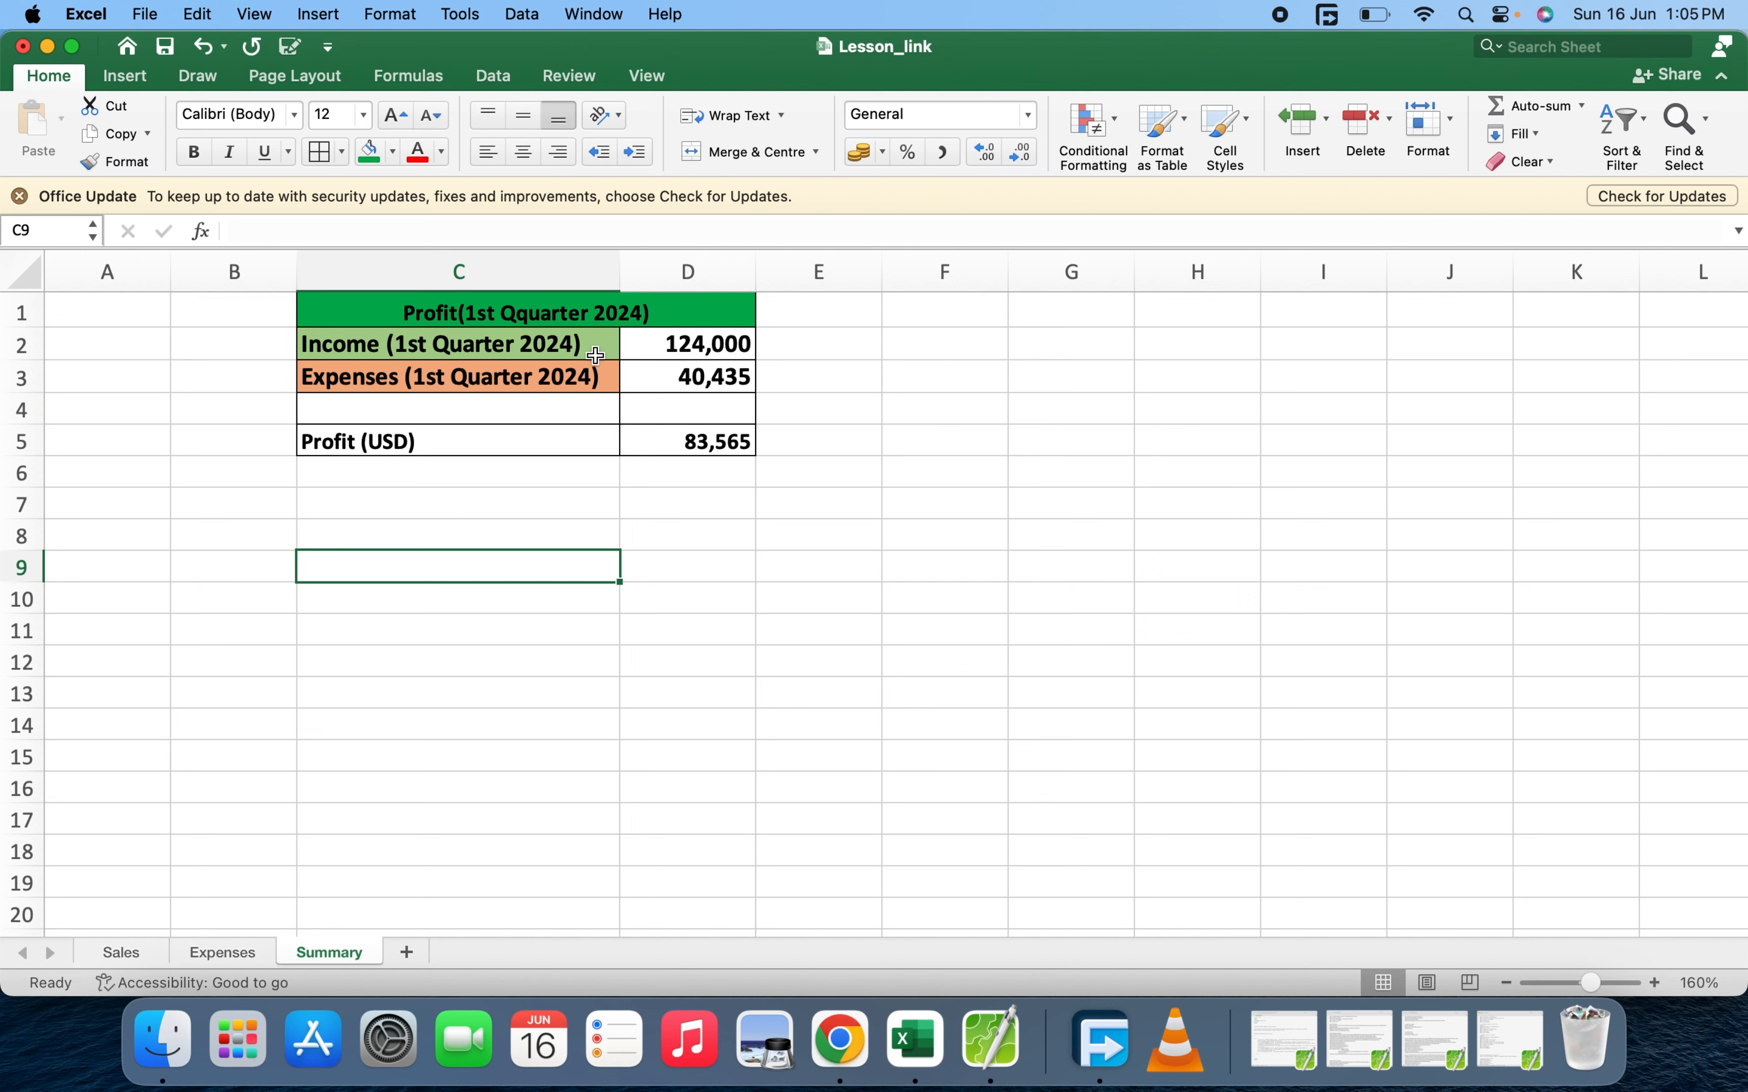
{"action": "mouse_move", "coordinate": [691, 433]}
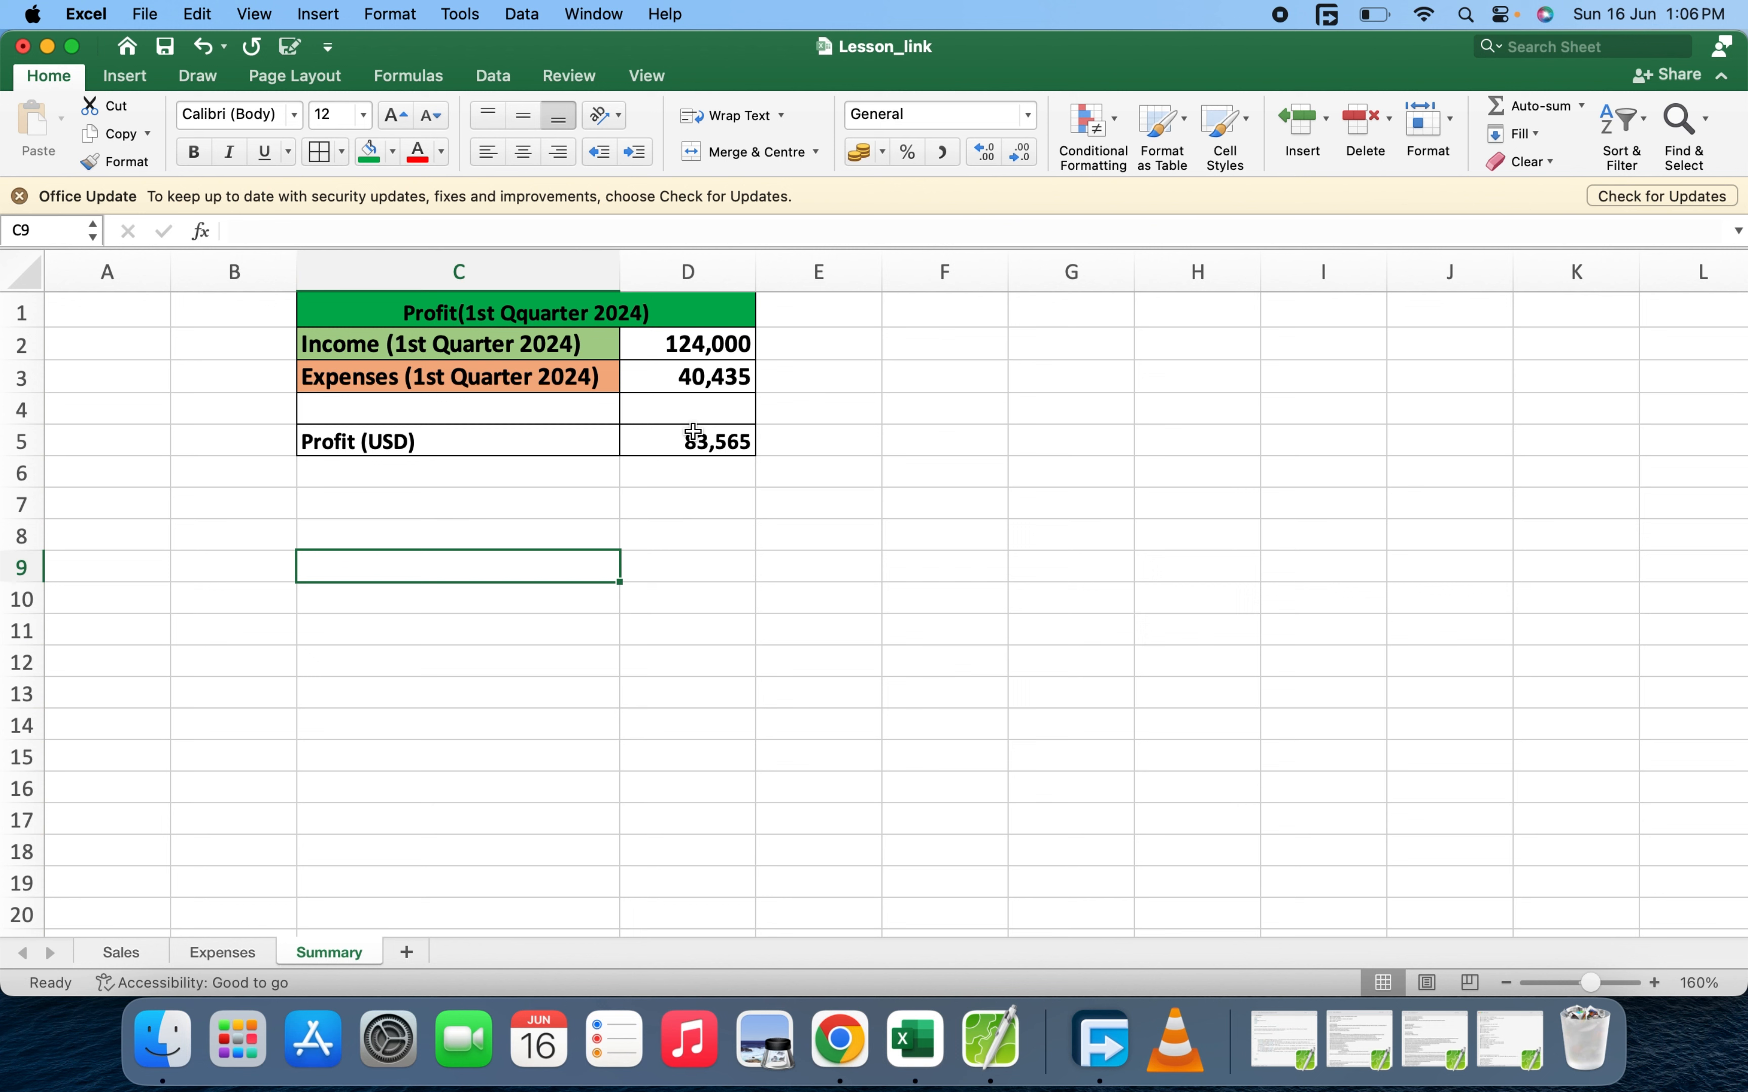
{"action": "left_click", "coordinate": [457, 440]}
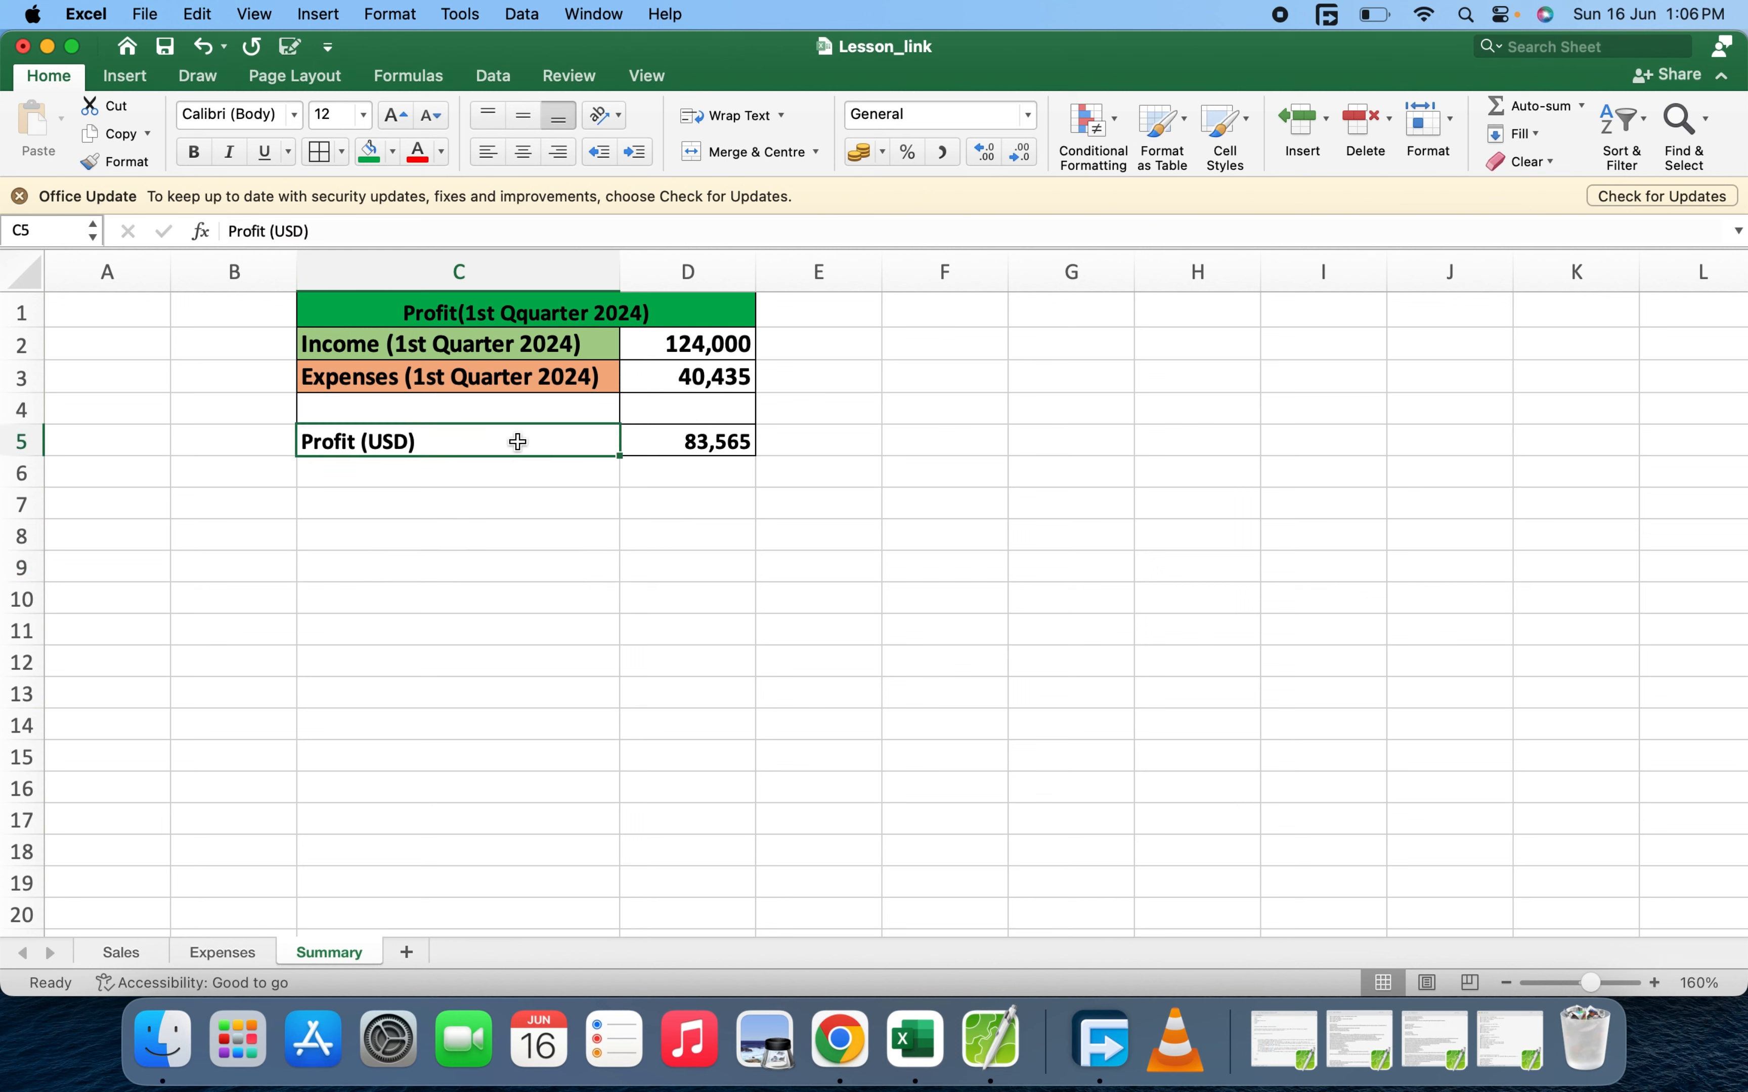
{"action": "left_click", "coordinate": [687, 343]}
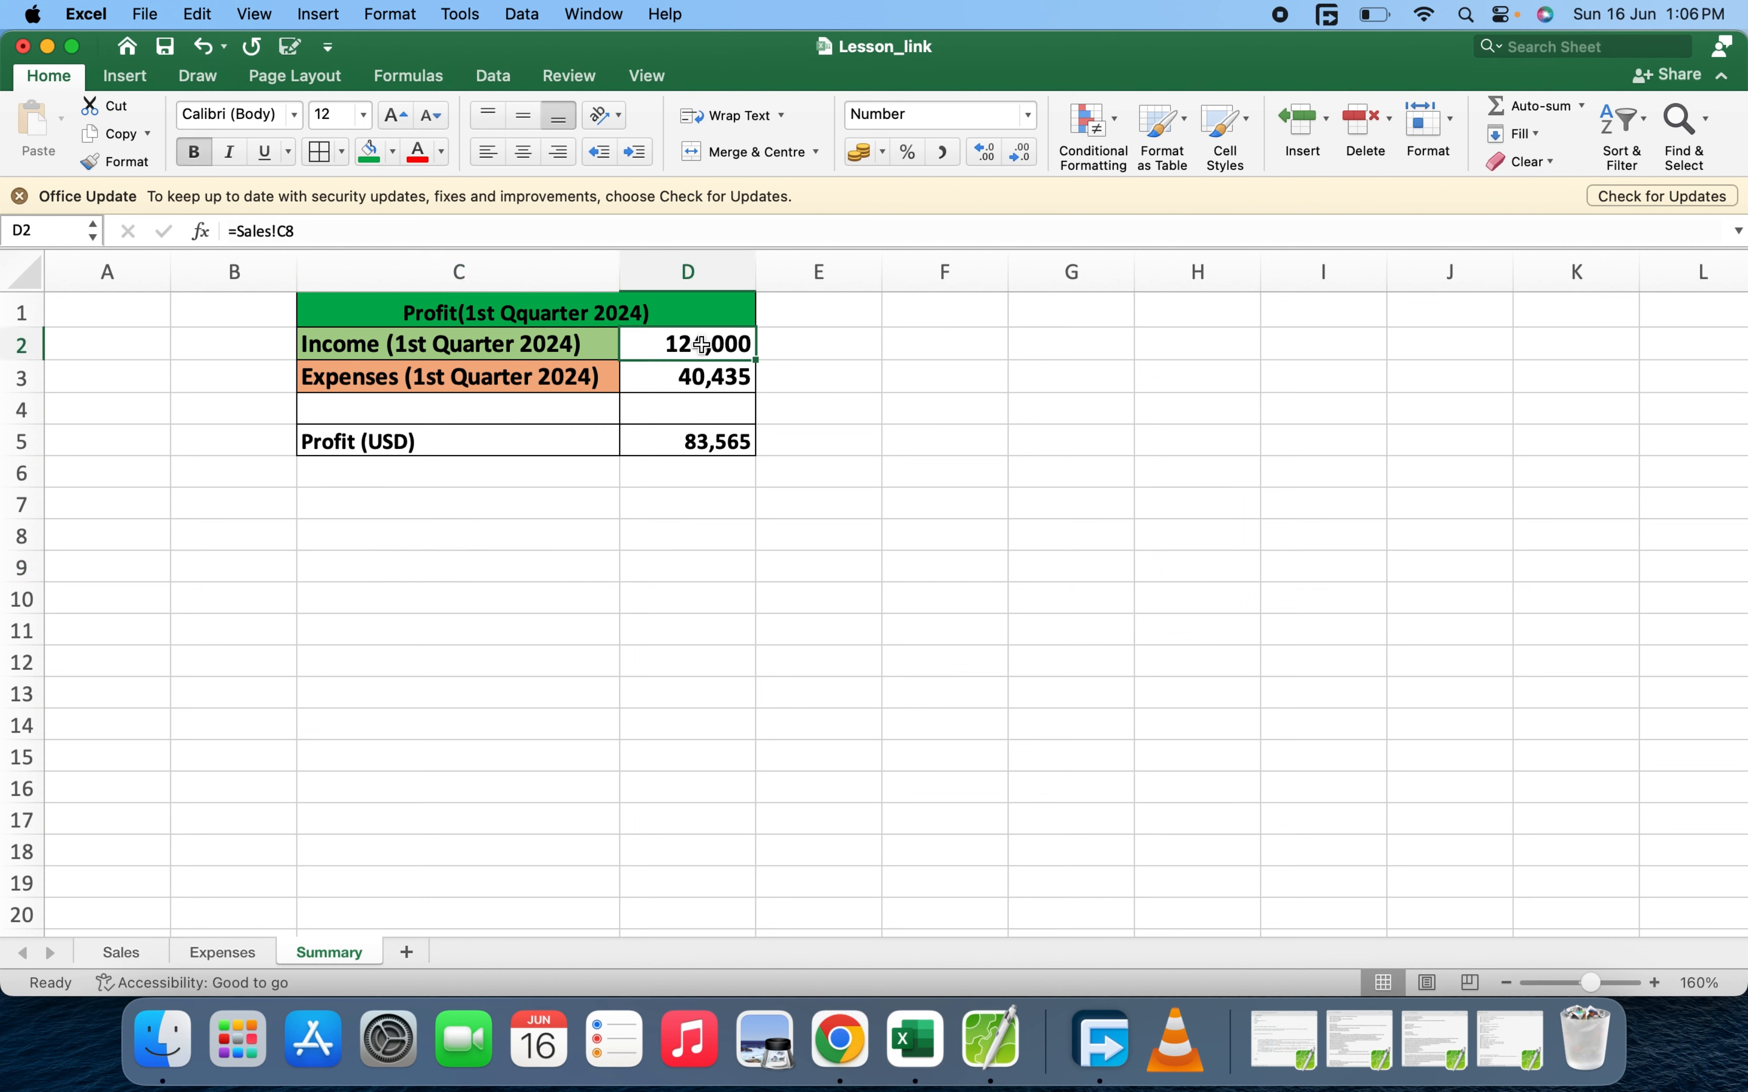
{"action": "left_click", "coordinate": [687, 440]}
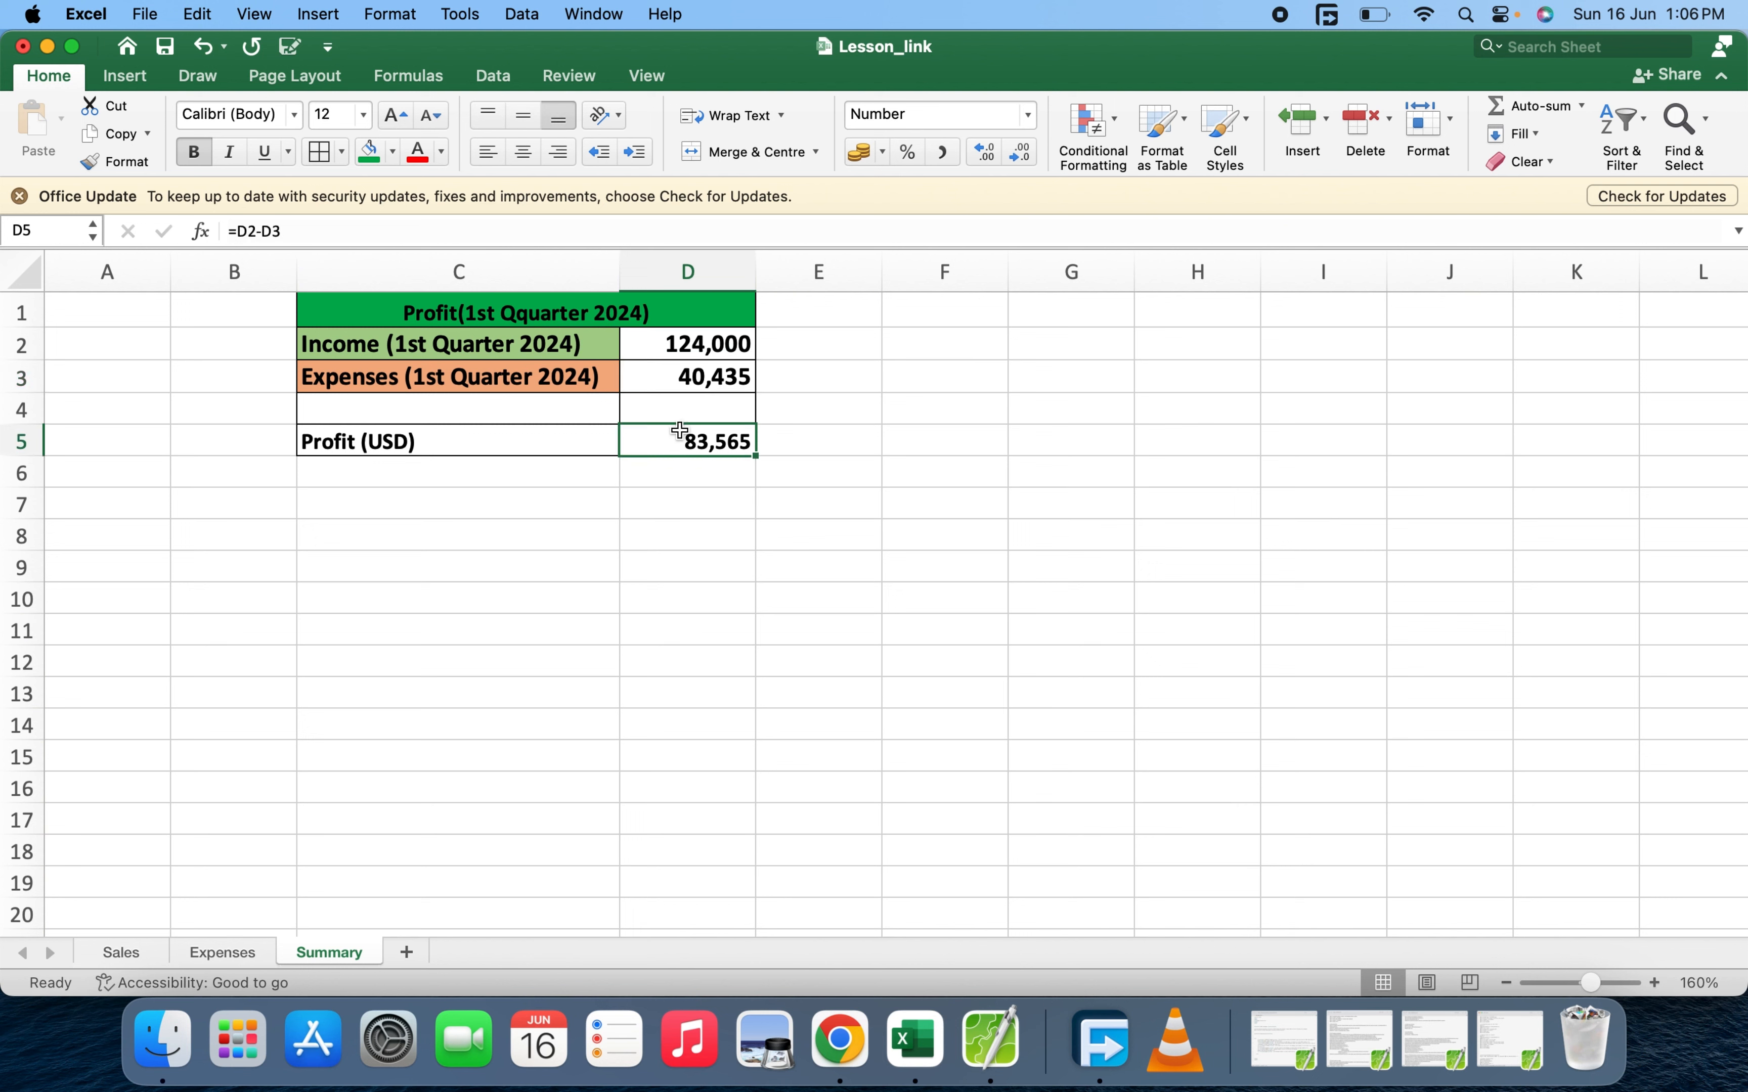
{"action": "left_click", "coordinate": [688, 376]}
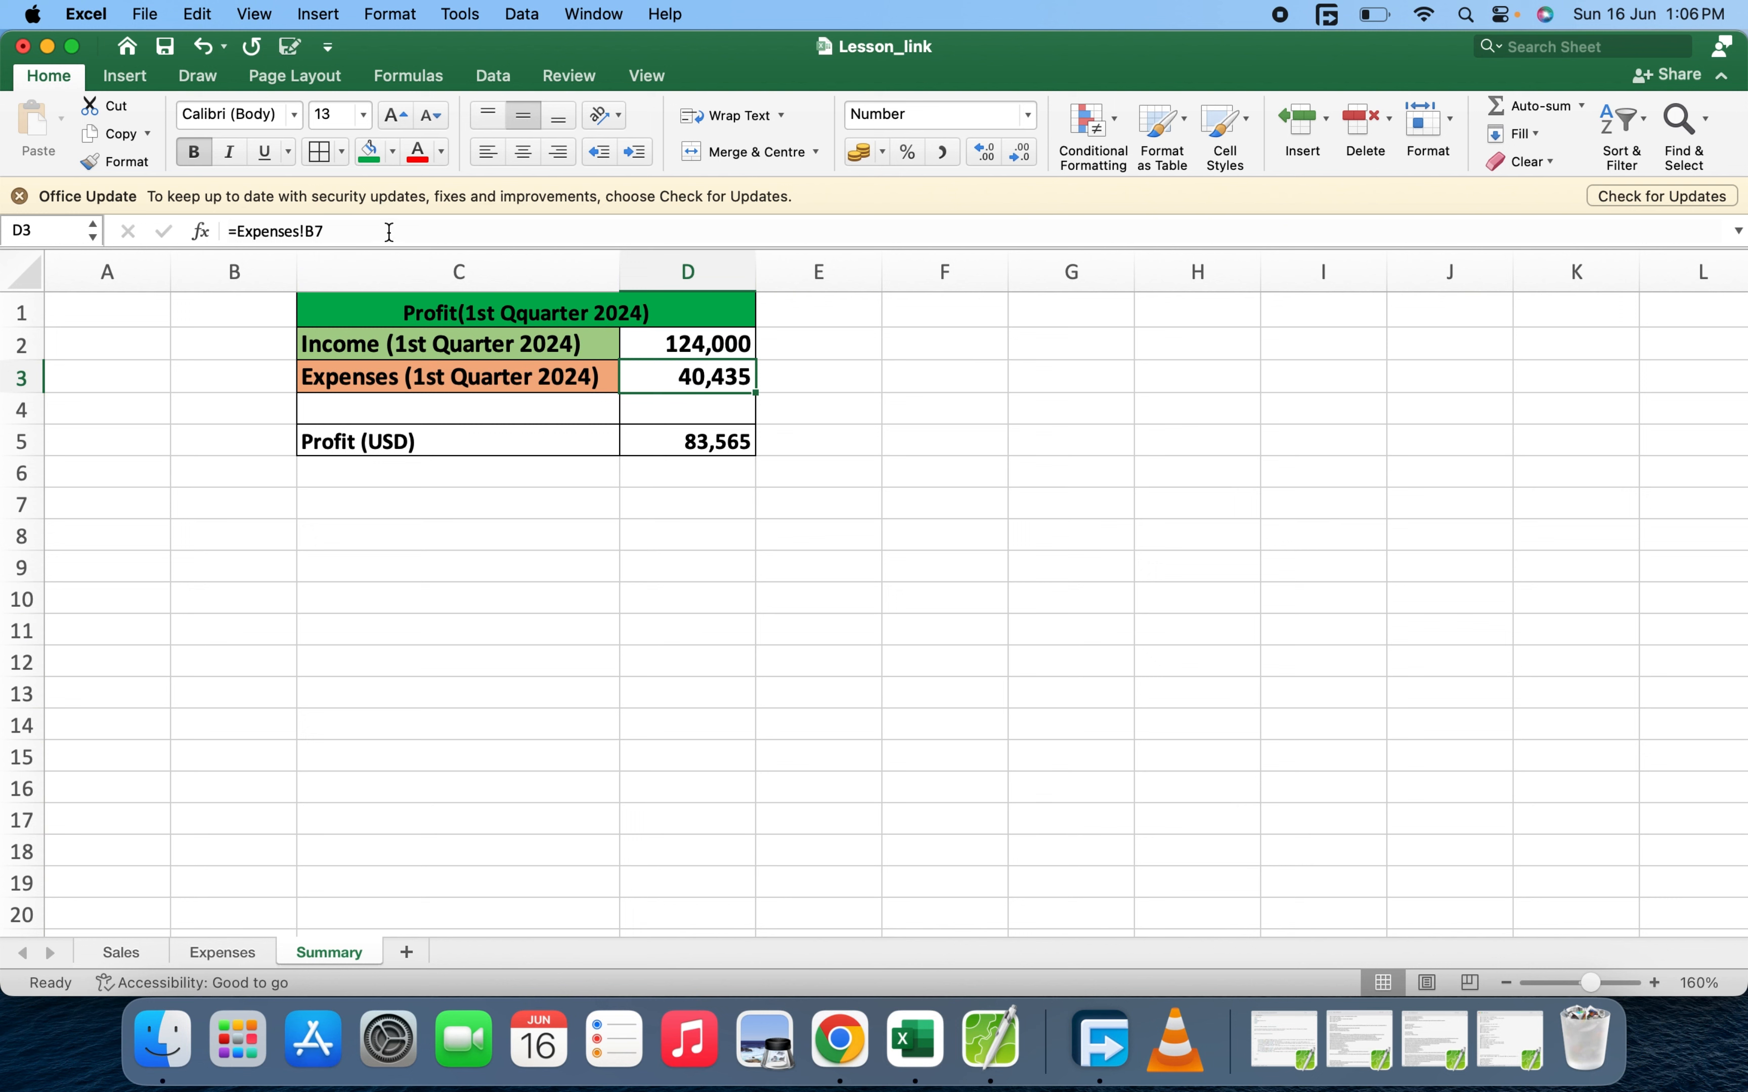
{"action": "double_click", "coordinate": [687, 377]}
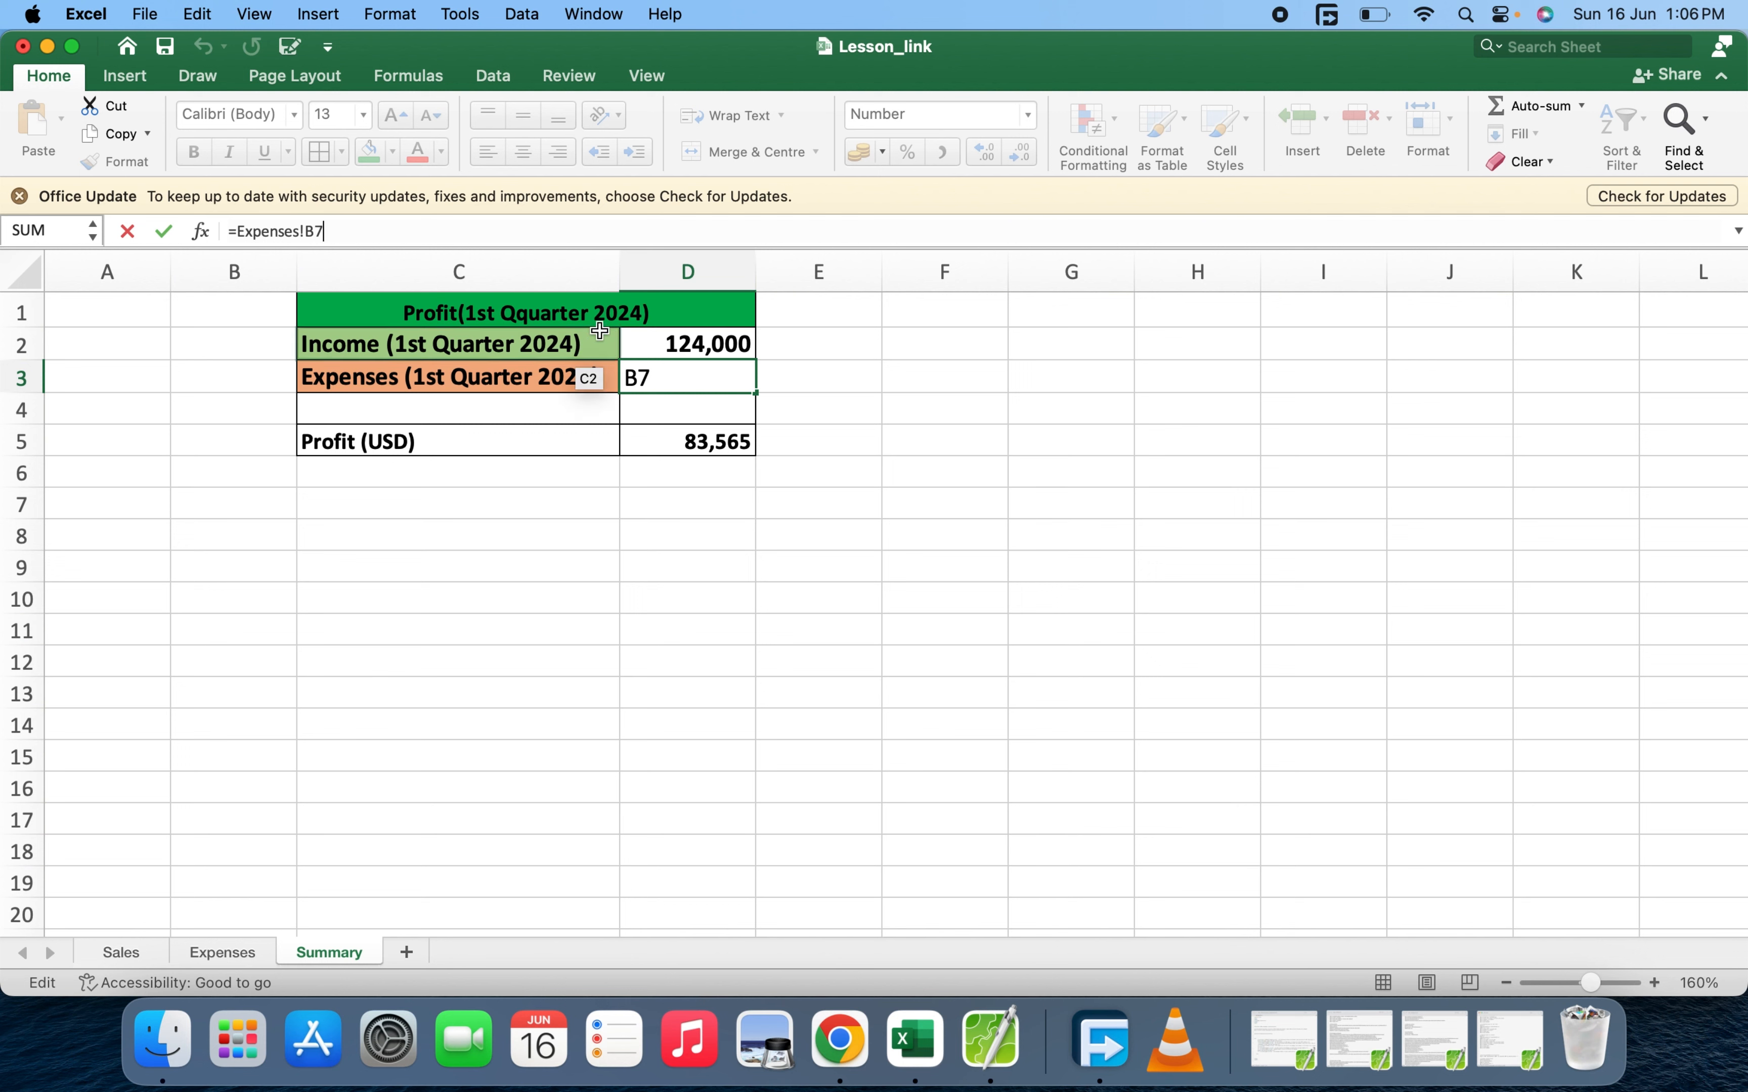
{"action": "key", "text": "Return"}
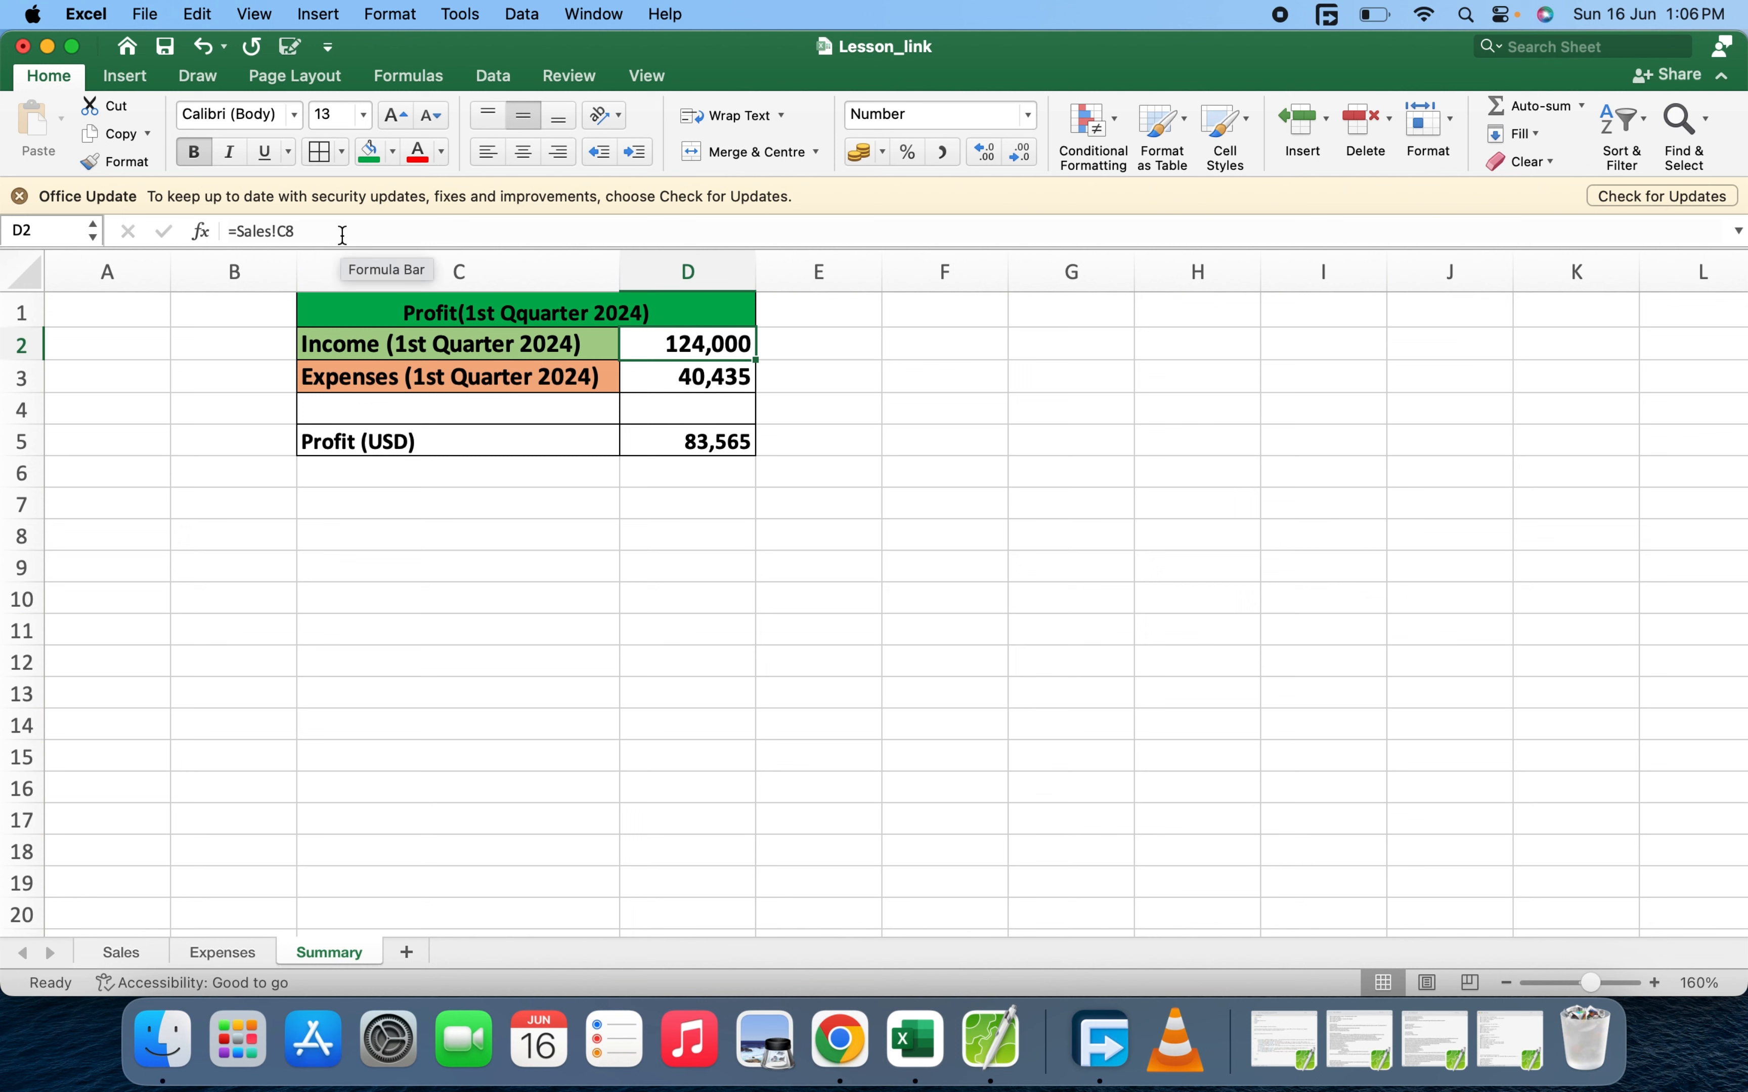
{"action": "mouse_move", "coordinate": [286, 256]}
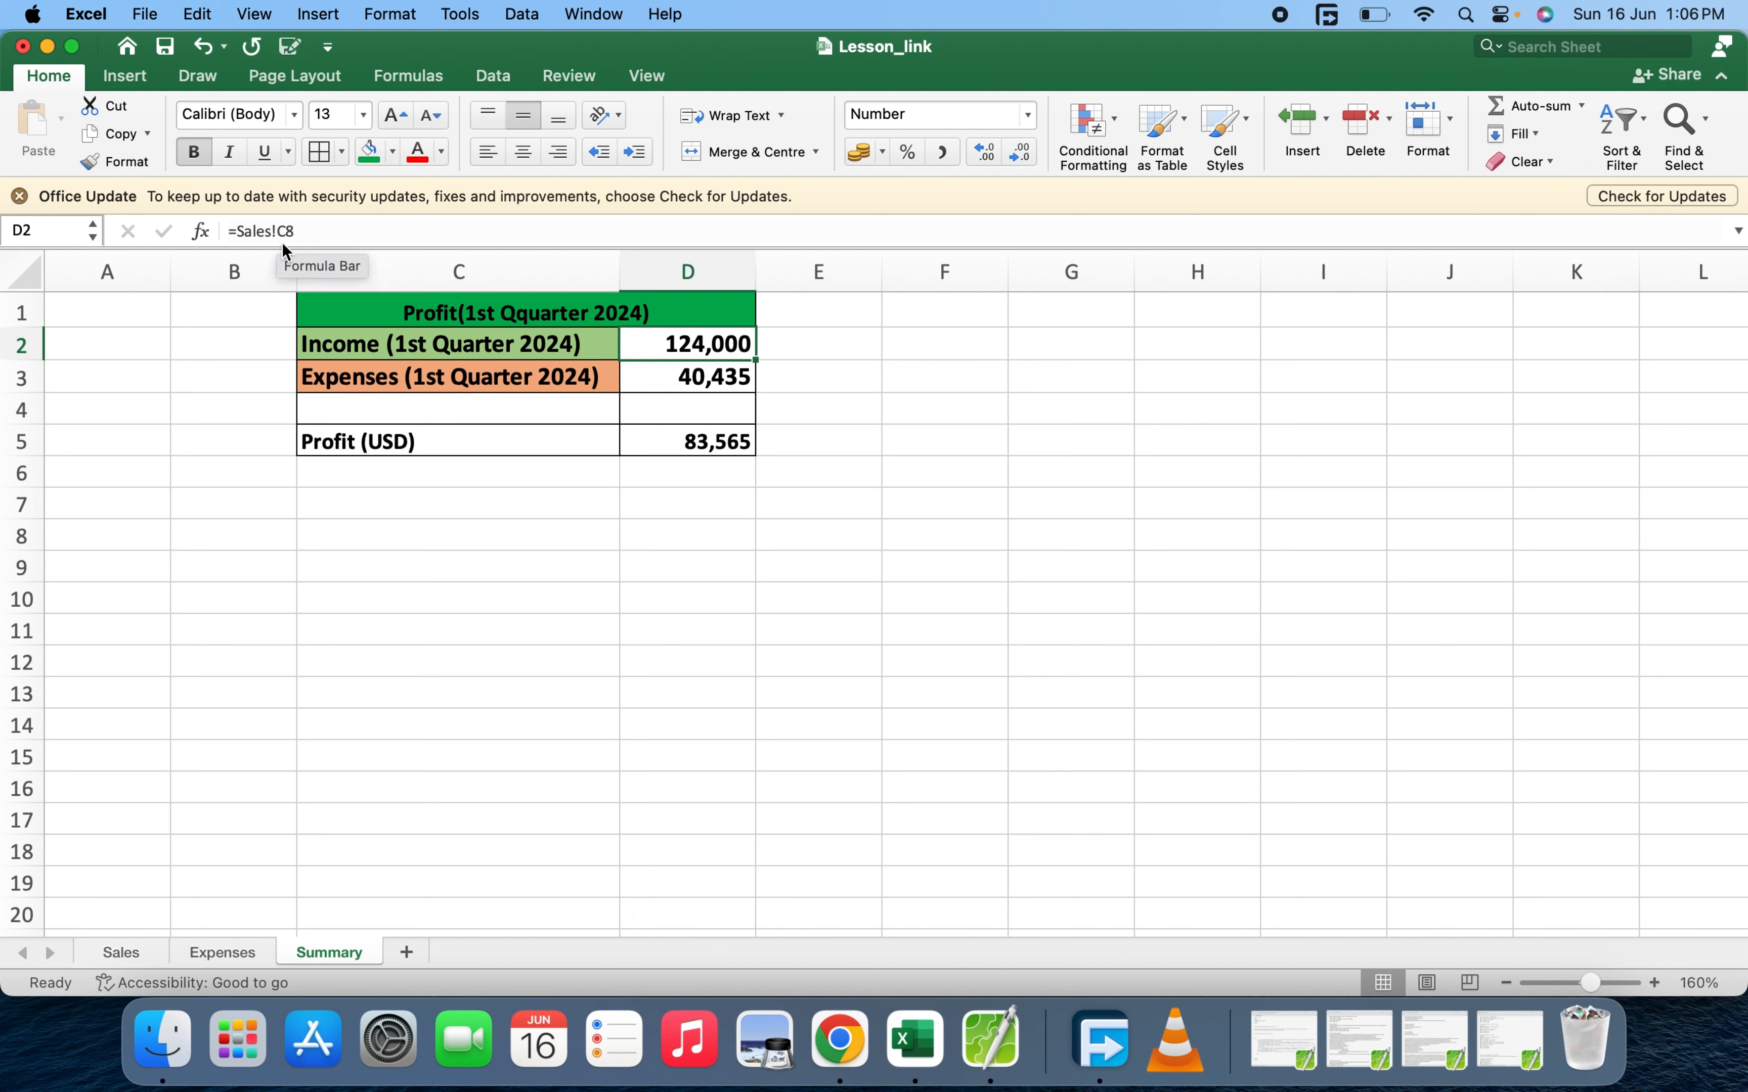
{"action": "mouse_move", "coordinate": [725, 458]}
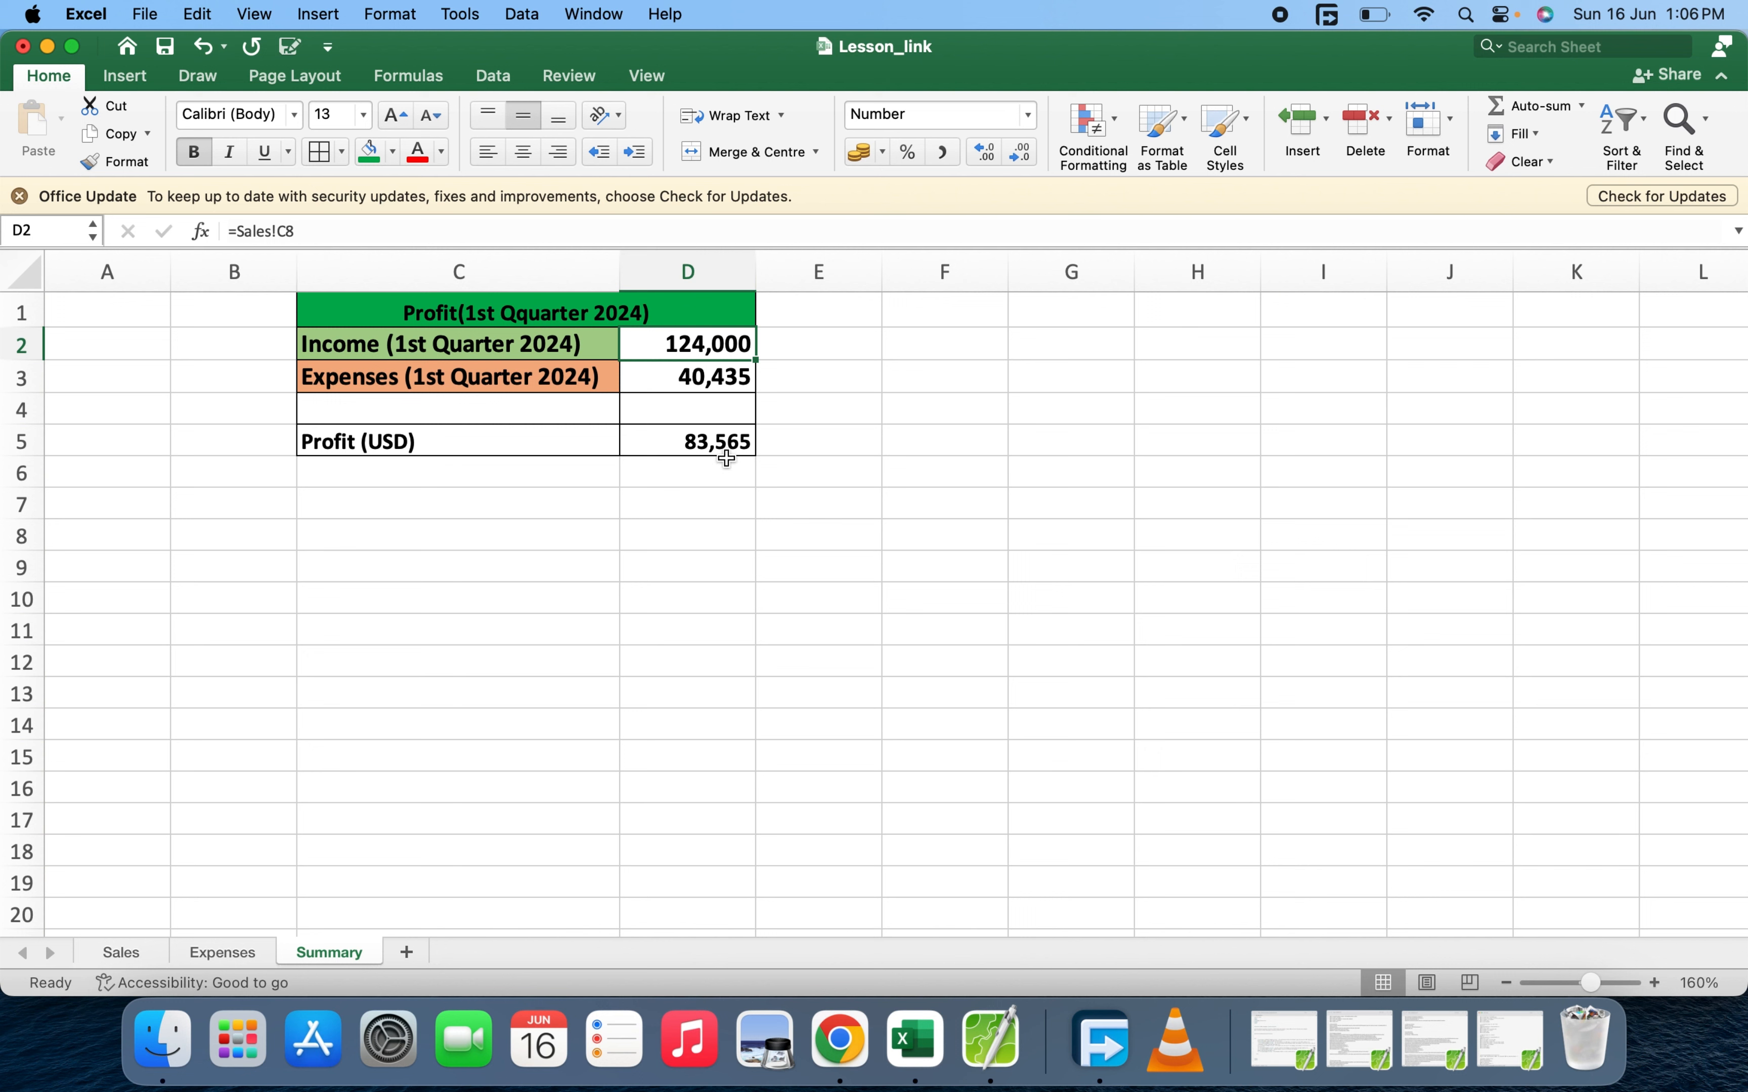
{"action": "left_click", "coordinate": [687, 536]}
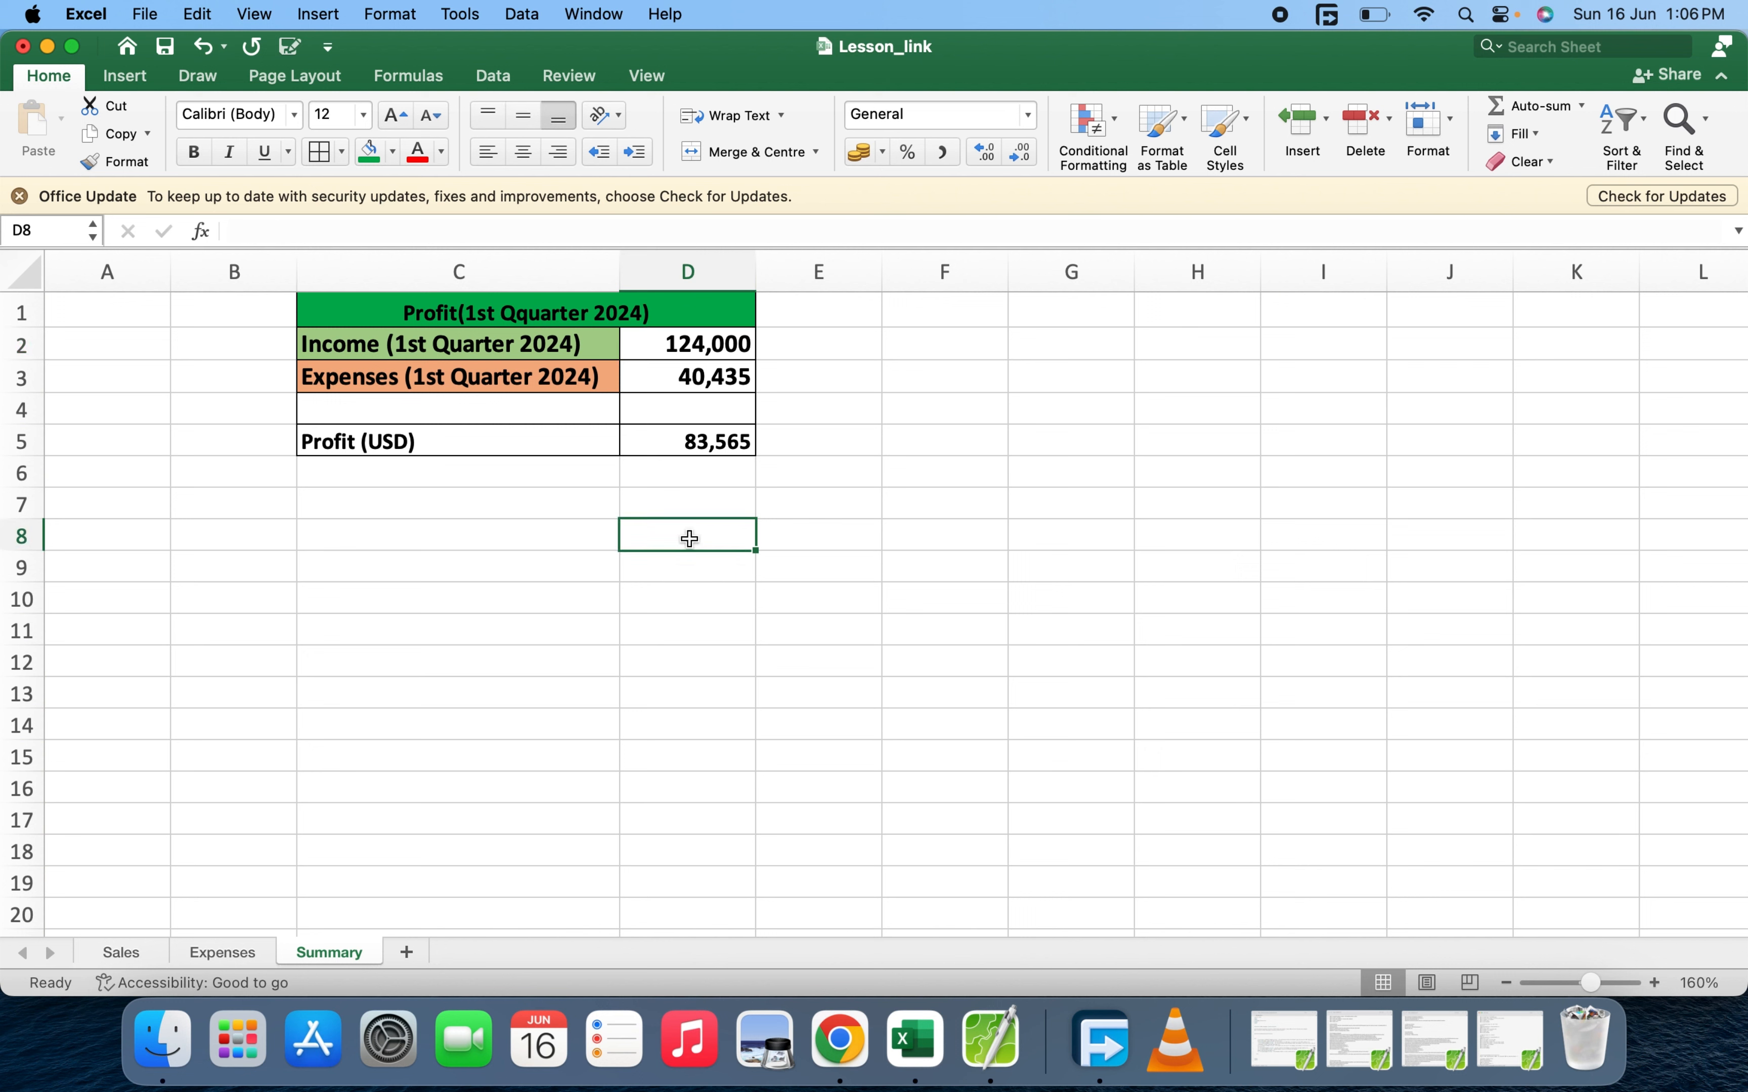